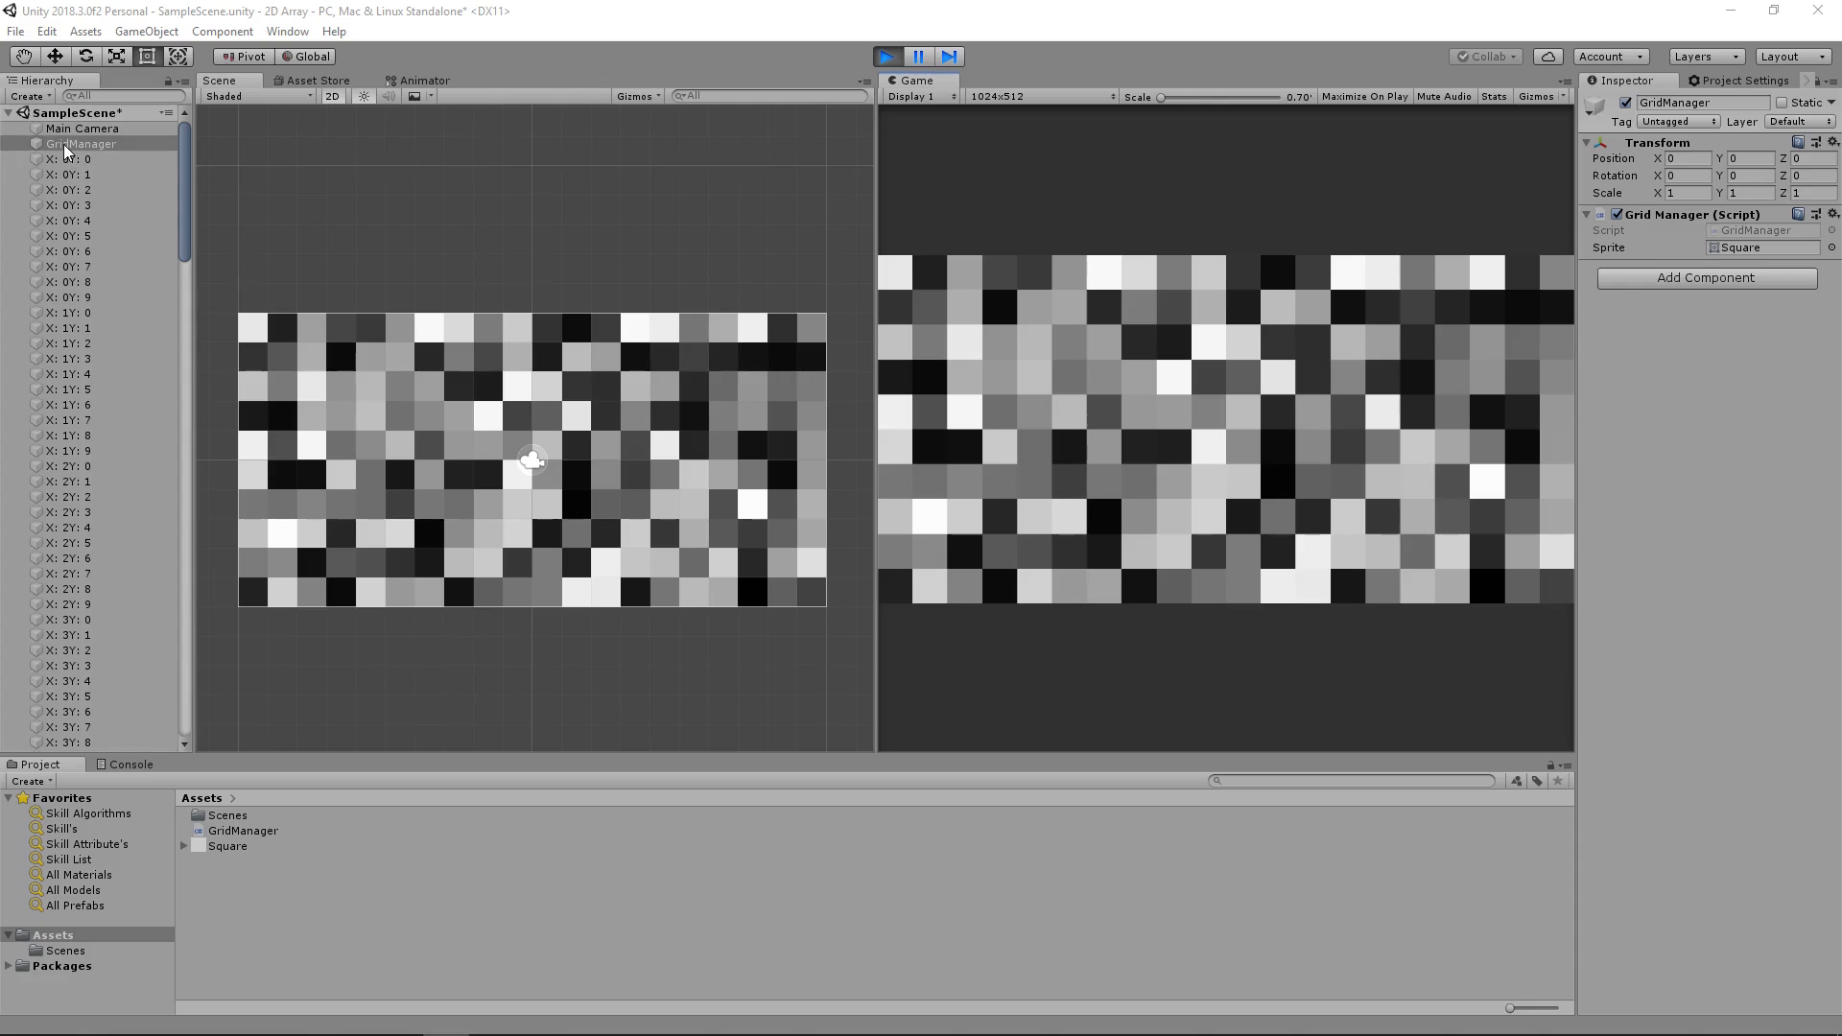
Step: Inspect a couple of tiles on the Kenney Roguelike/RPG pack page, then minimize Chrome to return to Unity
{"action": "left_click", "coordinate": [67, 174]}
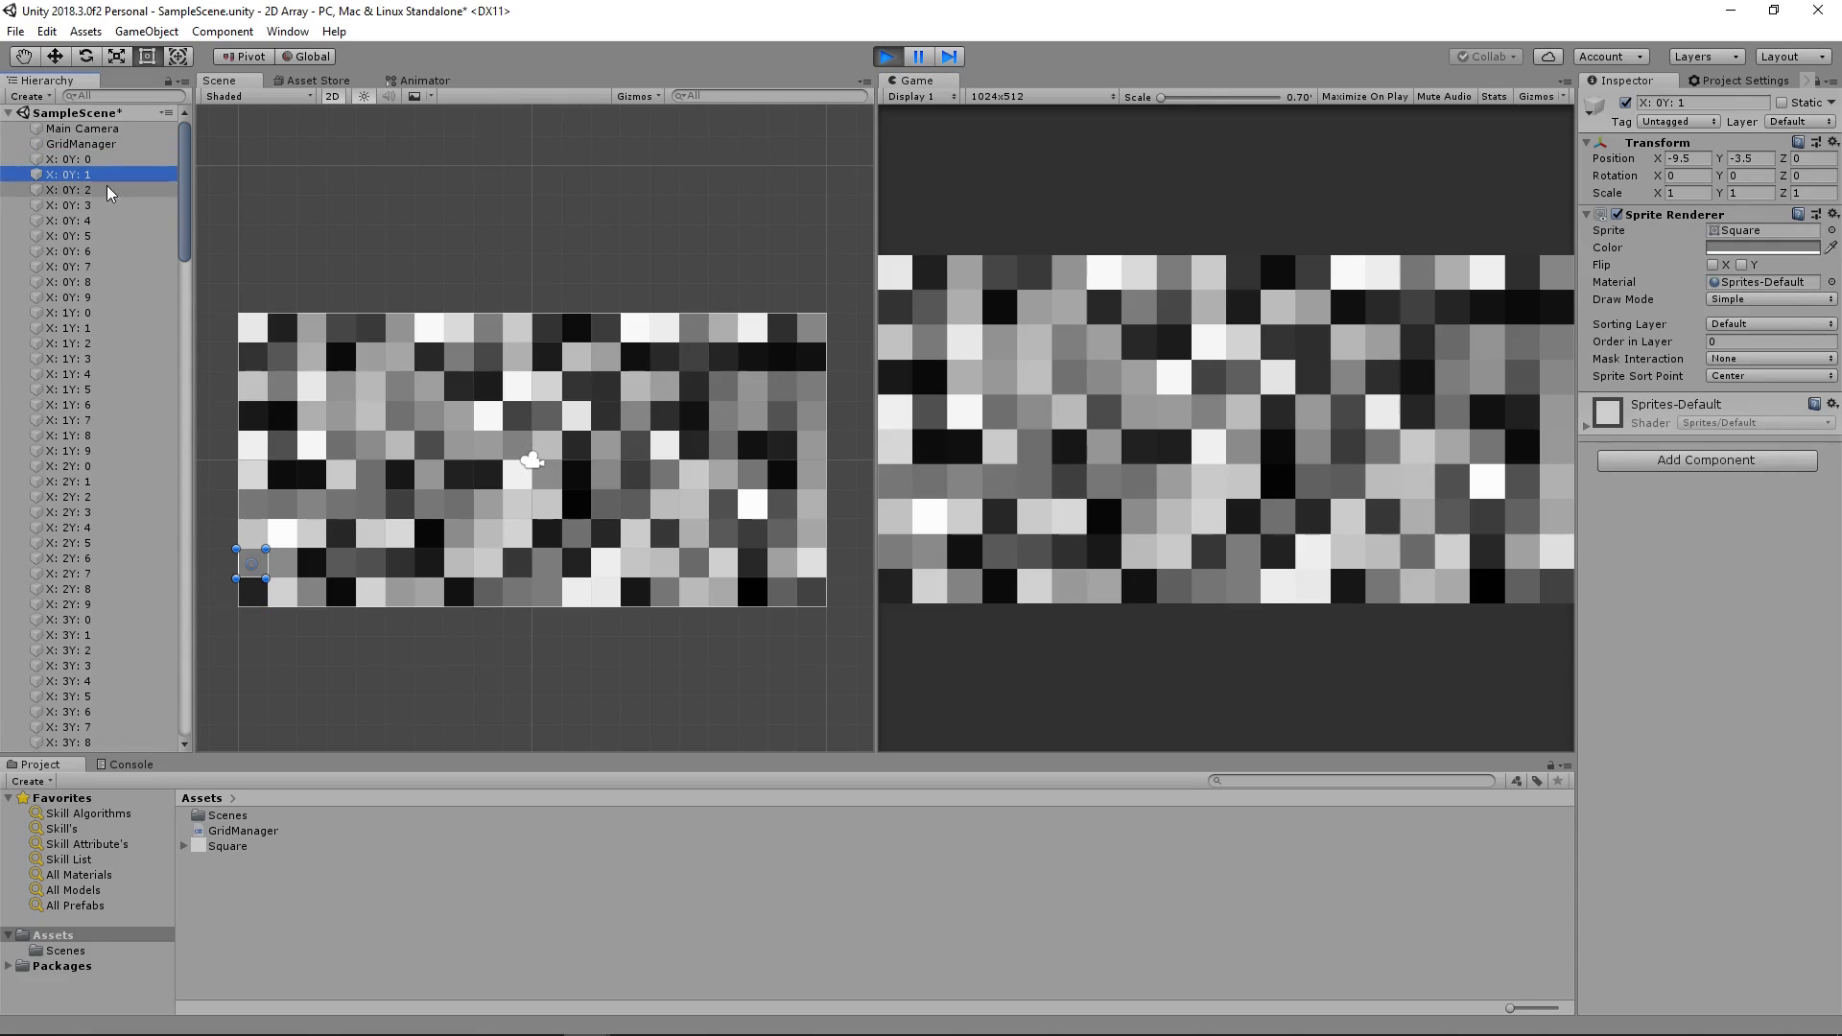
{"action": "left_click", "coordinate": [65, 190]}
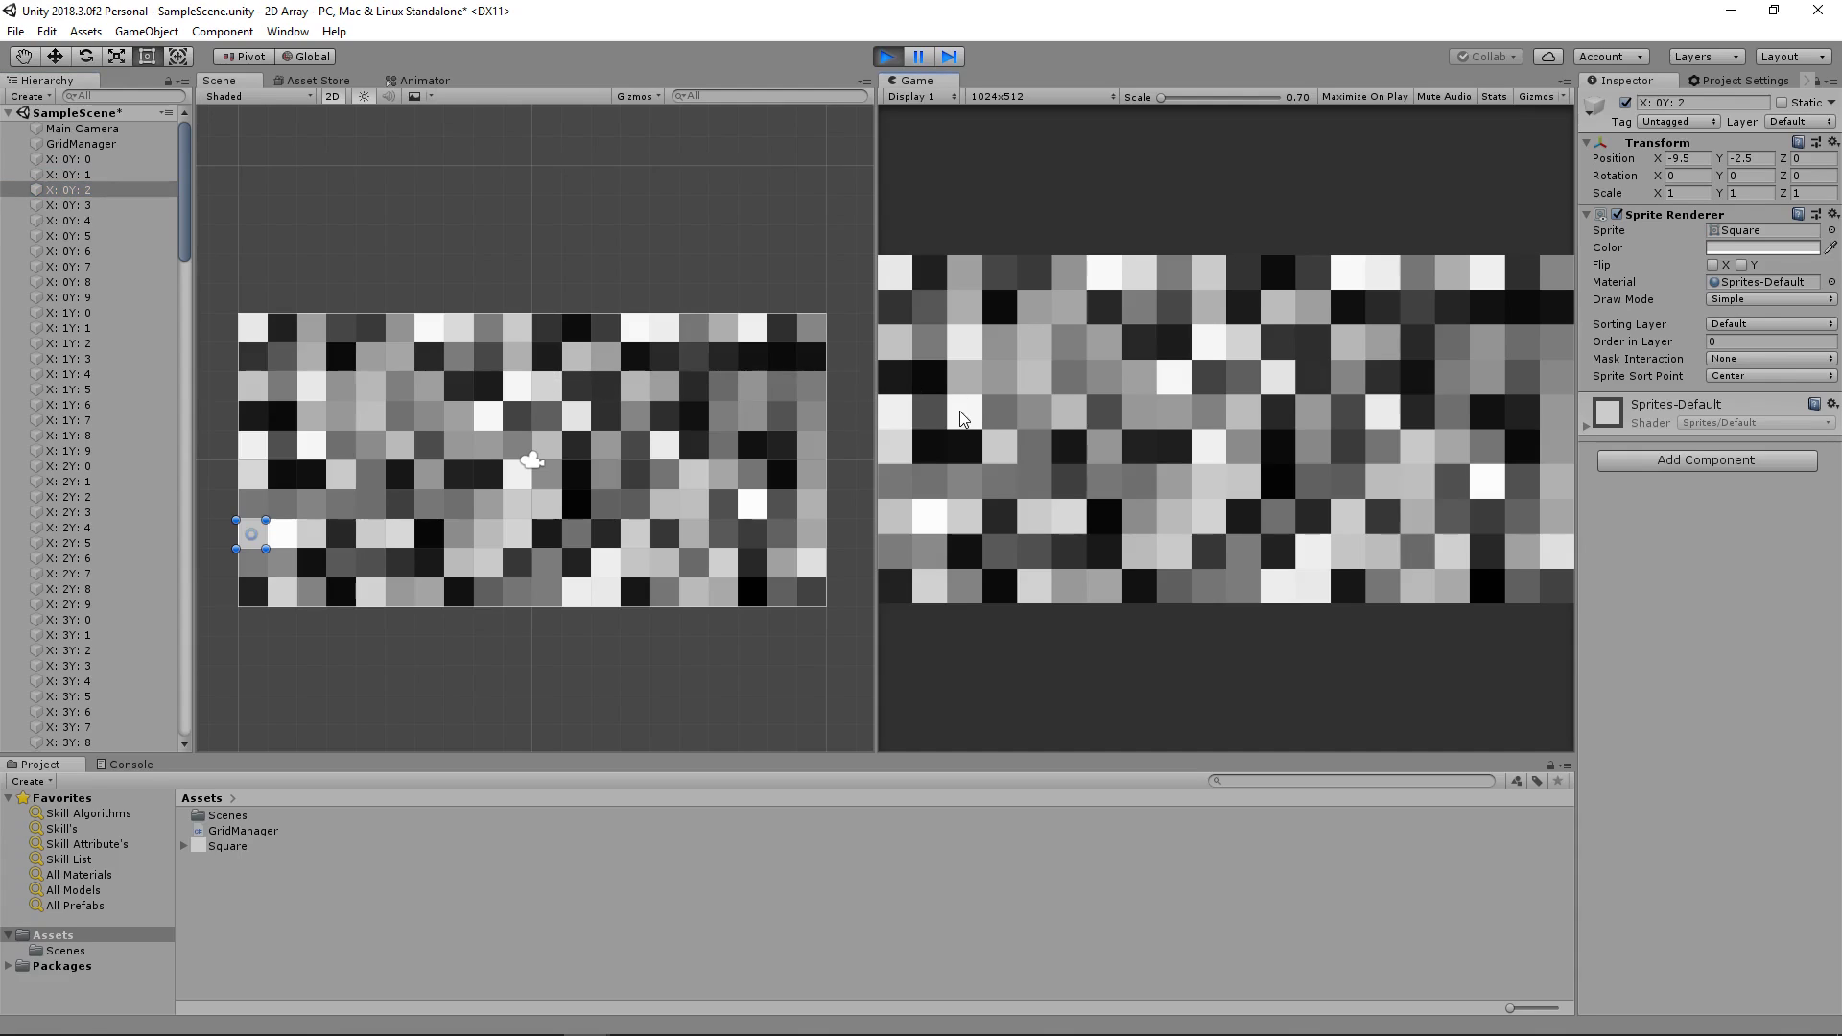
{"action": "mouse_move", "coordinate": [1106, 451]}
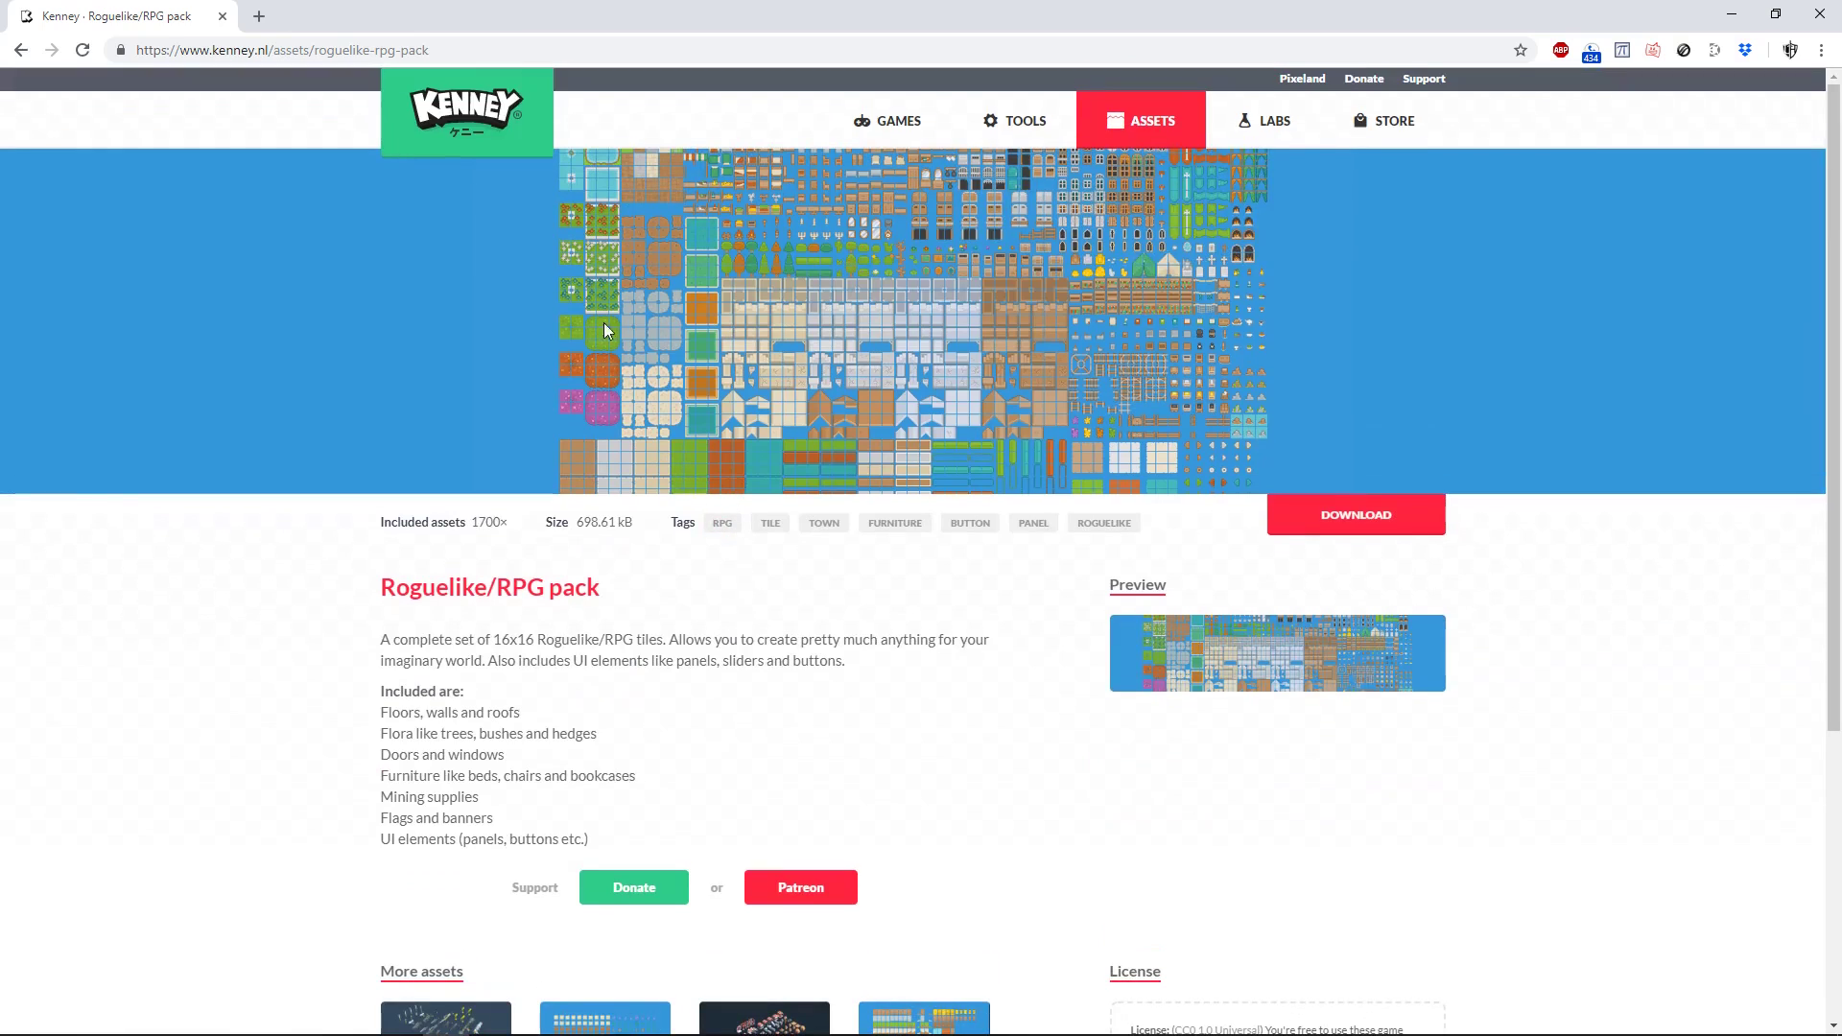
{"action": "mouse_move", "coordinate": [1387, 296]}
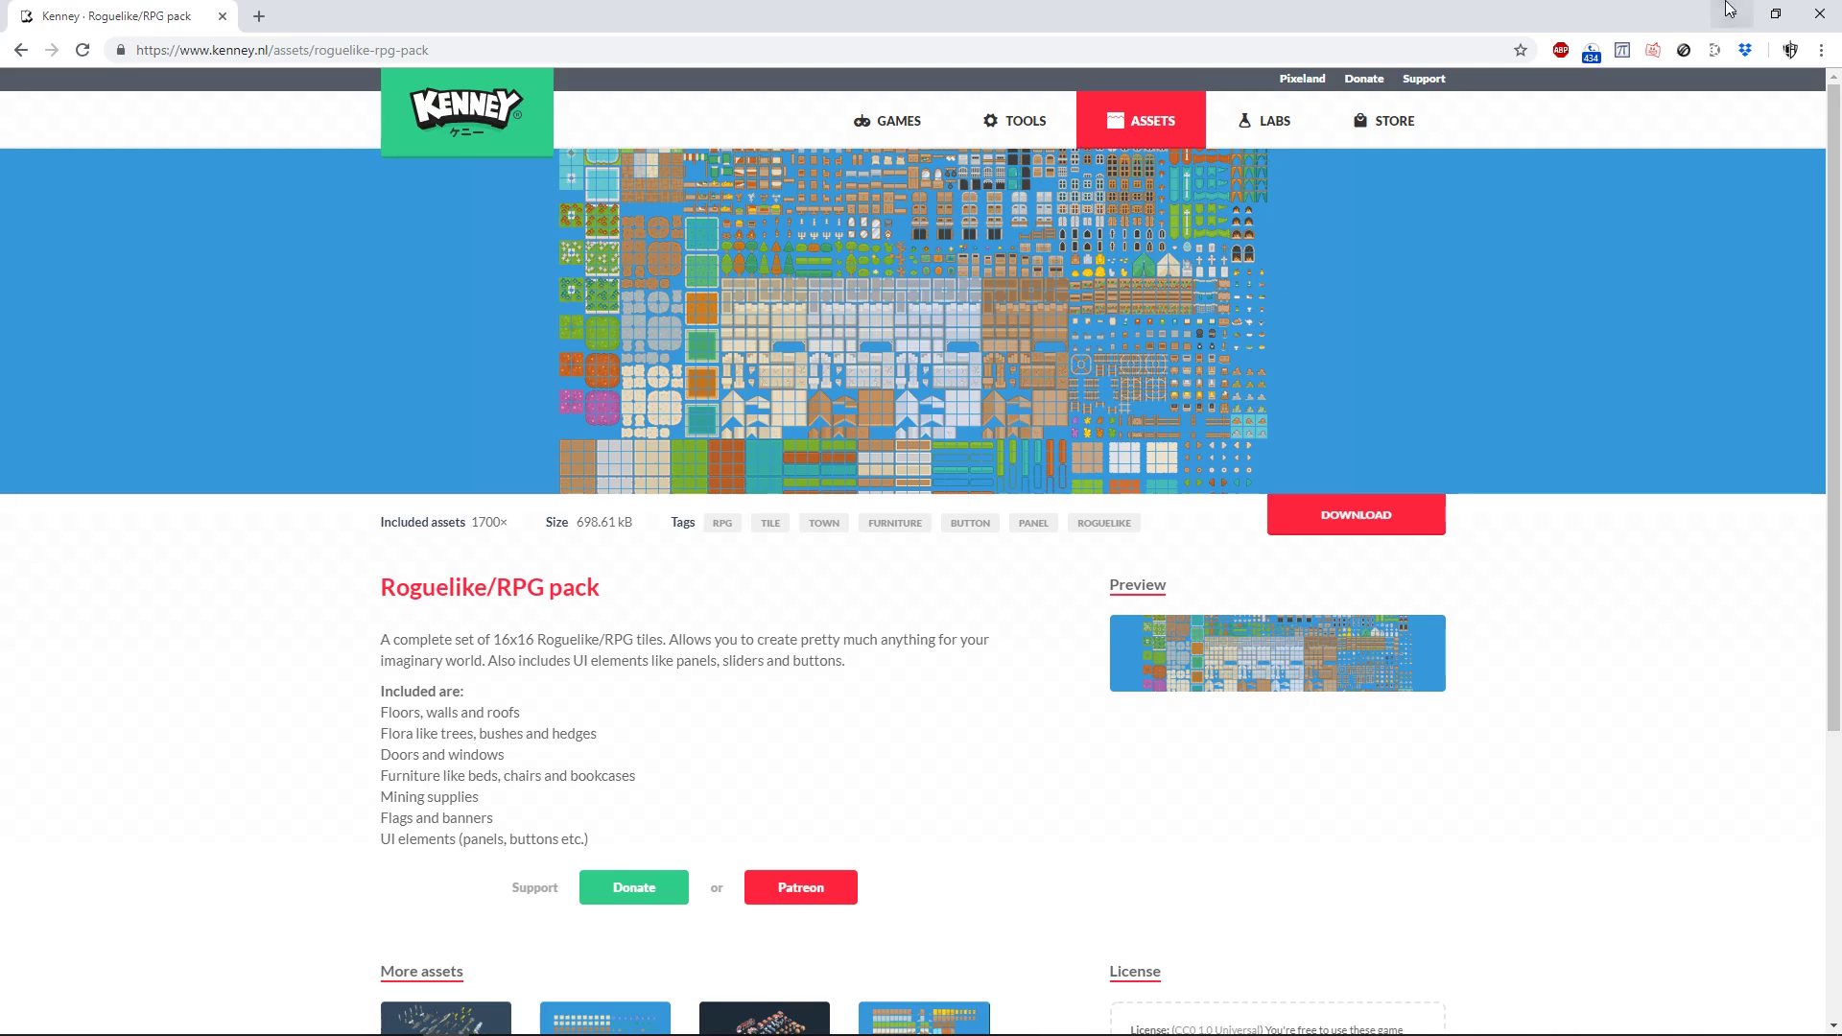
{"action": "left_click", "coordinate": [632, 1017]}
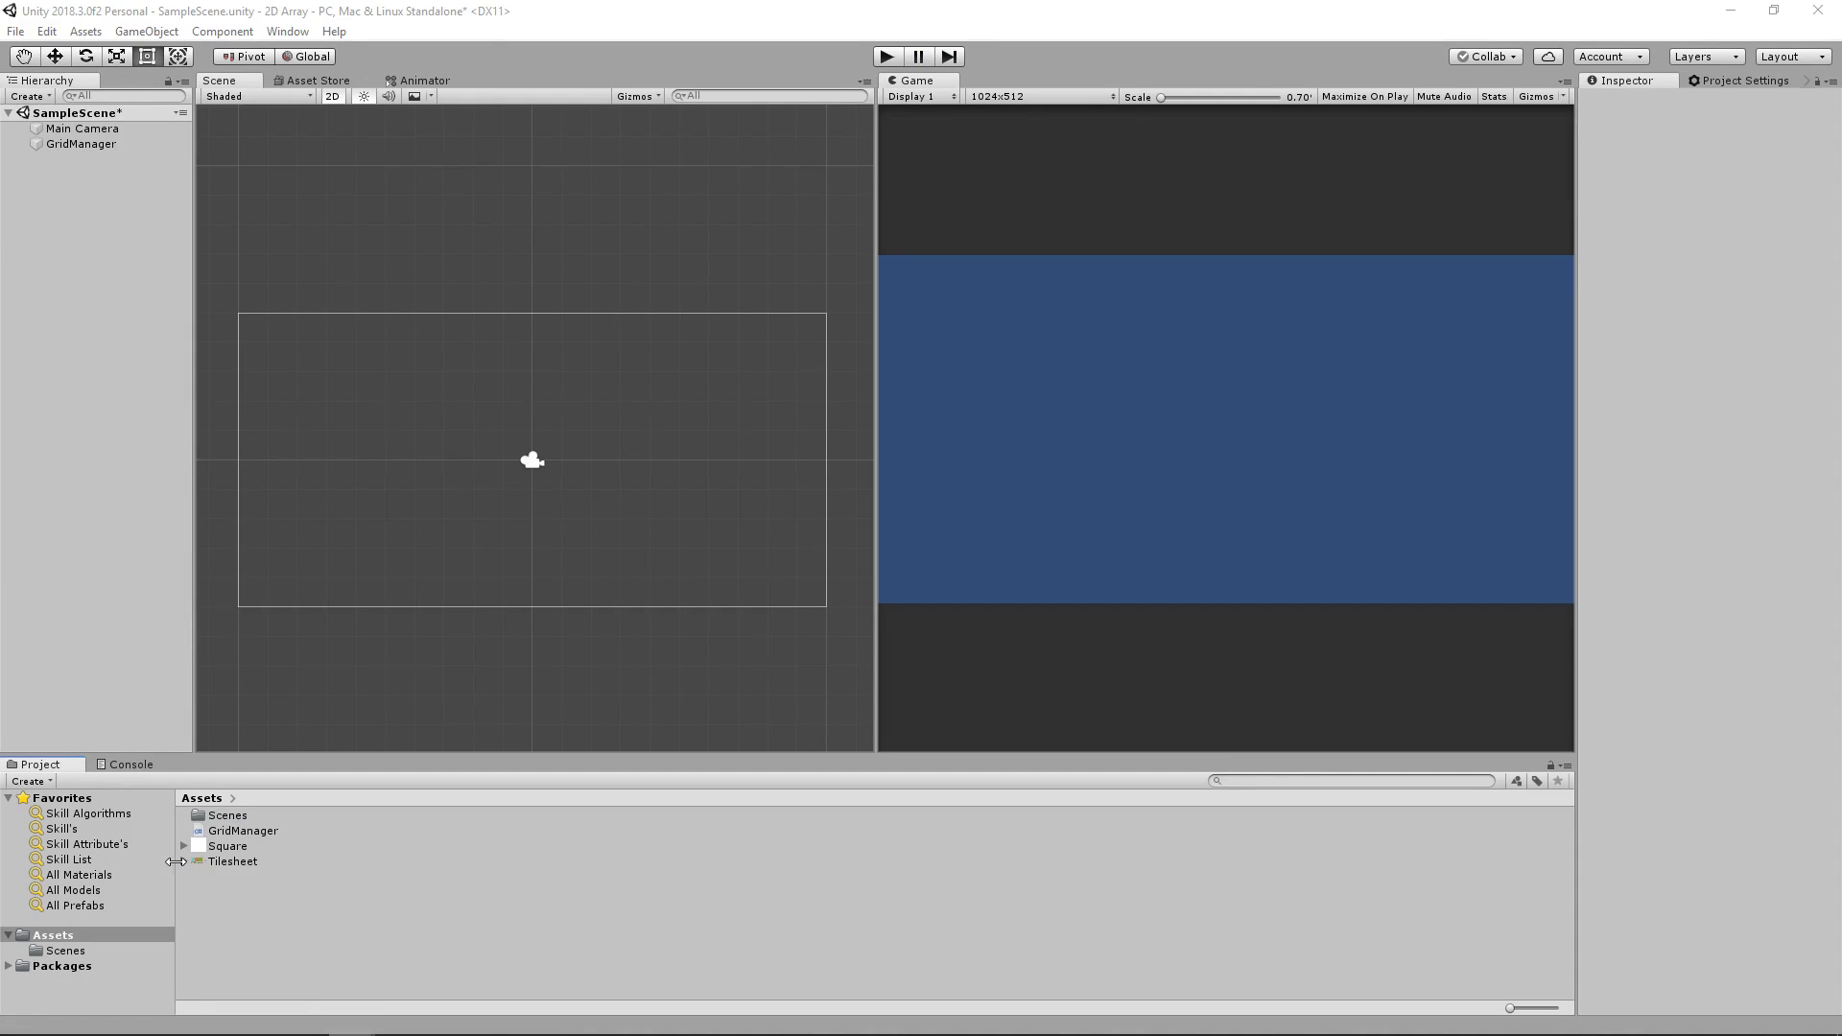
Step: Select the Tilesheet asset to show its import settings in the Inspector
{"action": "left_click", "coordinate": [233, 862]}
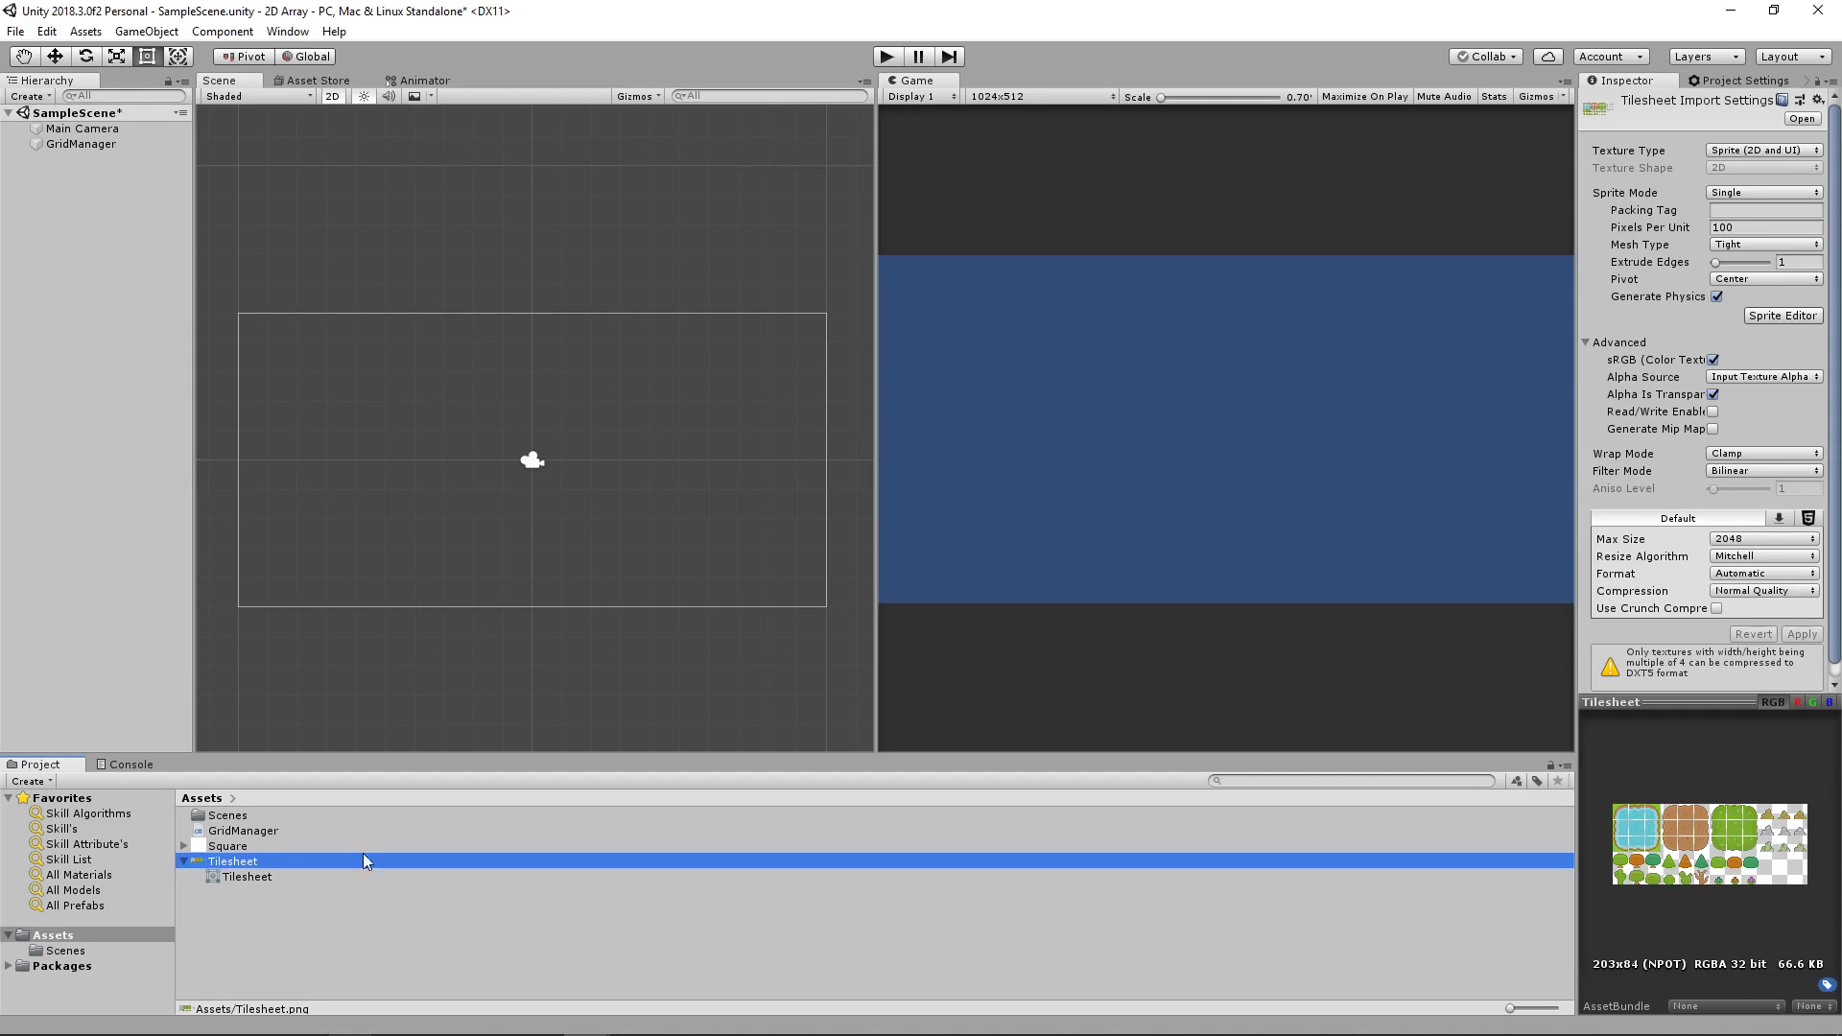
{"action": "mouse_move", "coordinate": [1673, 861]}
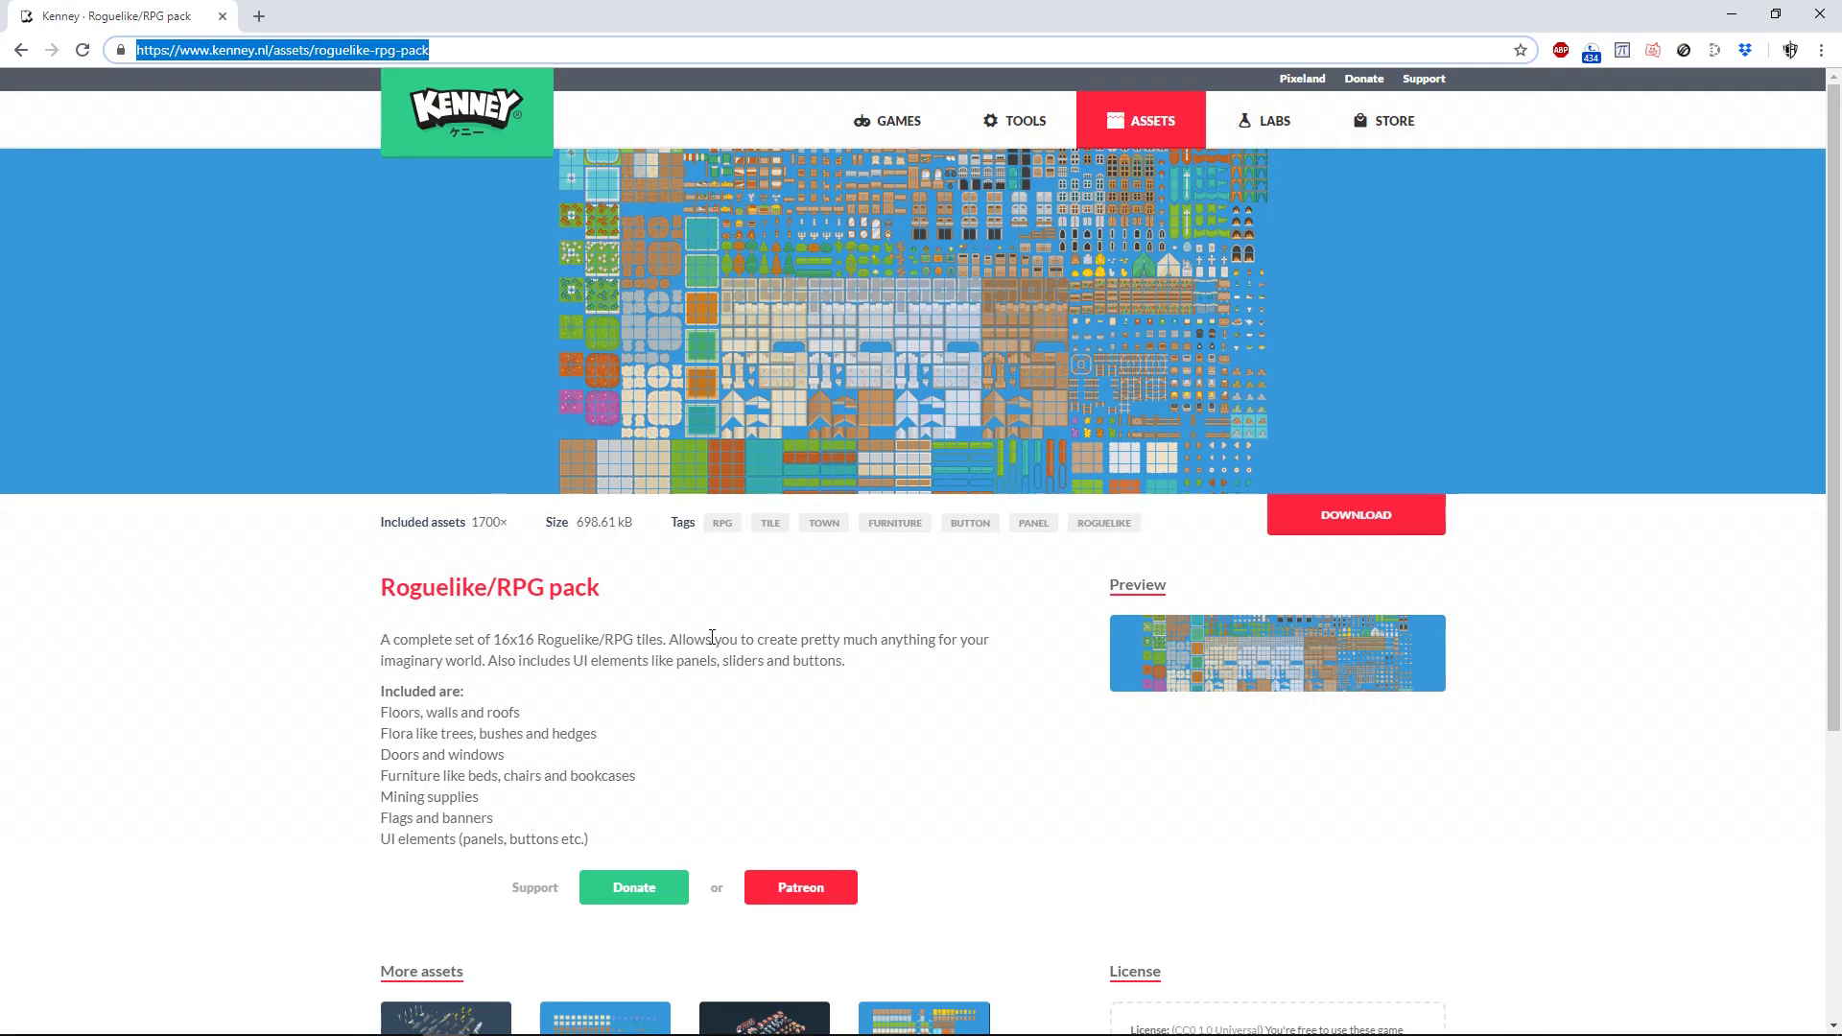
{"action": "mouse_move", "coordinate": [634, 1017]}
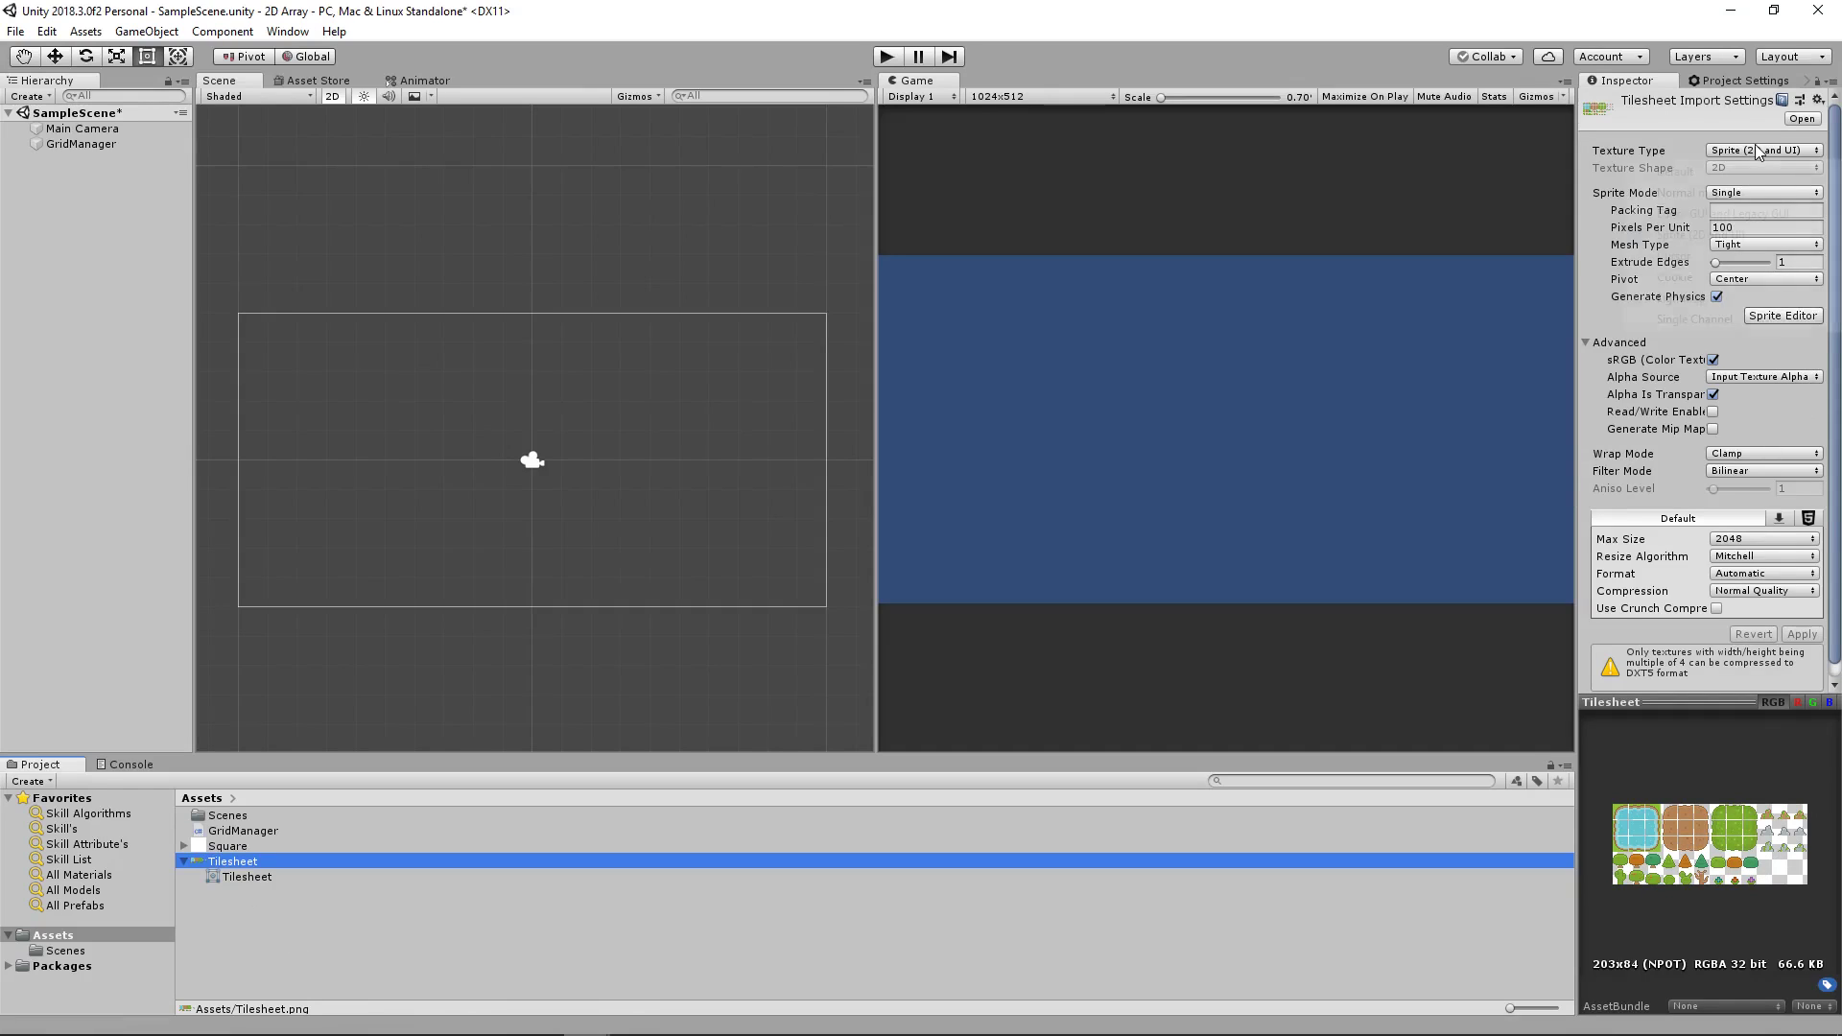
Step: Set the Tilesheet to Multiple sprite mode, Point (no filter), Compression None, and apply the import settings
{"action": "left_click", "coordinate": [1761, 192]}
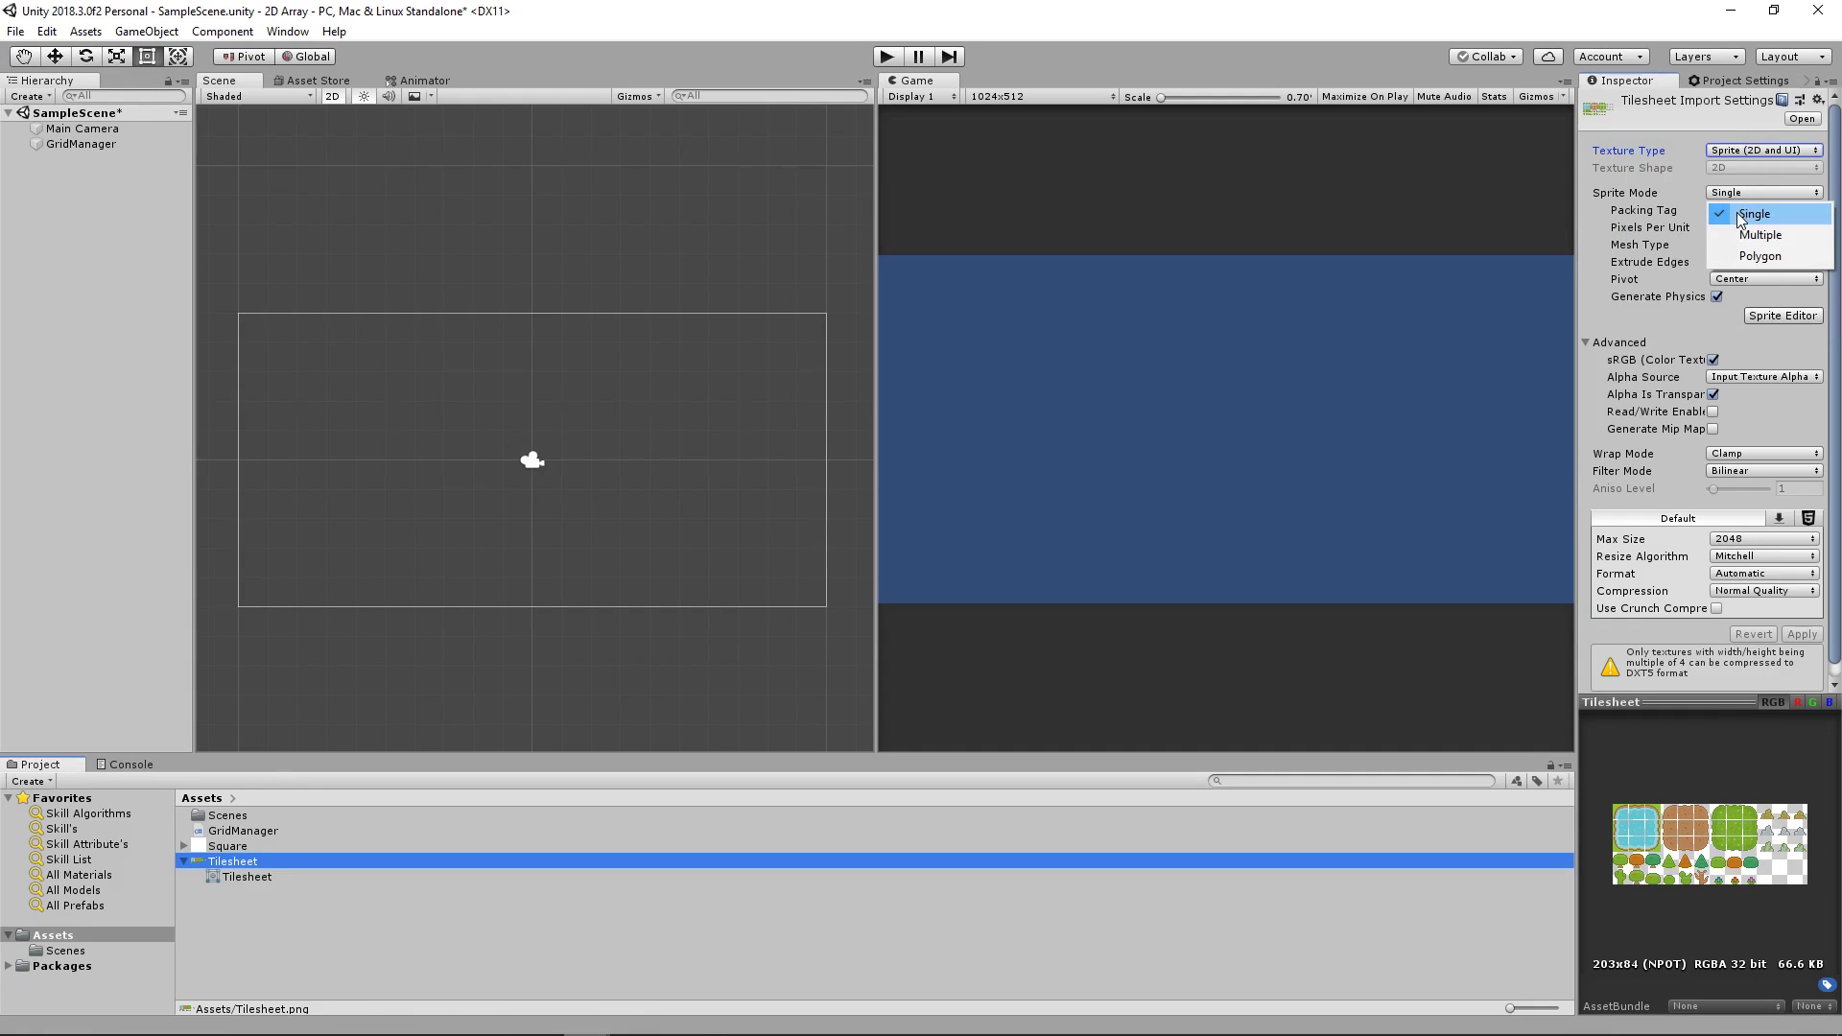
{"action": "left_click", "coordinate": [1759, 234]}
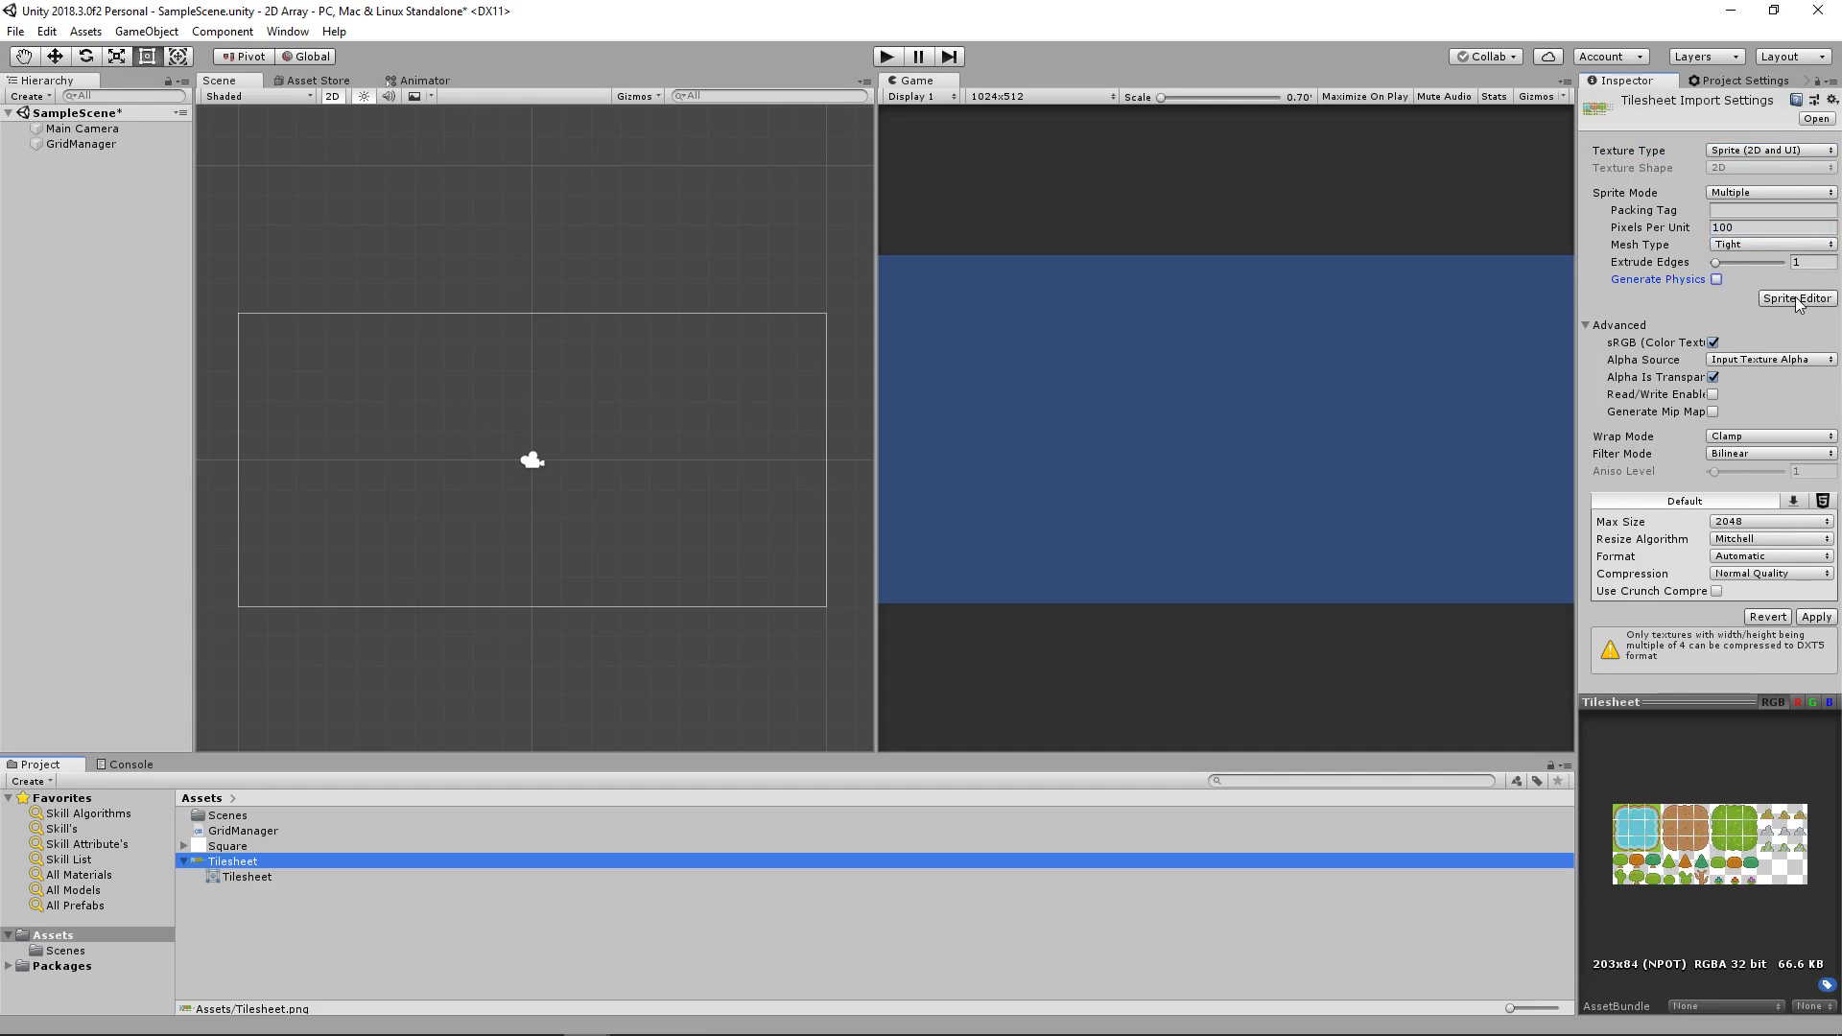
{"action": "left_click", "coordinate": [1767, 453]}
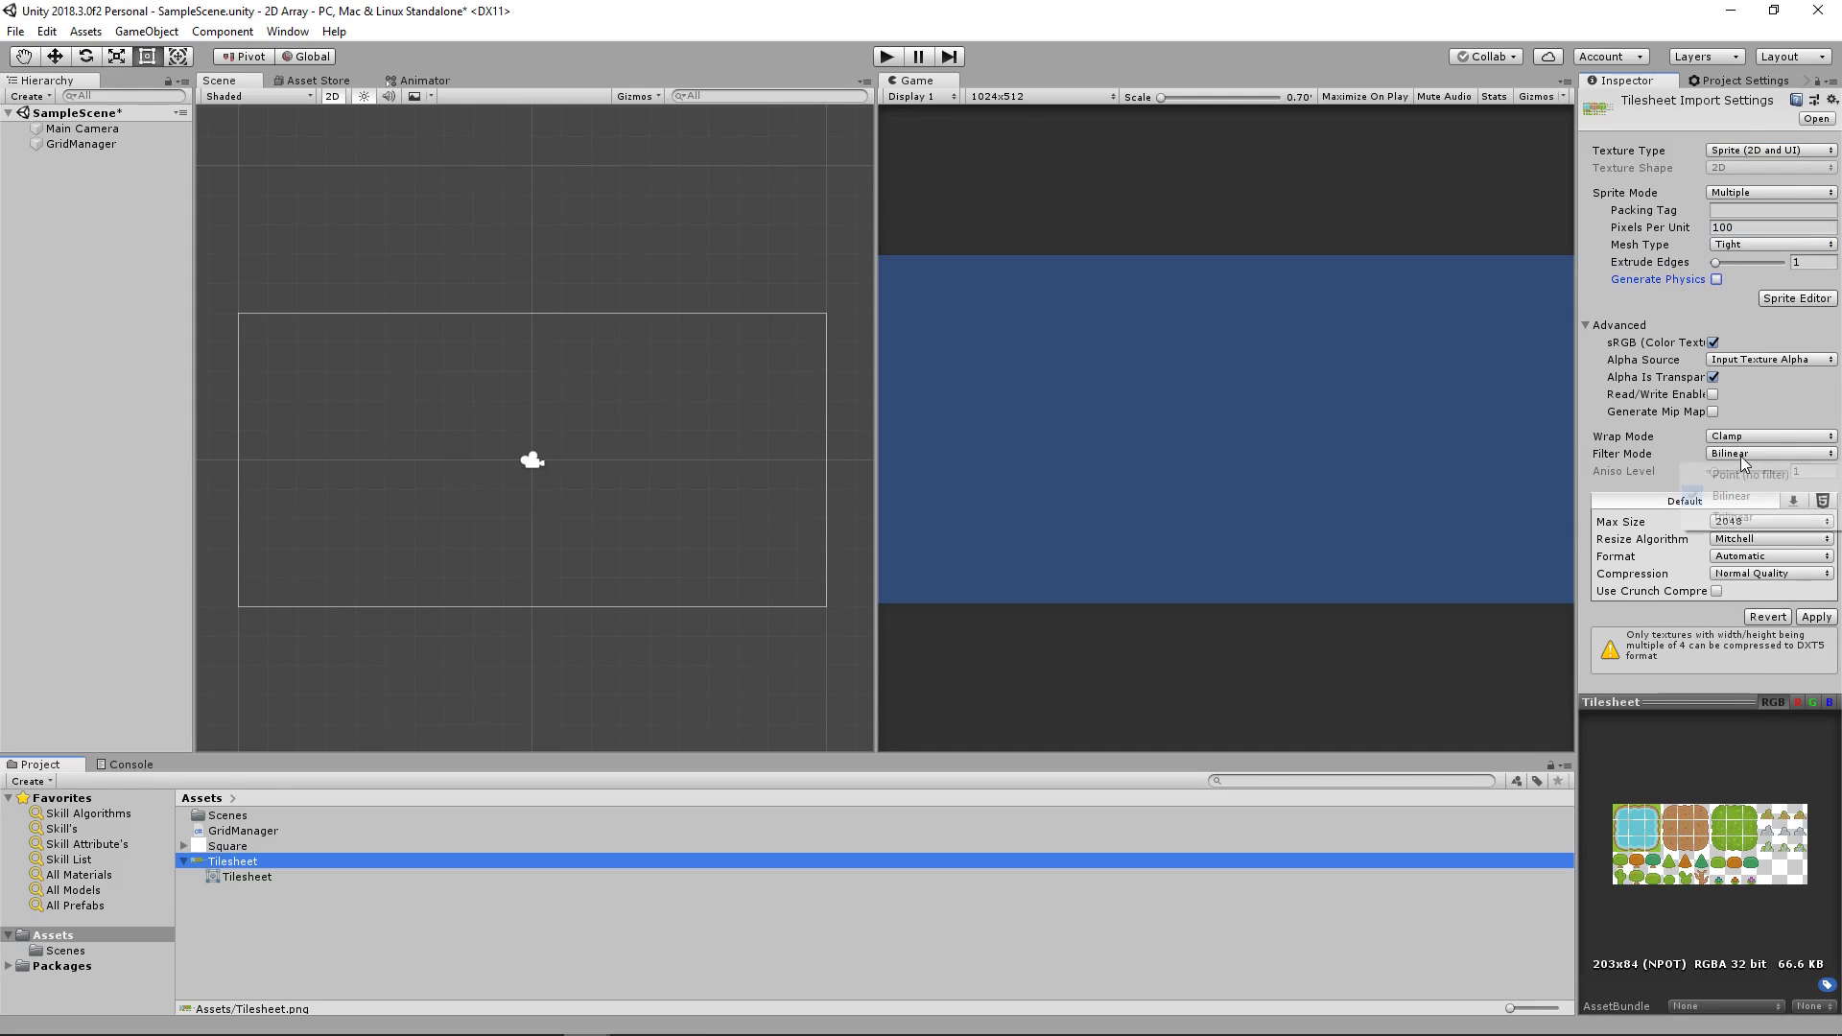
{"action": "left_click", "coordinate": [1748, 468]}
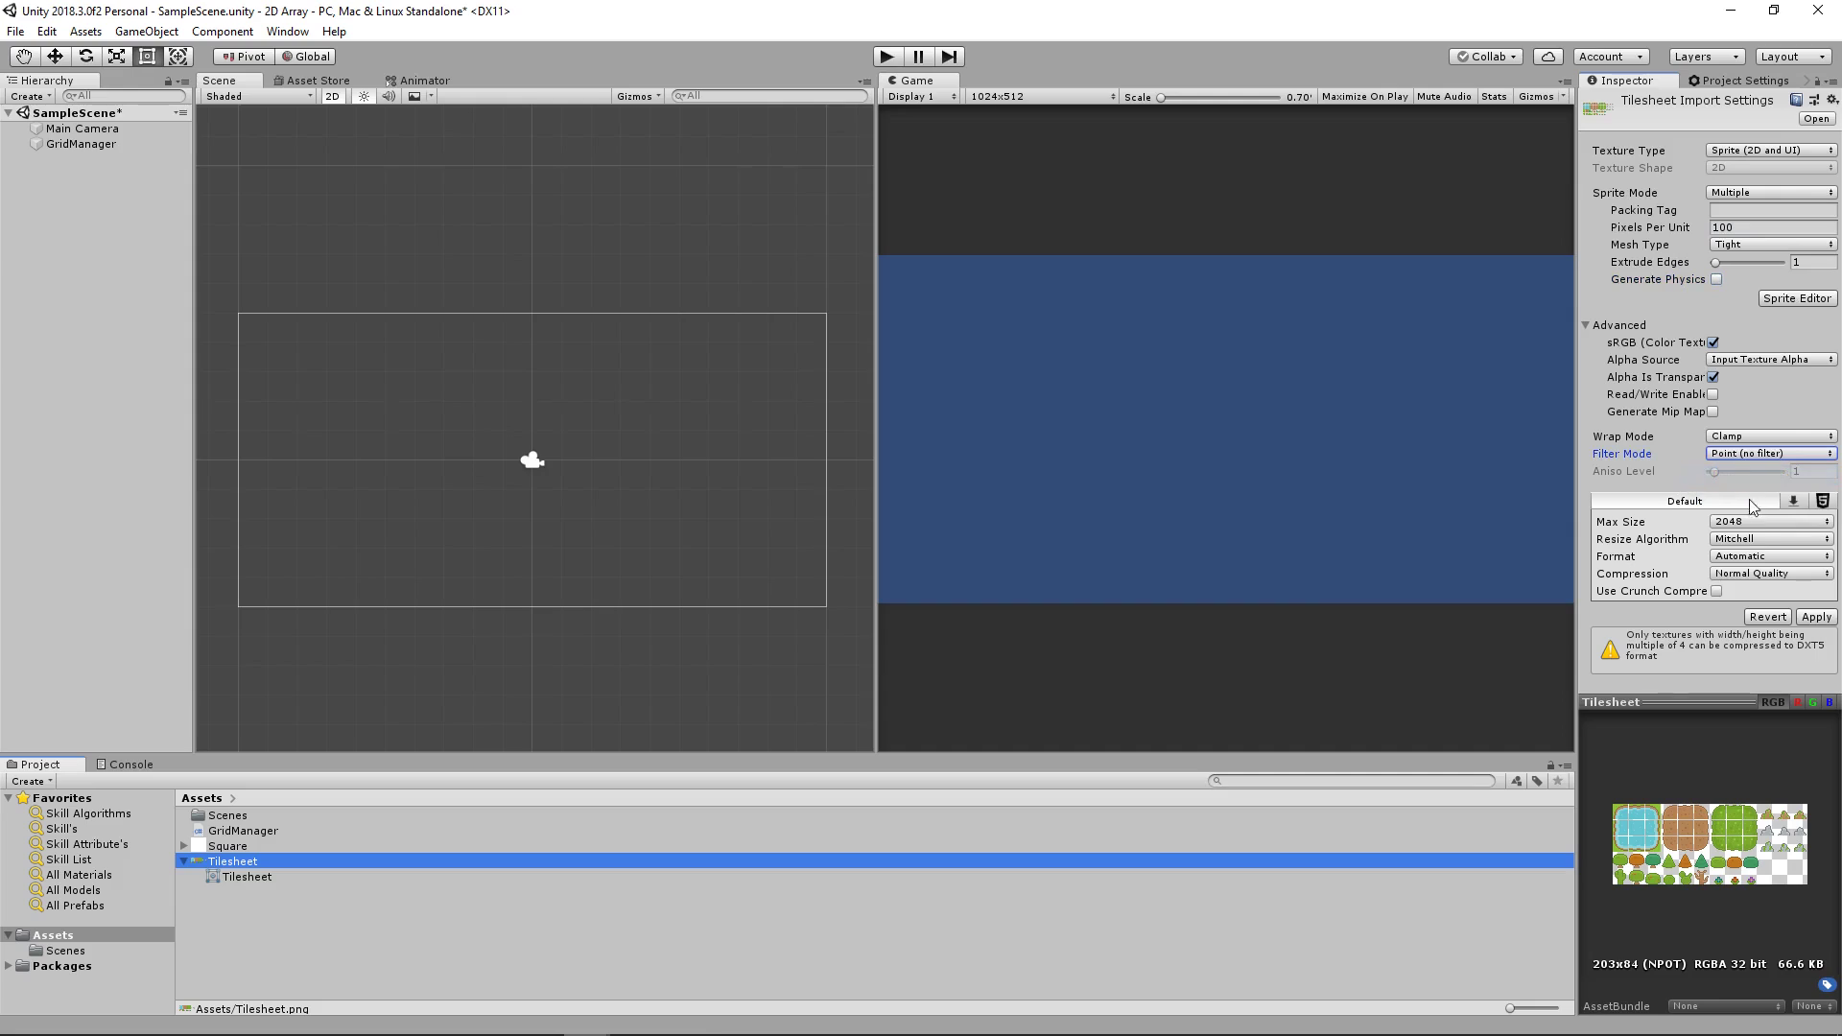
{"action": "left_click", "coordinate": [1767, 574]}
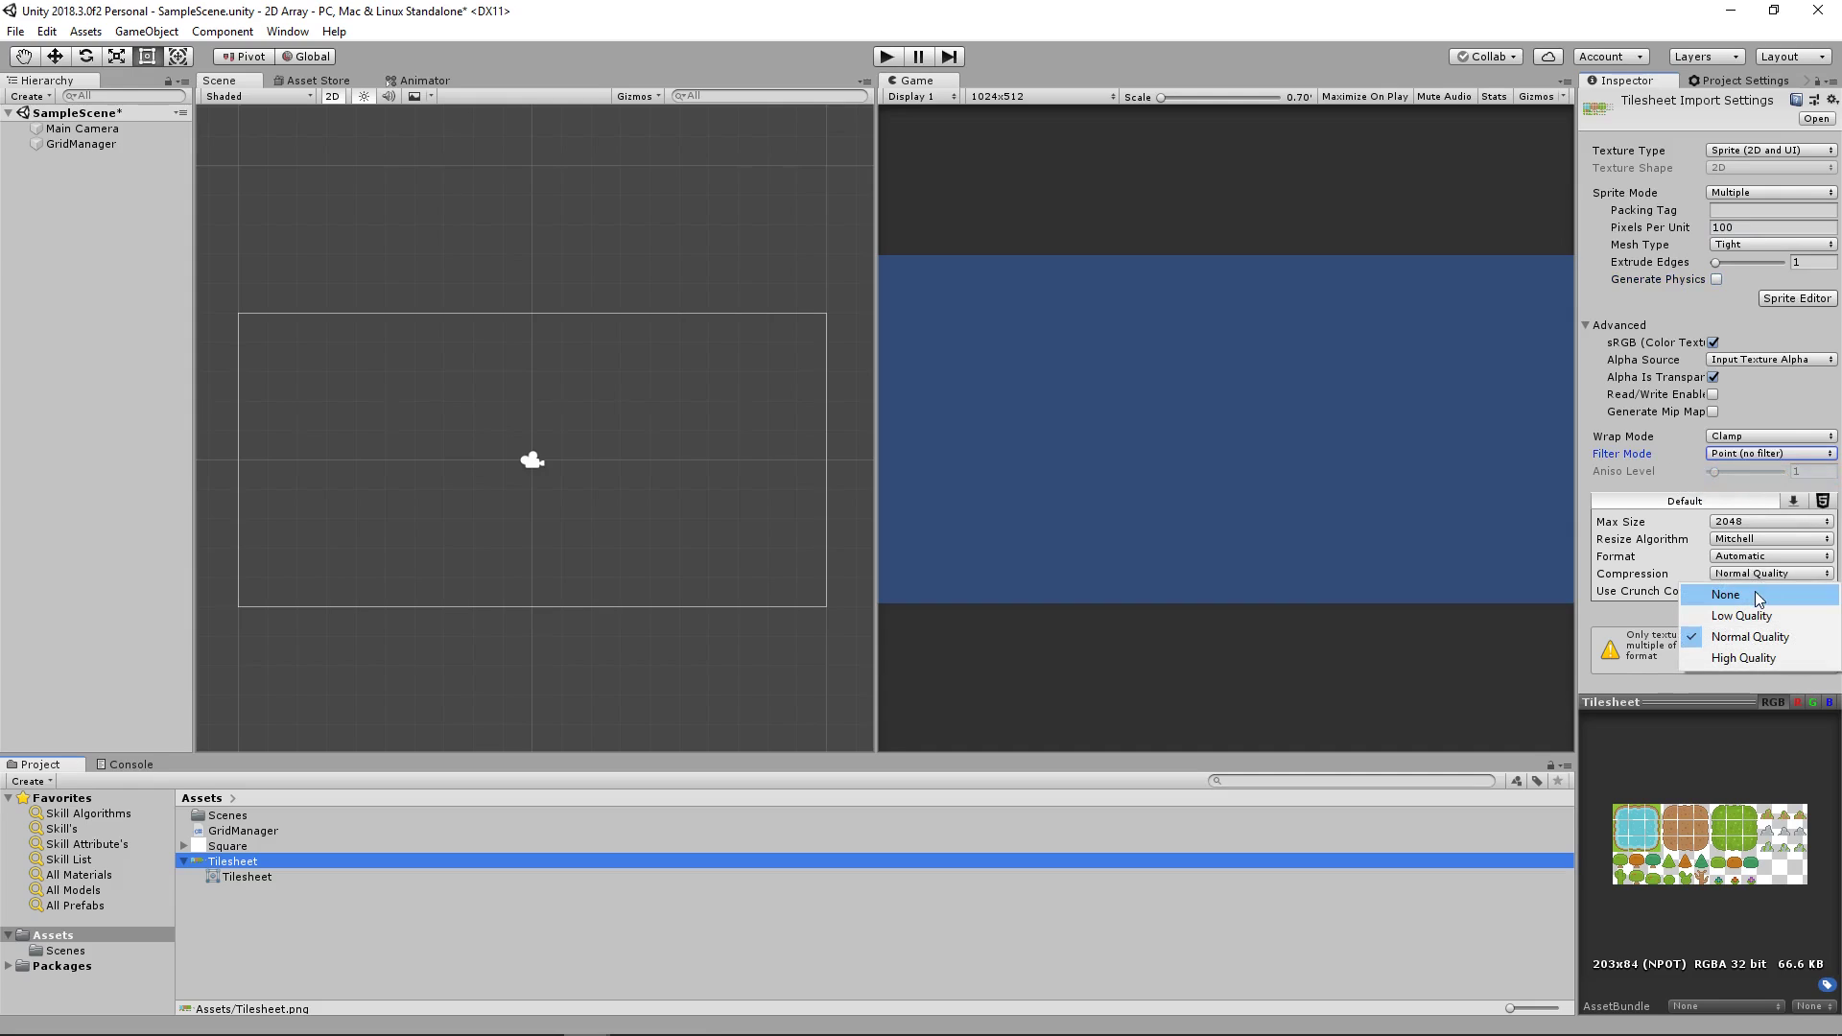
{"action": "left_click", "coordinate": [1726, 593]}
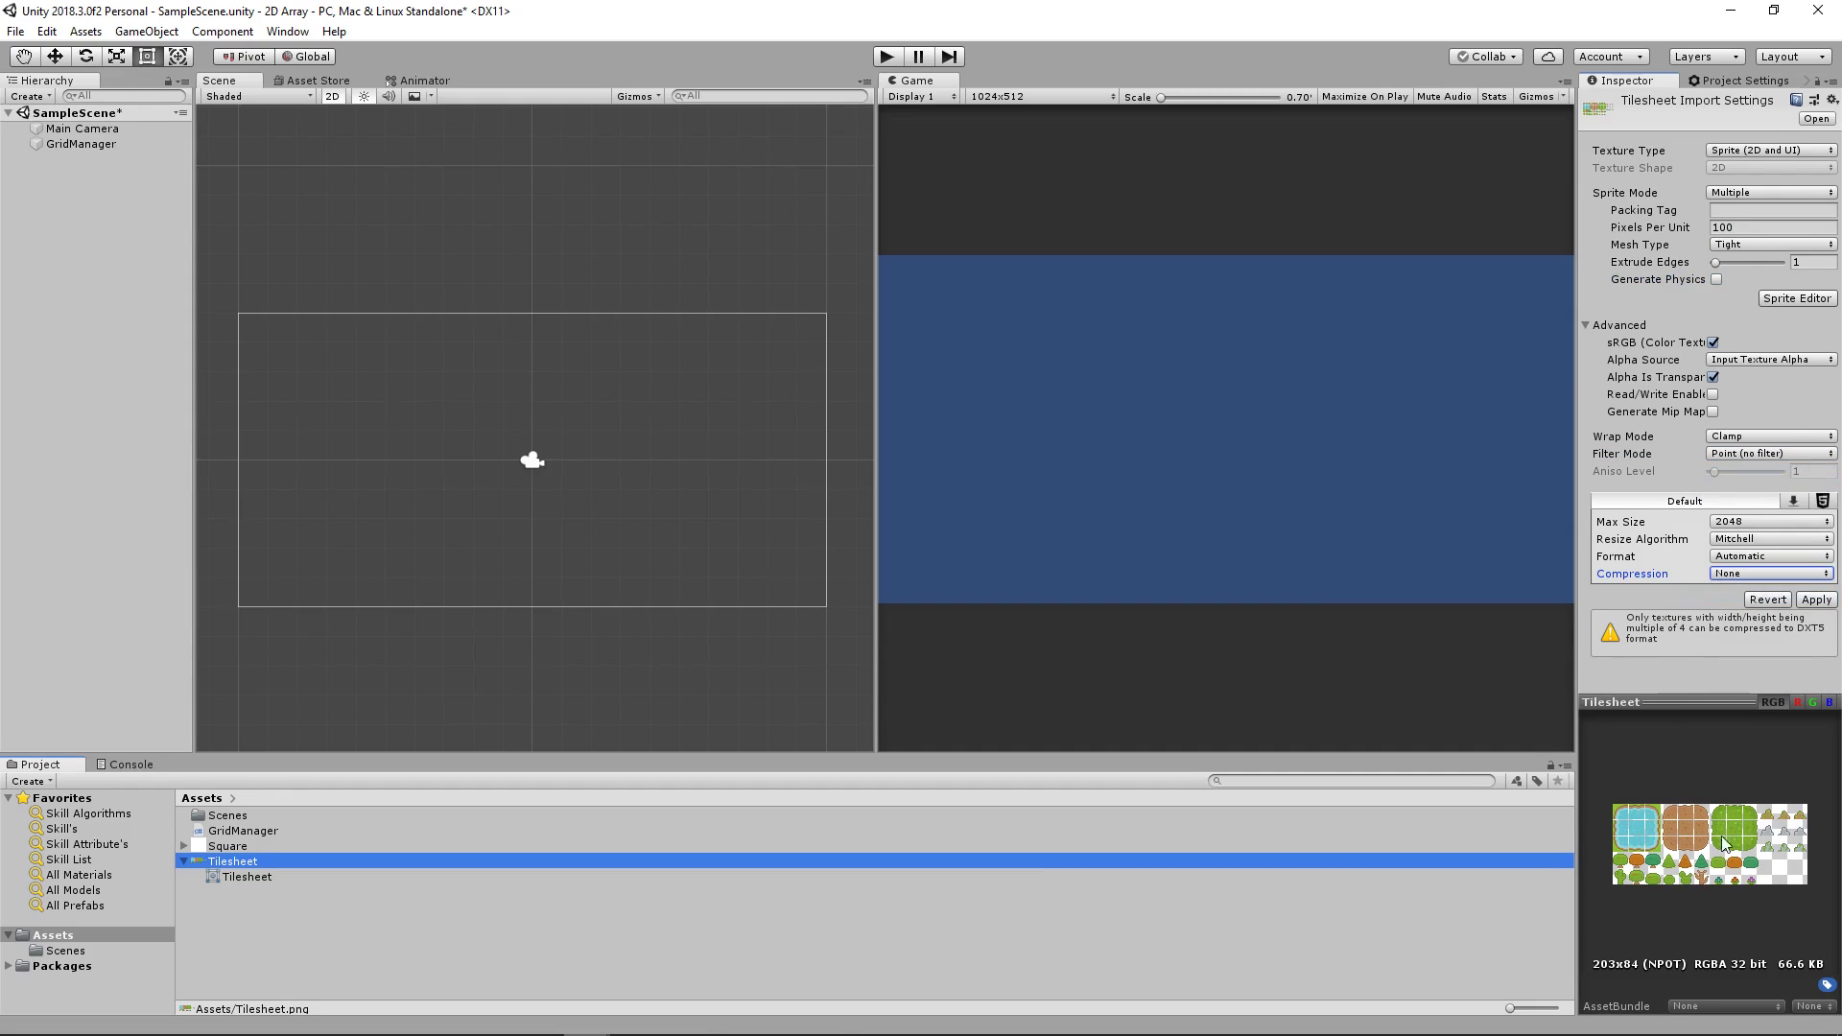
{"action": "left_click", "coordinate": [1813, 599]}
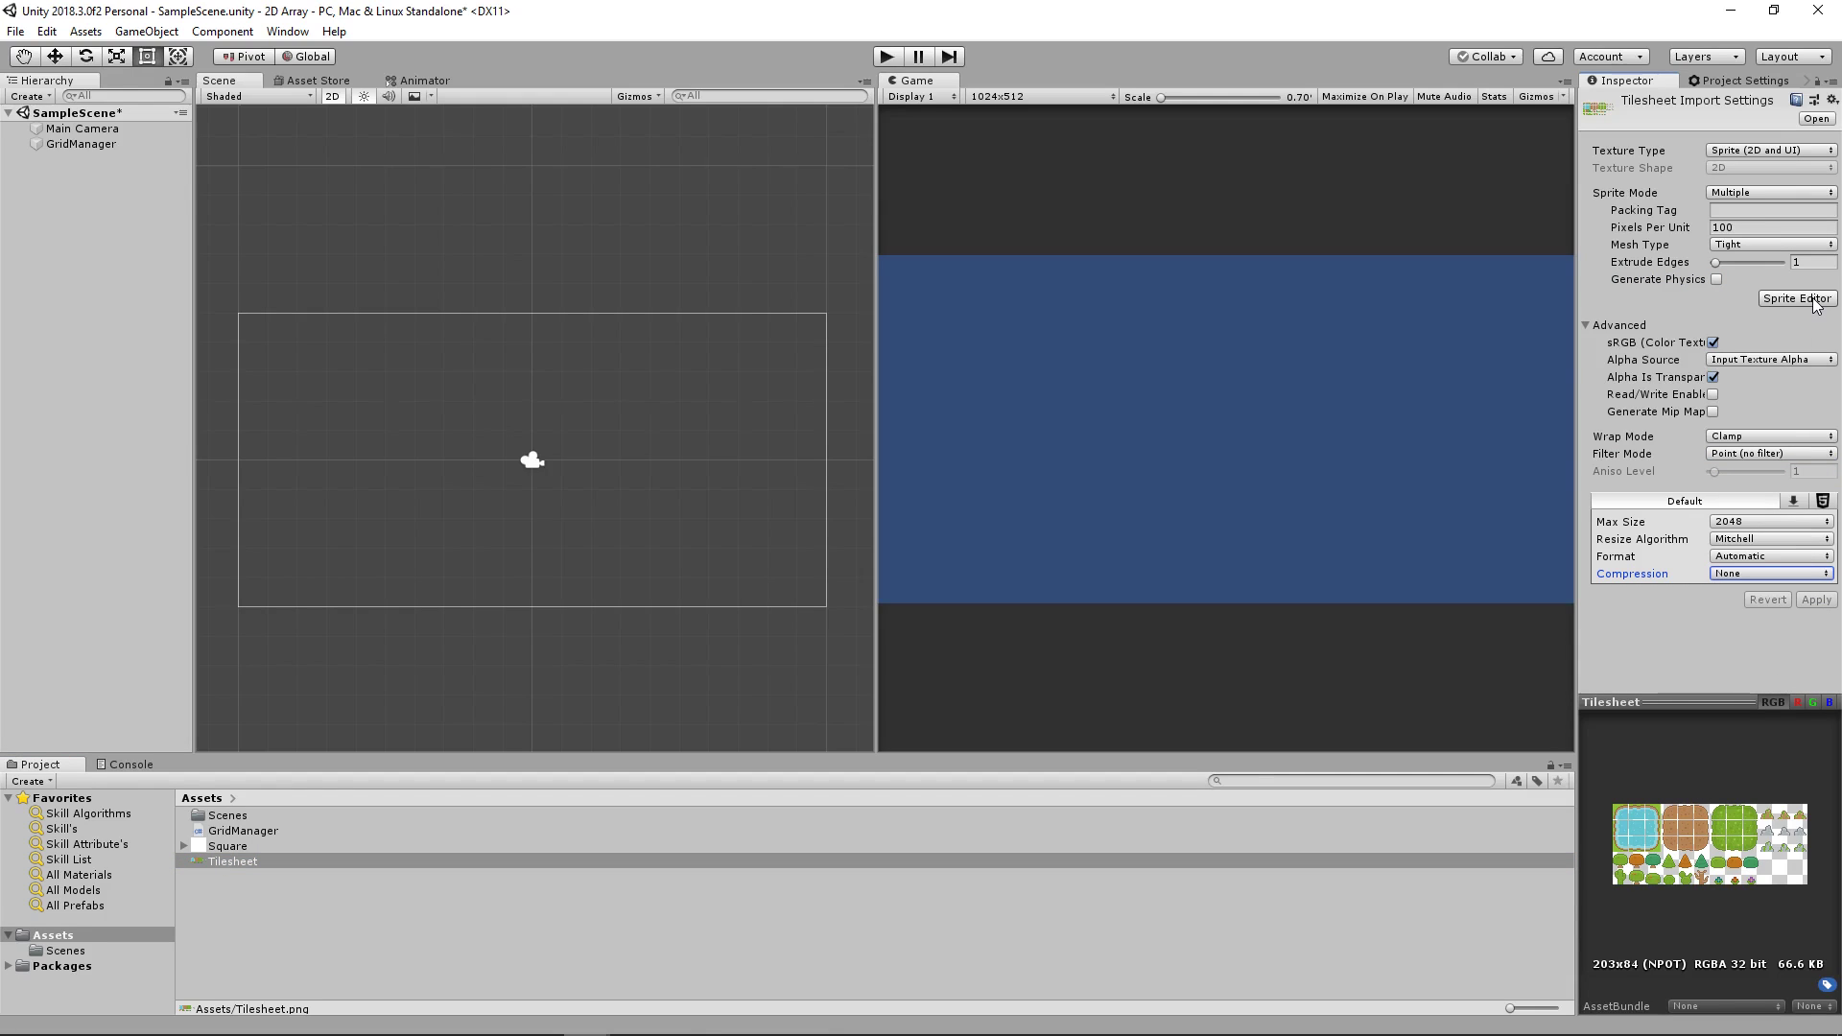
Step: In the Sprite Editor, slice the tilesheet by Grid By Cell Size with 16×16 cells
{"action": "left_click", "coordinate": [1796, 297]}
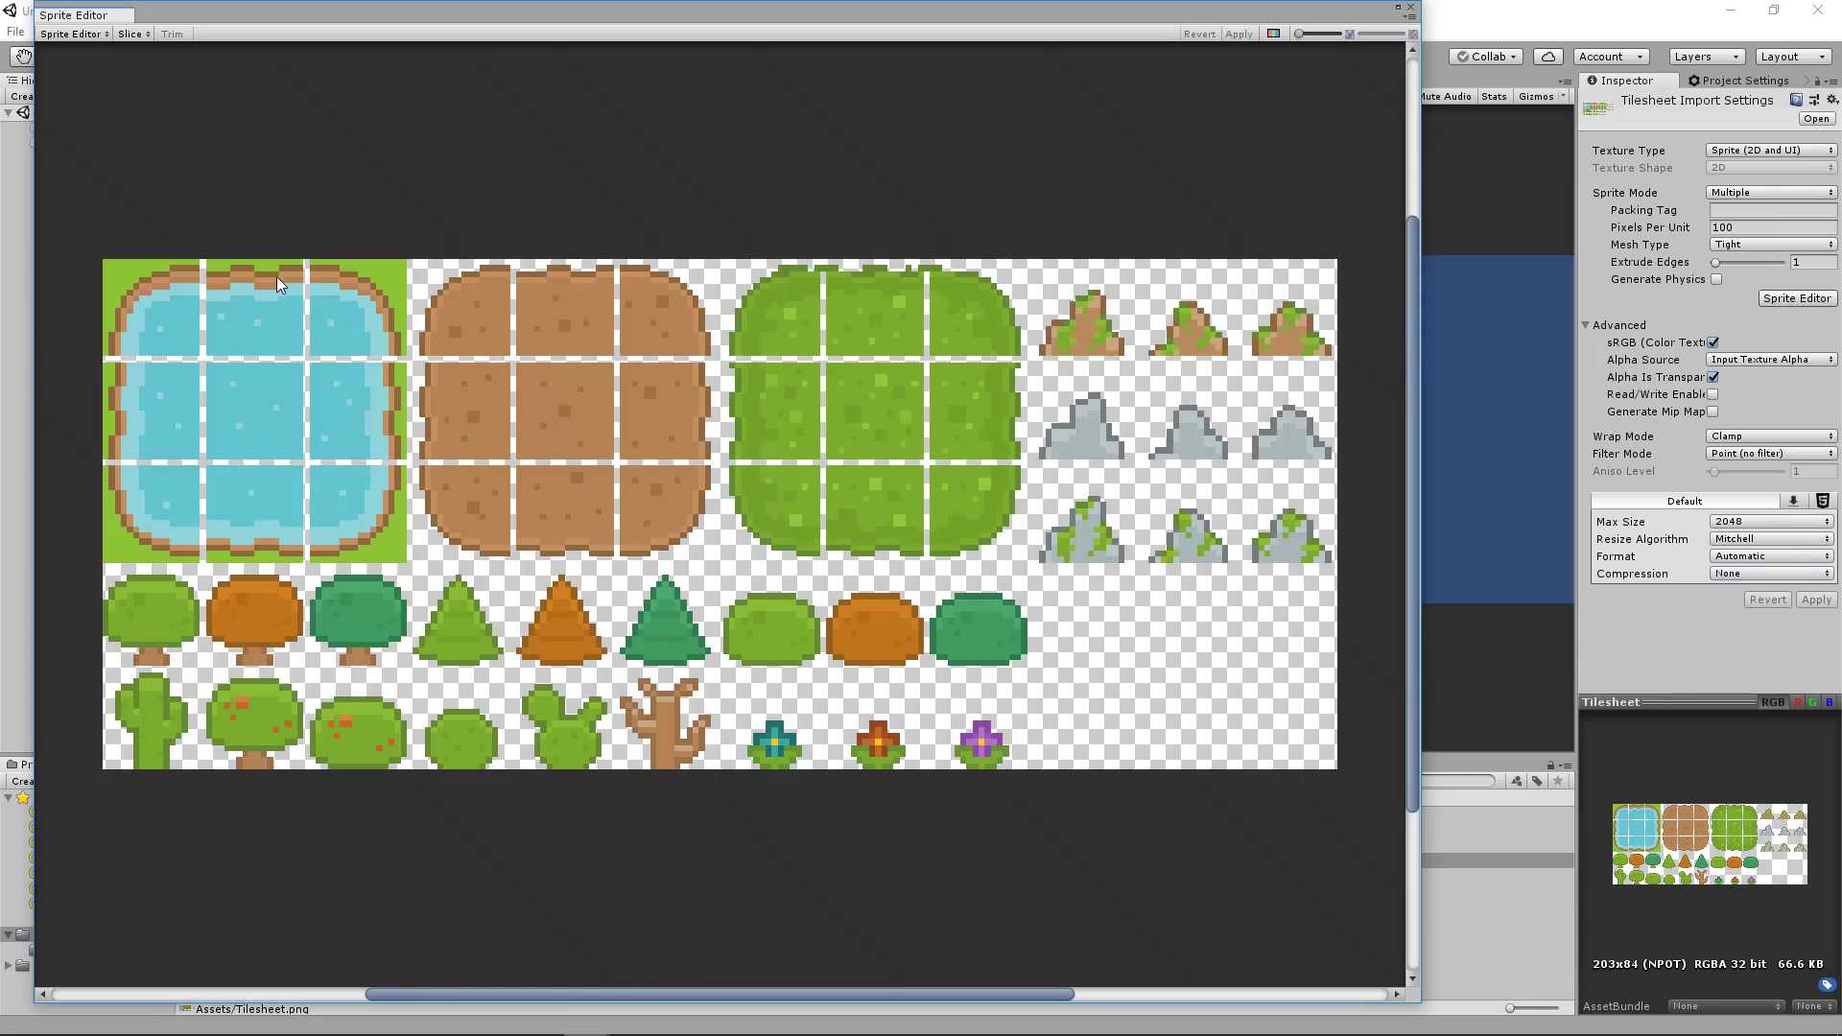
{"action": "left_click", "coordinate": [71, 32]}
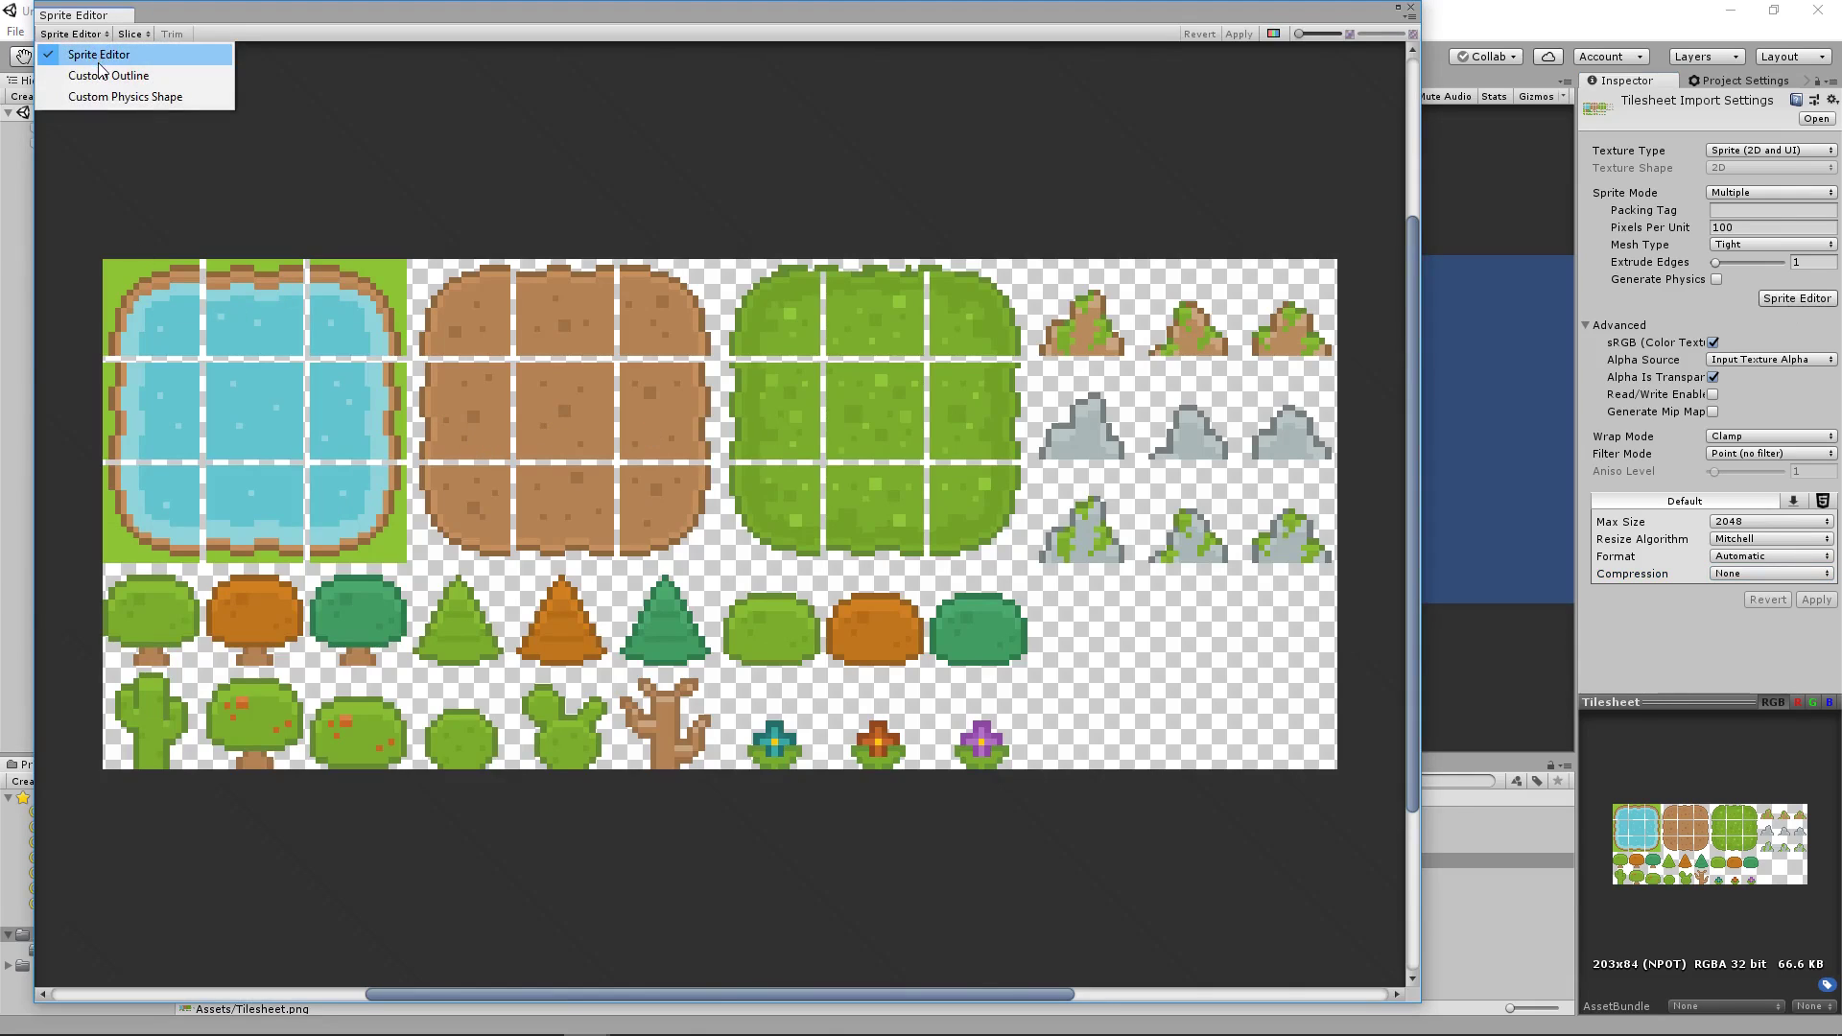
{"action": "left_click", "coordinate": [132, 33]}
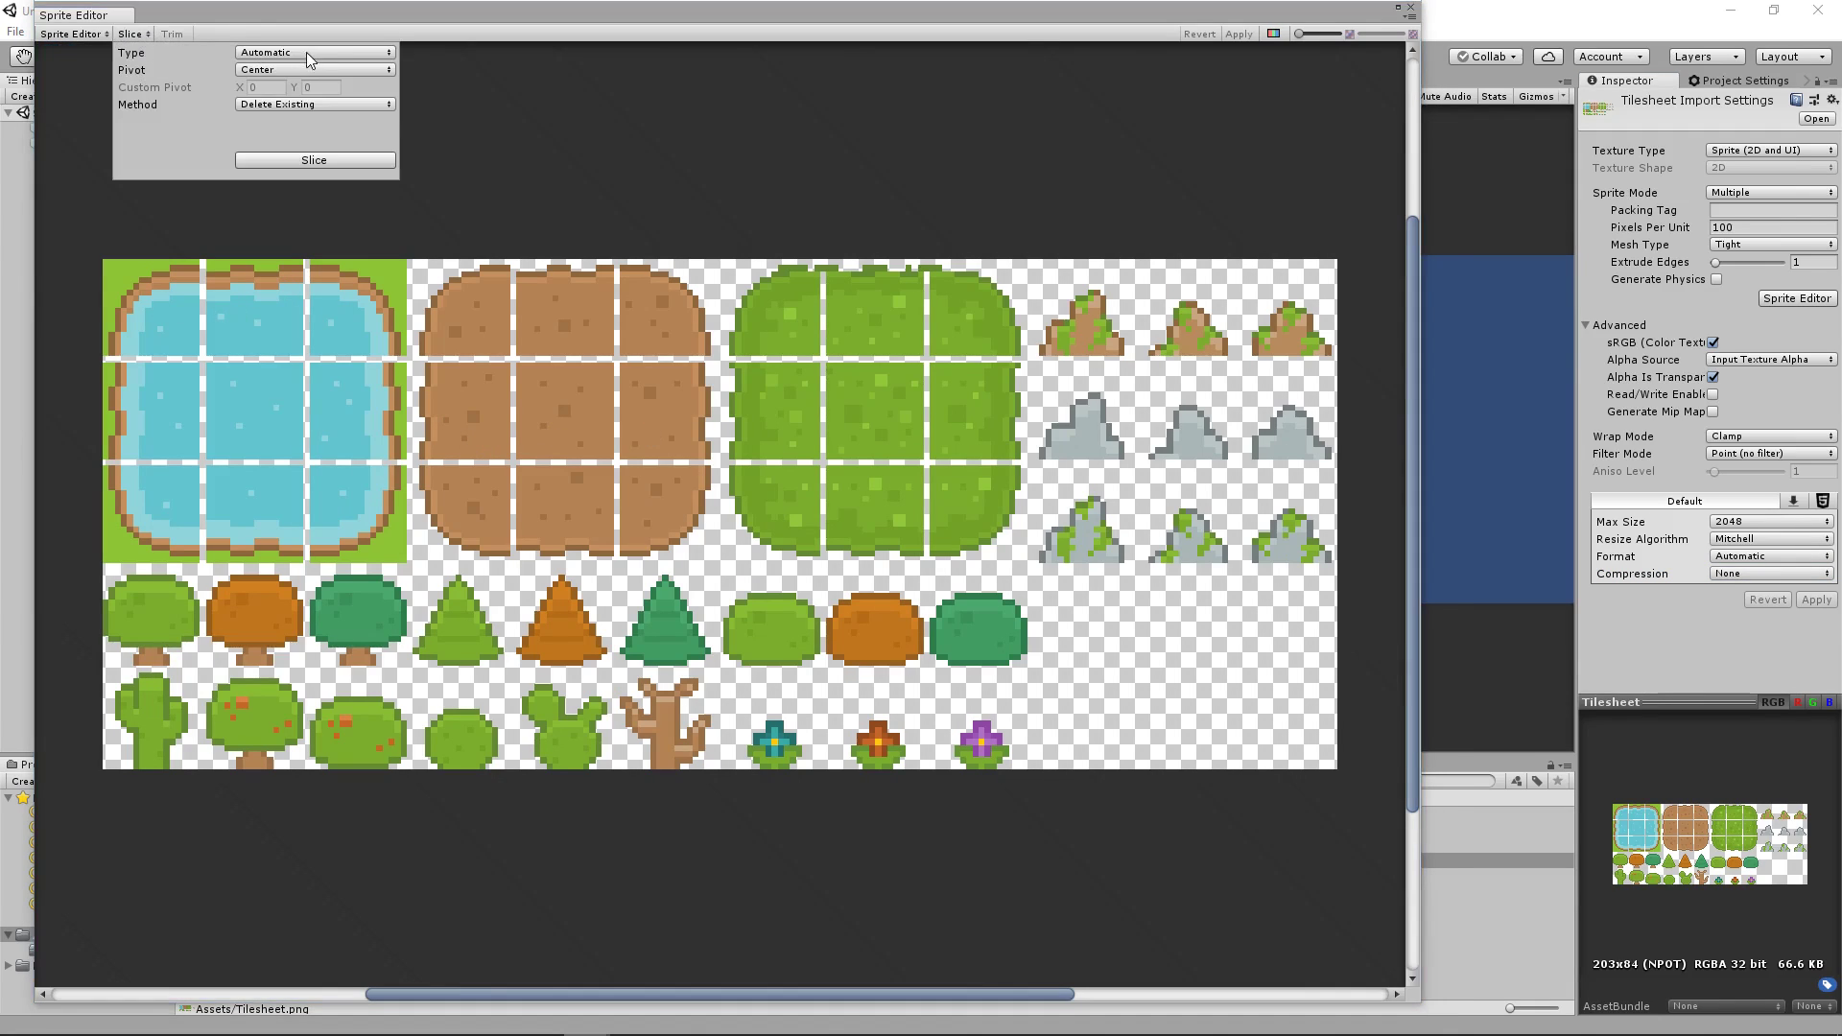
{"action": "left_click", "coordinate": [313, 52]}
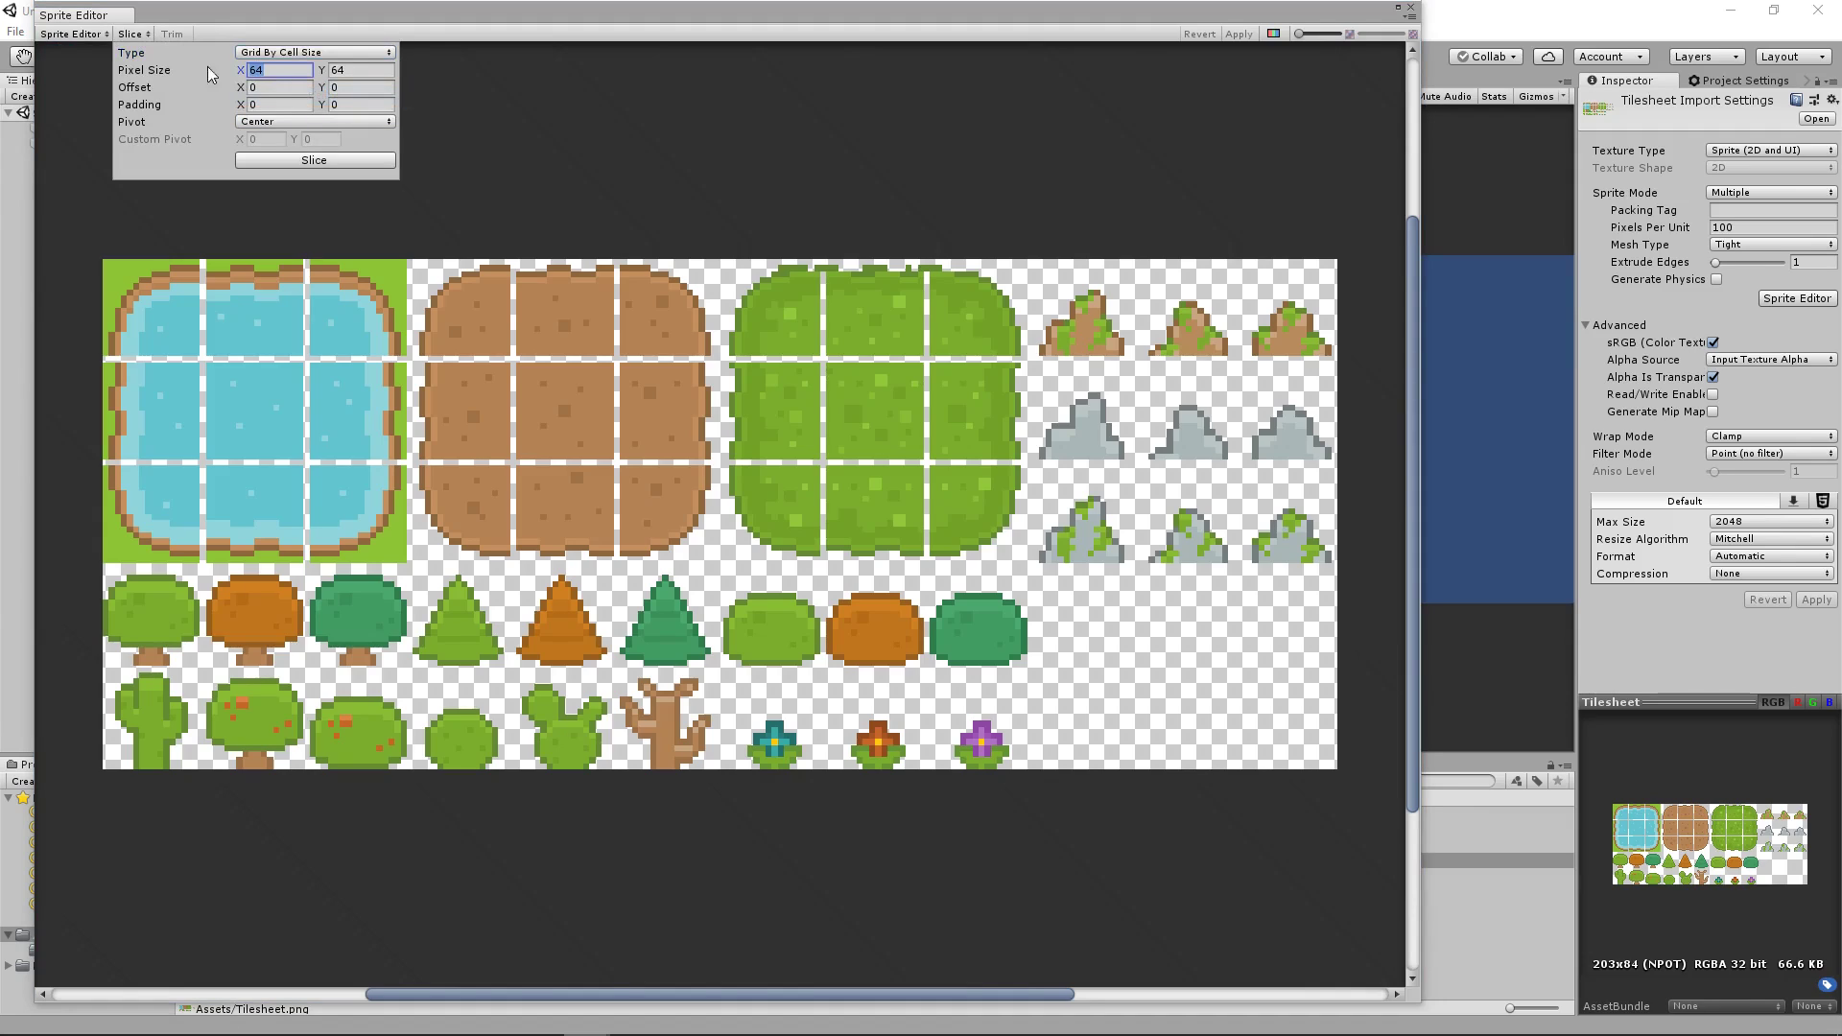
{"action": "type", "text": "16"}
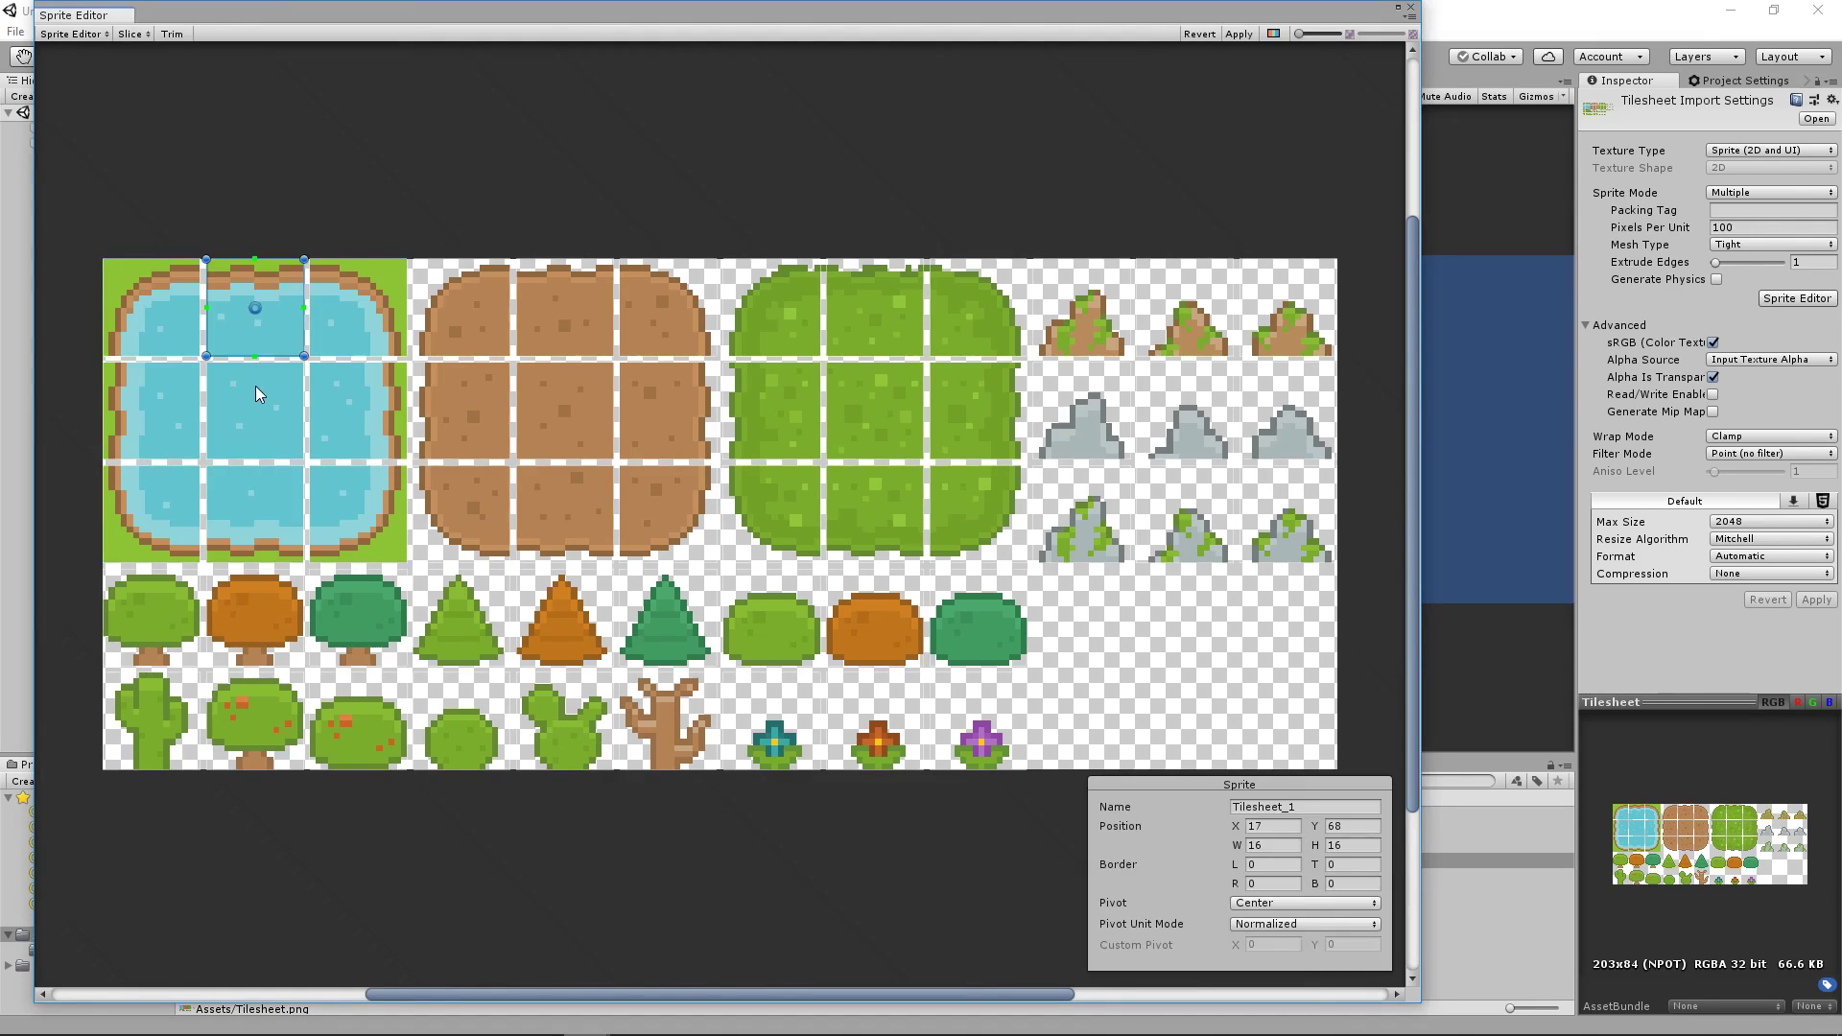
Step: Check the sliced rock, tree and centre grass sprites, then close the Sprite Editor
{"action": "left_click", "coordinate": [1079, 517]}
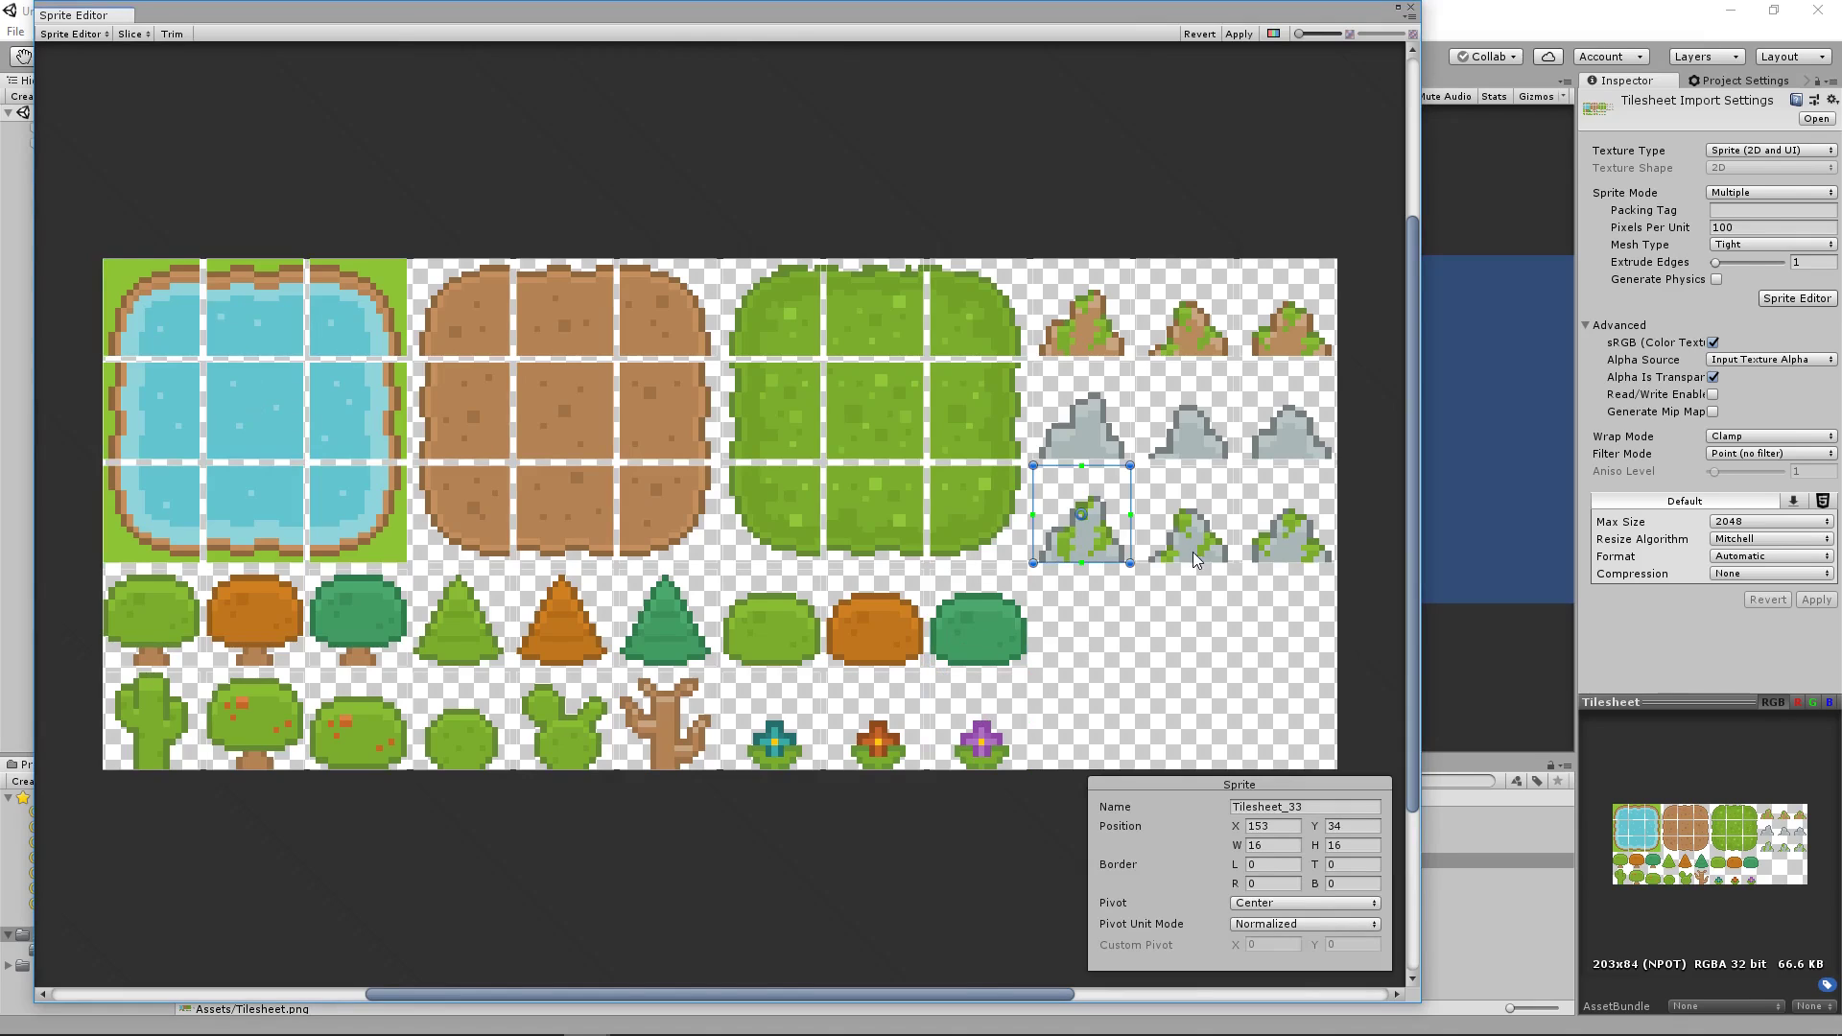
{"action": "left_click", "coordinate": [460, 616]}
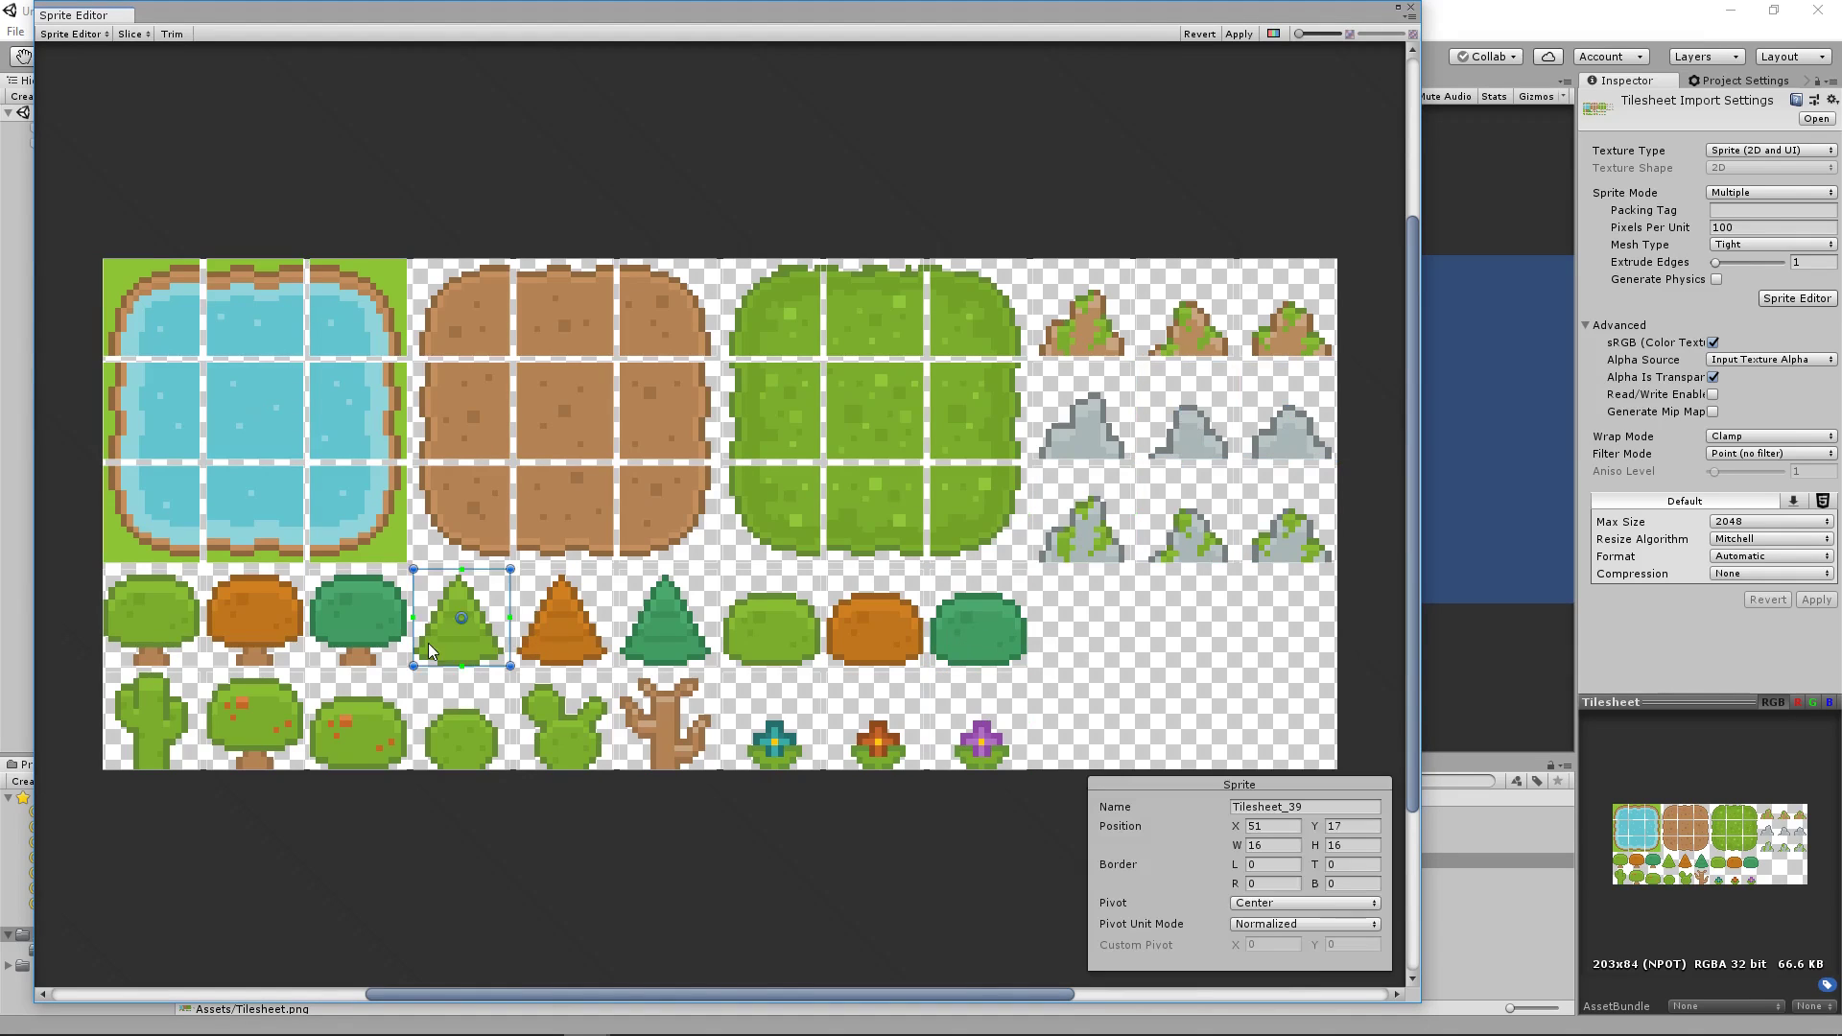
{"action": "left_click", "coordinate": [564, 408]}
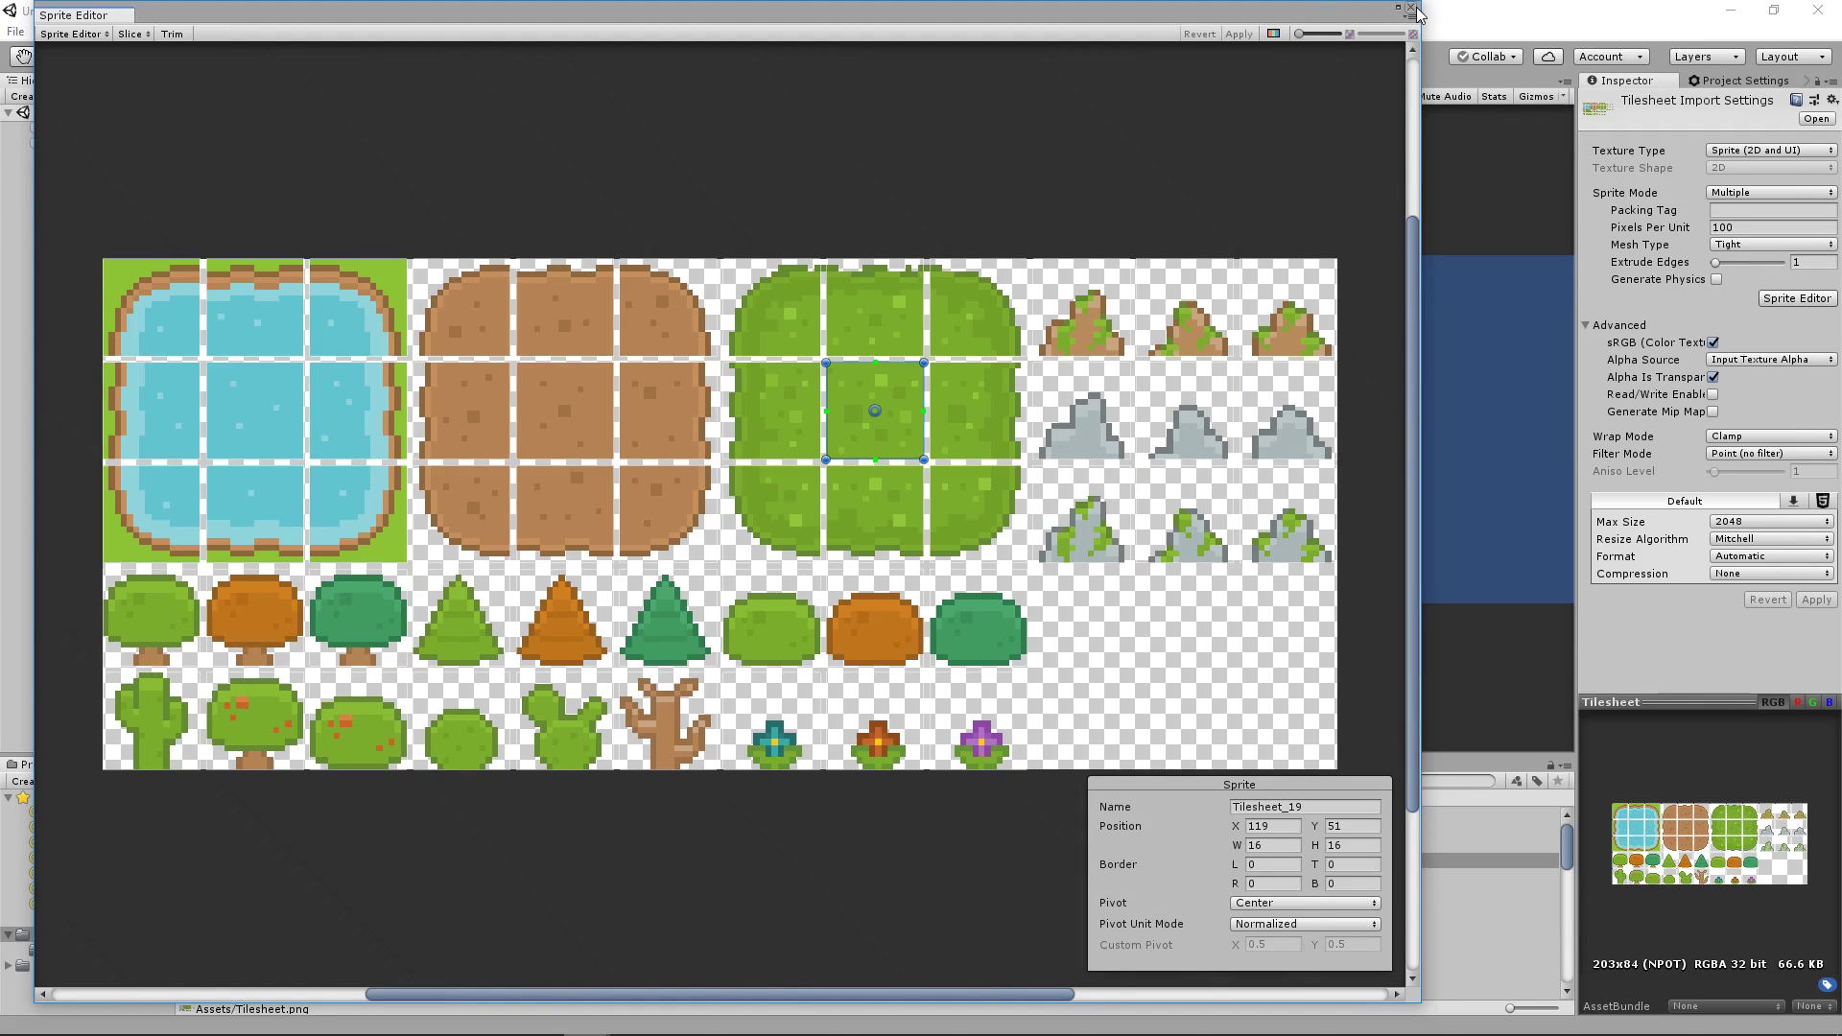
{"action": "left_click", "coordinate": [1408, 8]}
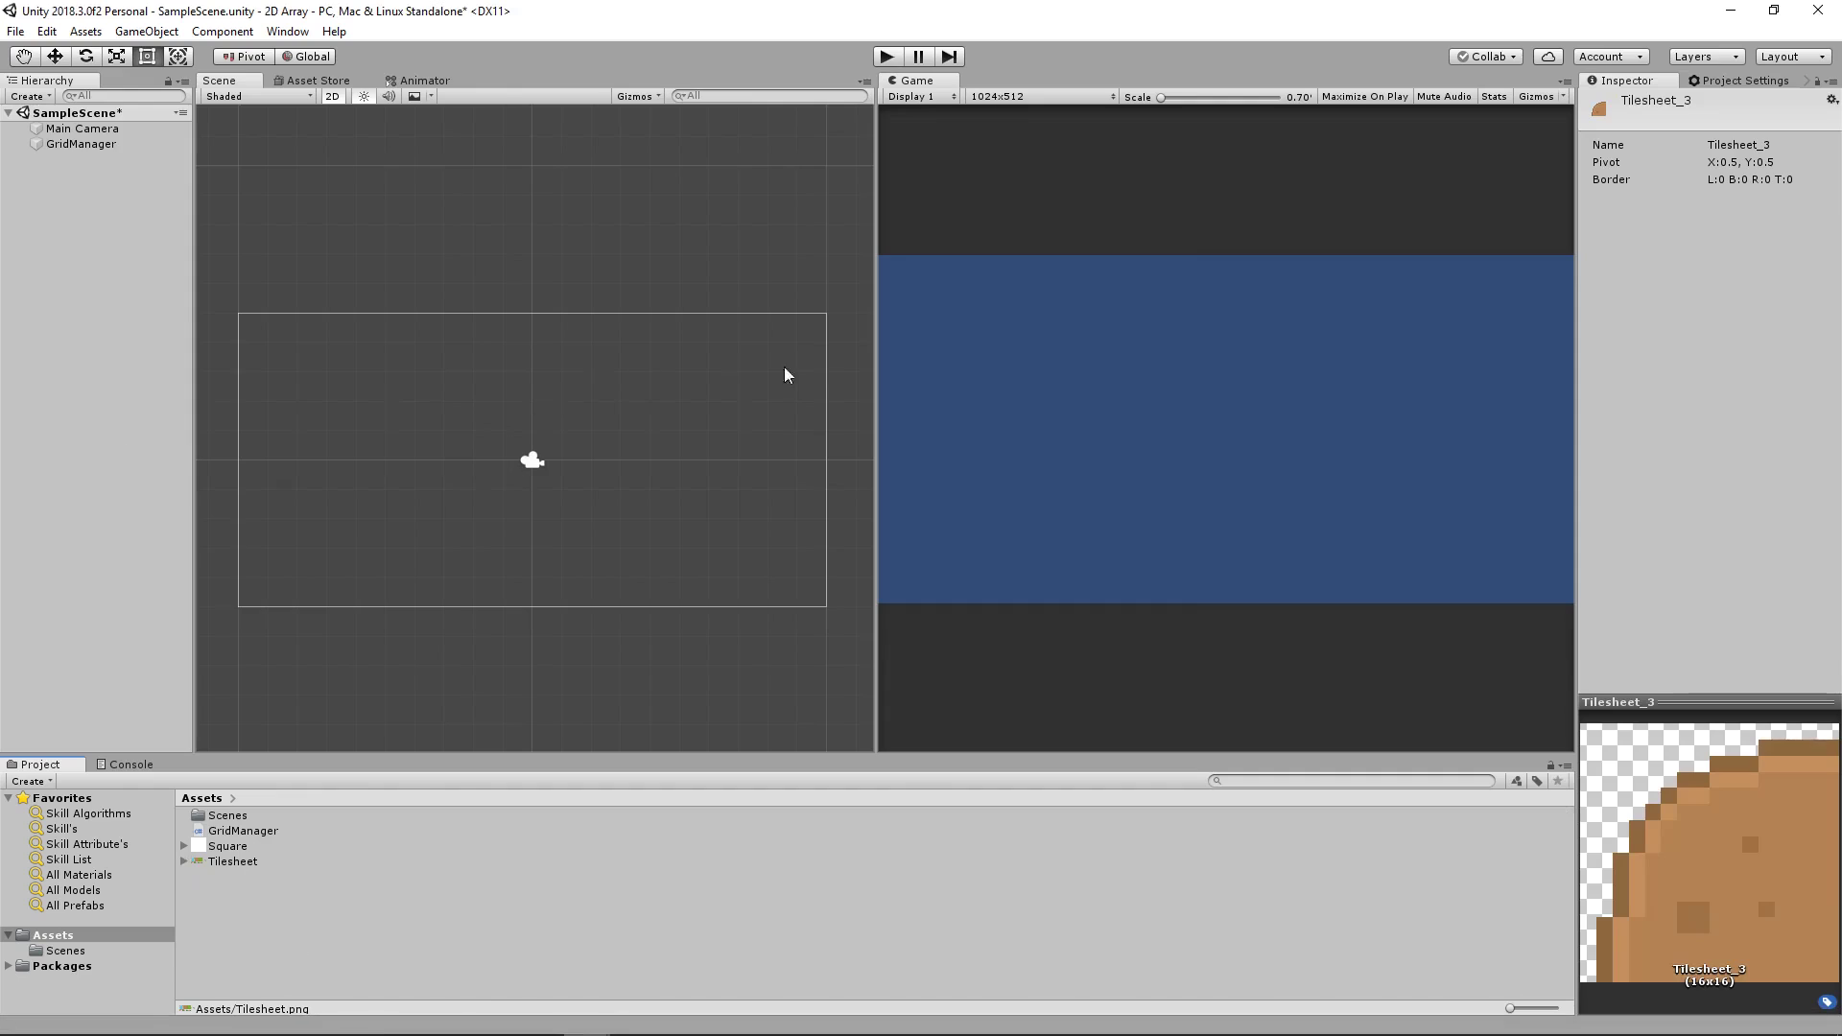
Step: Open the GridManager script in Visual Studio
{"action": "left_click", "coordinate": [632, 1018]}
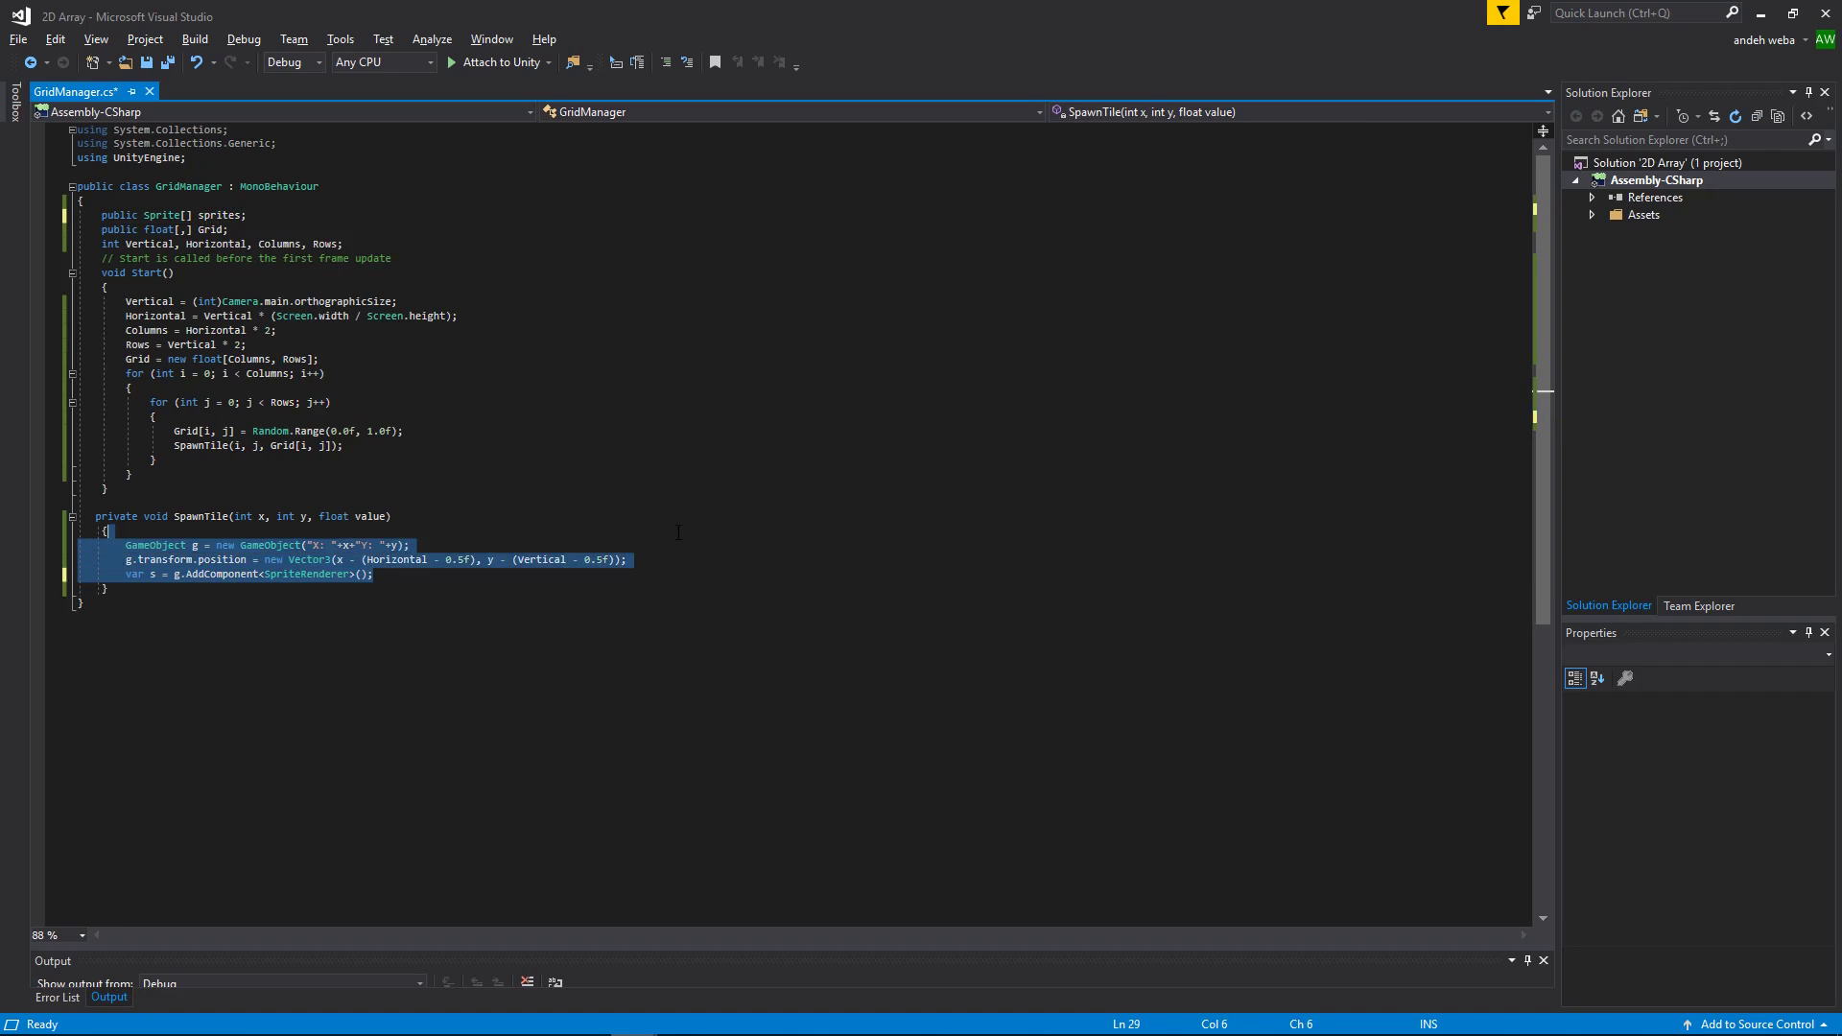
Step: Empty SpawnTile's body and declare a public GameObject tilePrefab field above the sprites array
{"action": "key", "text": "Delete"}
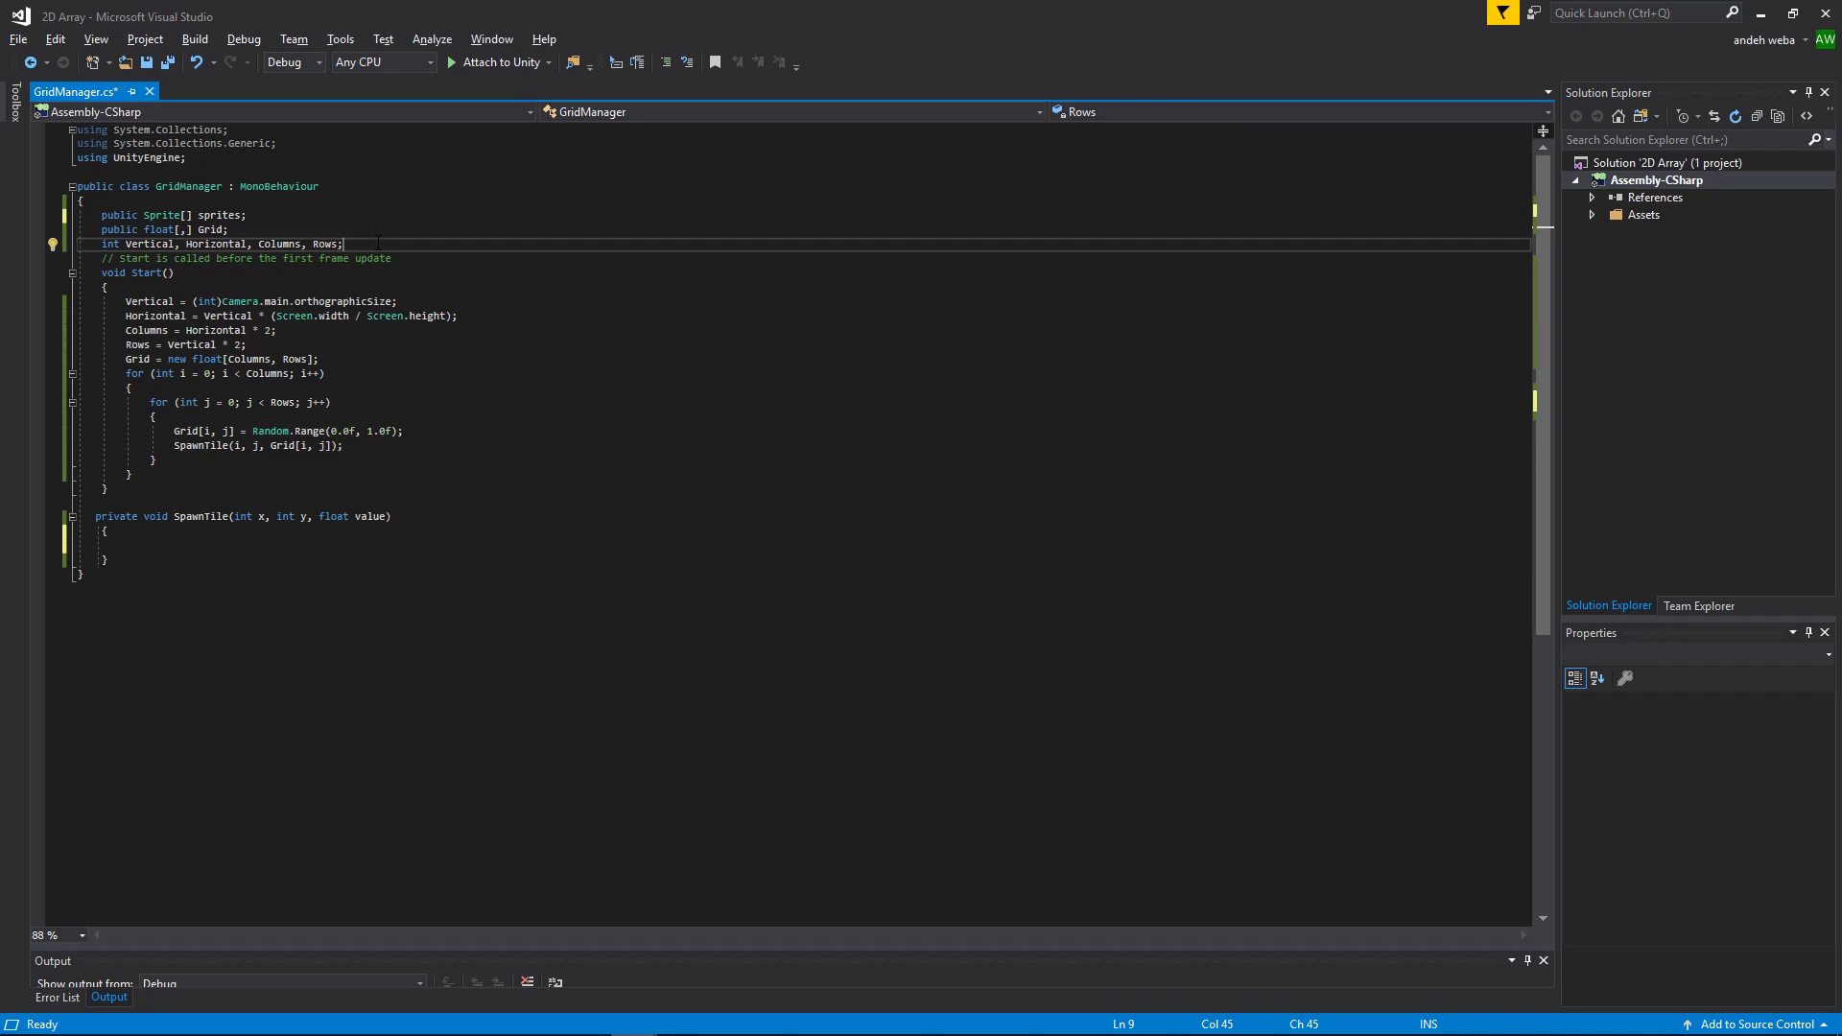
{"action": "left_click", "coordinate": [82, 200]}
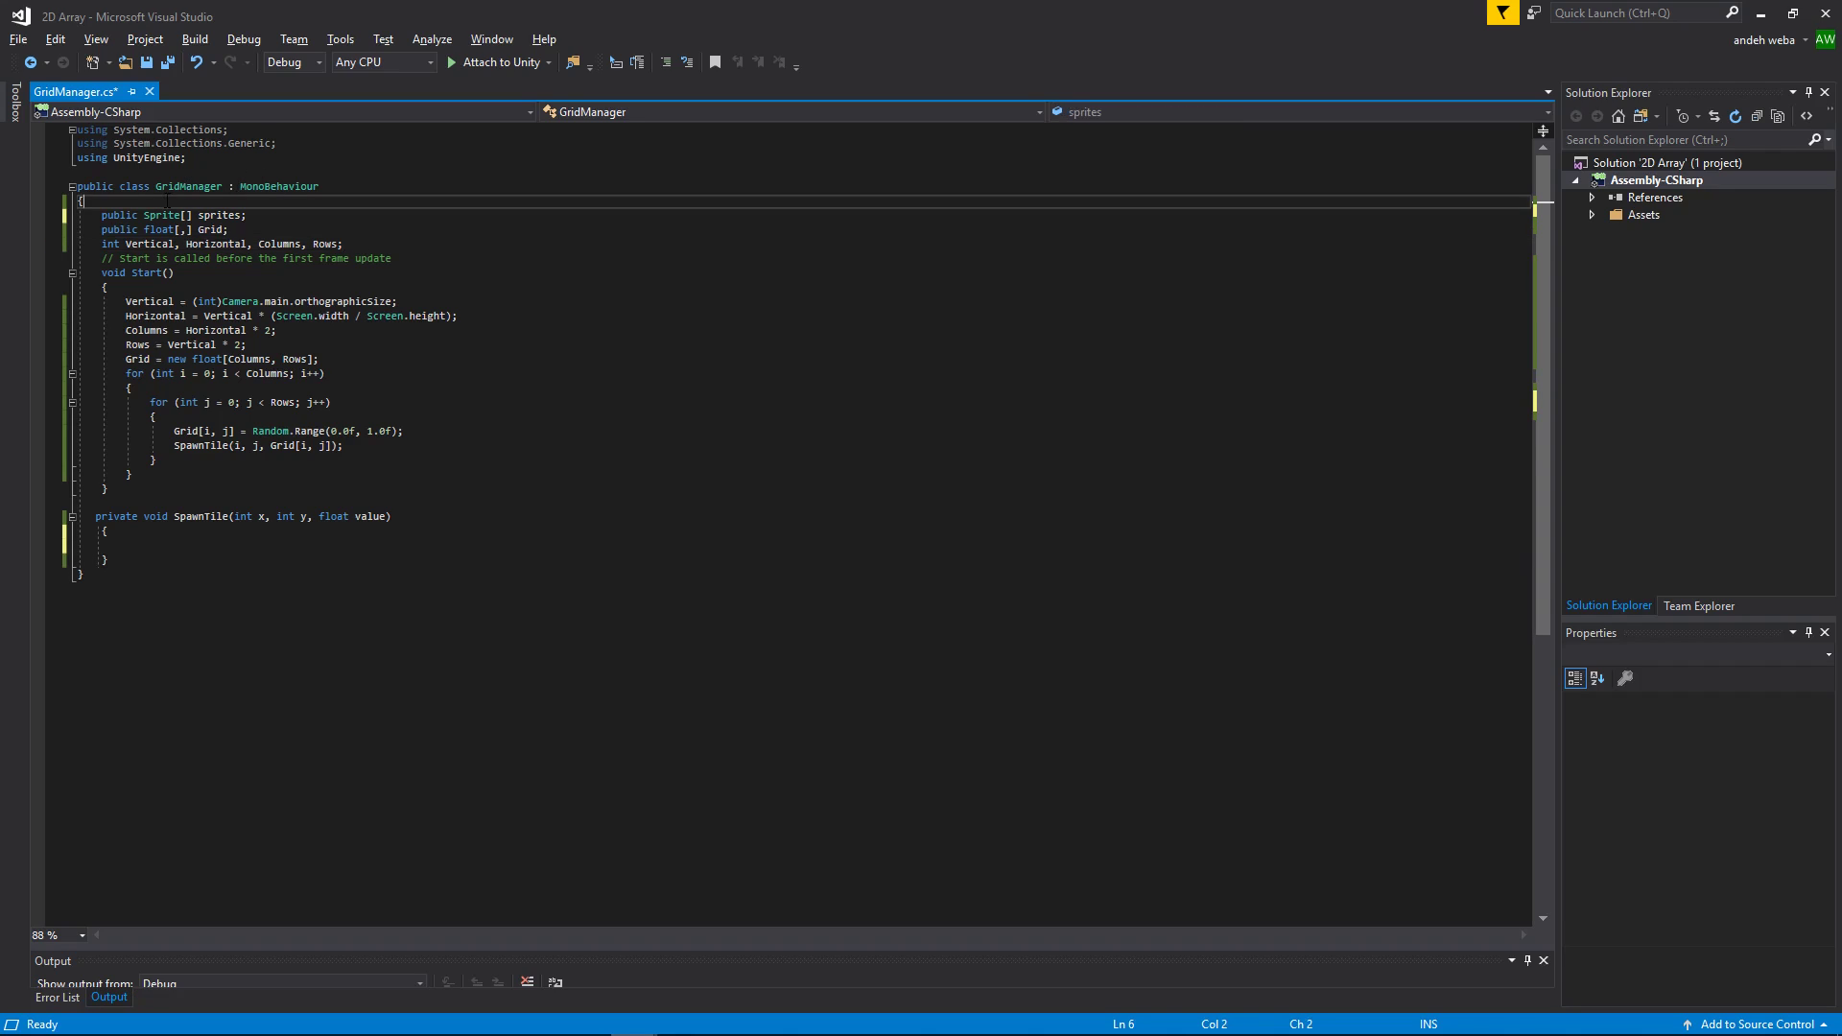
{"action": "type", "text": "public"}
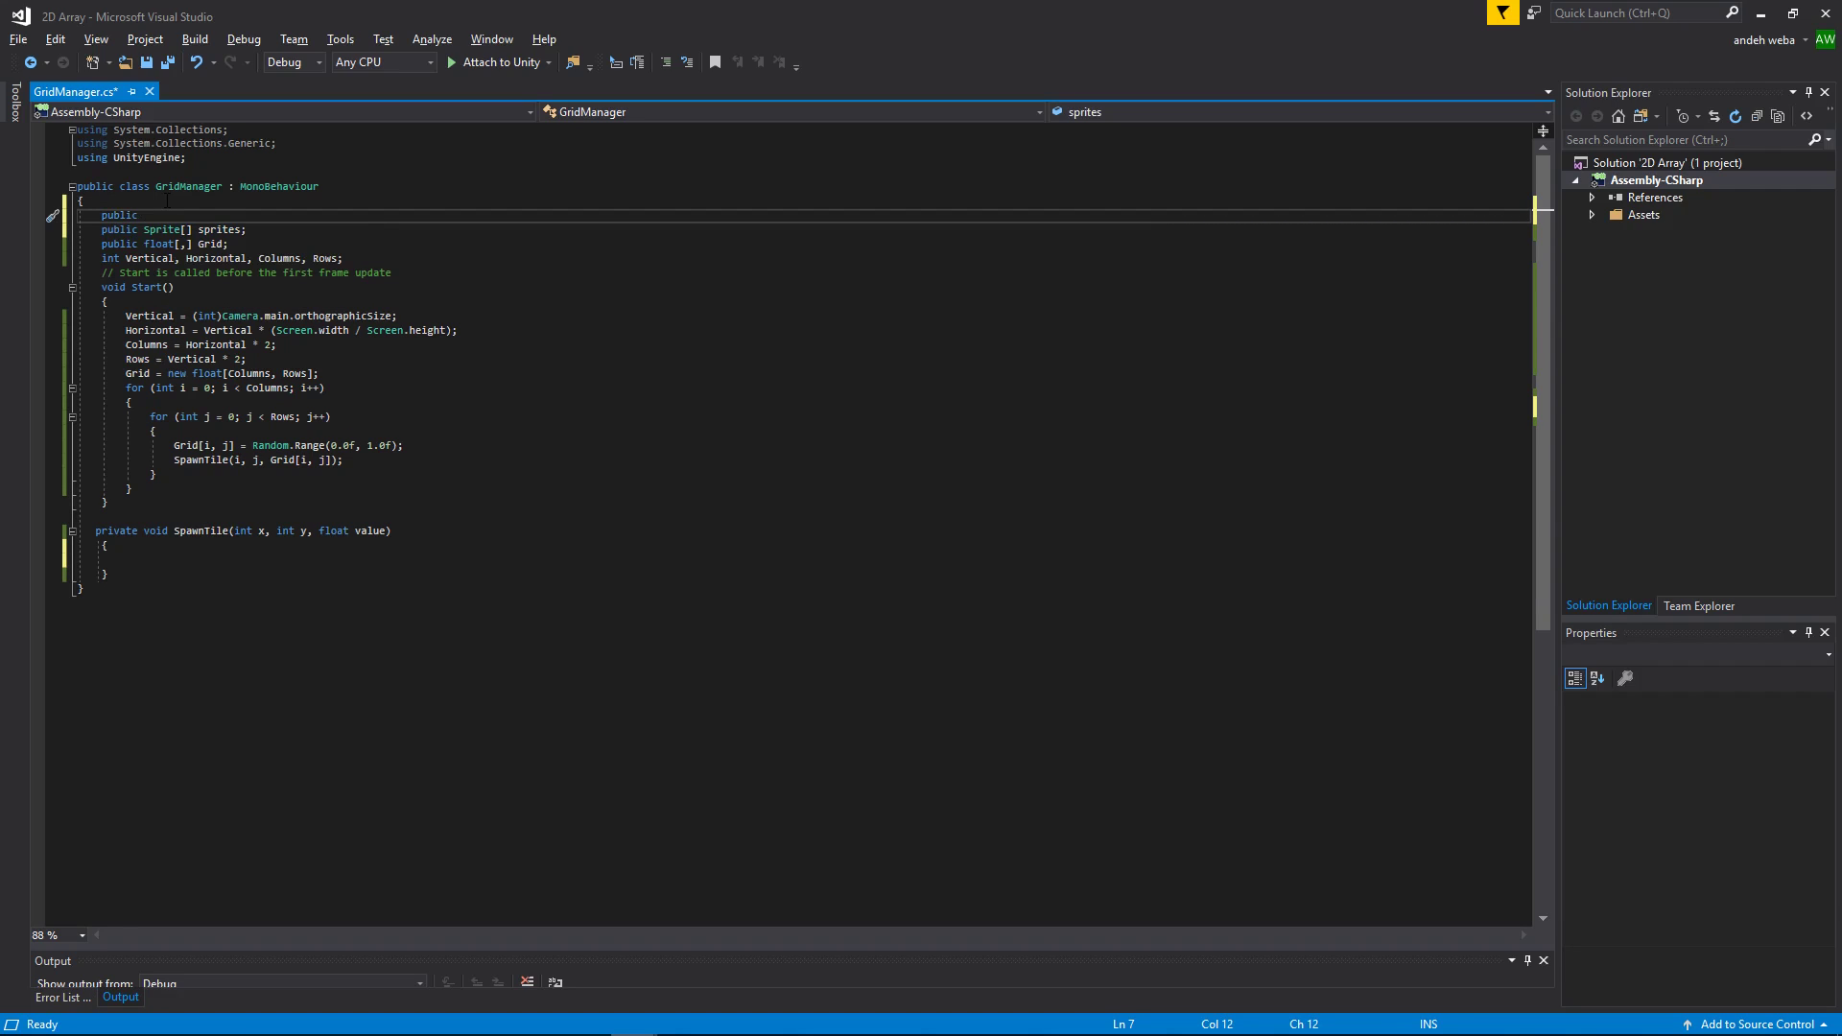
{"action": "type", "text": "GameObject"}
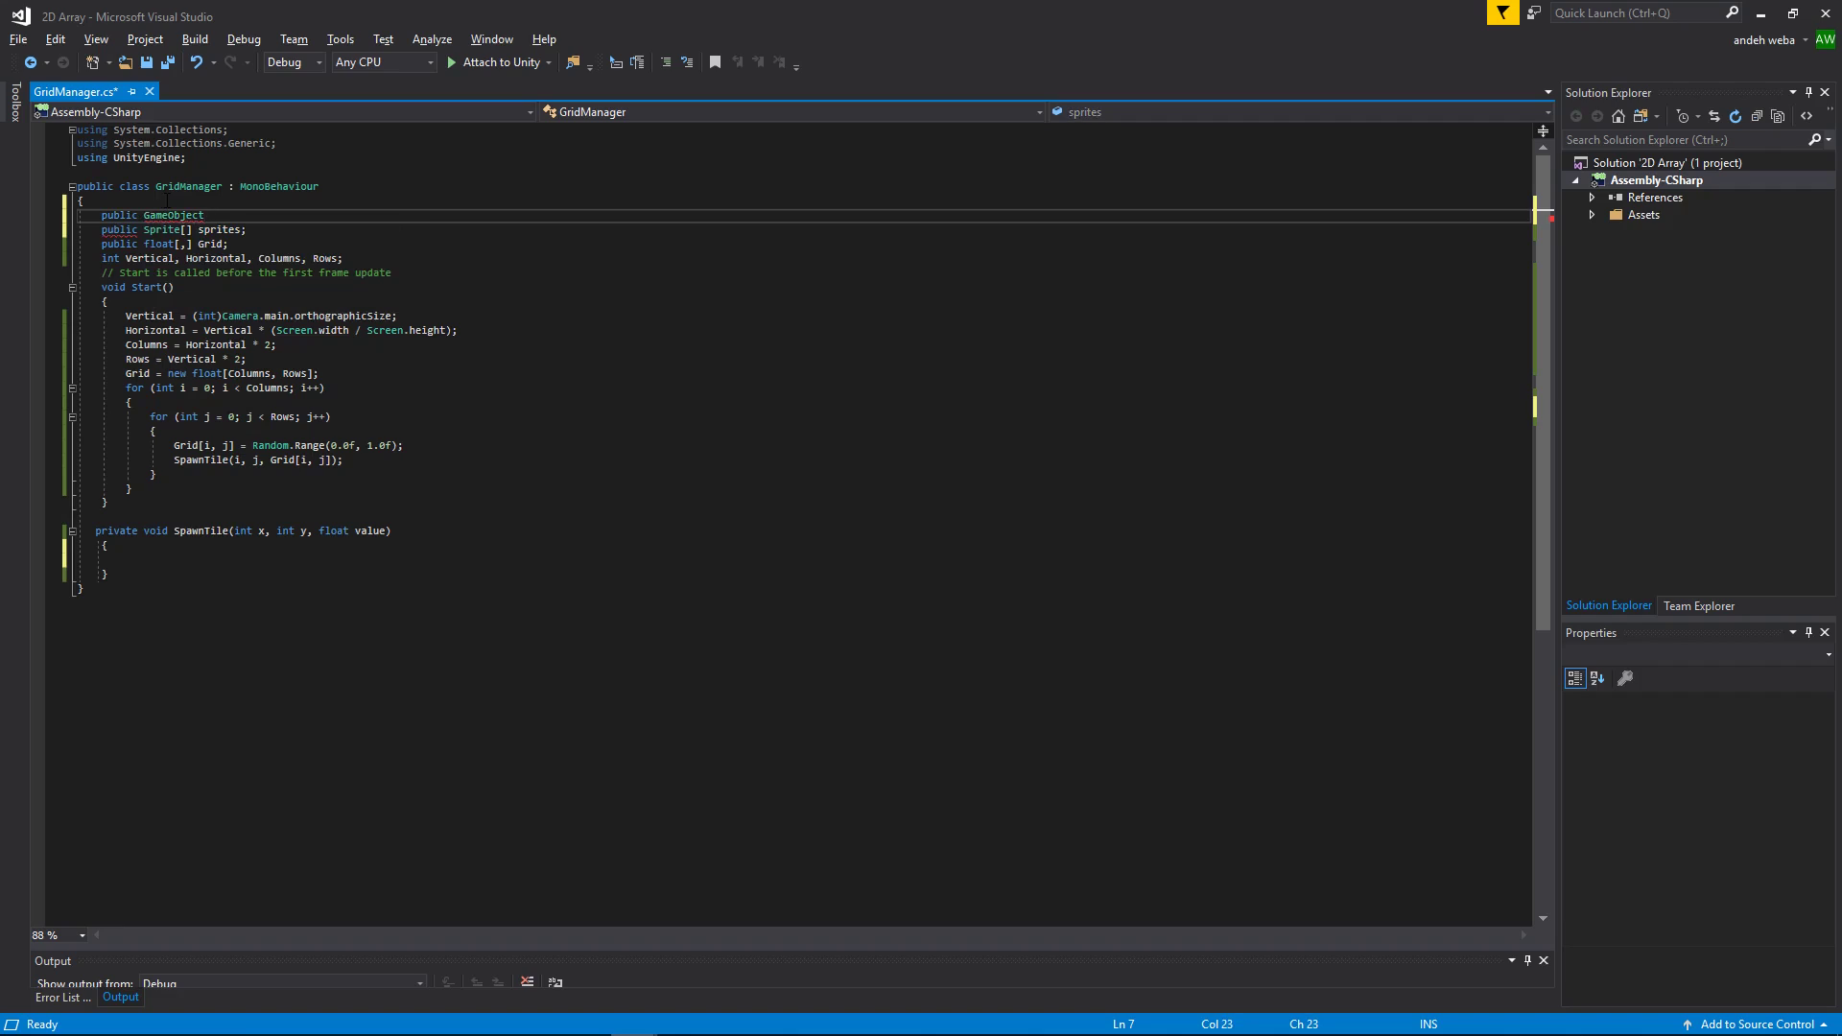
{"action": "type", "text": "tilePreg"}
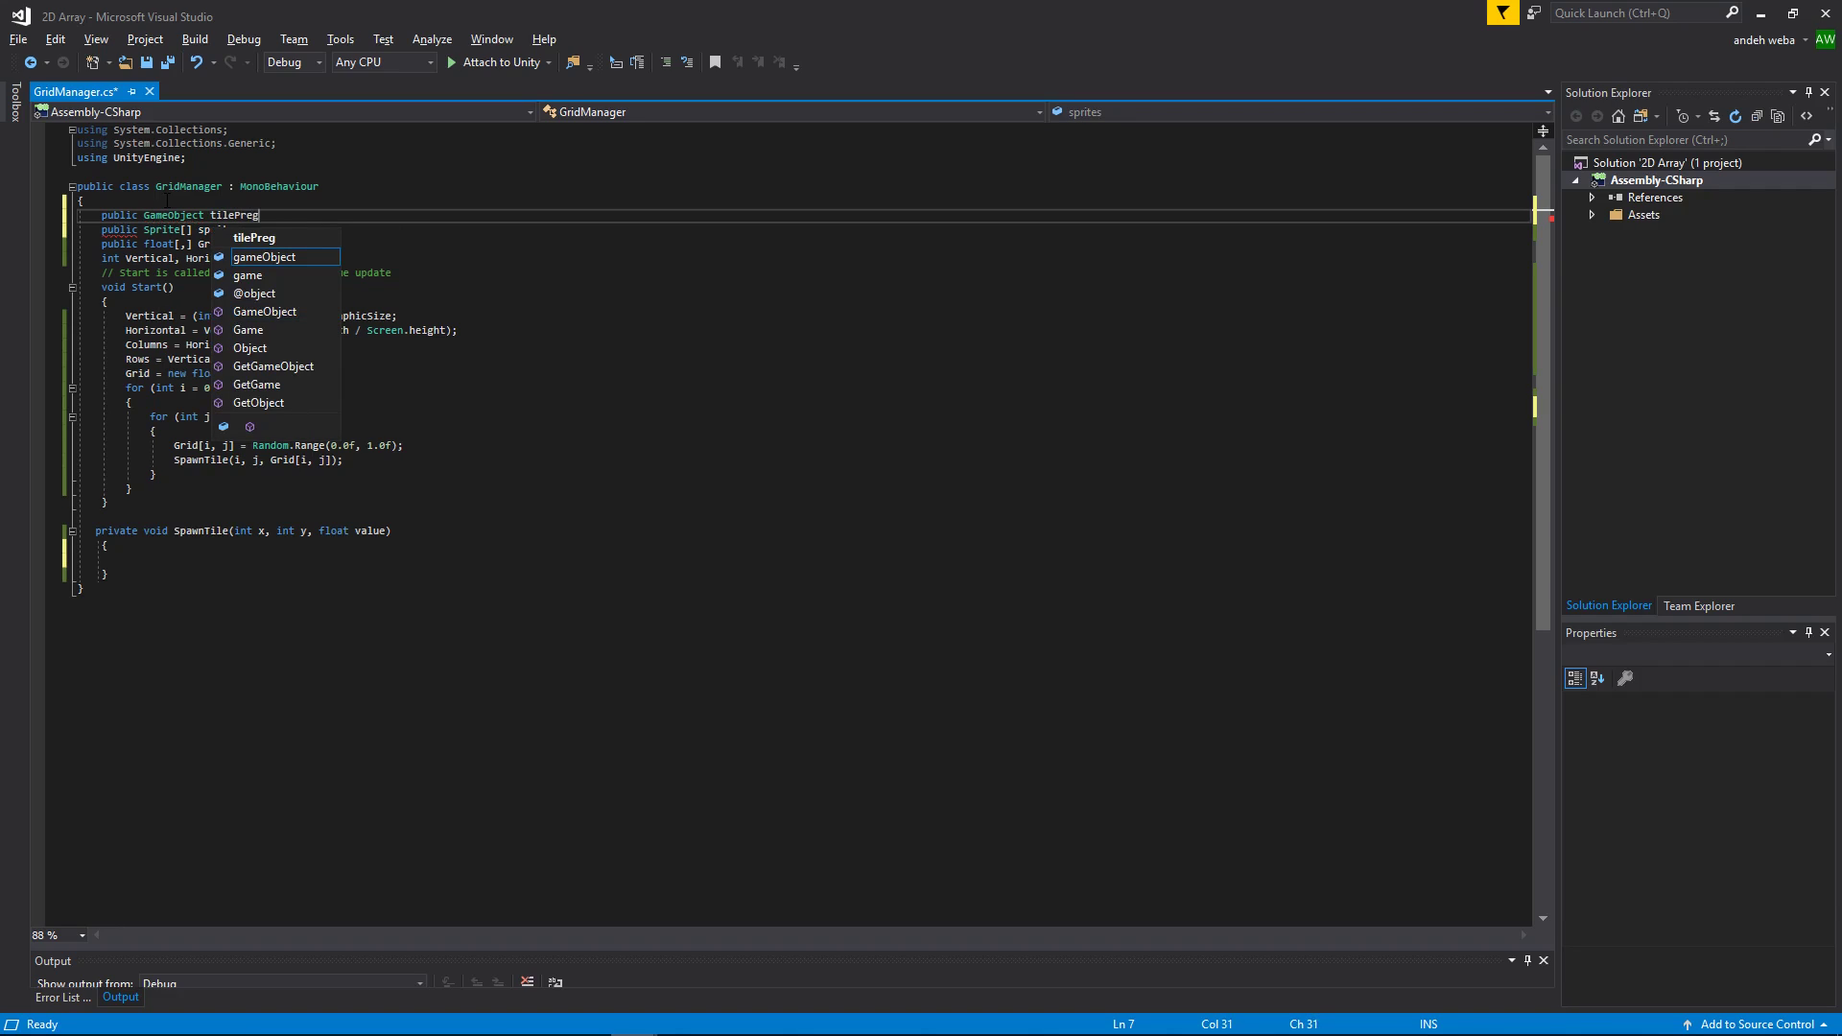
{"action": "type", "text": "fab;"}
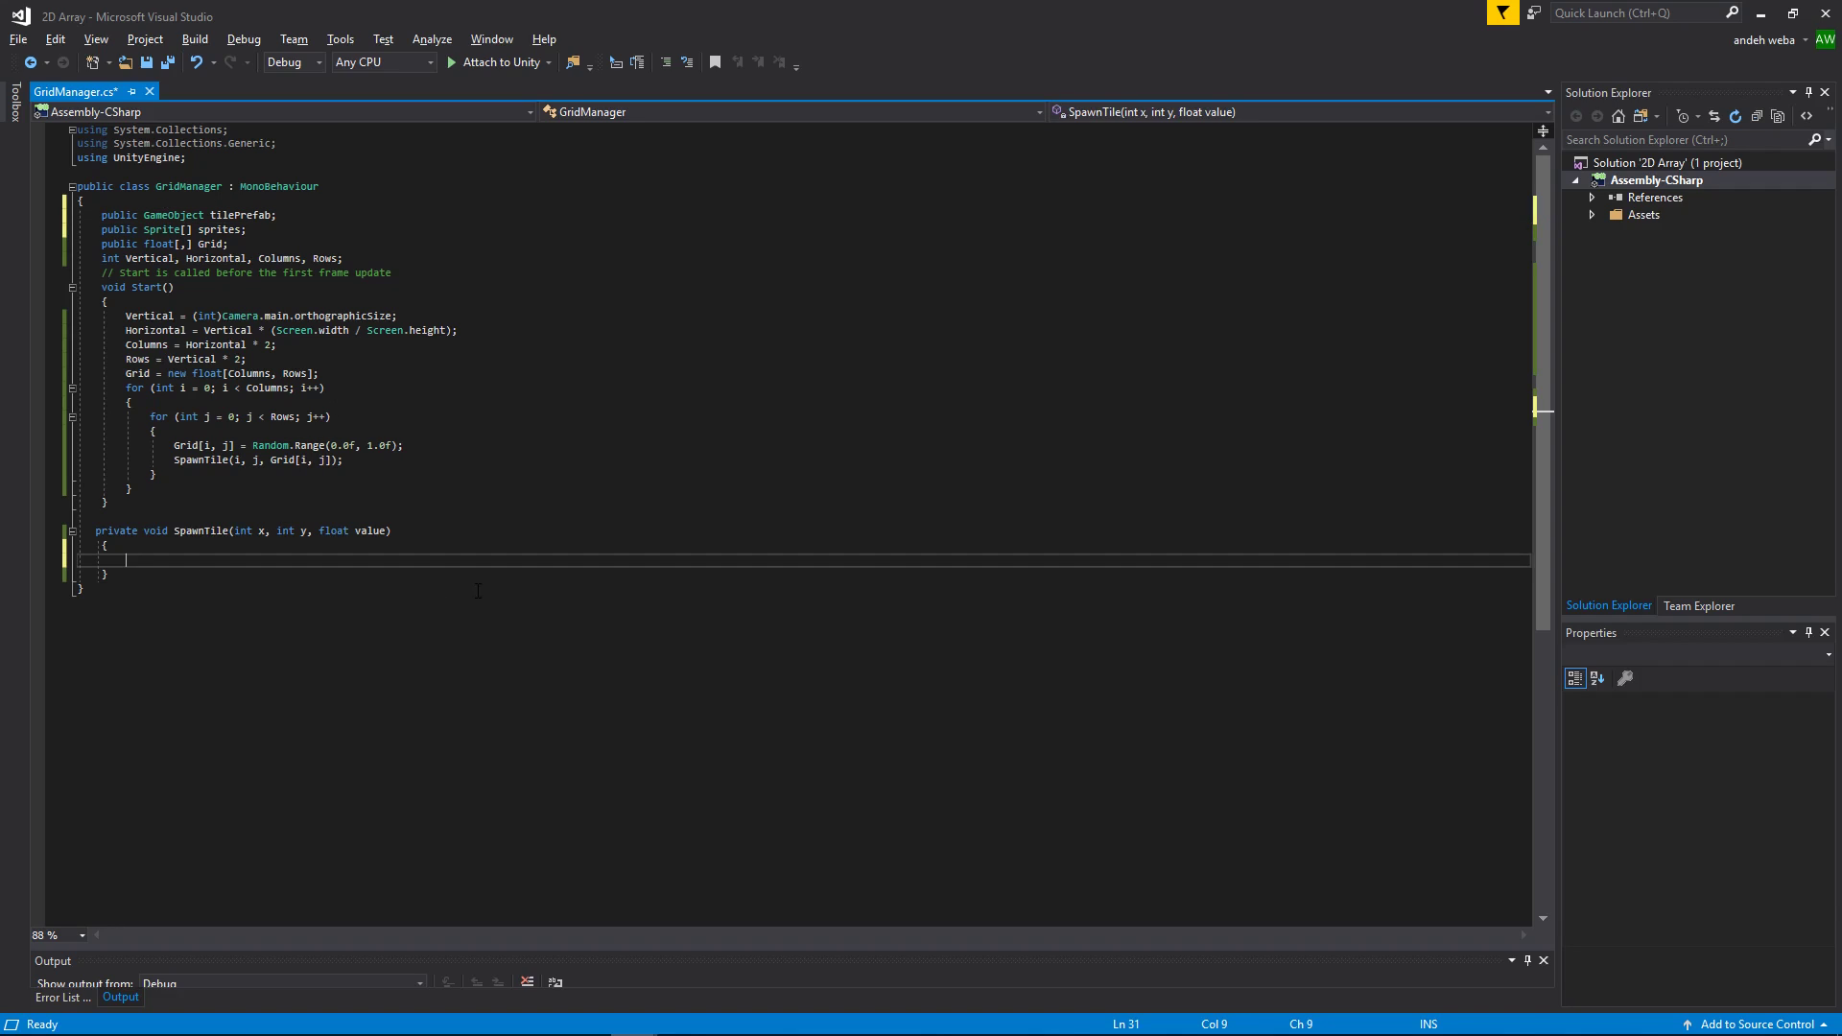
Step: Begin SpawnTile with 'SpriteRenderer sr = Instantiate(tilePrefab, '
{"action": "type", "text": "Sprite"}
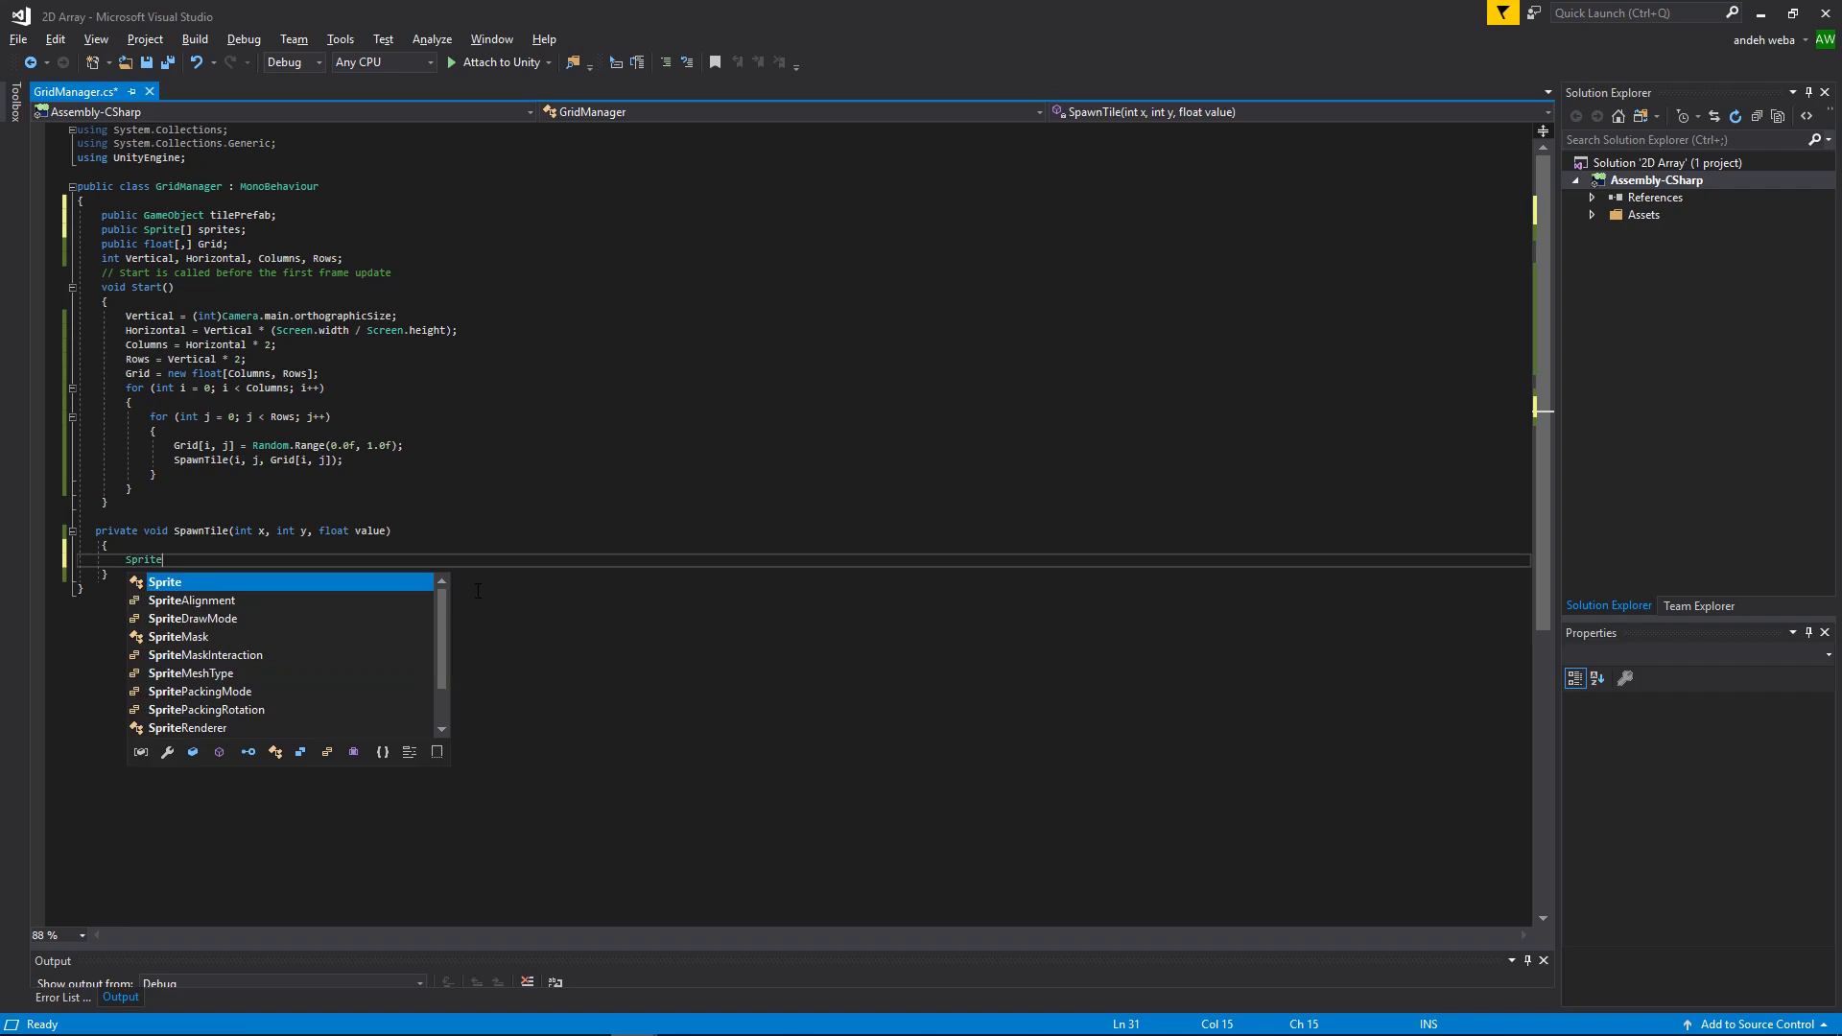
{"action": "type", "text": "Renderer s"}
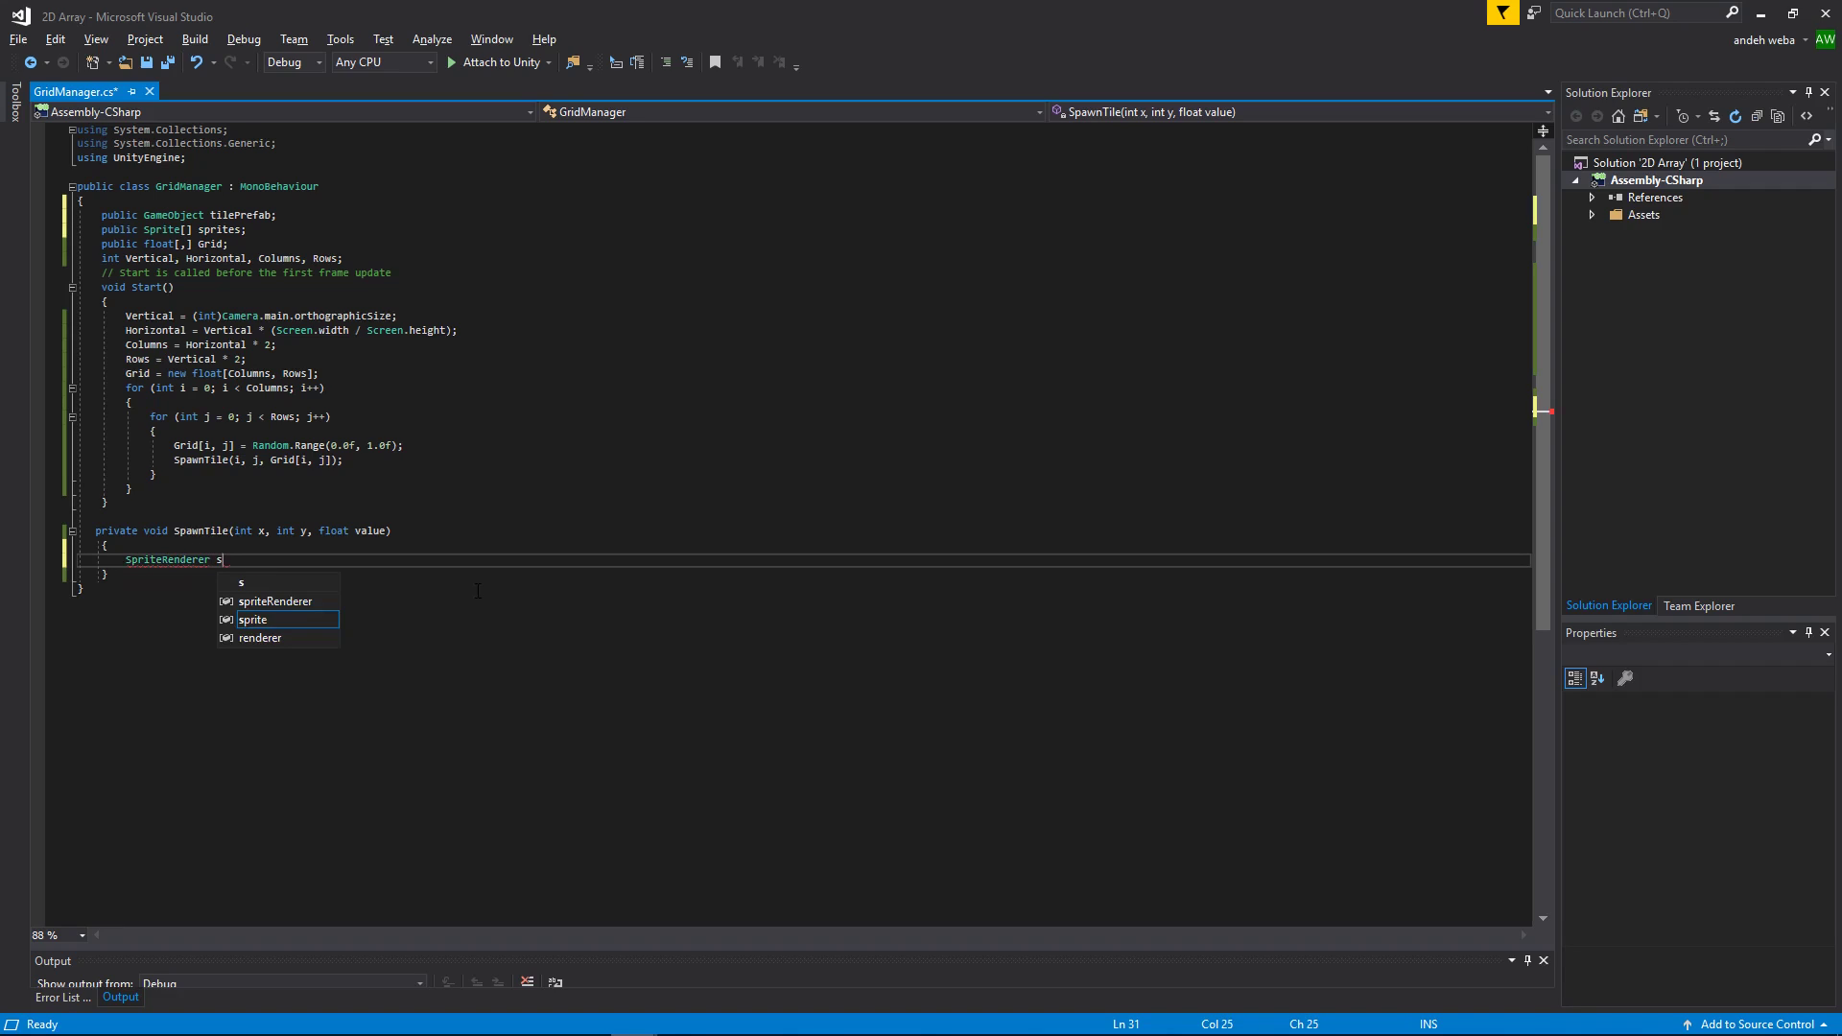
{"action": "type", "text": "r = Instantiate"}
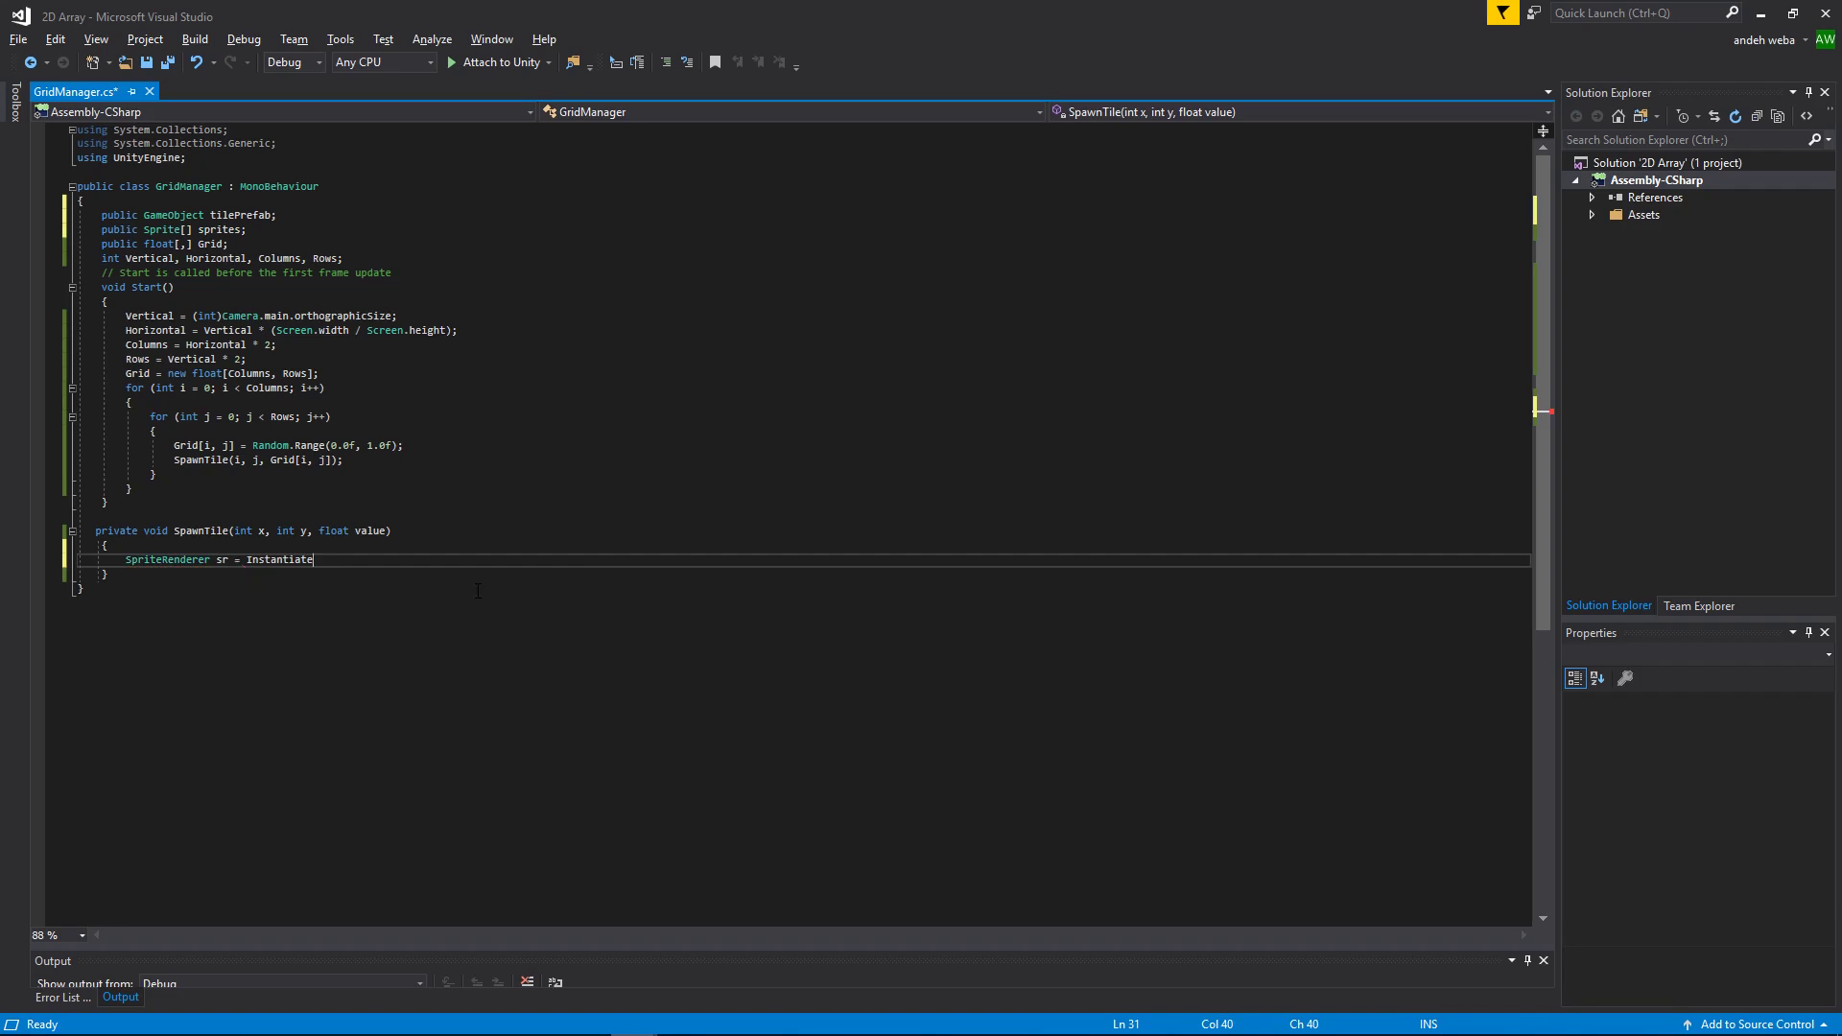
{"action": "type", "text": "(t"}
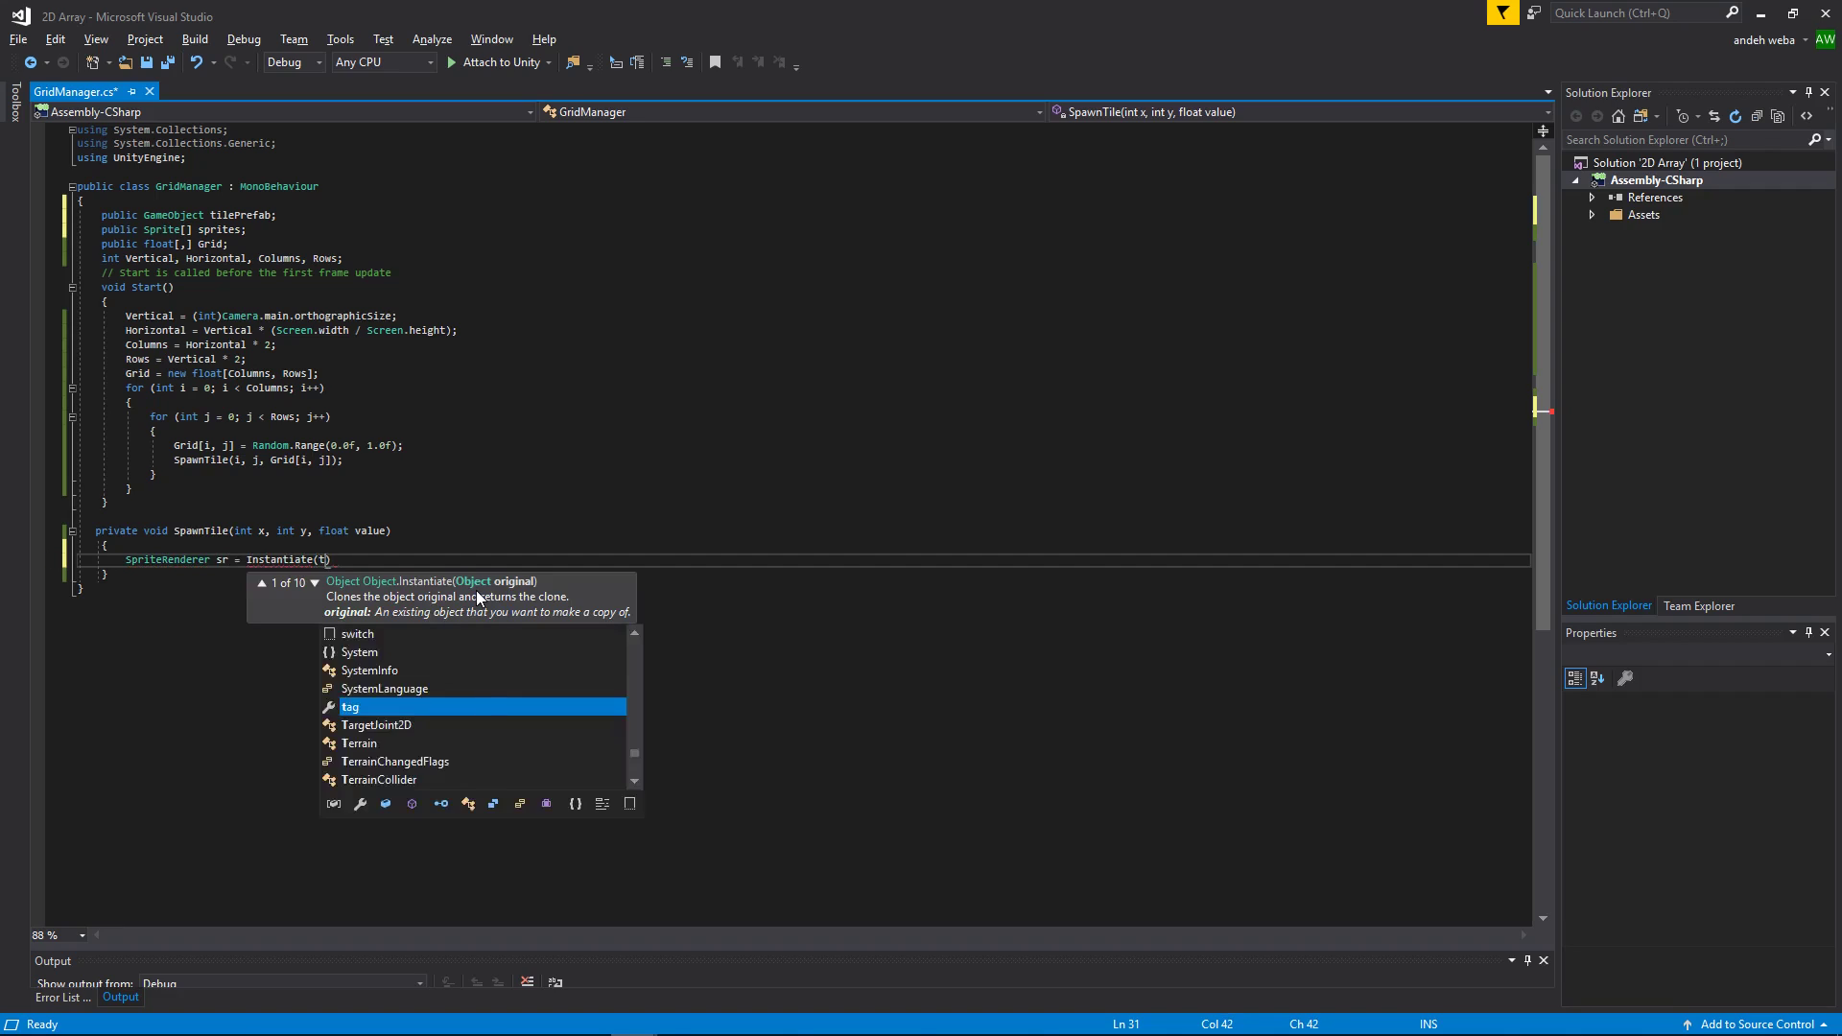
{"action": "type", "text": "ilePrefab,"}
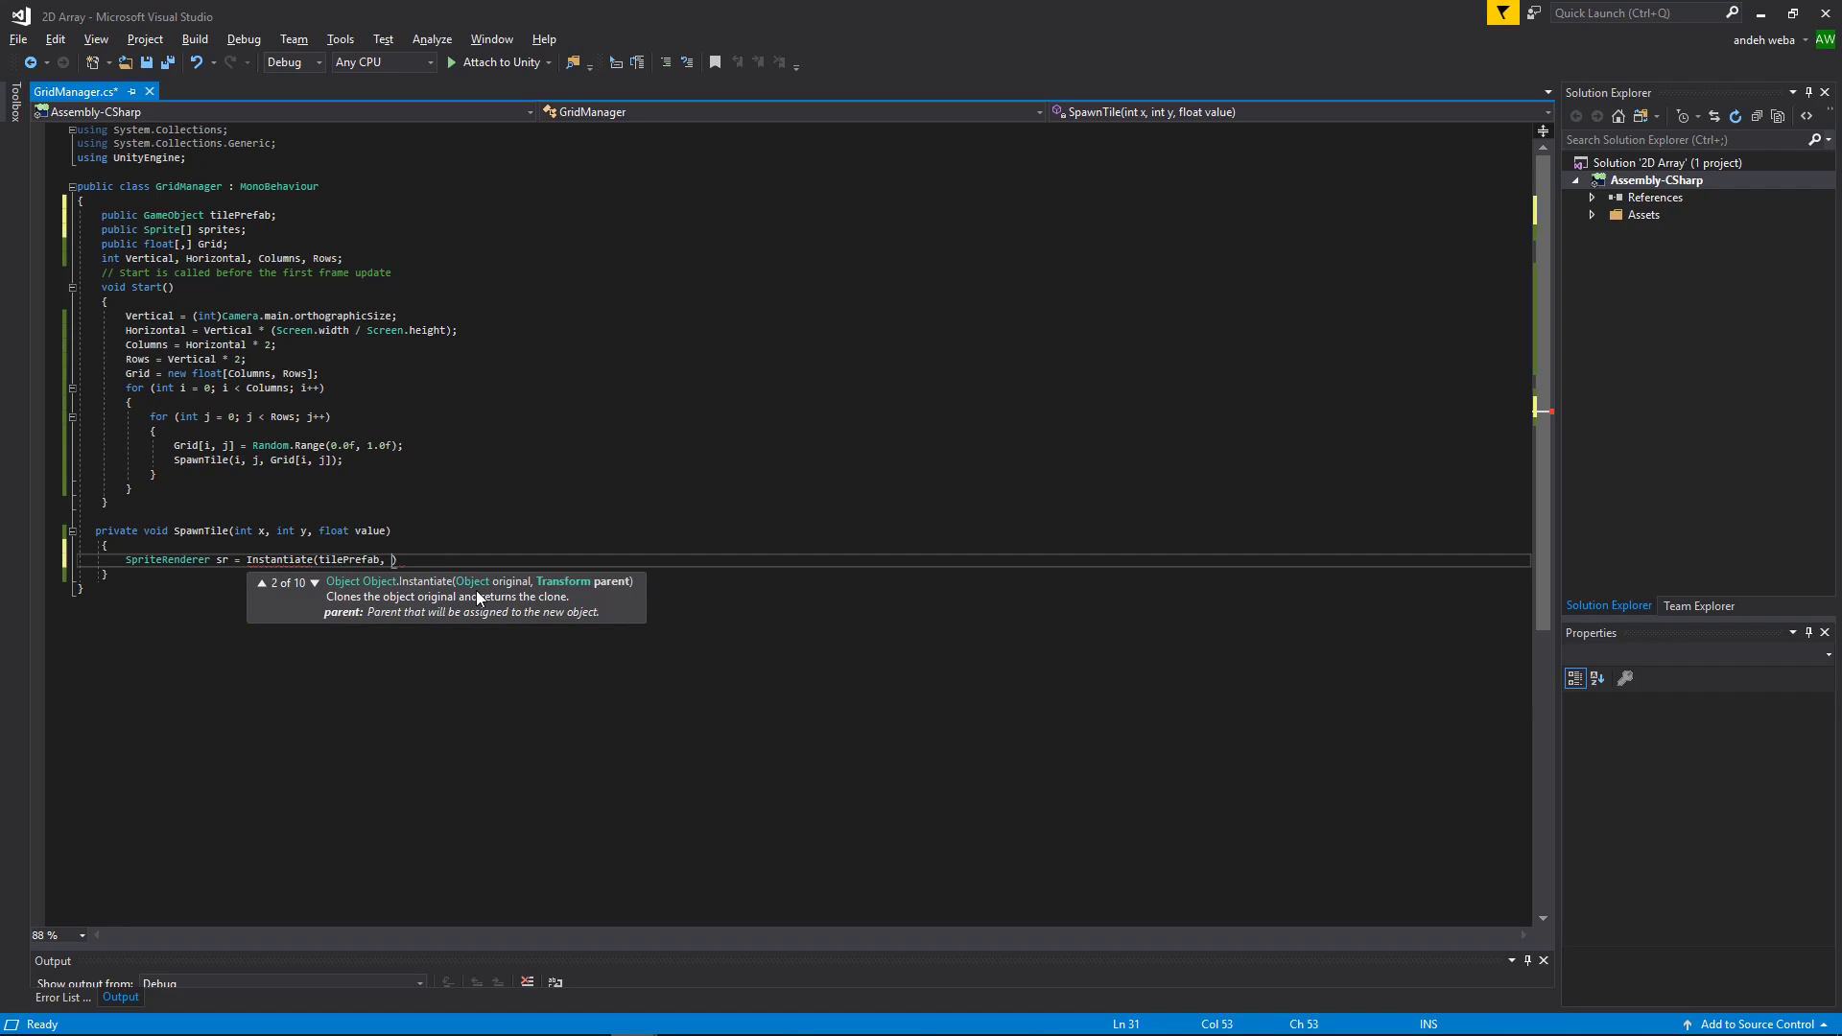
{"action": "mouse_move", "coordinate": [487, 431]}
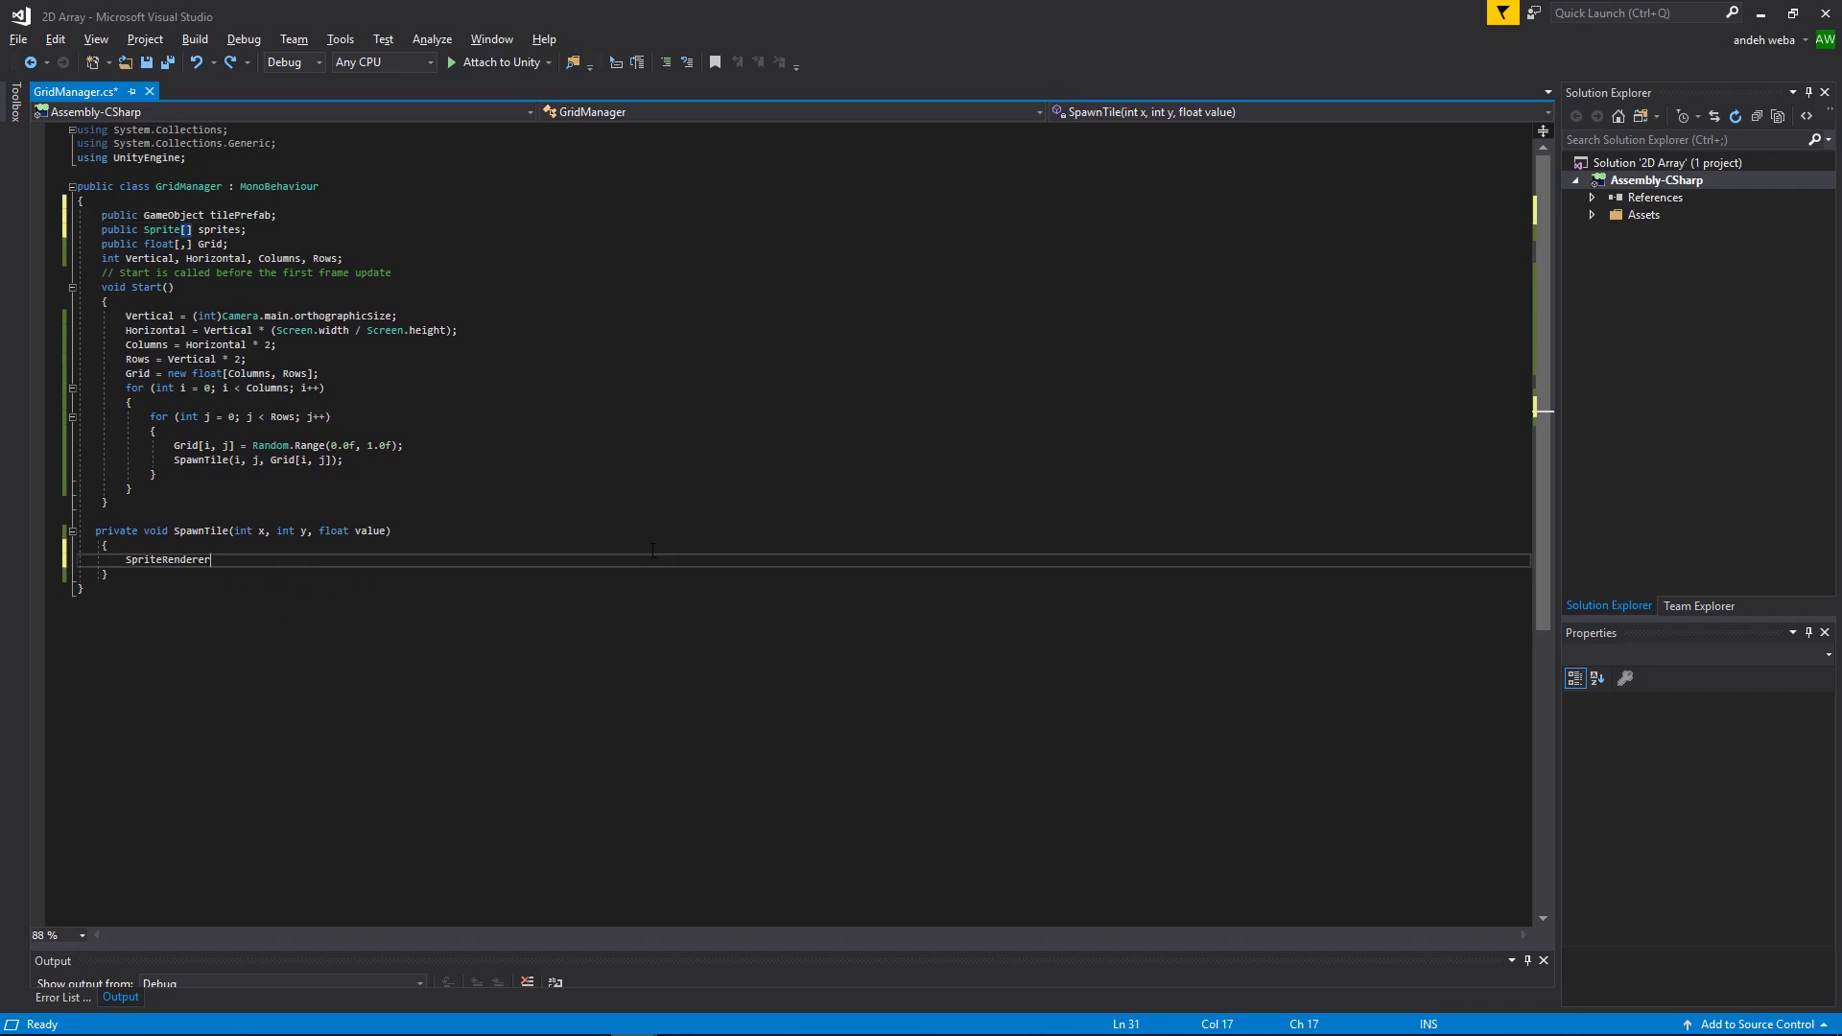
Step: Declare a private Vector3 GridToWorldPosition(int x, int y) method with an empty body
{"action": "type", "text": "sr = Instantiate(tilePrefab, )"}
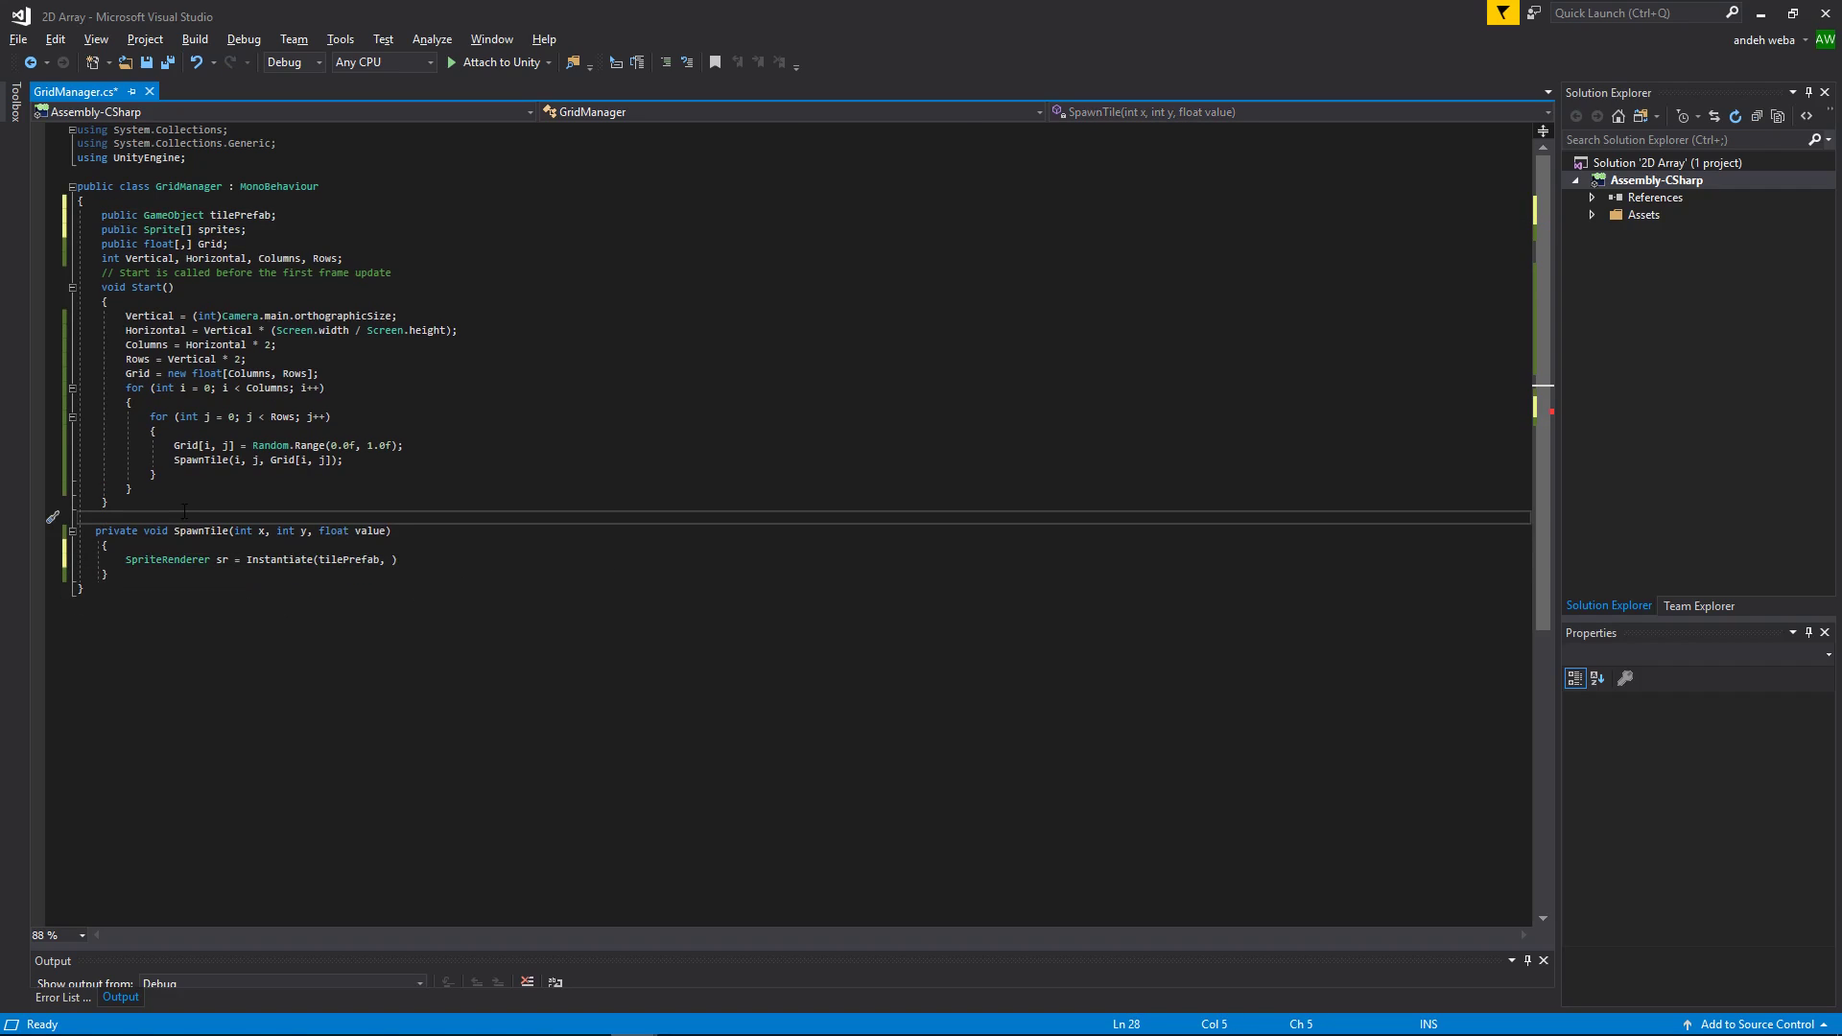
{"action": "type", "text": "public"}
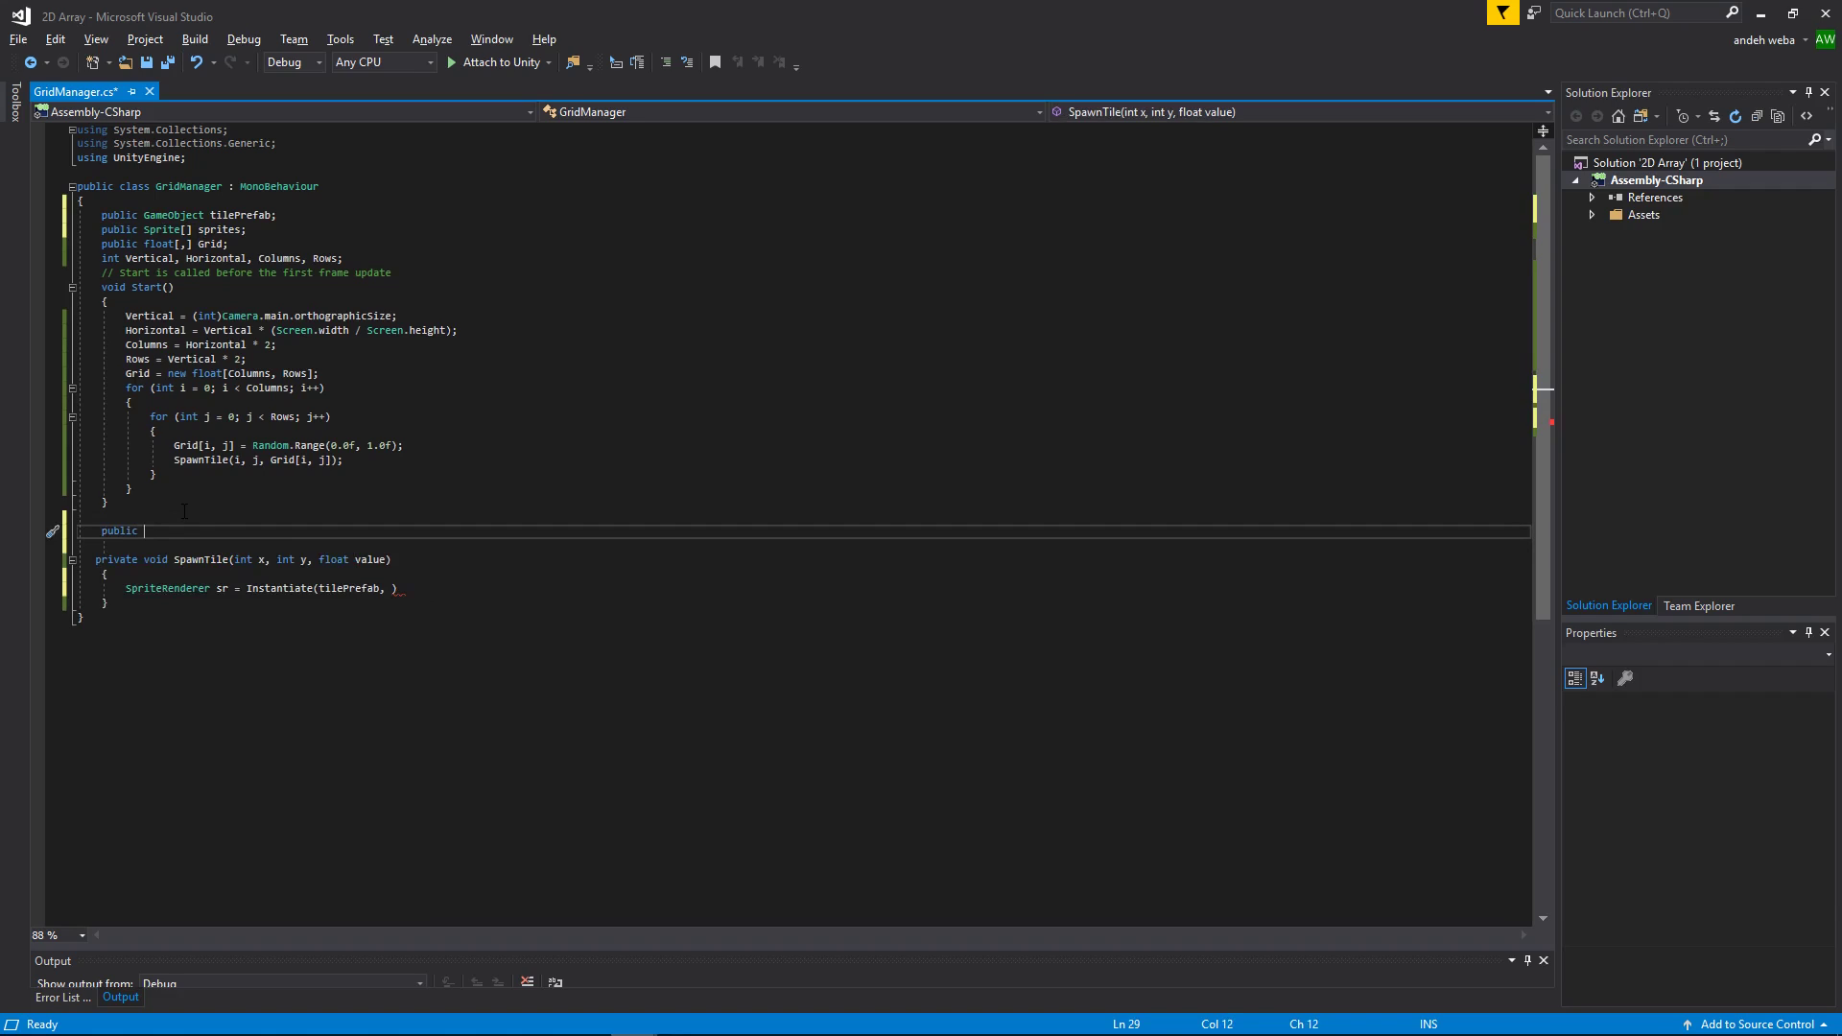
{"action": "key", "text": "Backspace"}
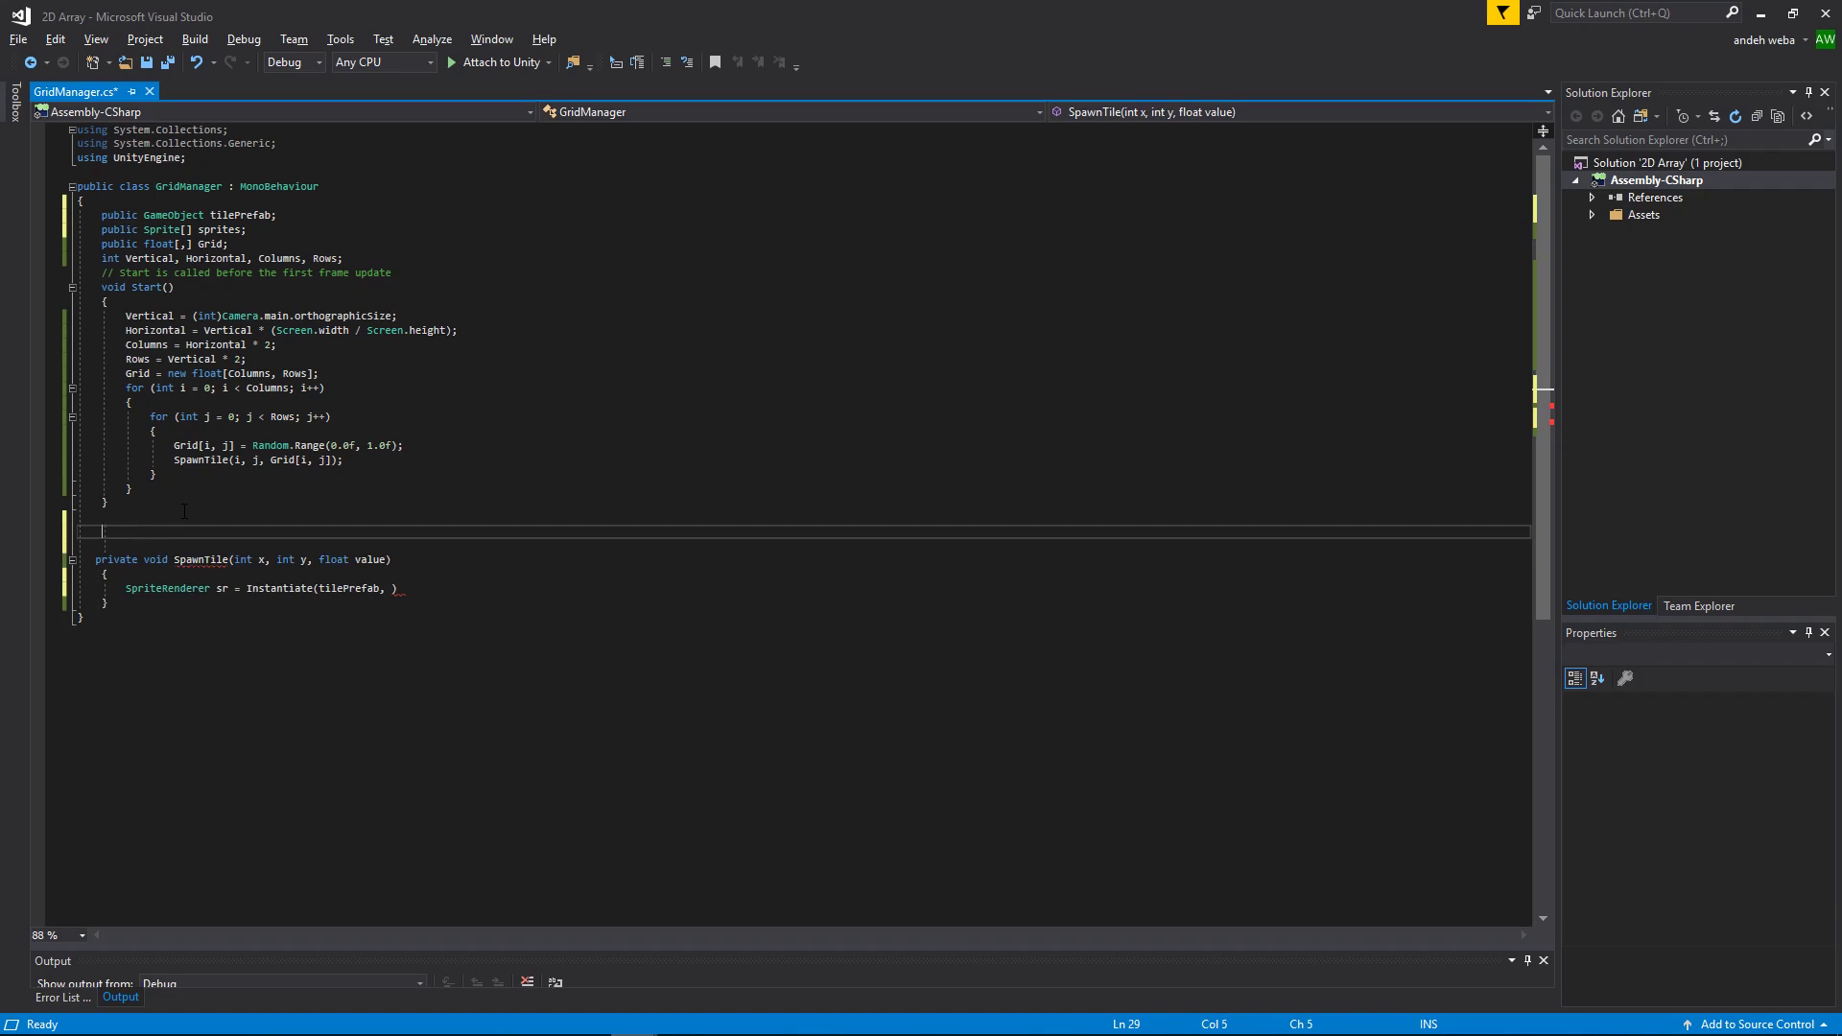
{"action": "type", "text": "private"}
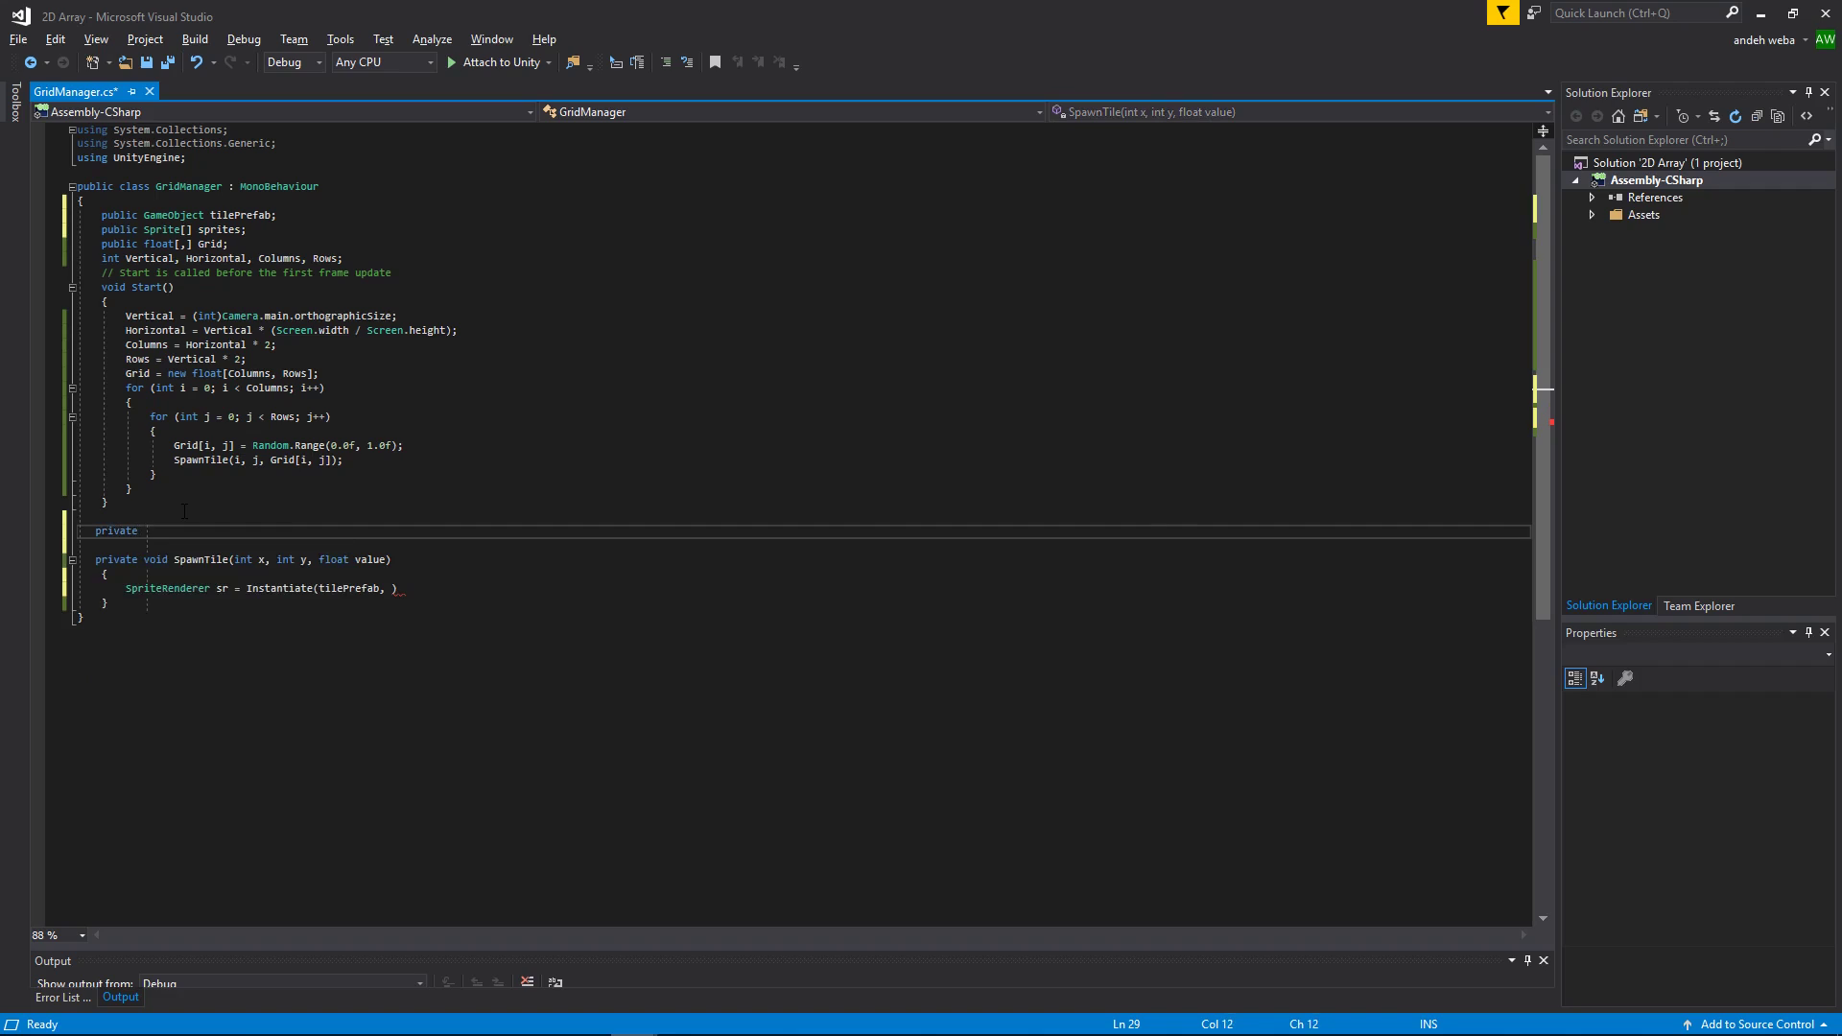
{"action": "type", "text": "Vector3"}
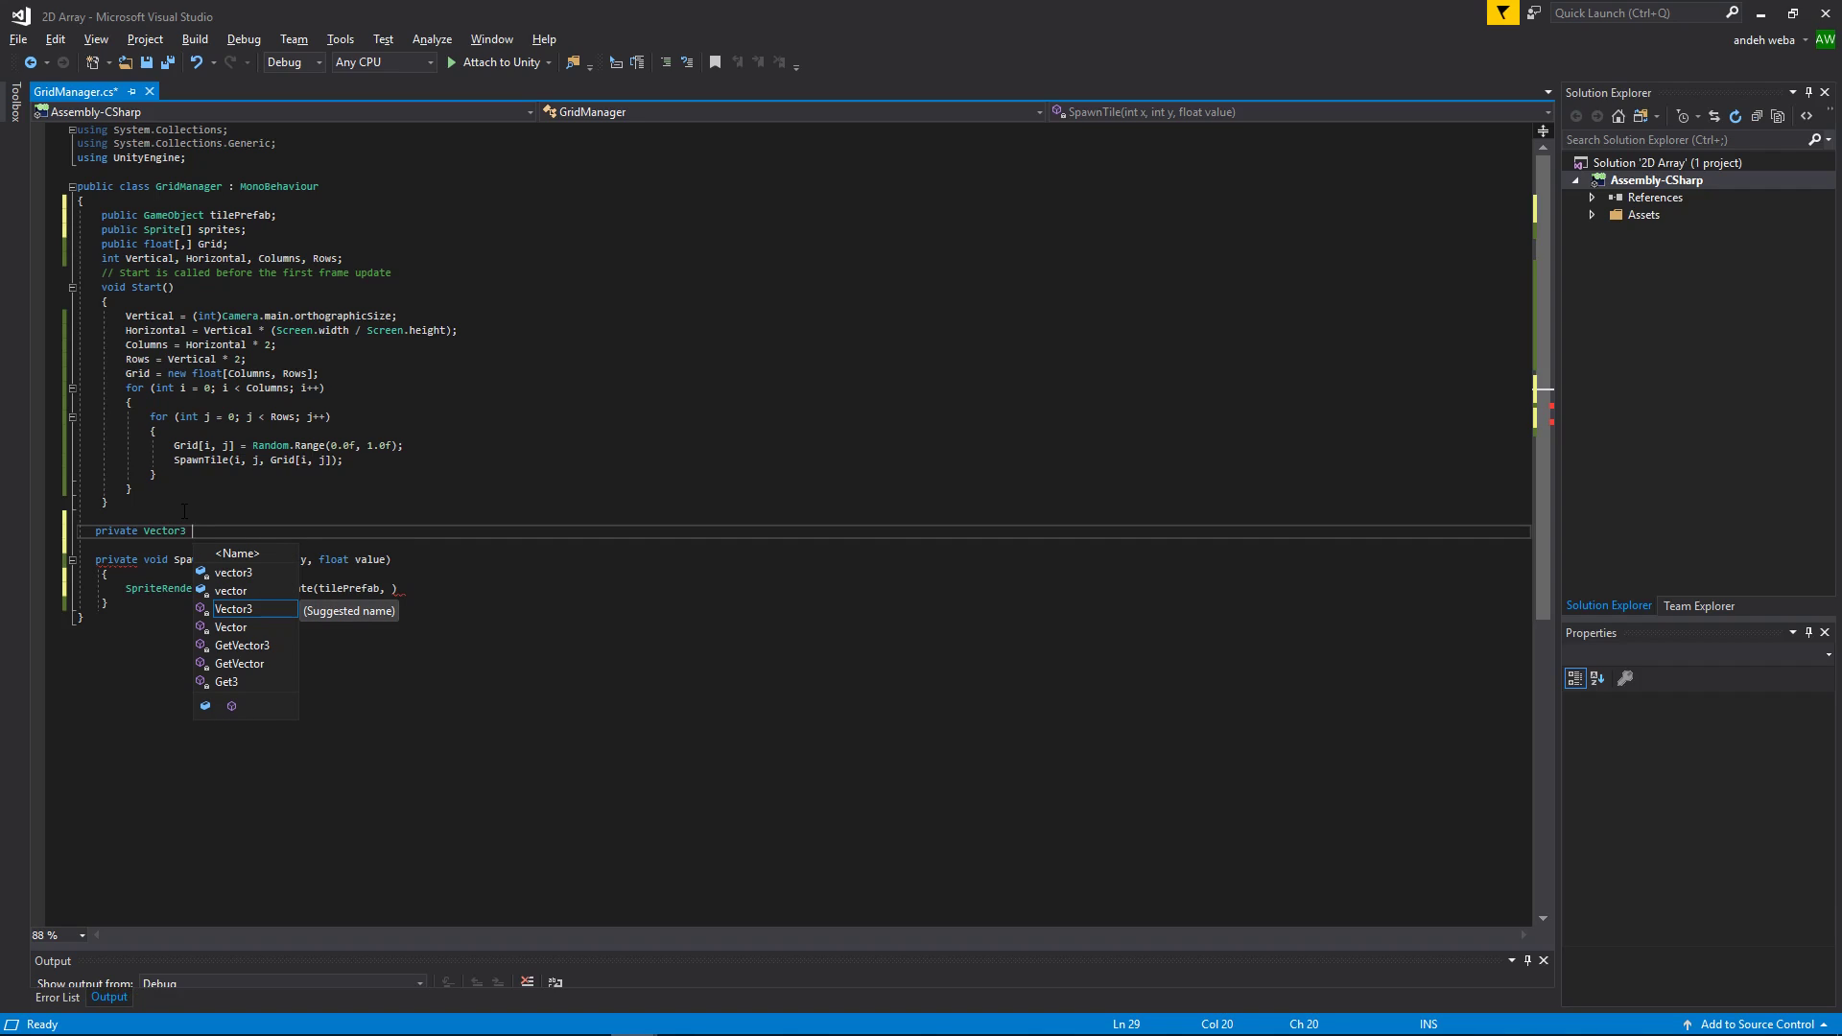
{"action": "type", "text": "GridToWorld"}
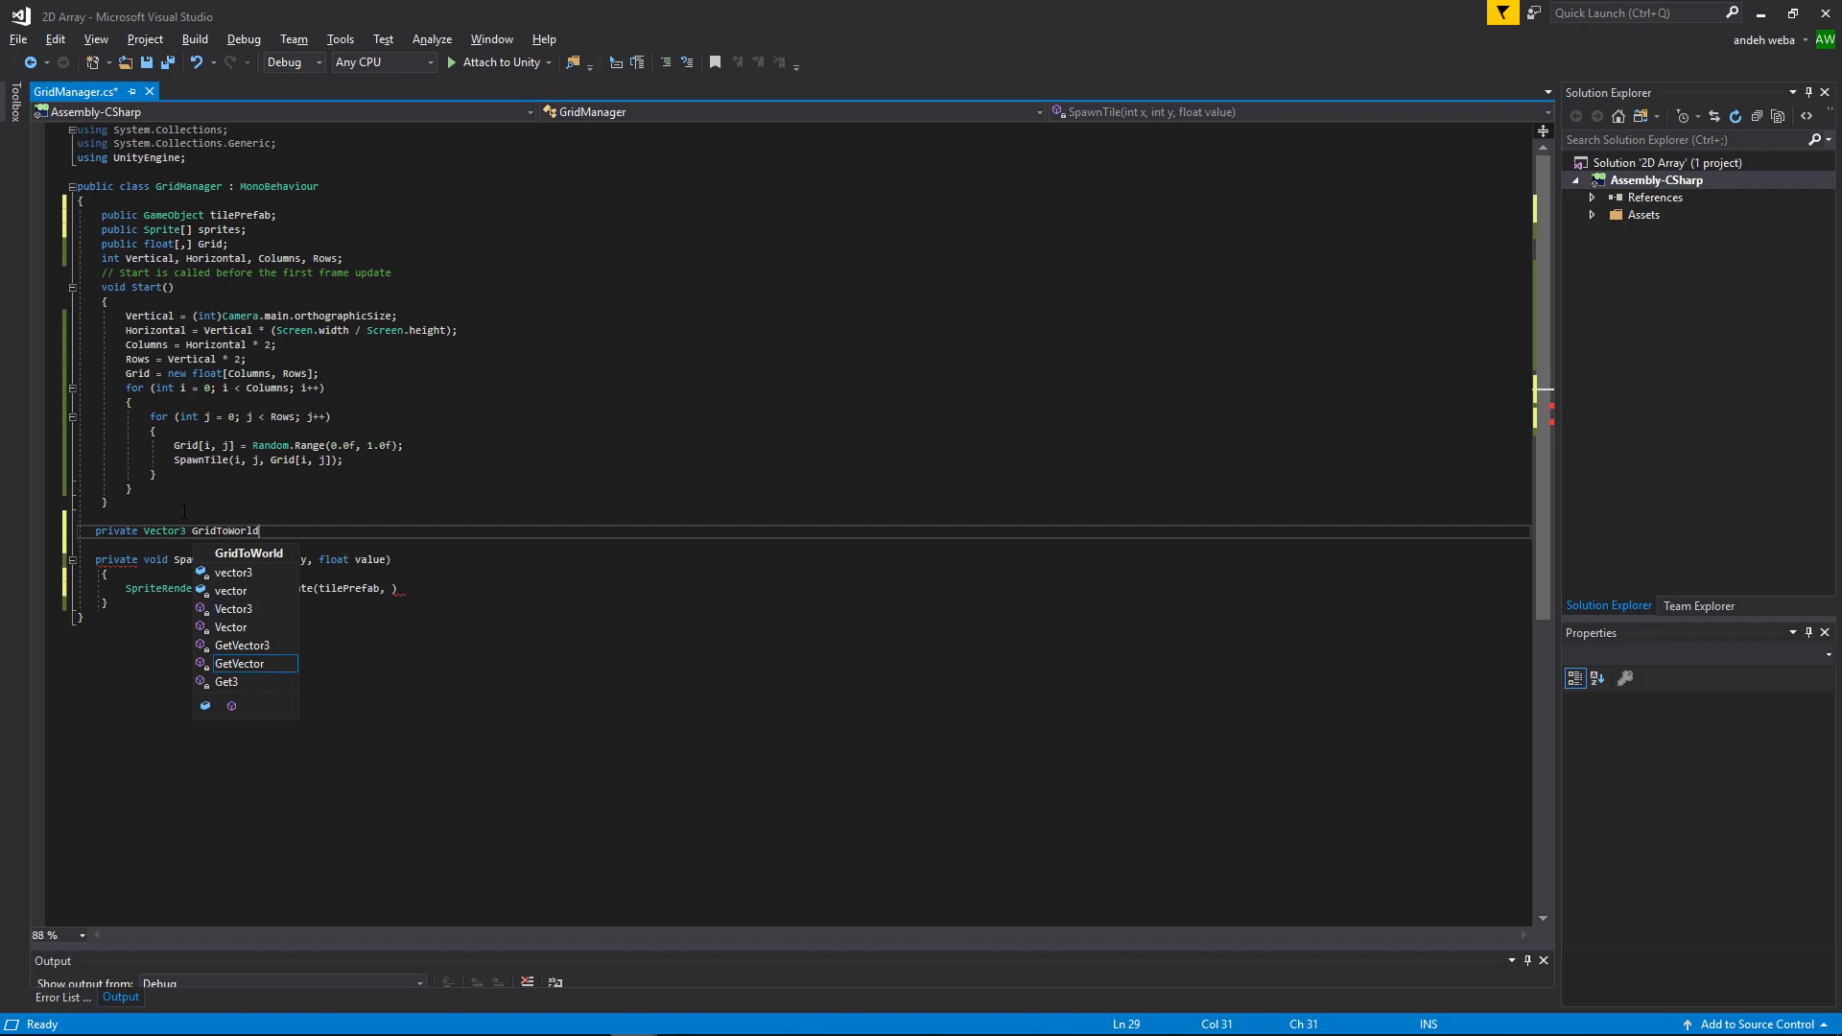
{"action": "type", "text": "Position"}
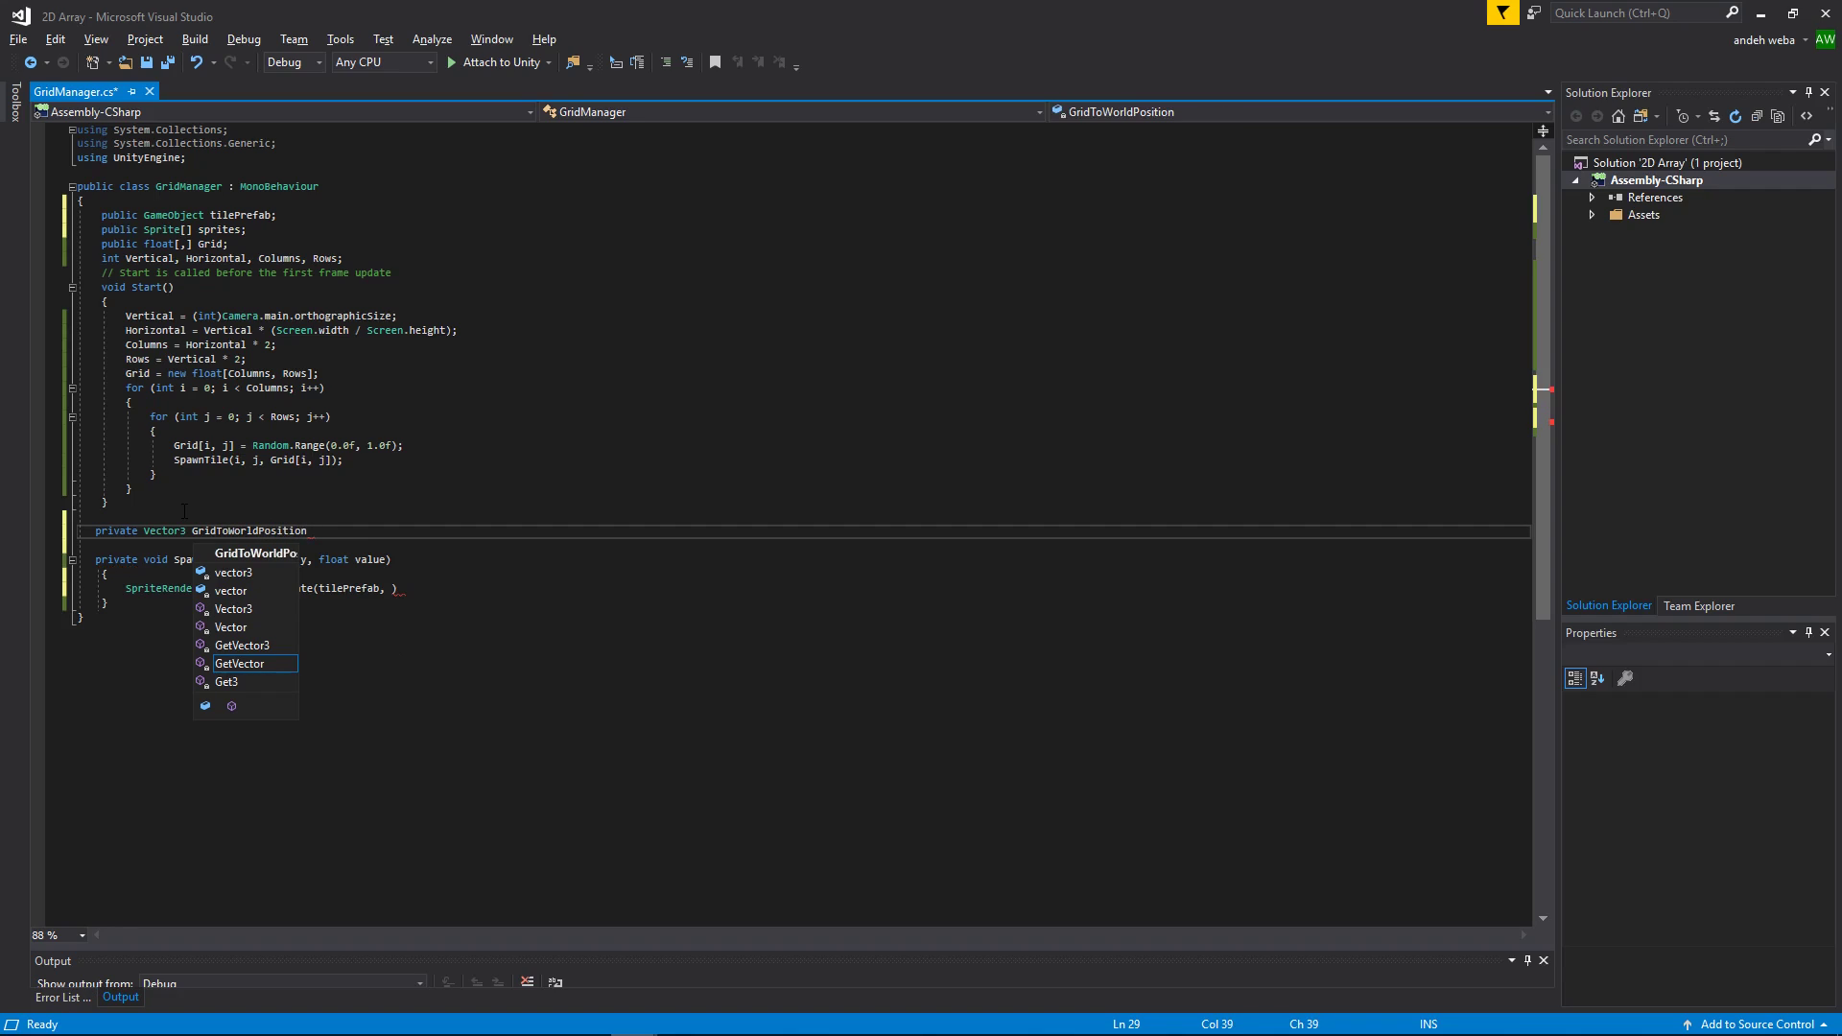
{"action": "type", "text": "("}
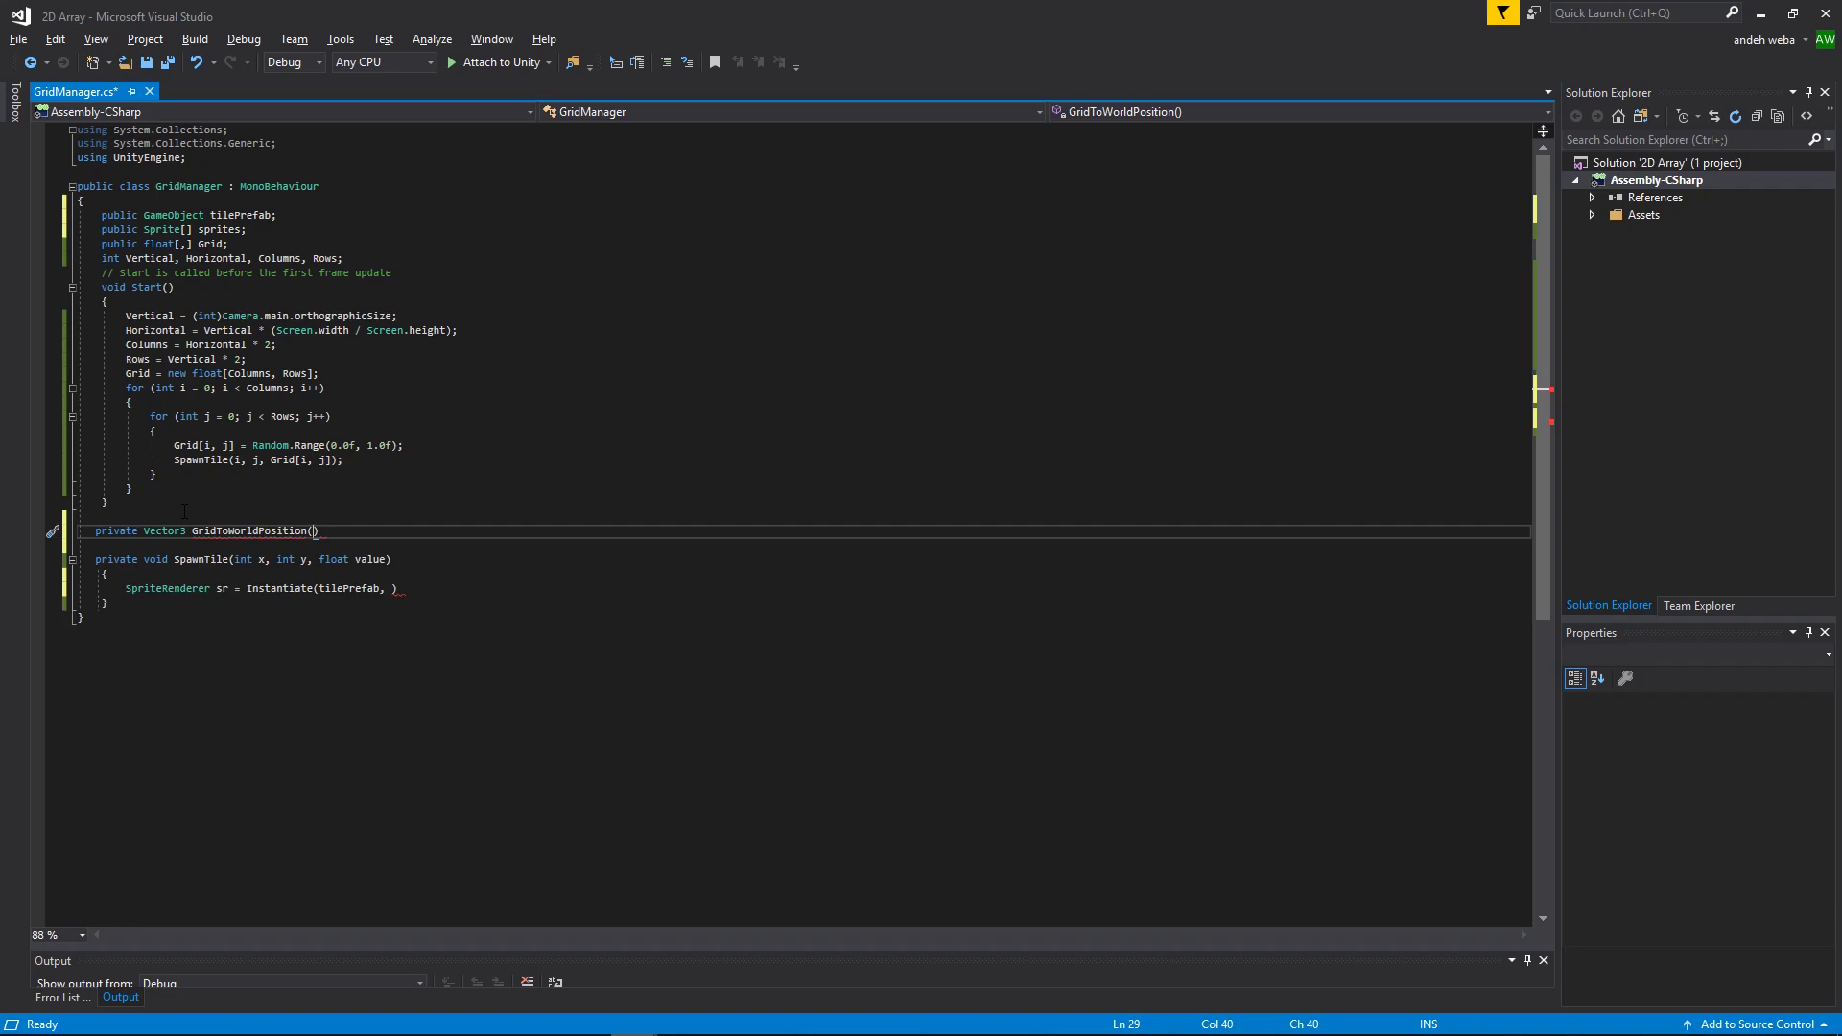
{"action": "type", "text": "int x, int y"}
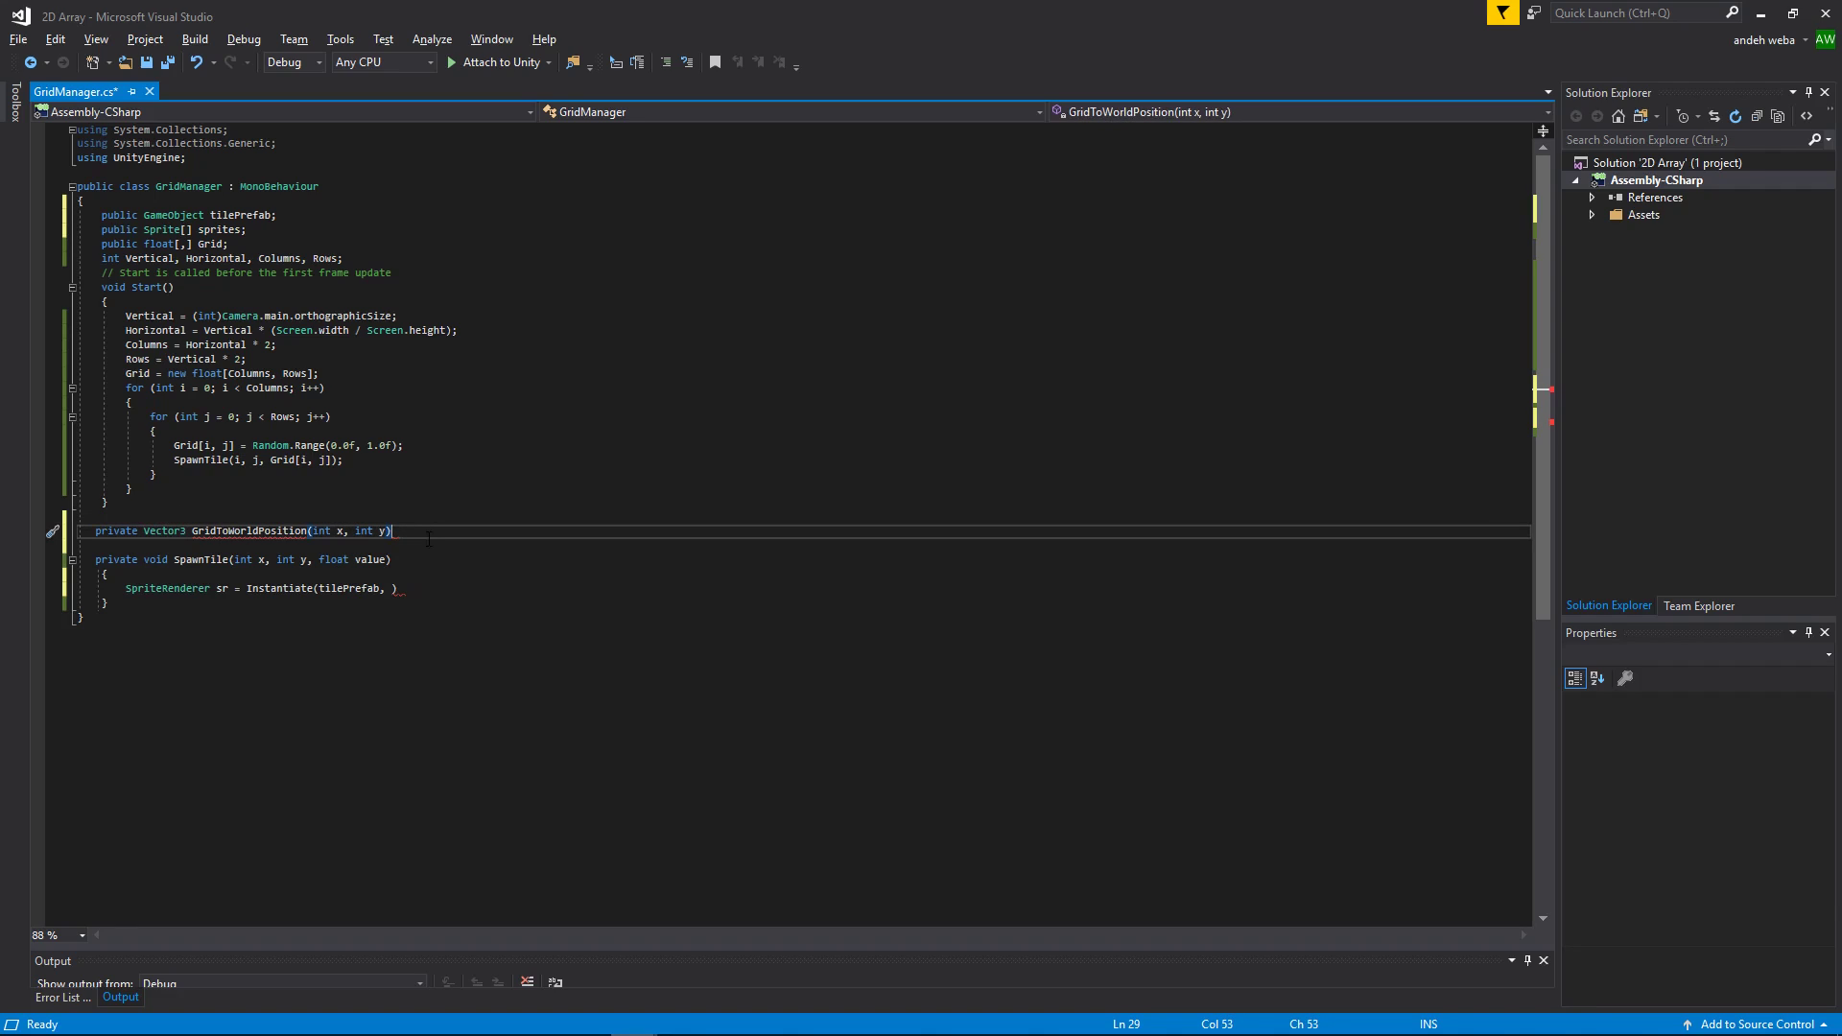
{"action": "key", "text": "Enter"}
{"action": "type", "text": "{"}
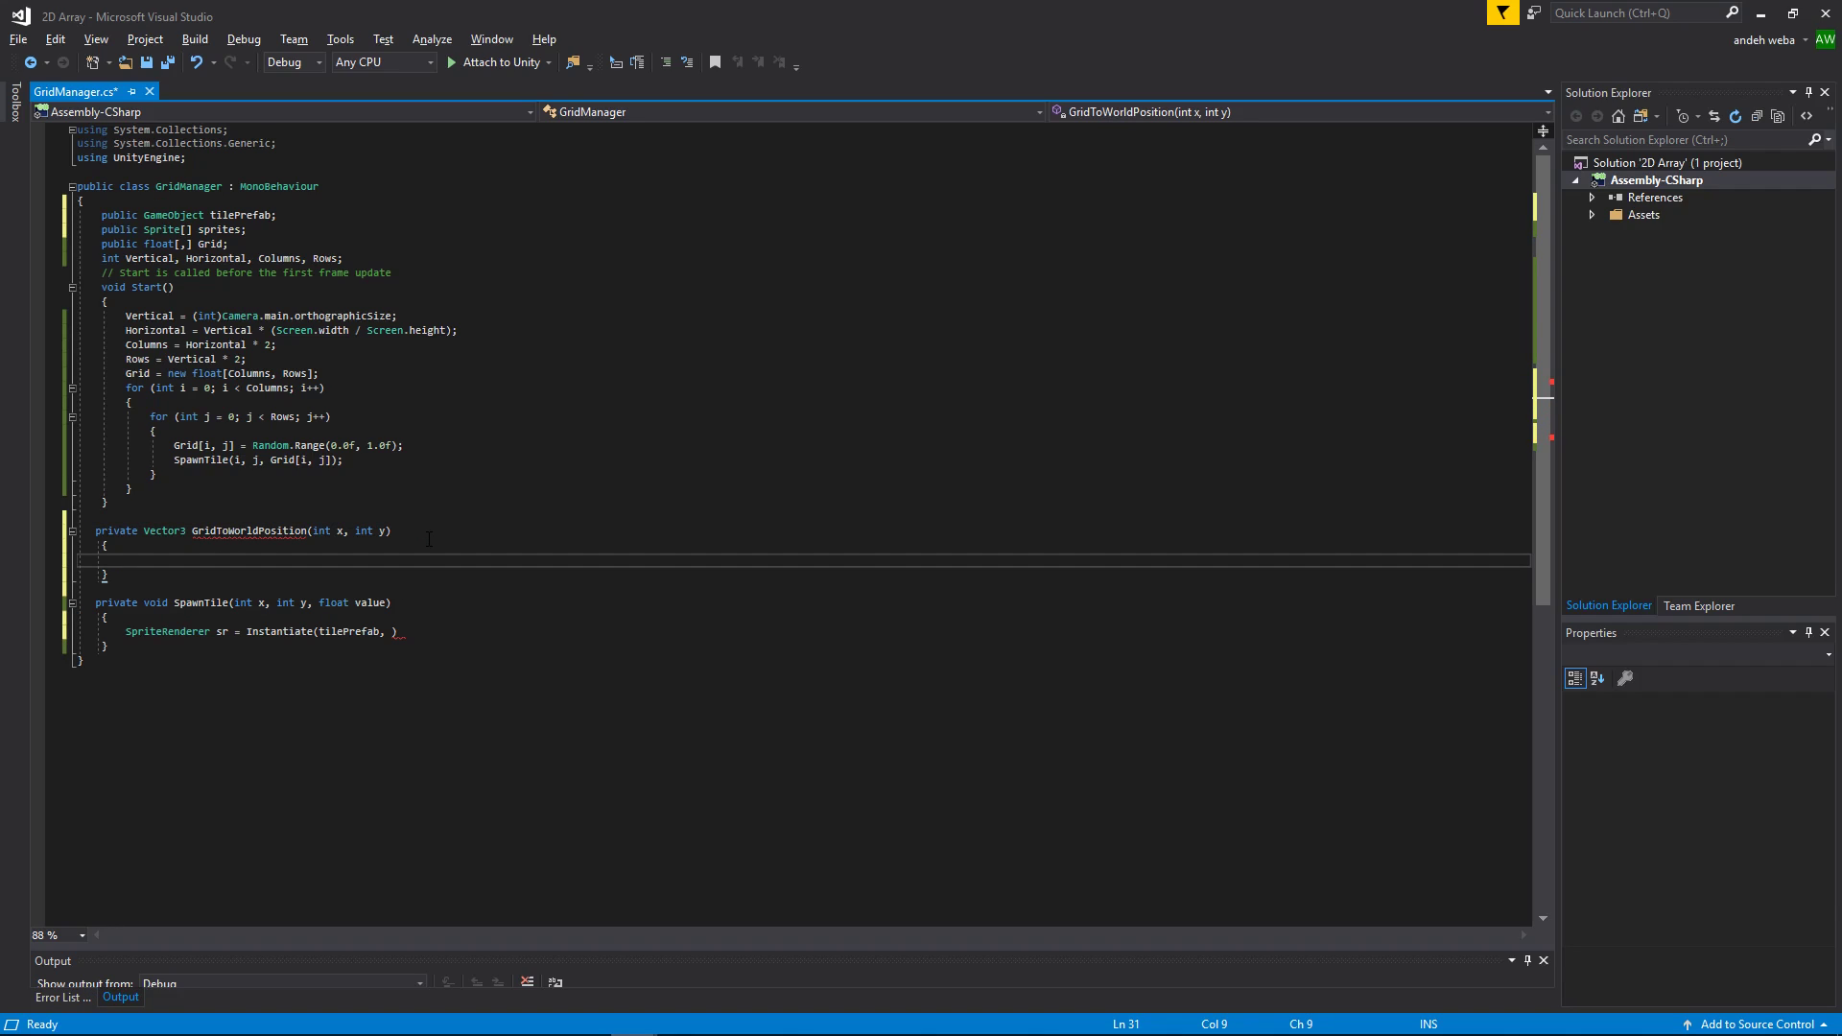
Step: Return new Vector3(x - (Horizontal - 0.5f), y - (Vertical - 0.5f)) from GridToWorldPosition
{"action": "type", "text": "retu"}
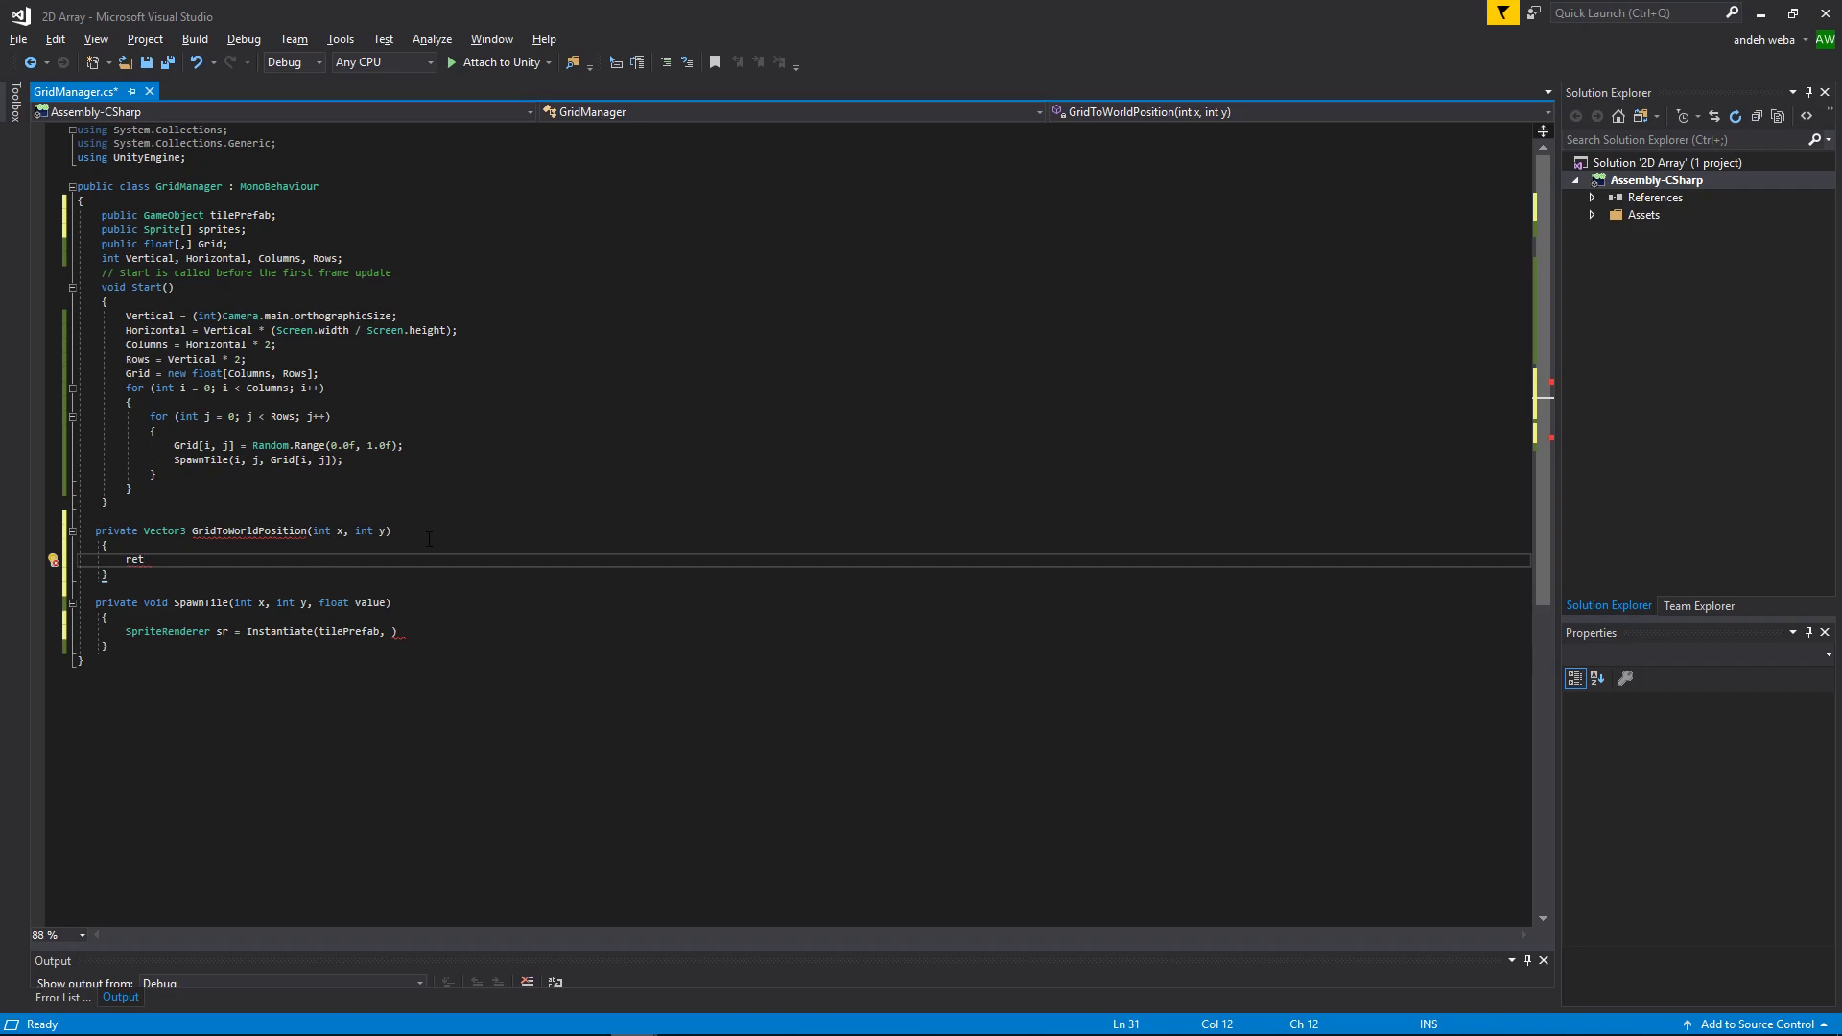
{"action": "type", "text": "g.transform.position = new Vector3(x - (Horizontal - 0.5f), y - (Vertical - 0.5f));"}
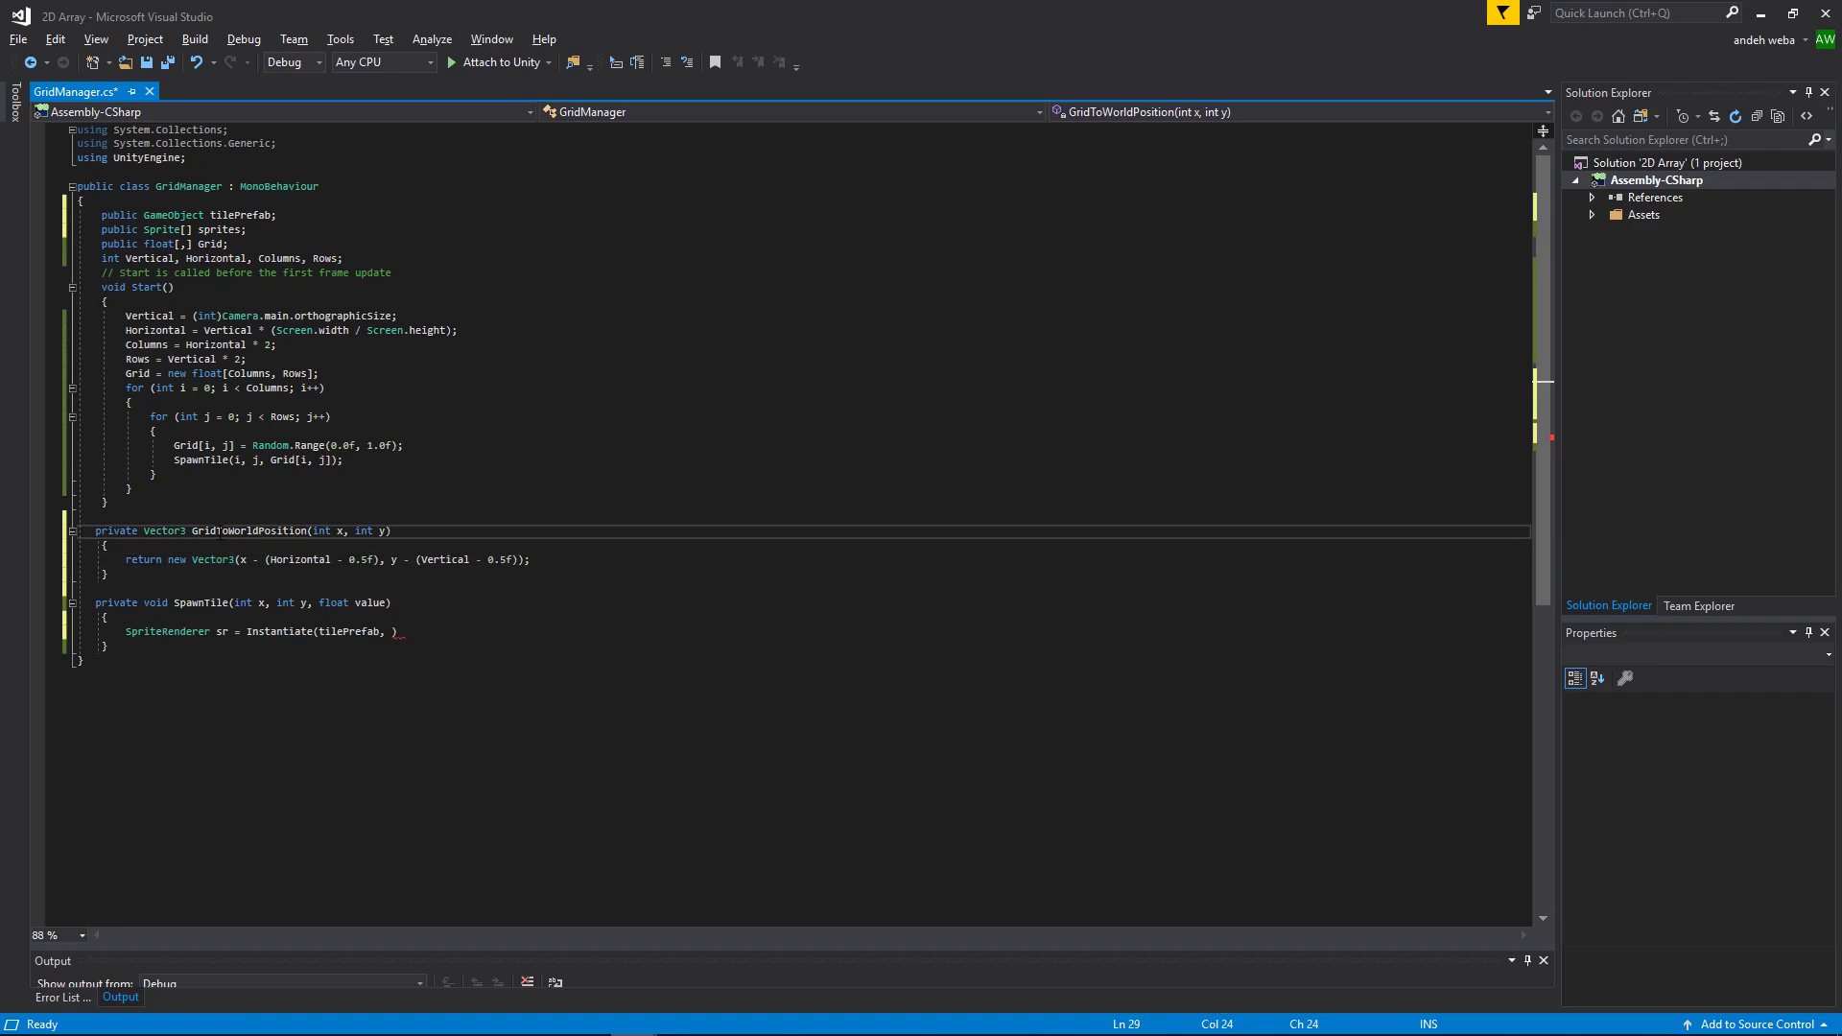
Step: Pass GridToWorldPosition(x, y) and Quaternion.identity as the Instantiate position and rotation
{"action": "type", "text": "GridToWorldPosition"}
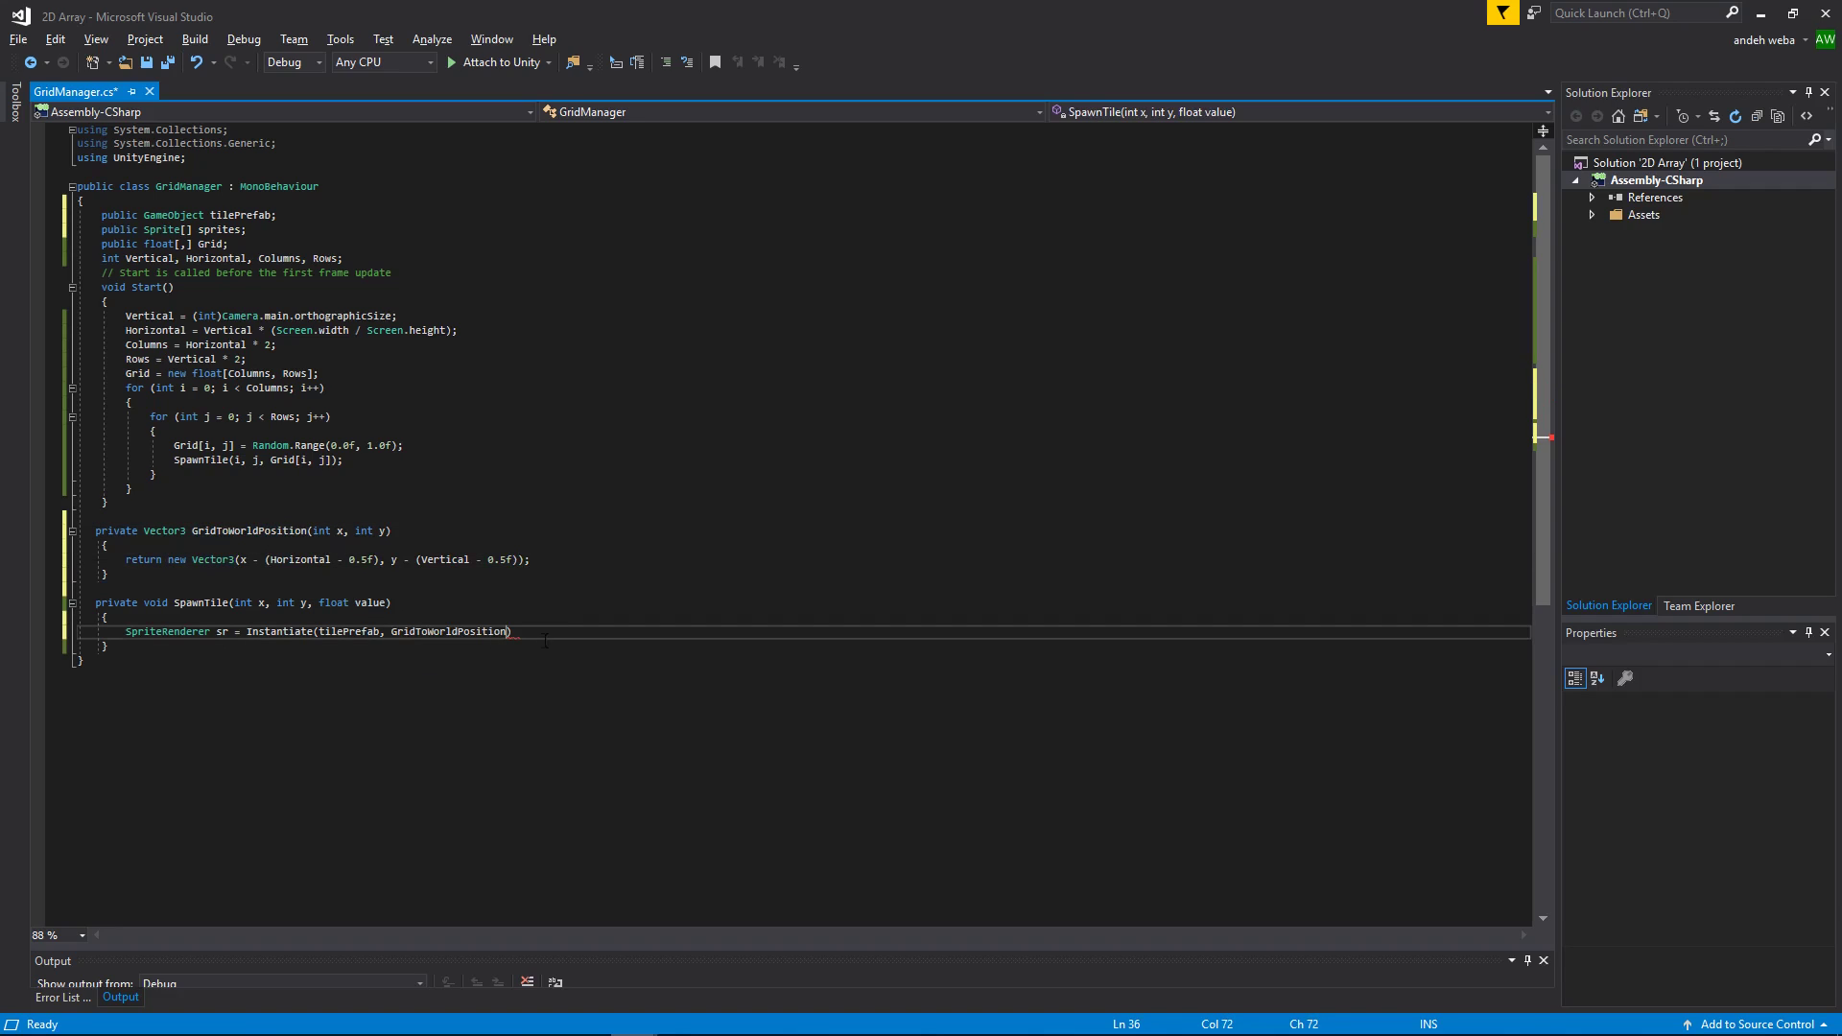
{"action": "type", "text": "()"}
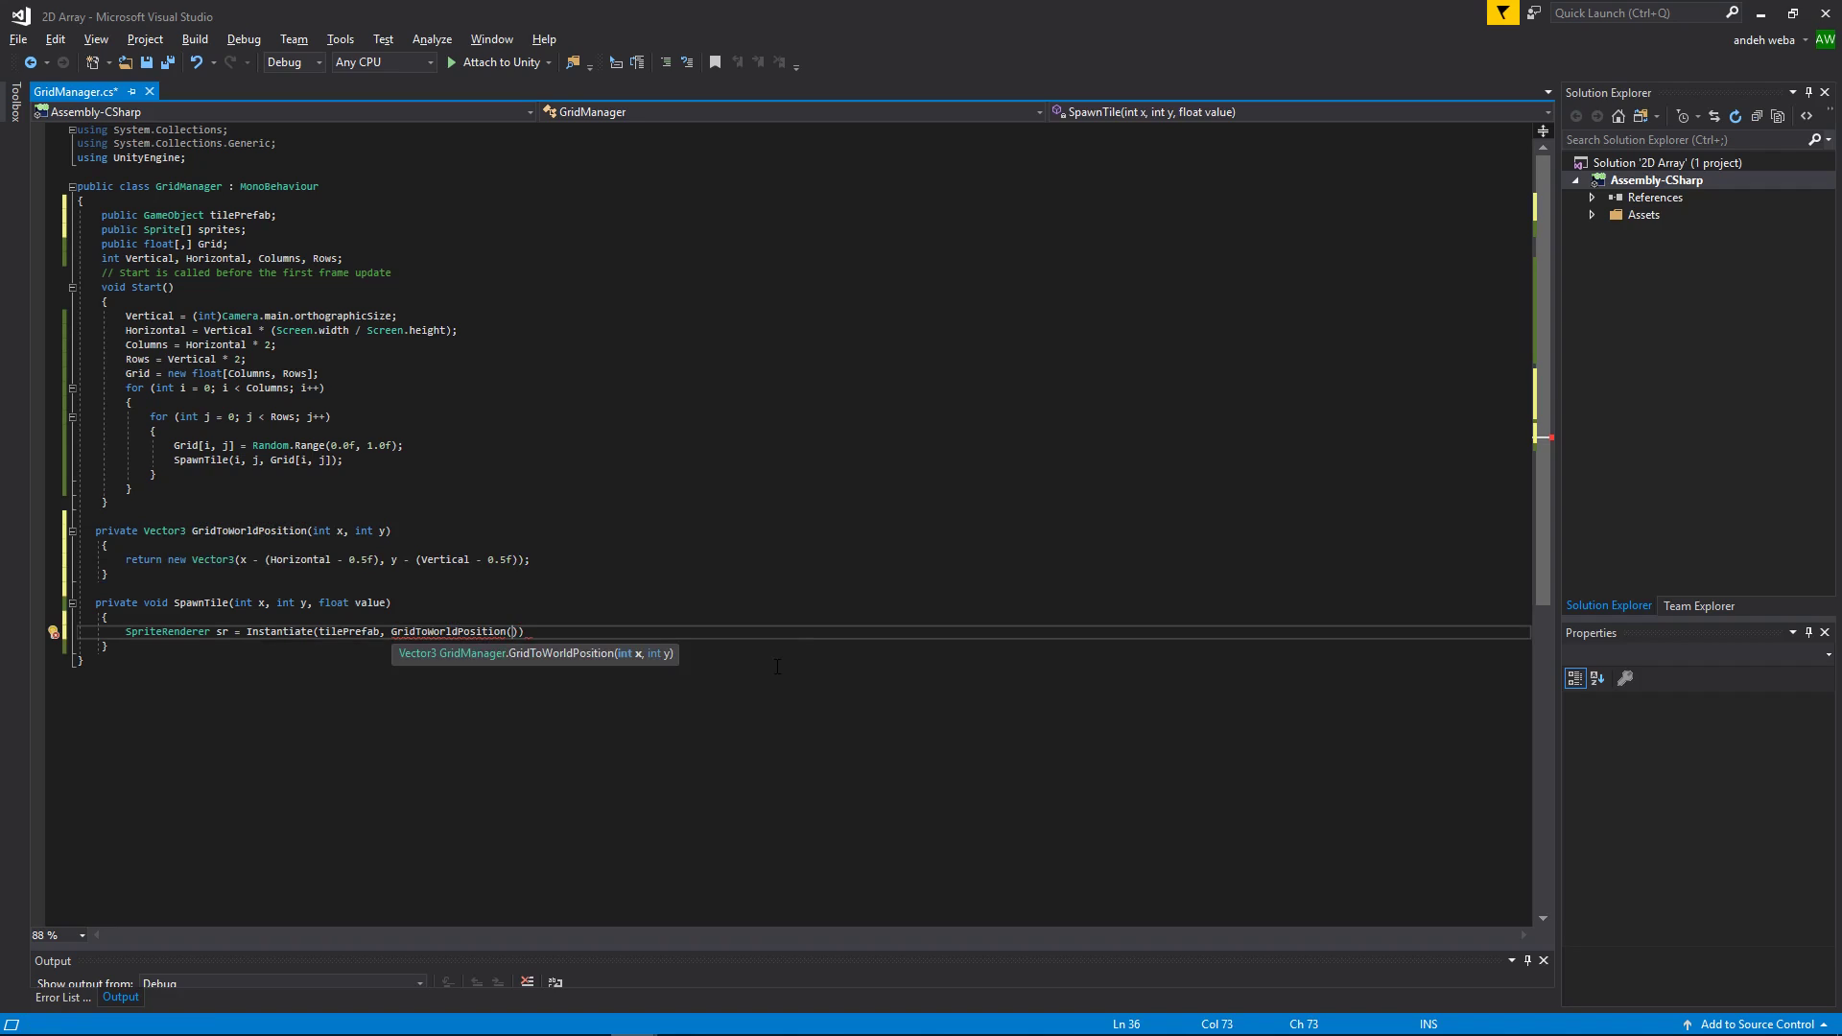
{"action": "type", "text": "x, y"}
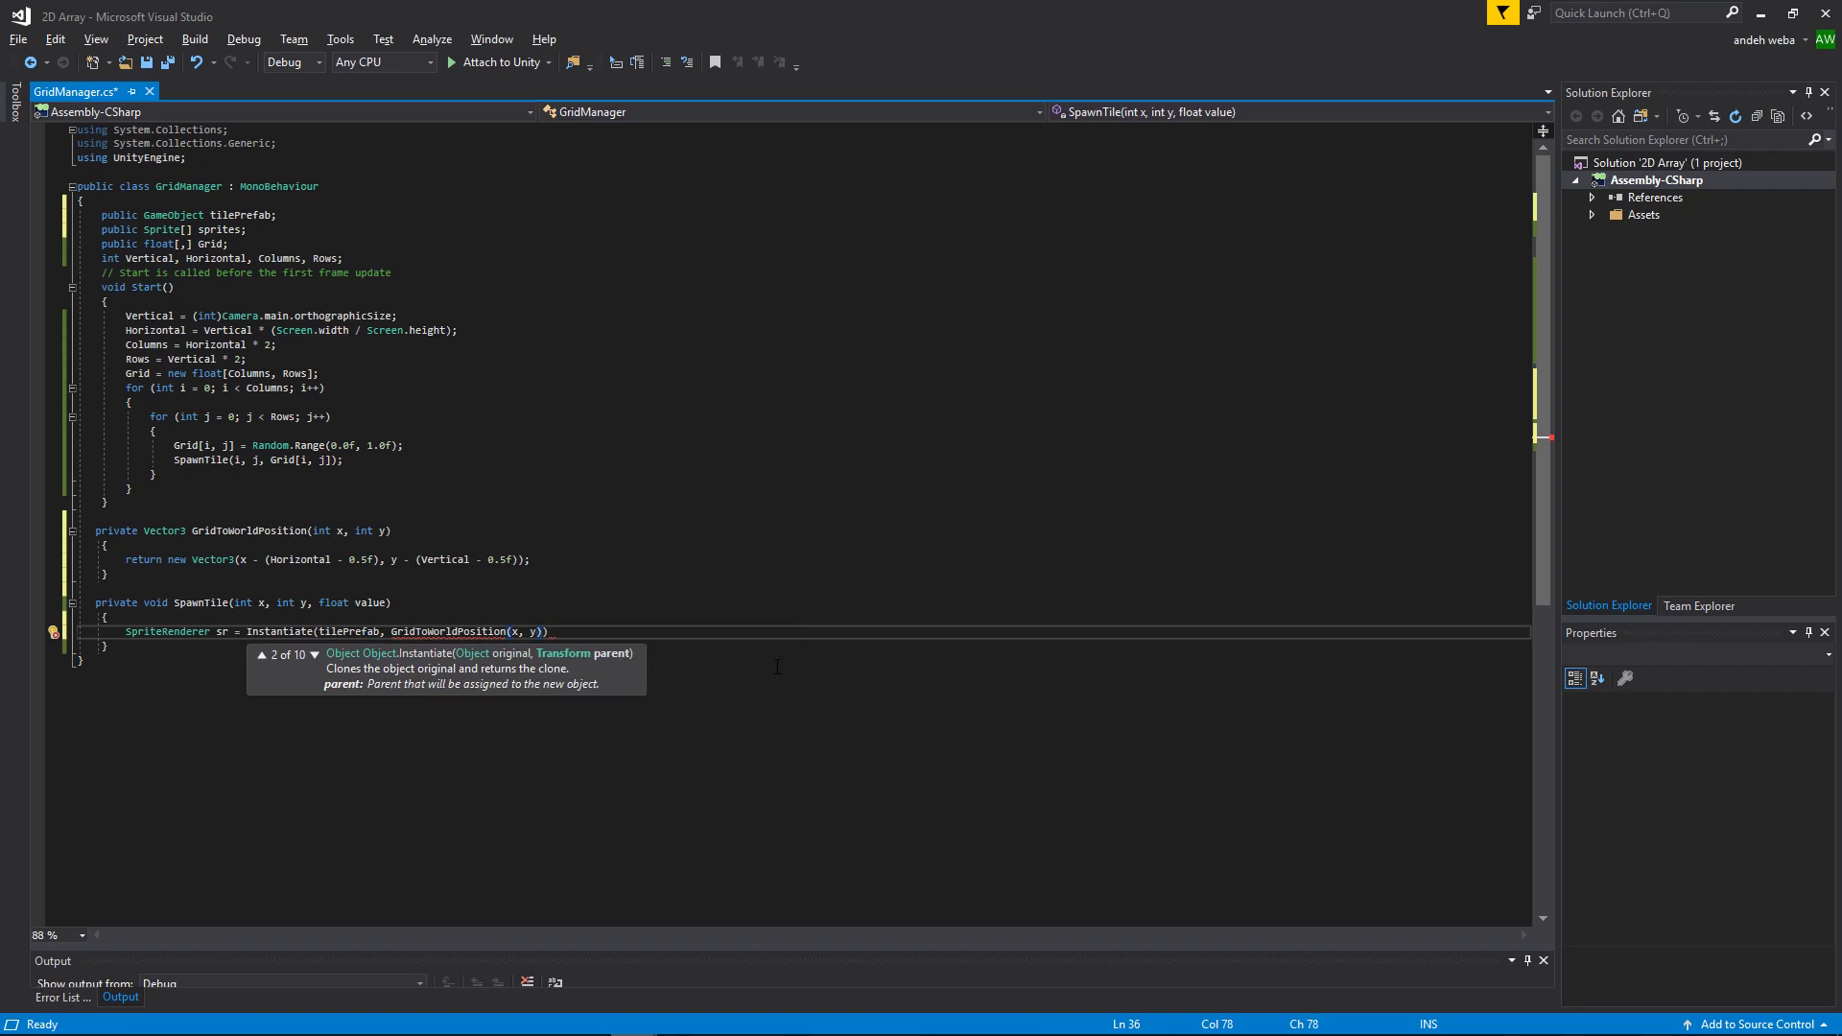
{"action": "type", "text": ", qu"}
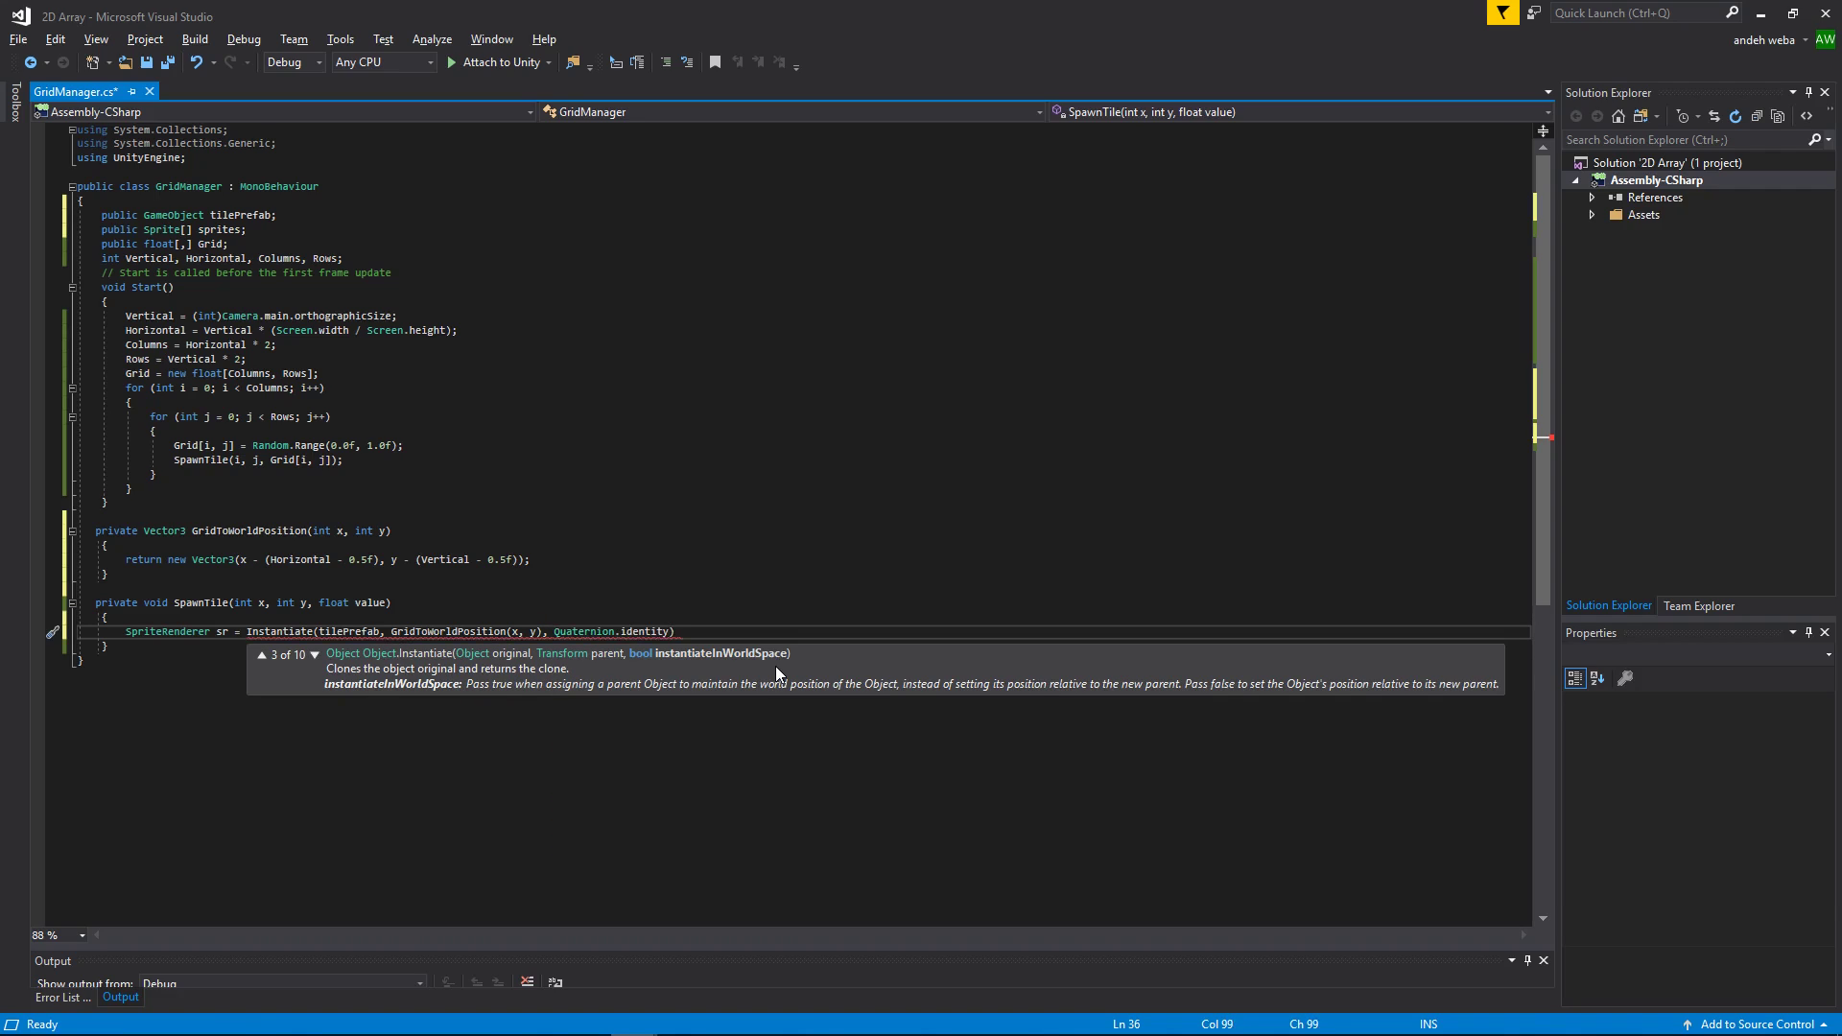
{"action": "double_click", "coordinate": [645, 632]}
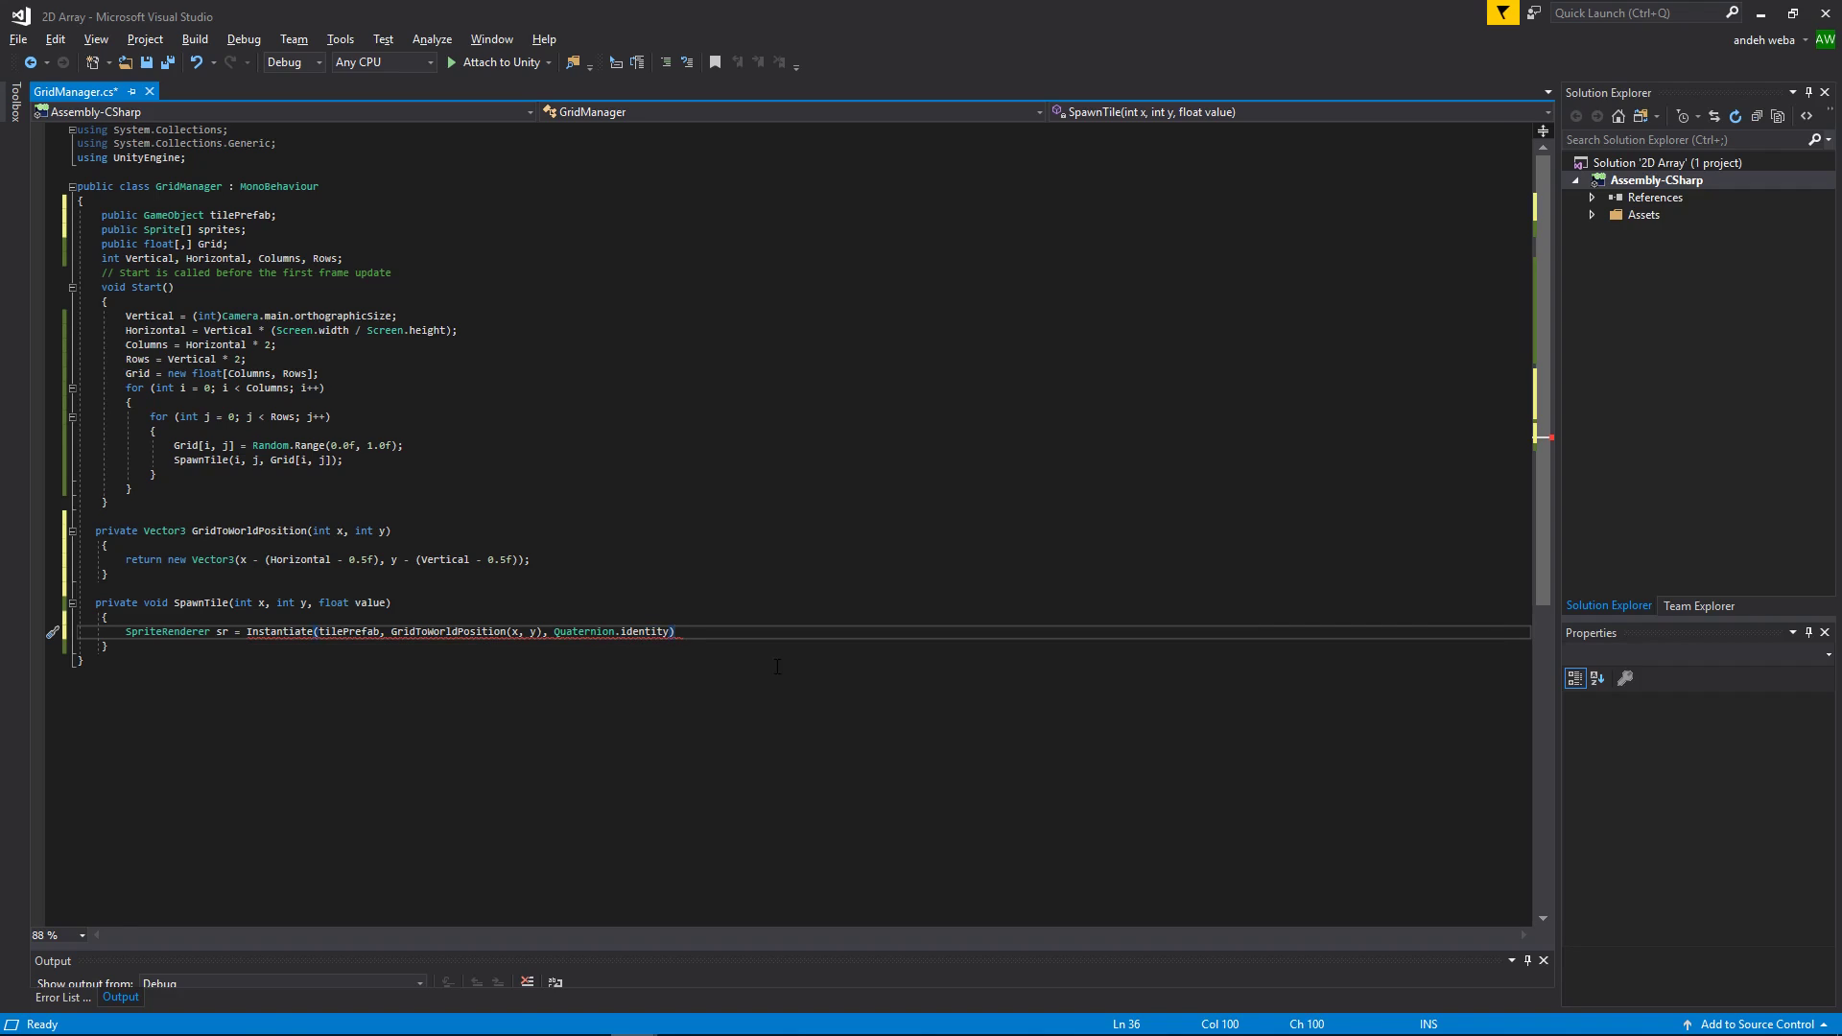
Step: Chain .GetComponent<SpriteRenderer>() onto the Instantiate call to store the renderer in sr
{"action": "type", "text": ".spri"}
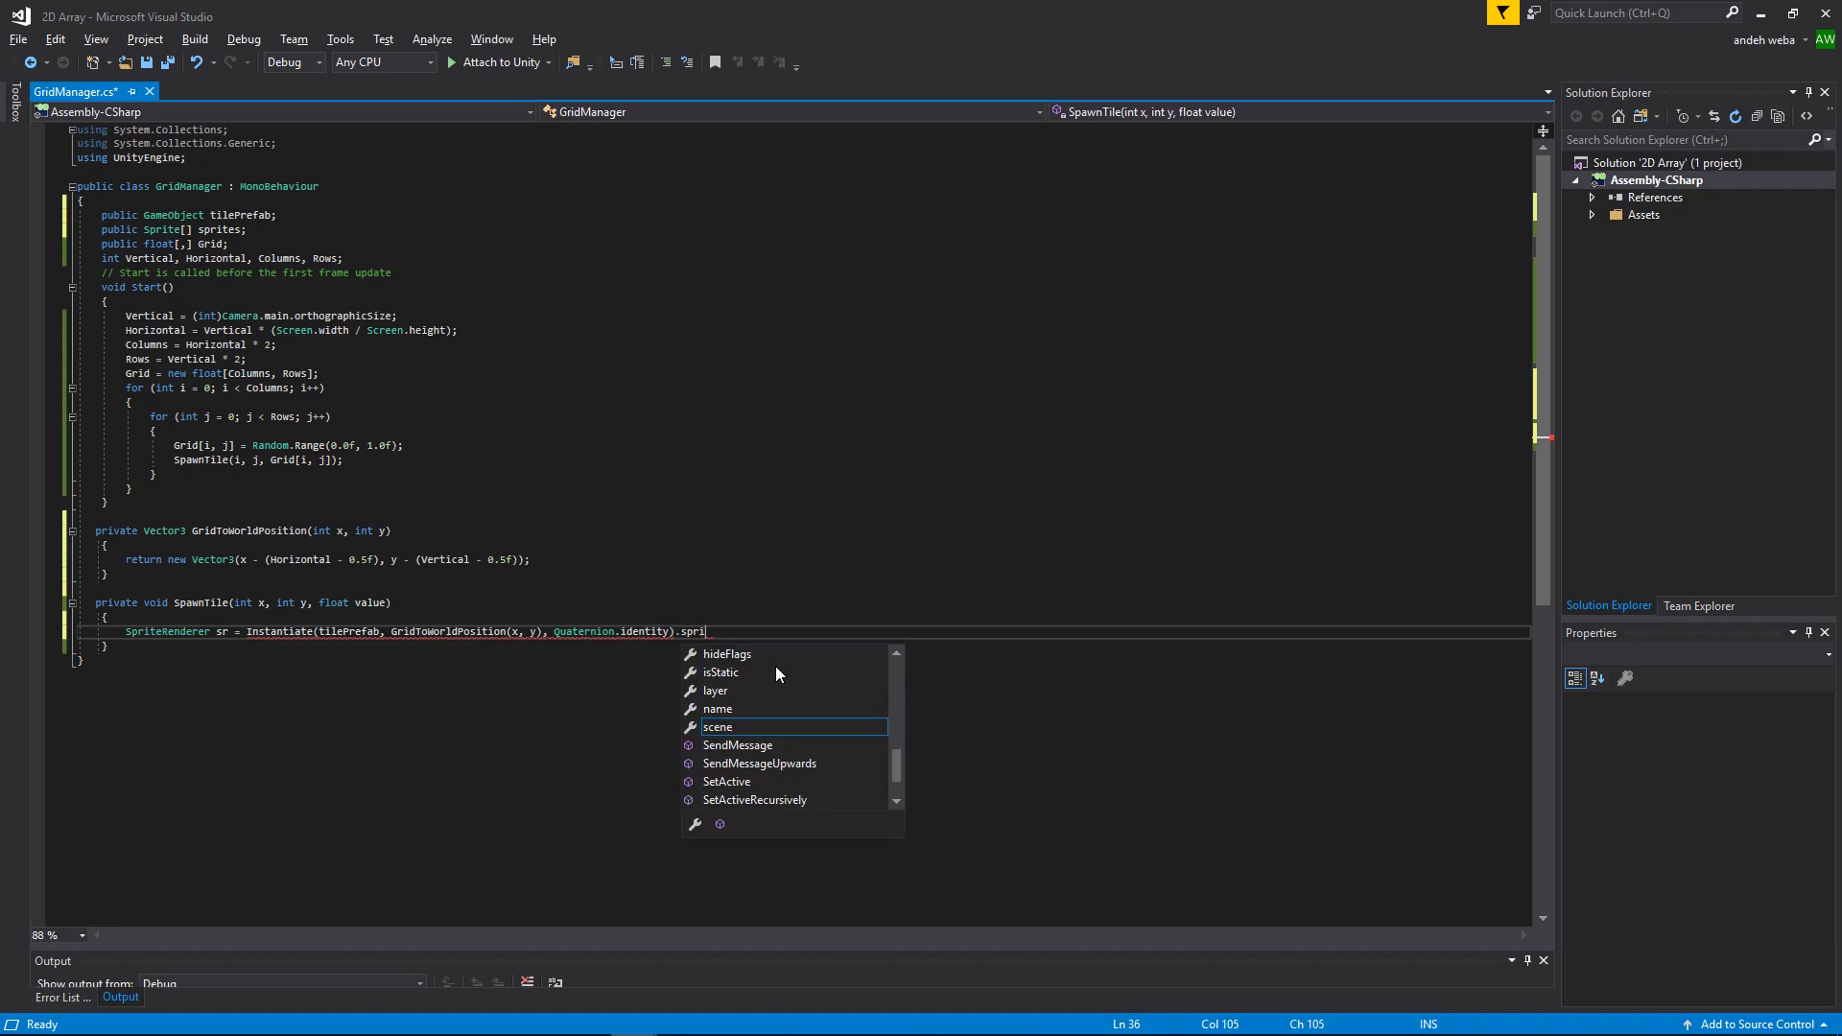
{"action": "type", "text": "GetComponent"}
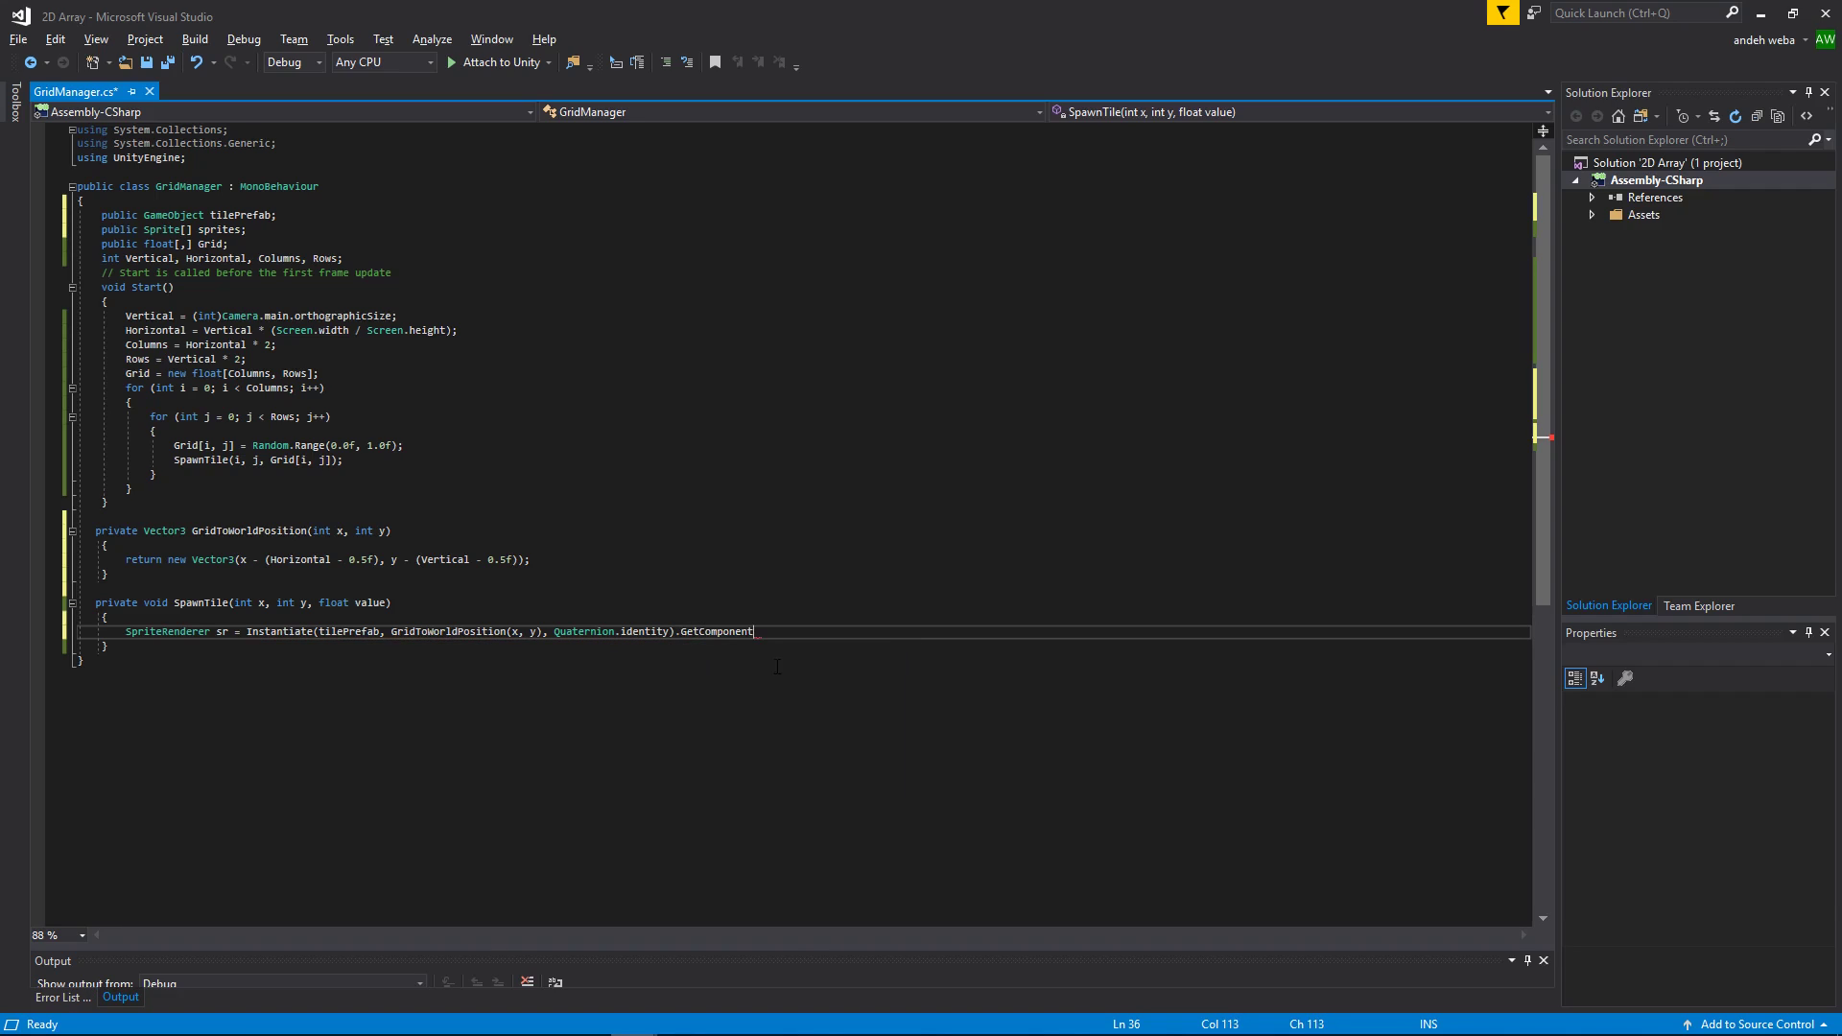
{"action": "type", "text": "<SpriteRenderer>();"}
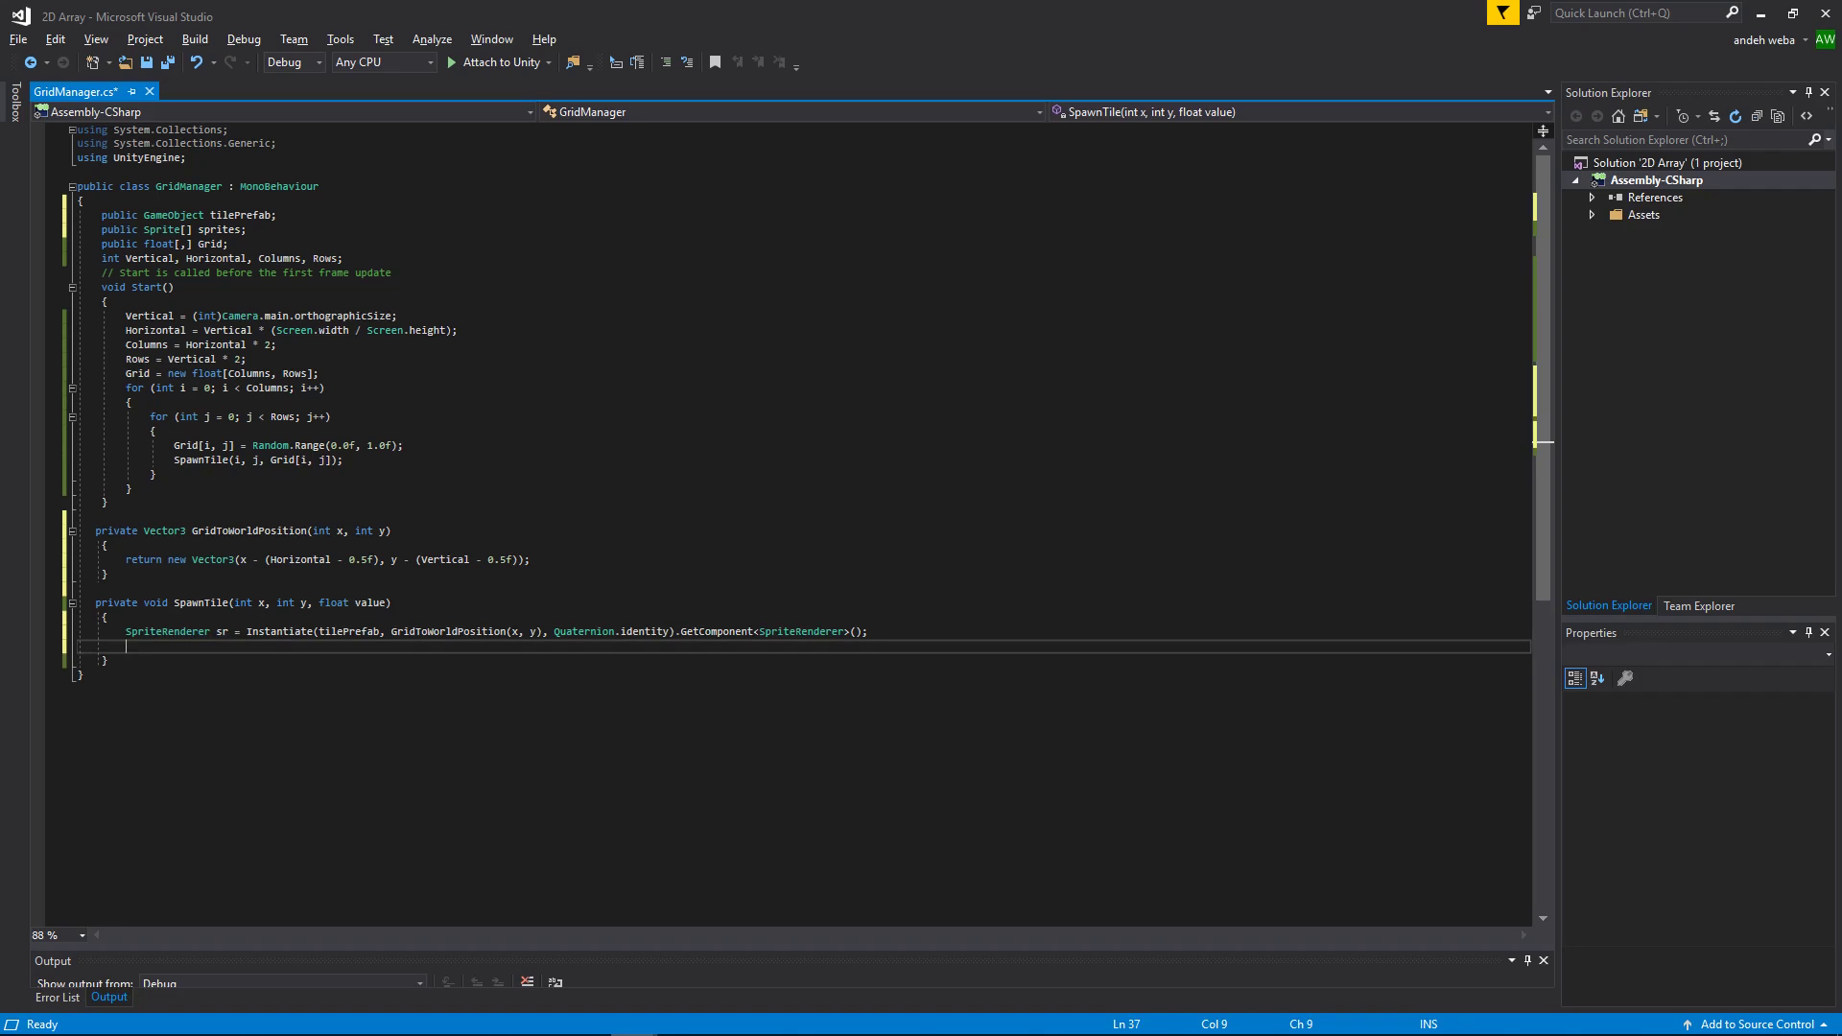
Step: Name each spawned tile with sr.name = "X: " + x + " Y: " + y;
{"action": "type", "text": "s"}
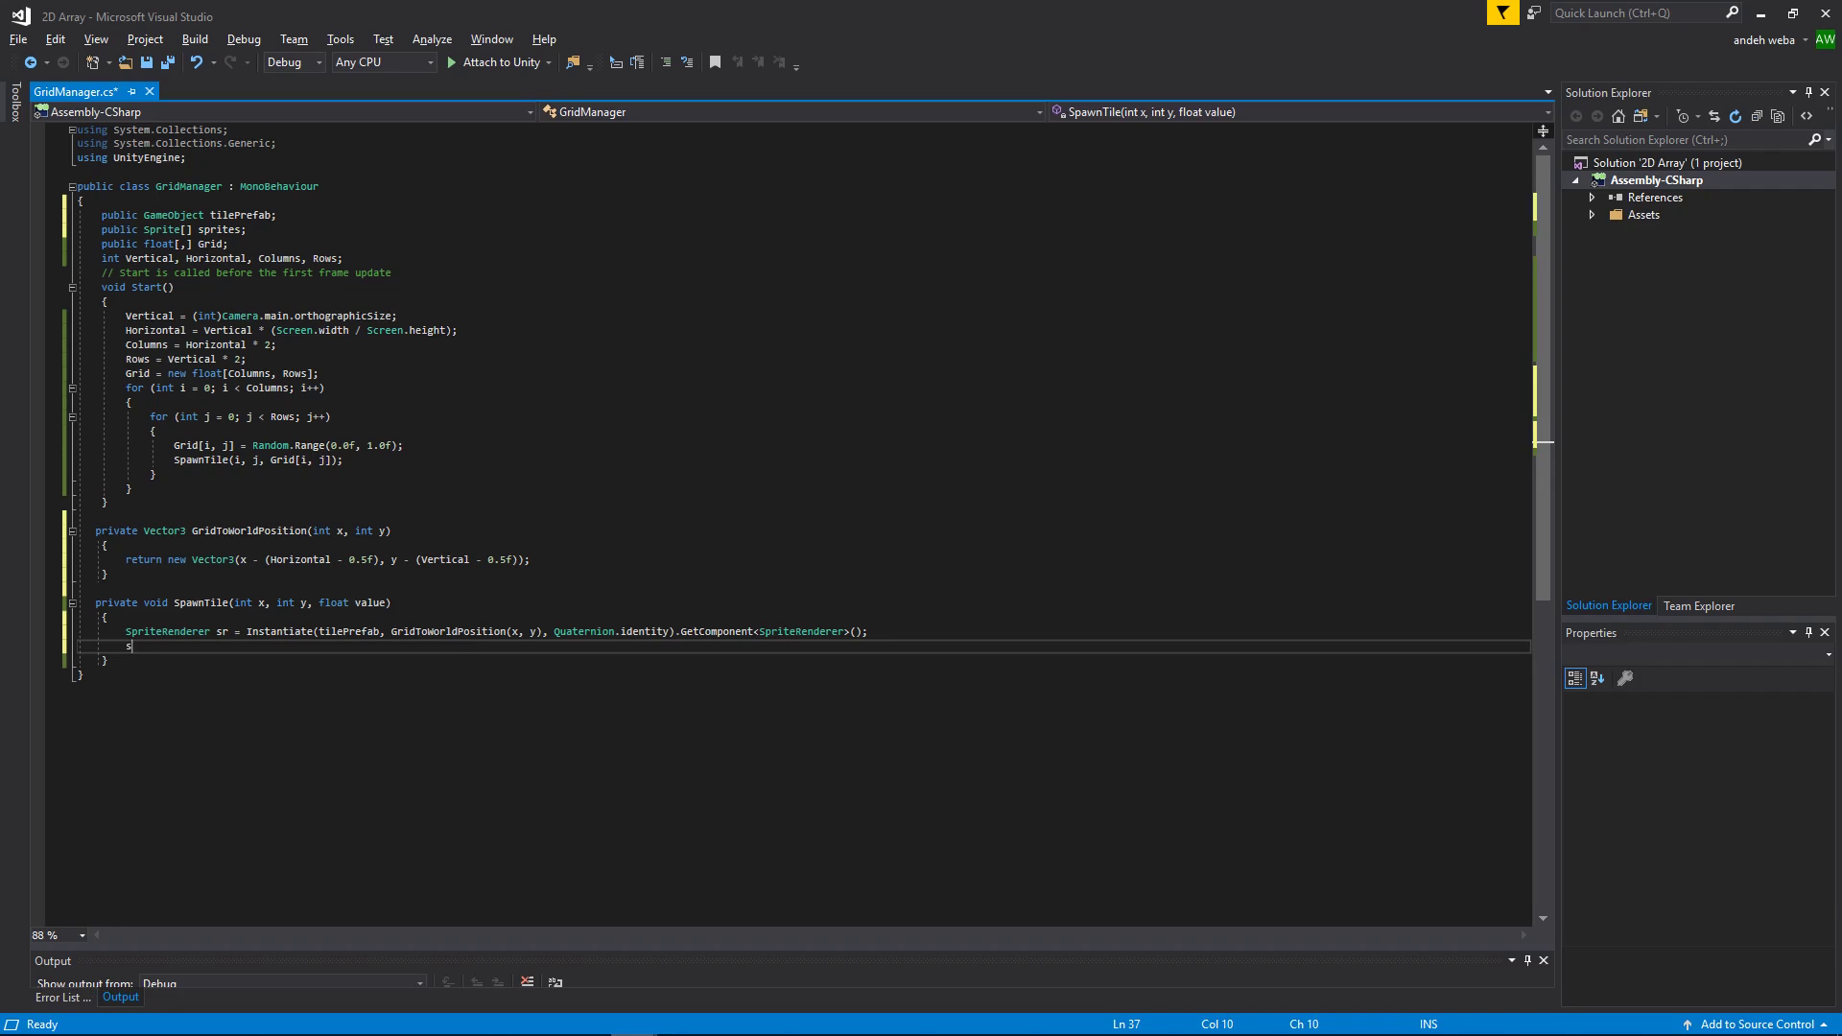
{"action": "type", "text": "r.name = \""}
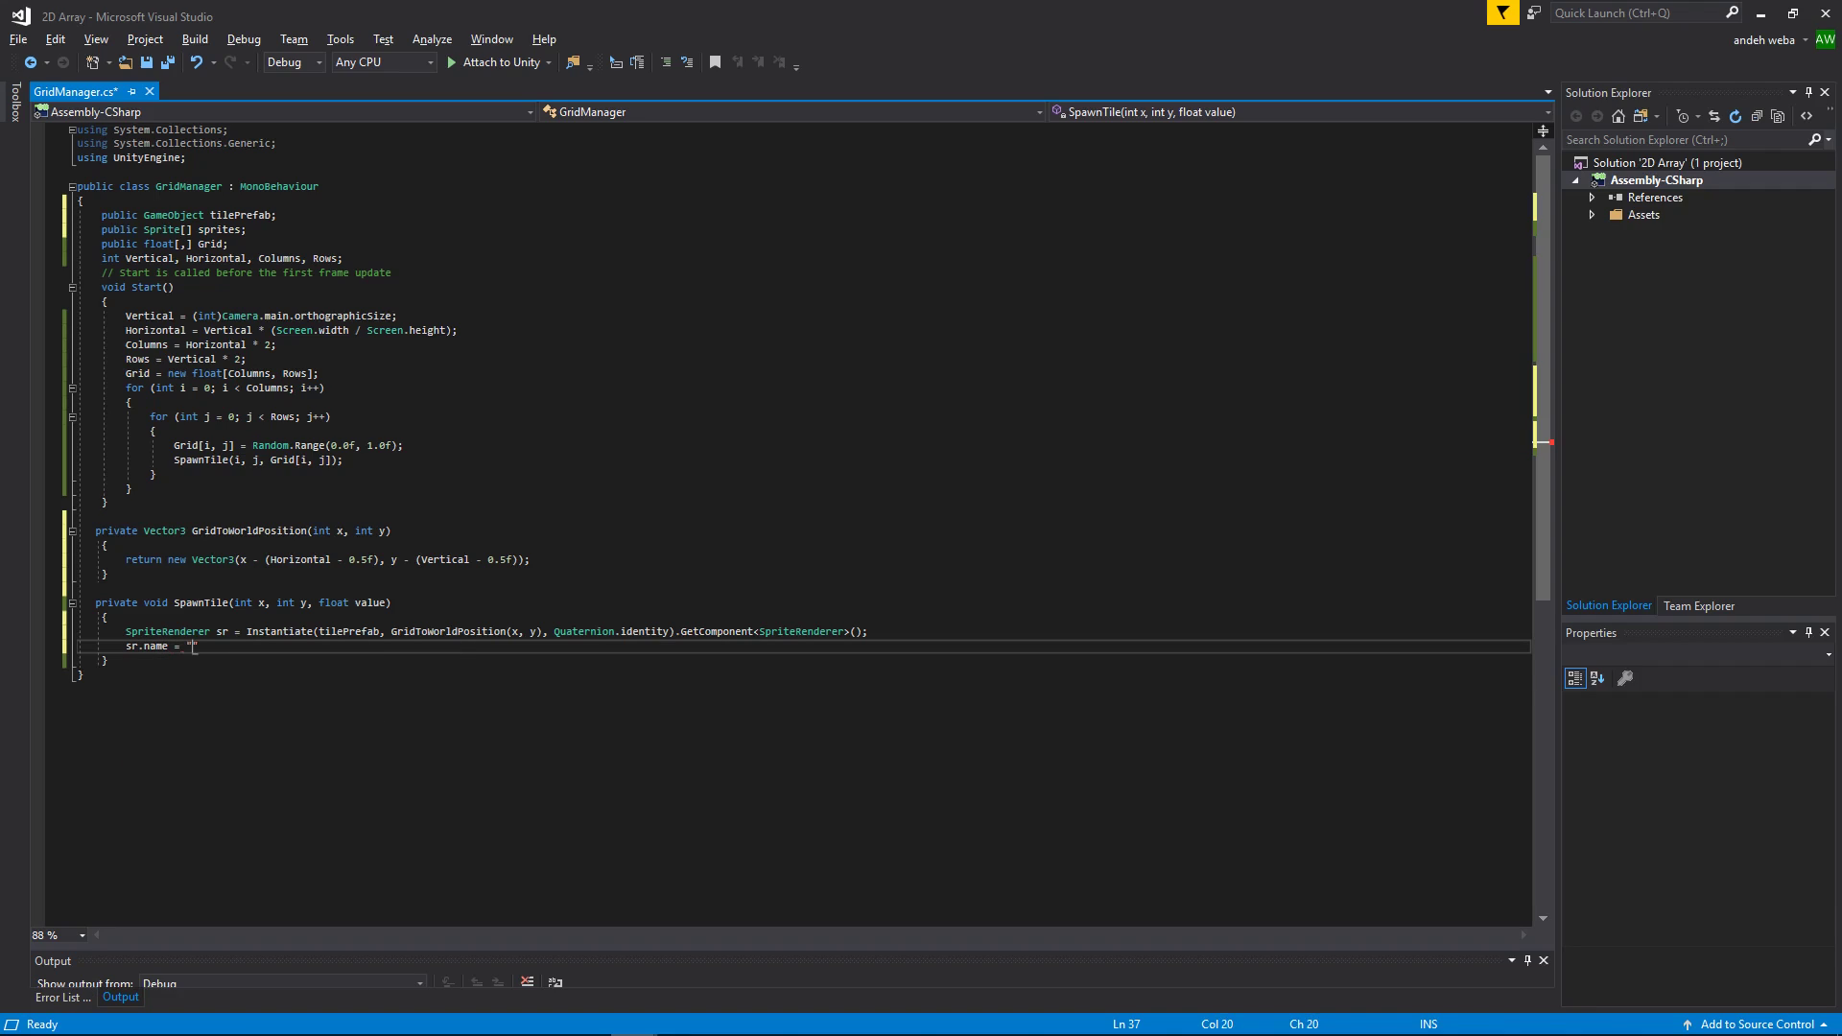
{"action": "type", "text": "X:"}
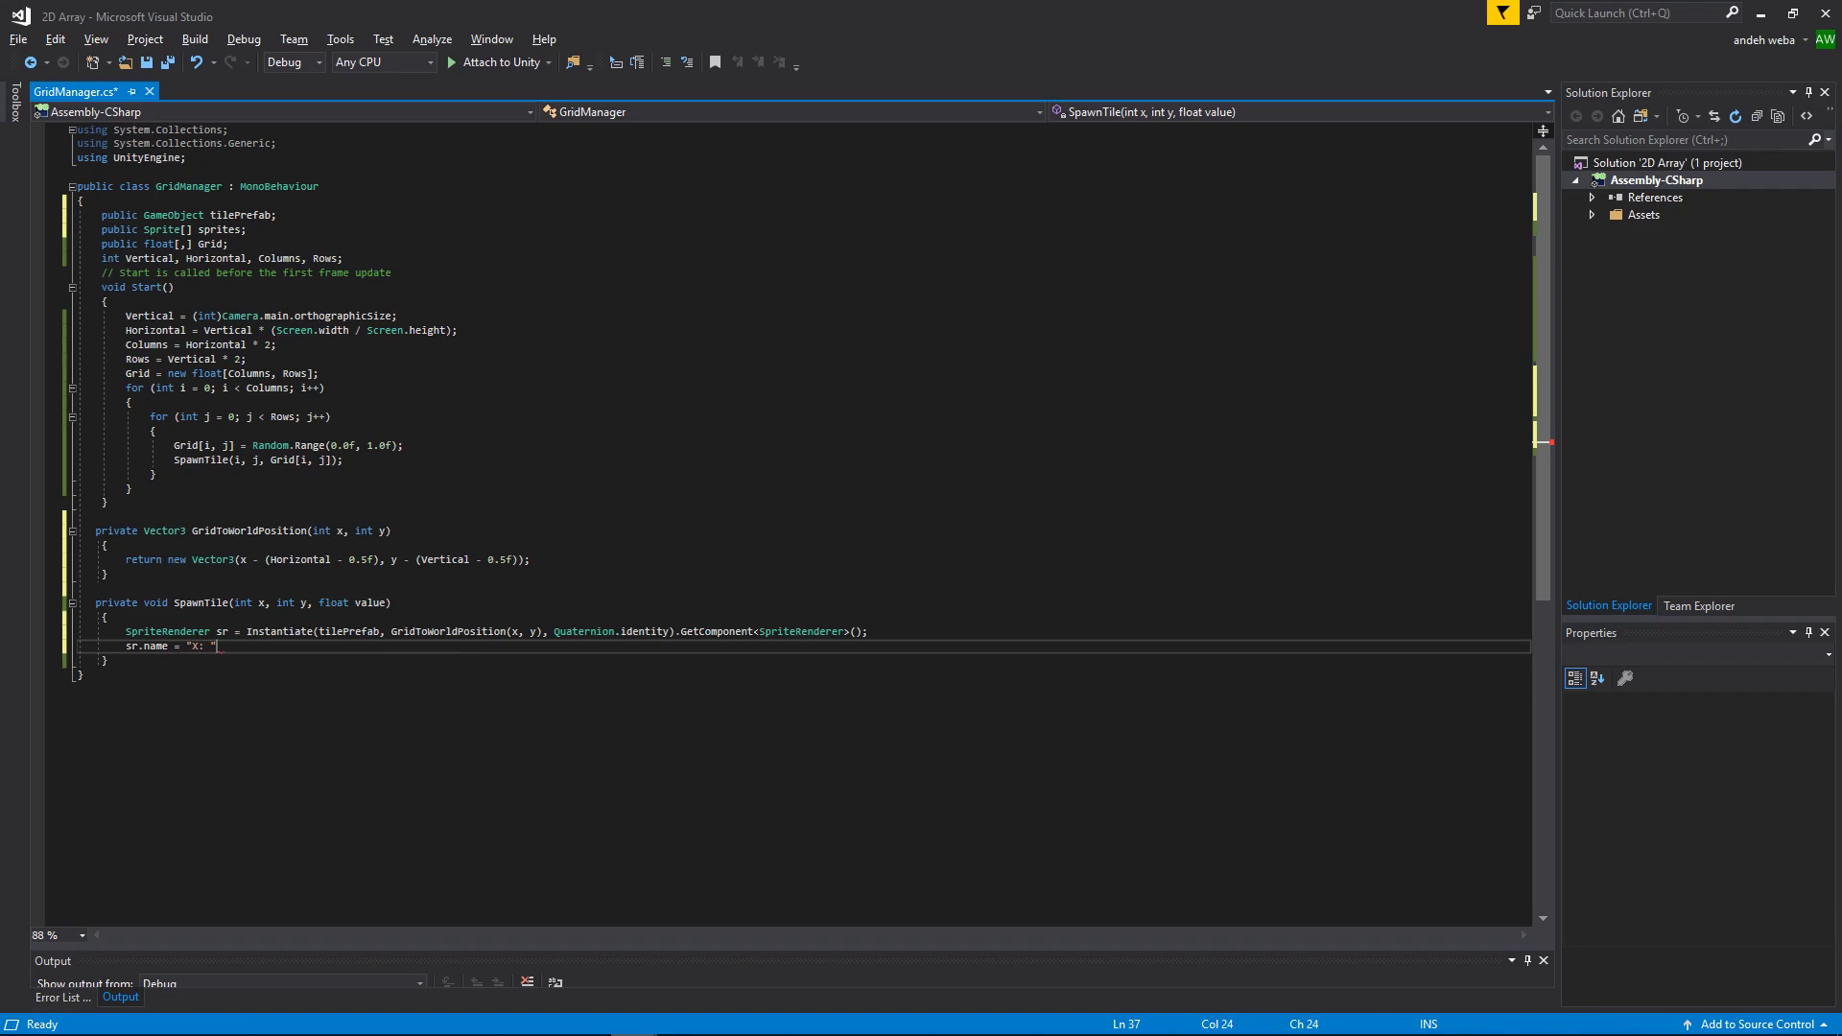
{"action": "type", "text": "+ x + \" Y:"}
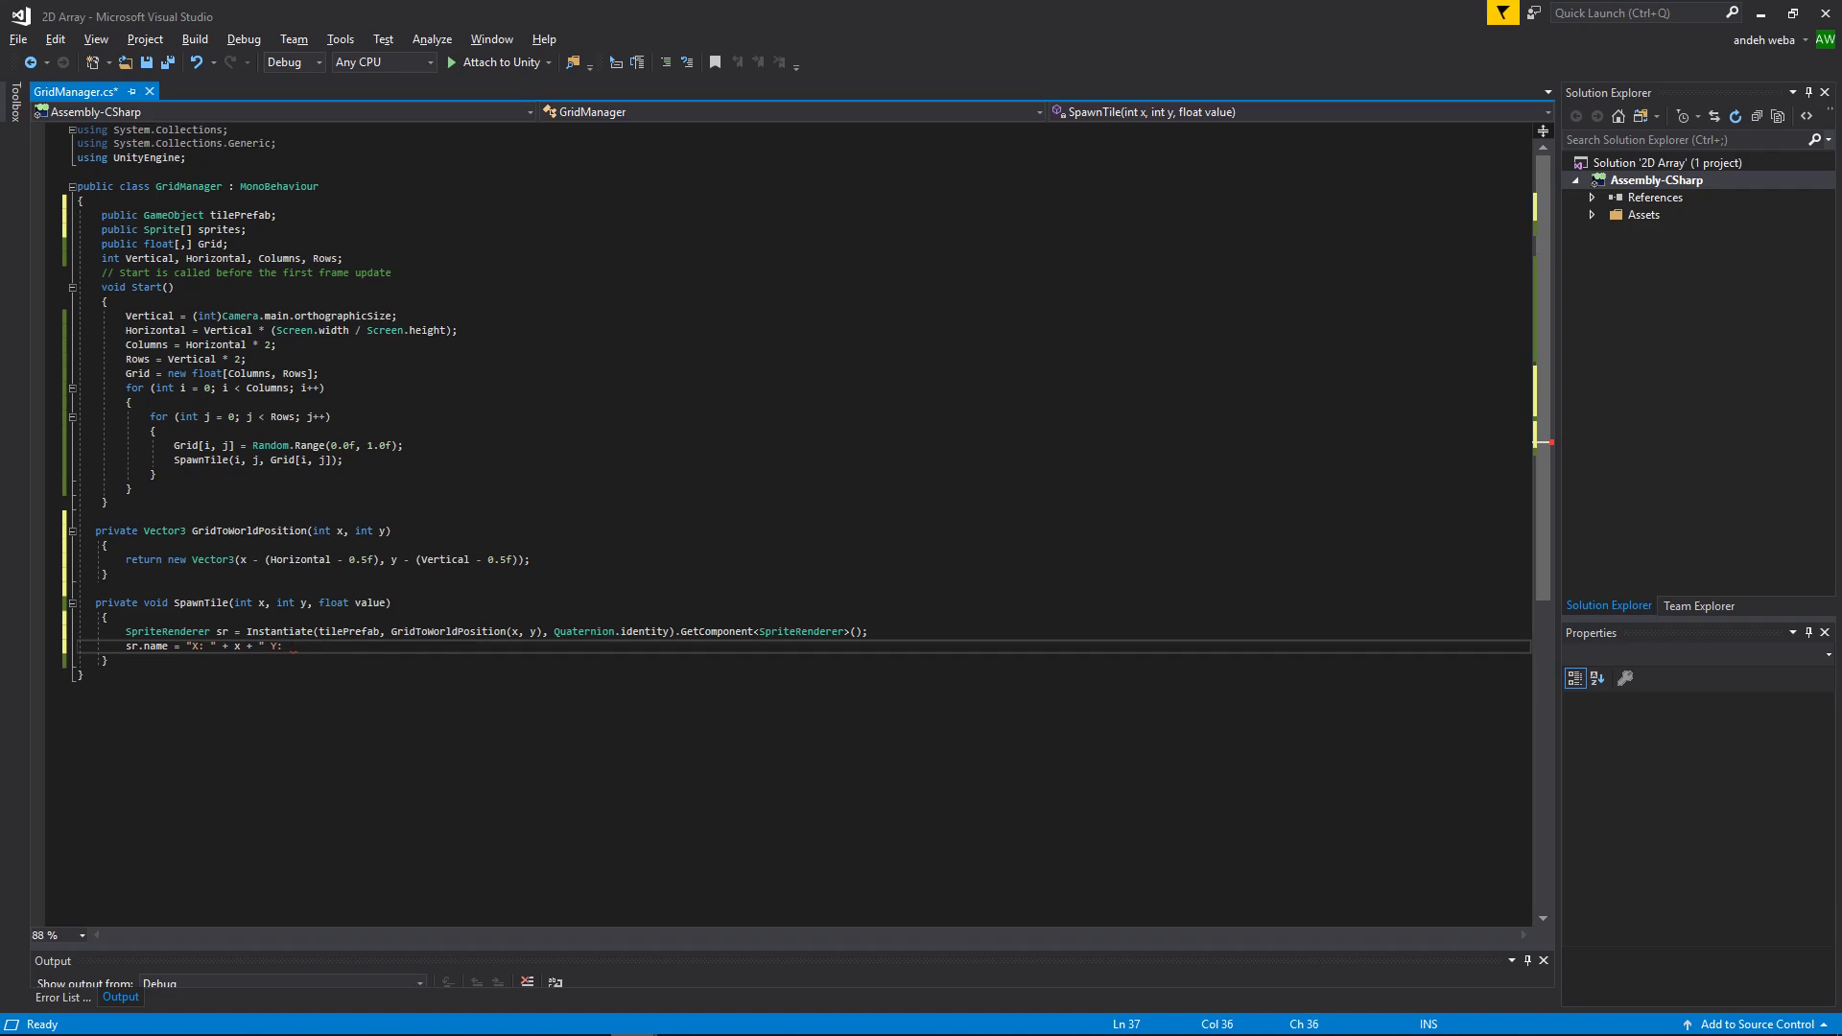
{"action": "type", "text": "+ y"}
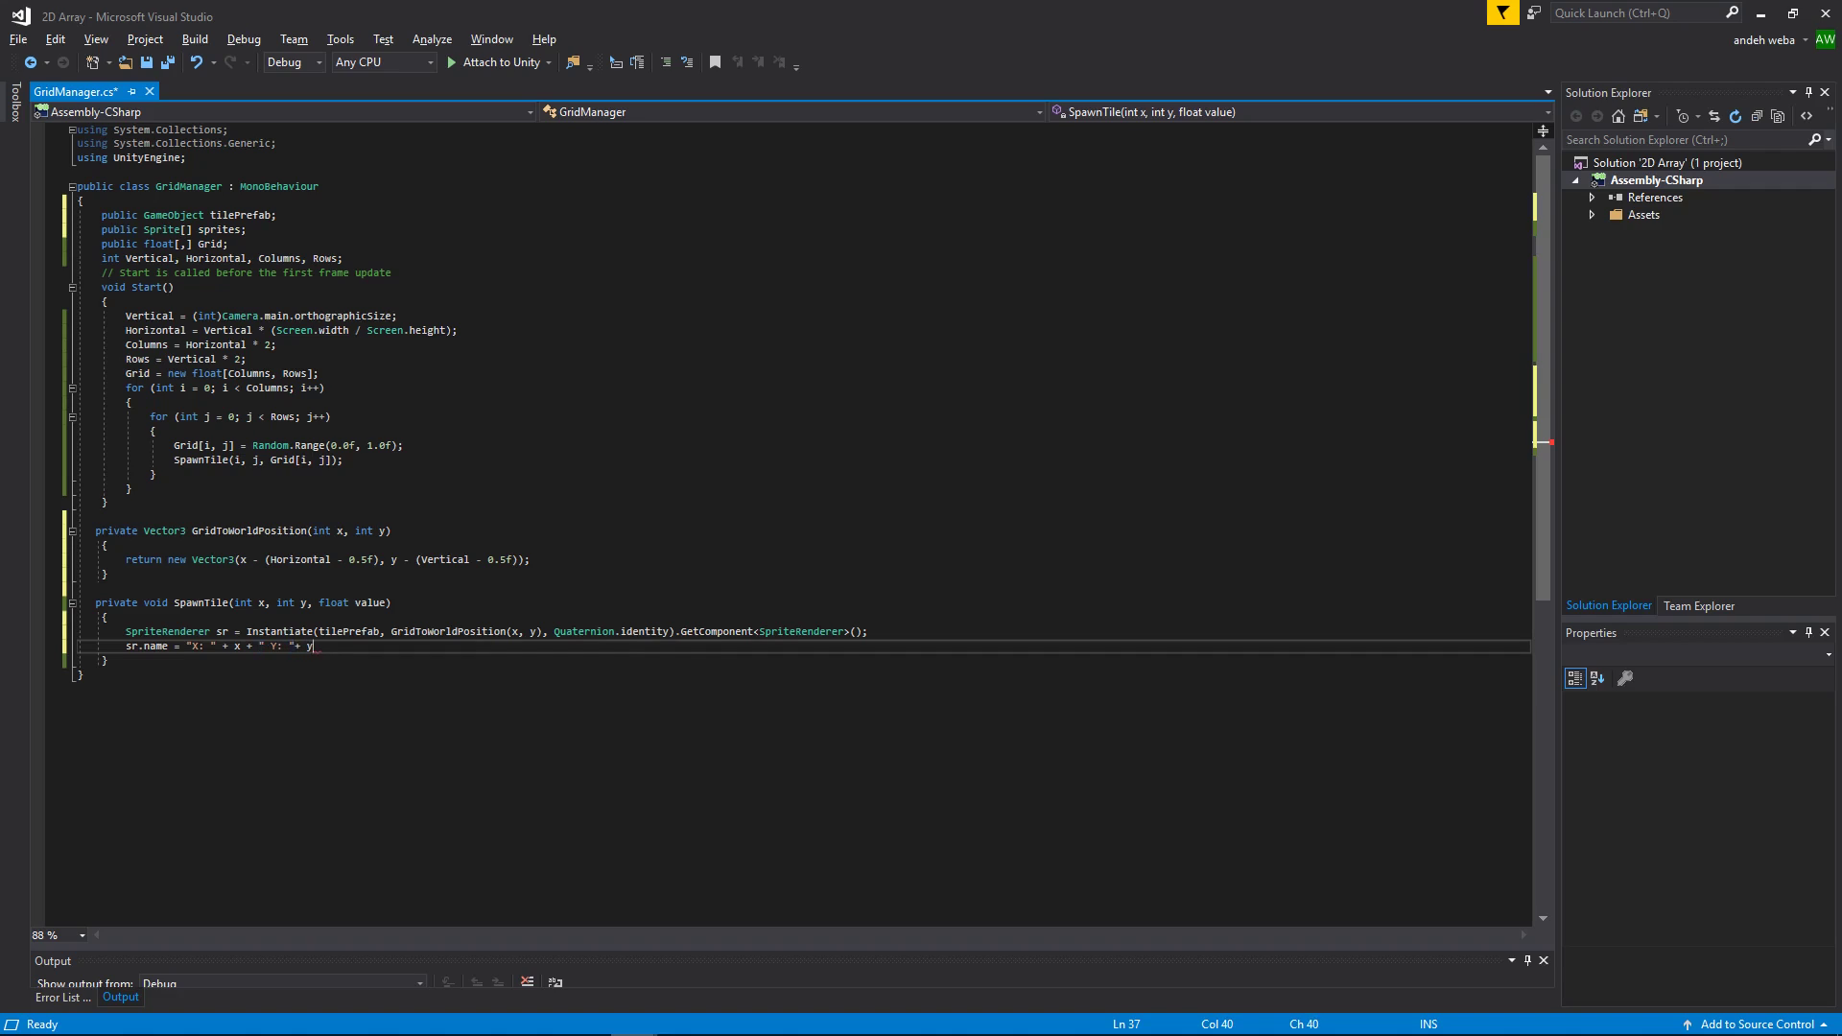
{"action": "type", "text": ";"}
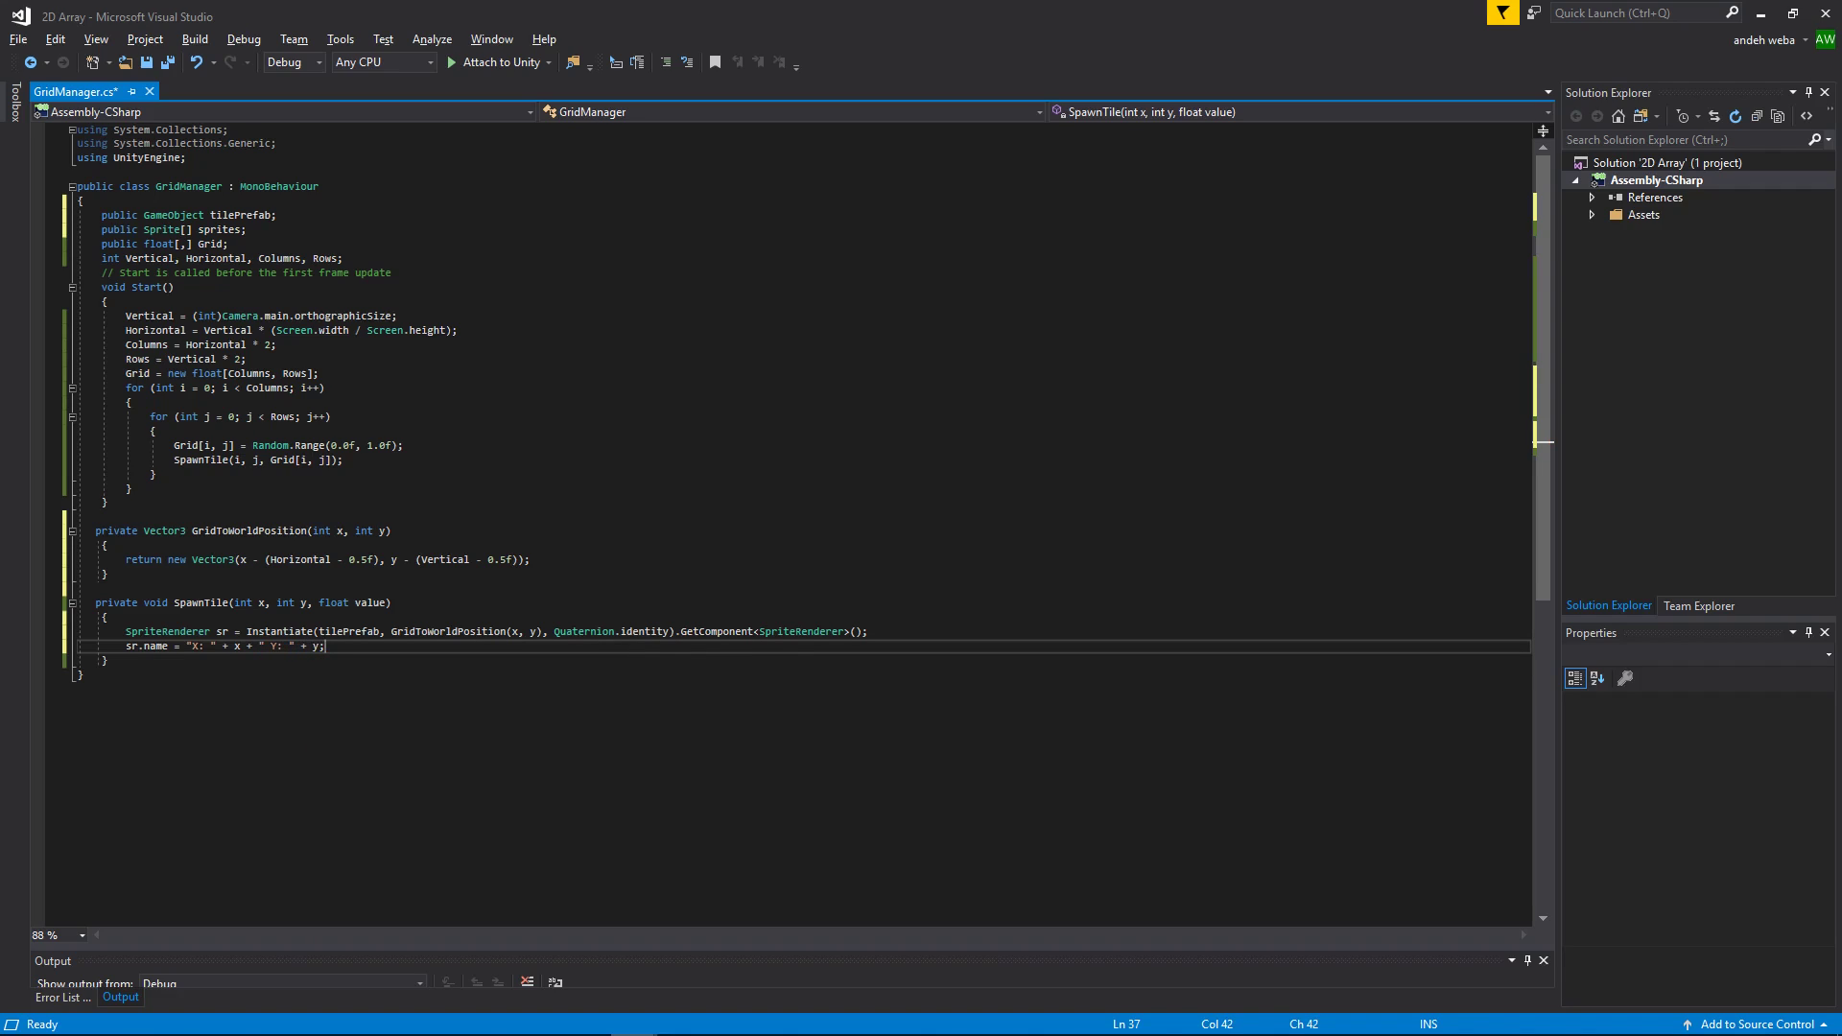
Step: Start assigning the tile sprite with sr.sprite = sprites[]; on the next line
{"action": "key", "text": "enter"}
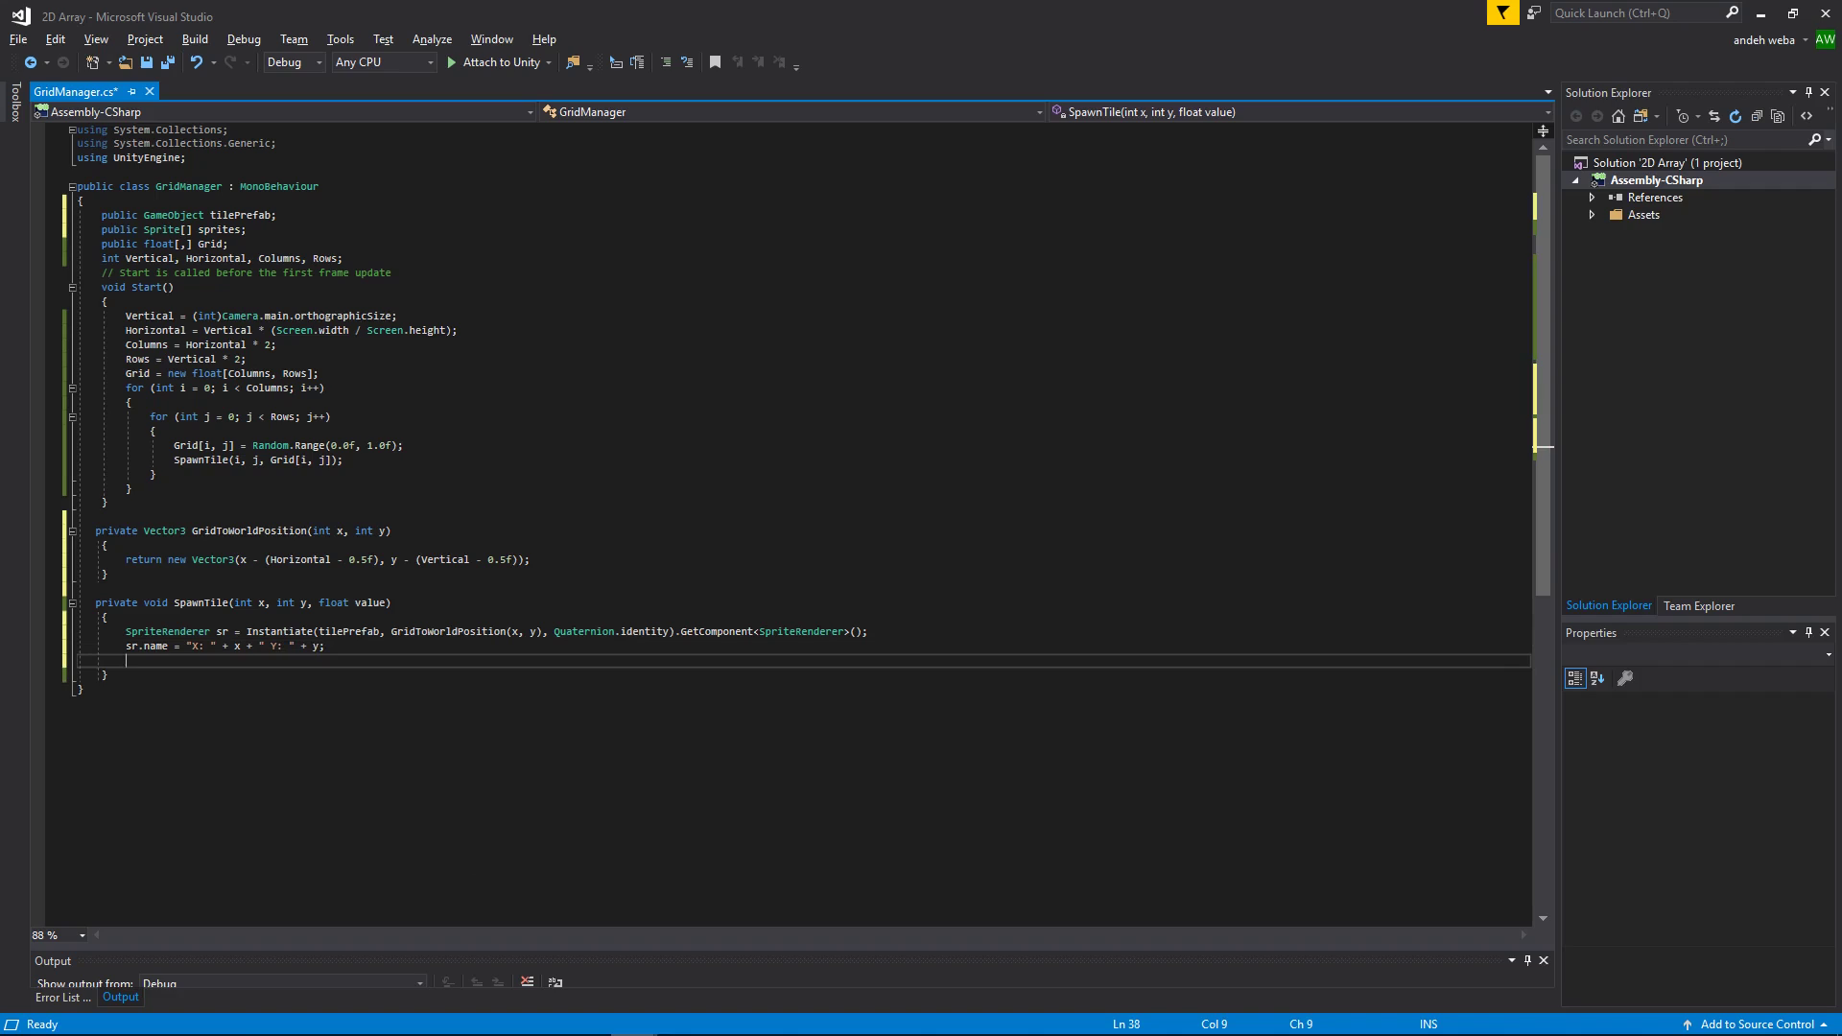
{"action": "type", "text": "sr.sprite = s"}
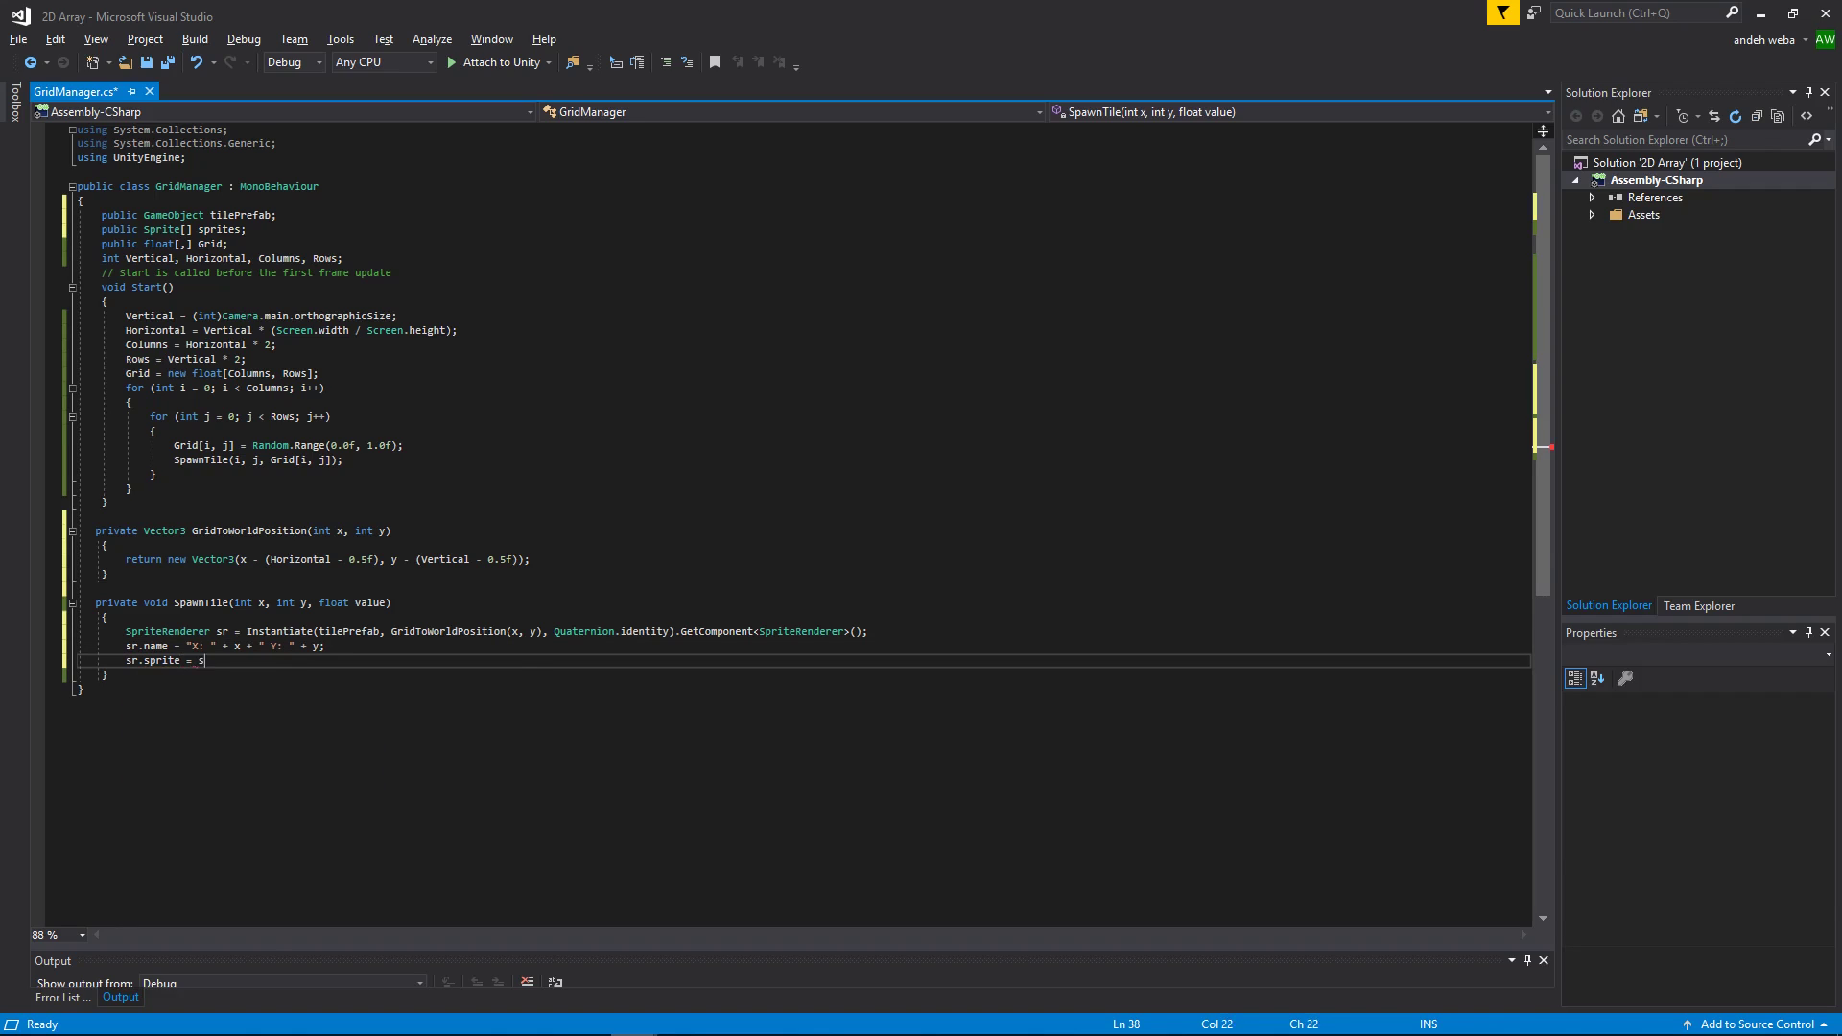
{"action": "type", "text": "prite"}
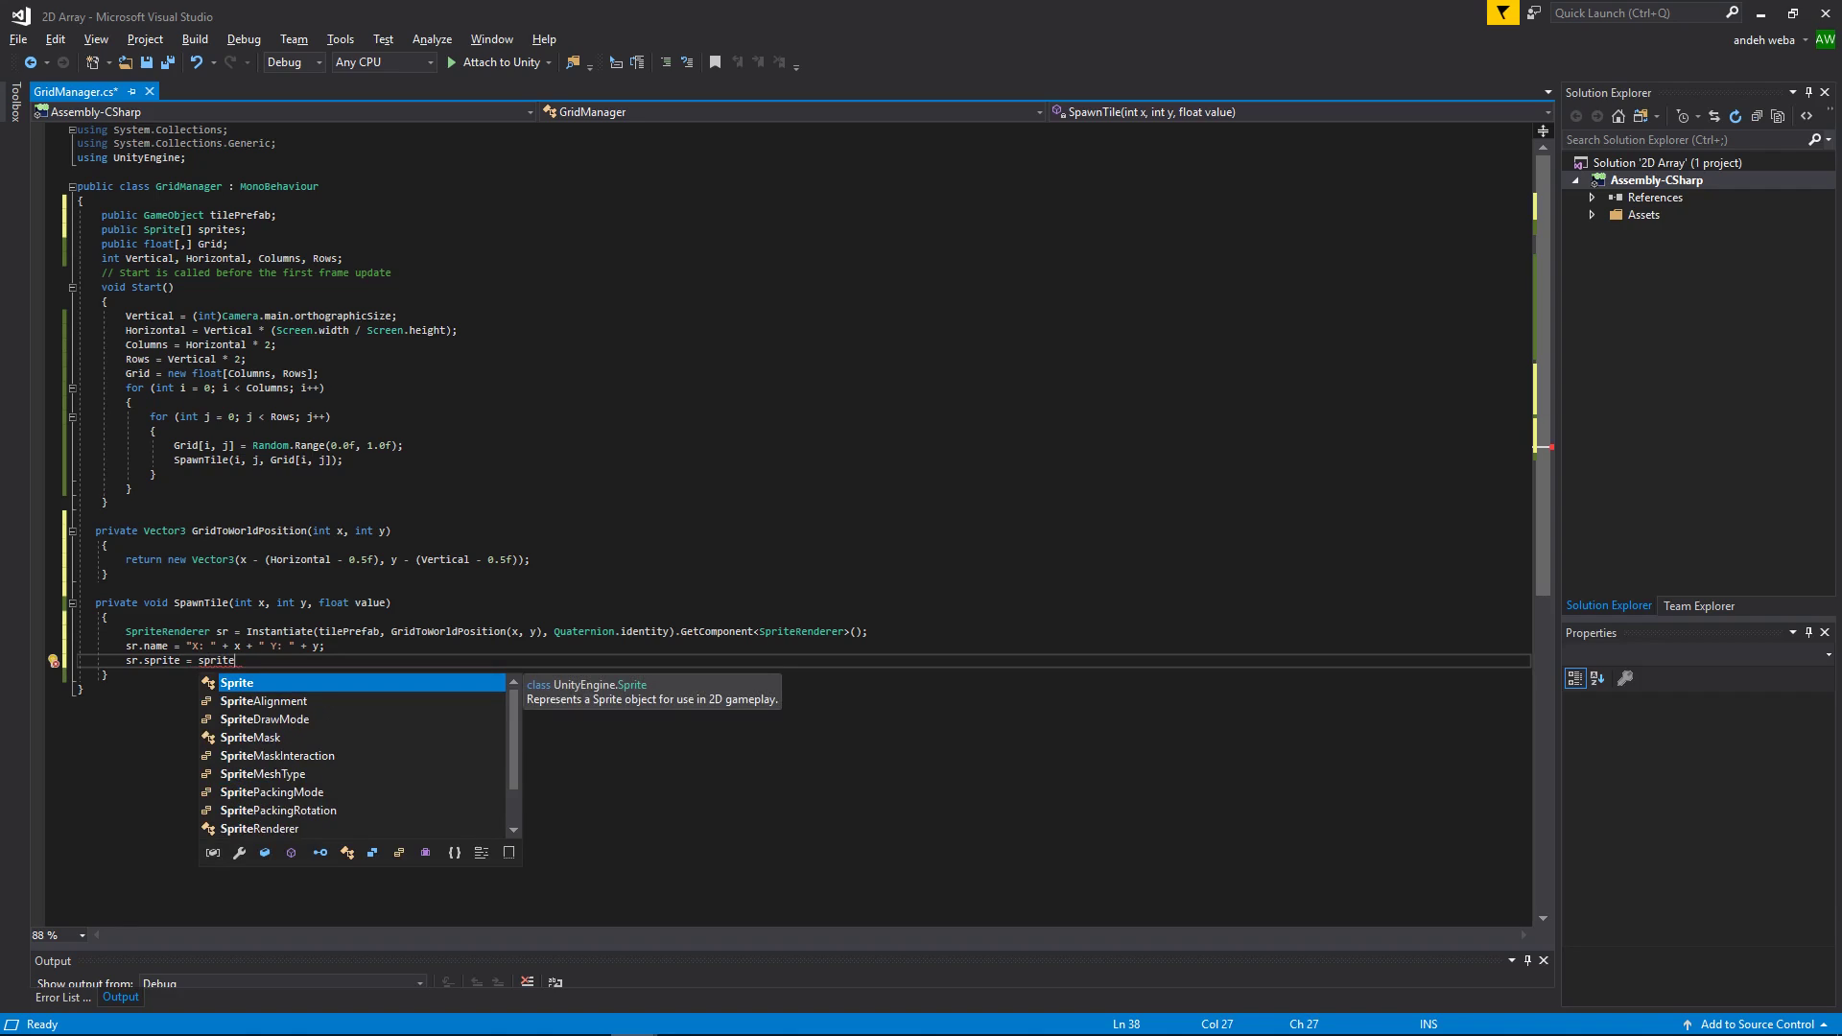
{"action": "type", "text": "s"}
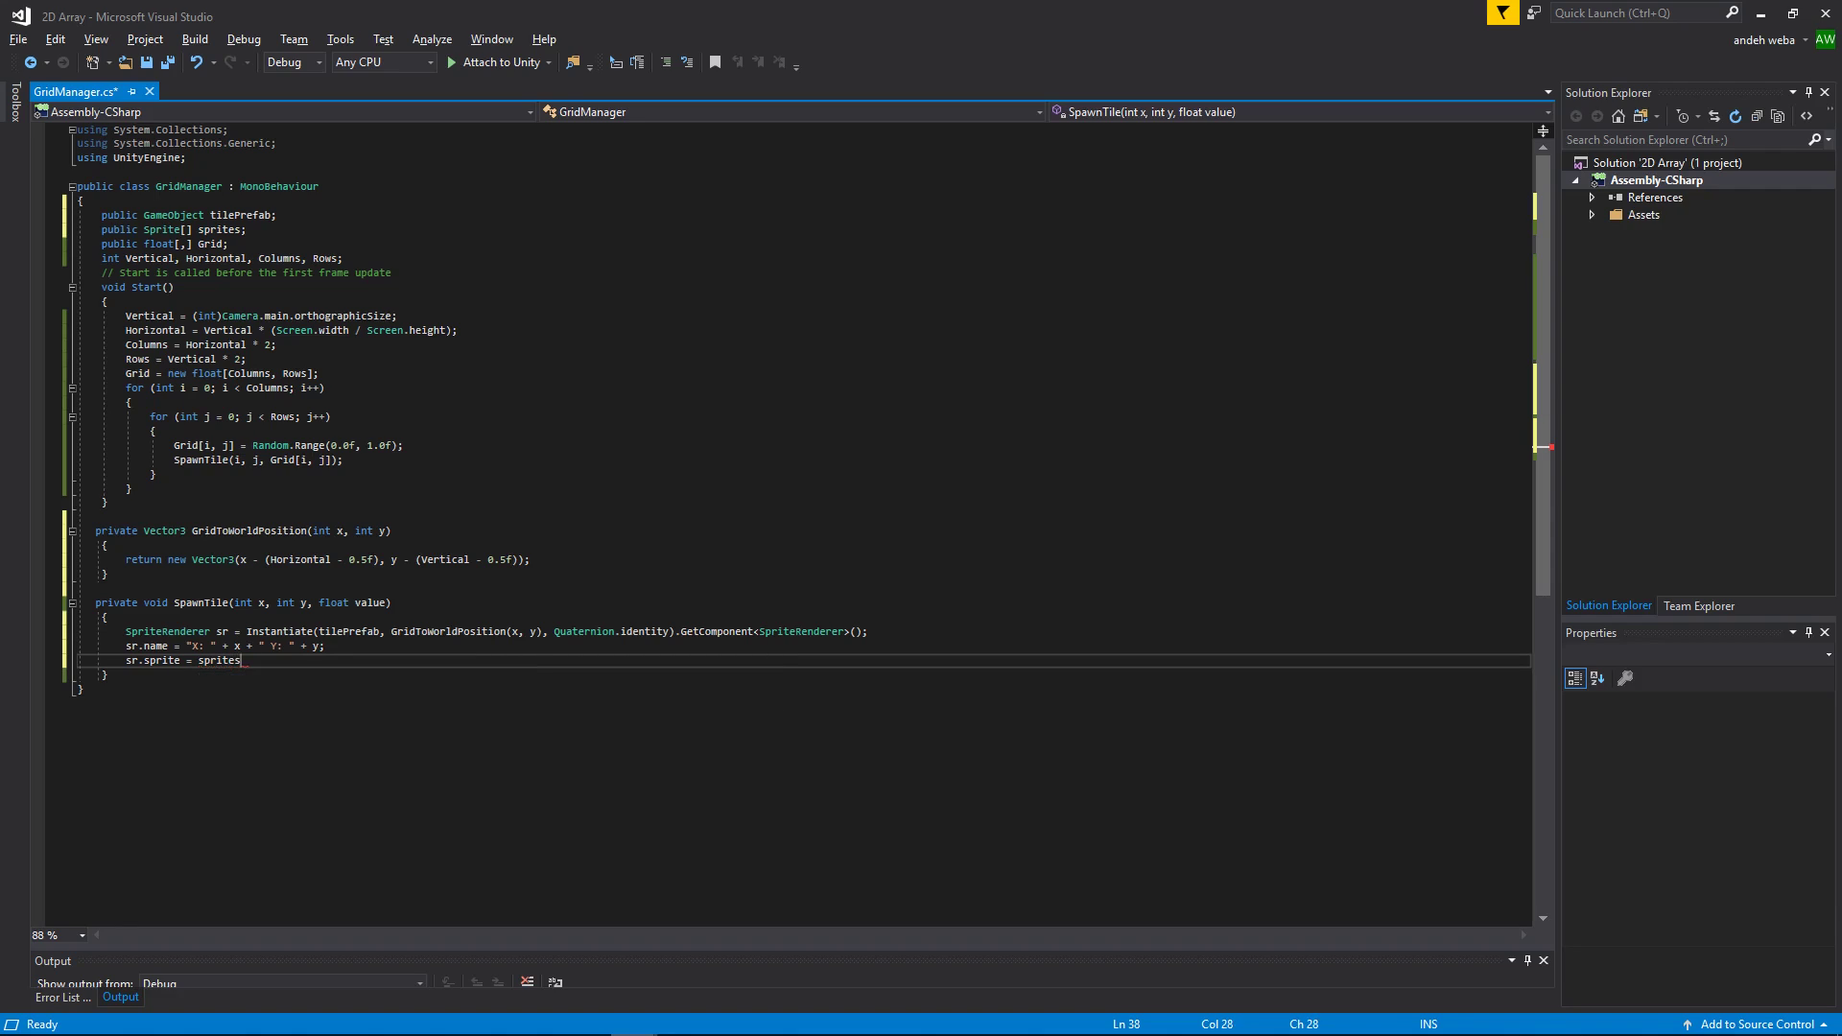
{"action": "type", "text": "[]"}
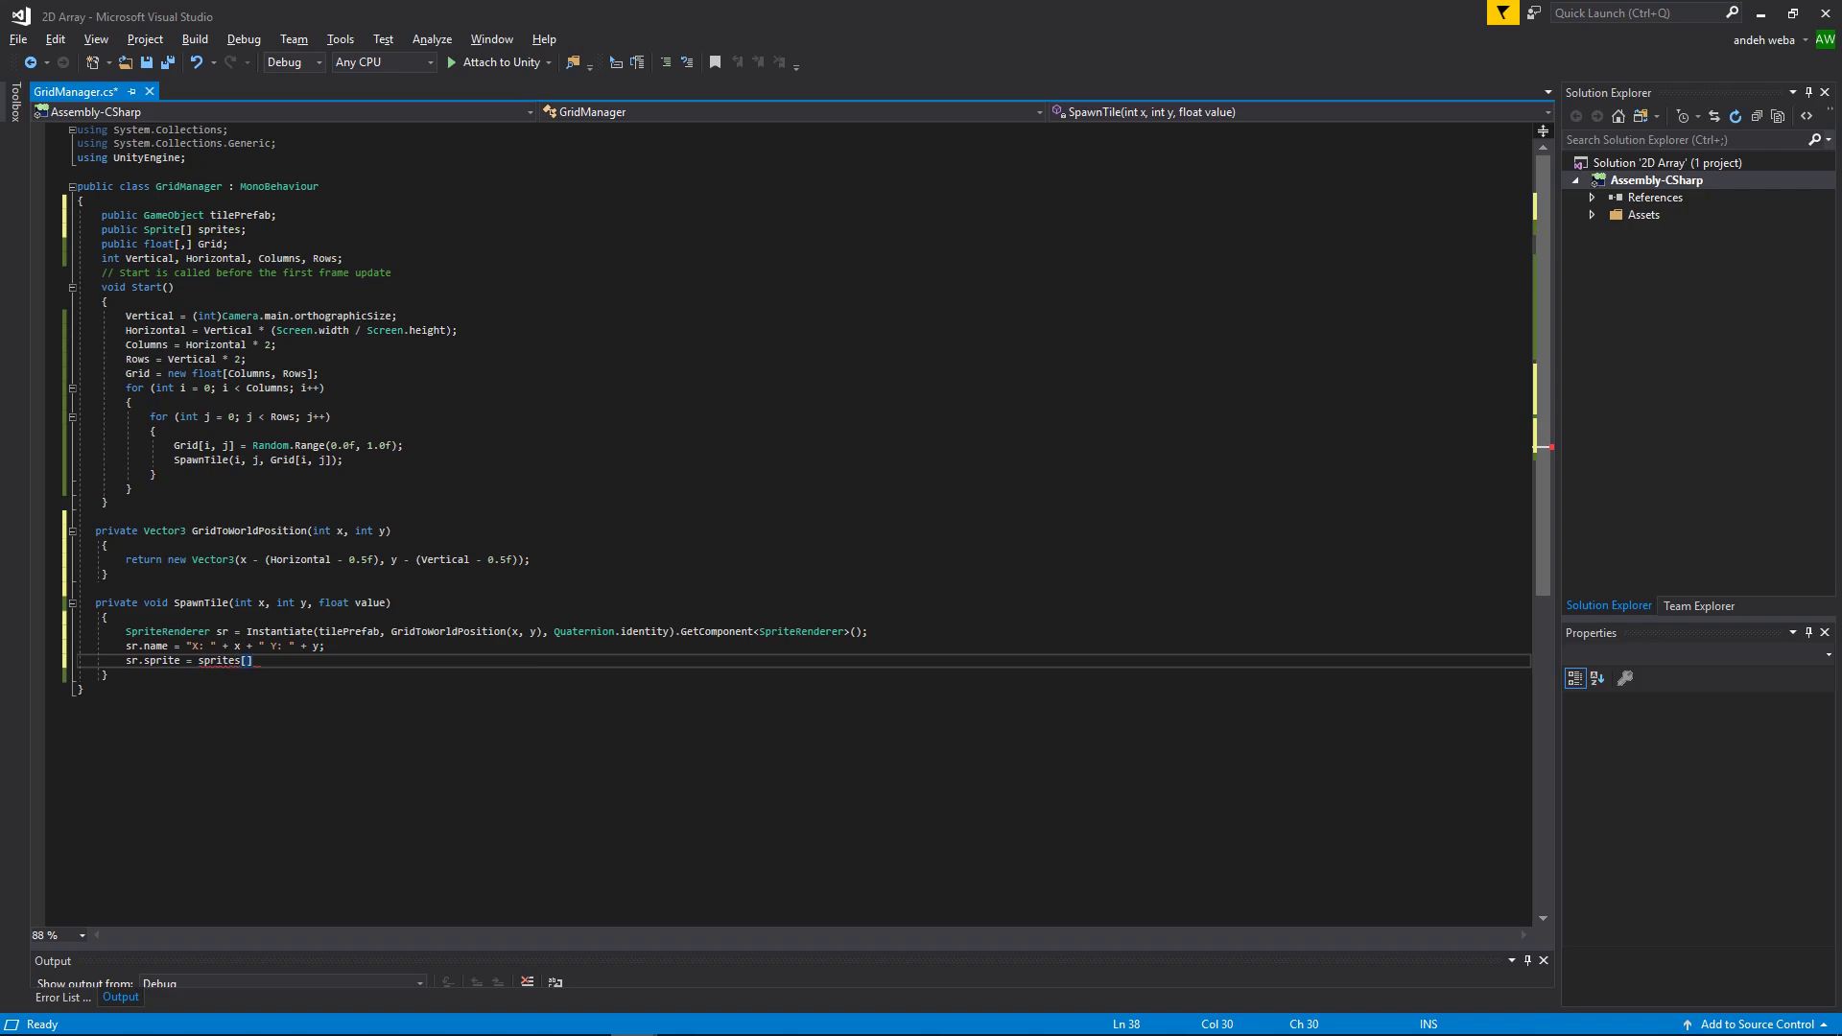
{"action": "type", "text": ";"}
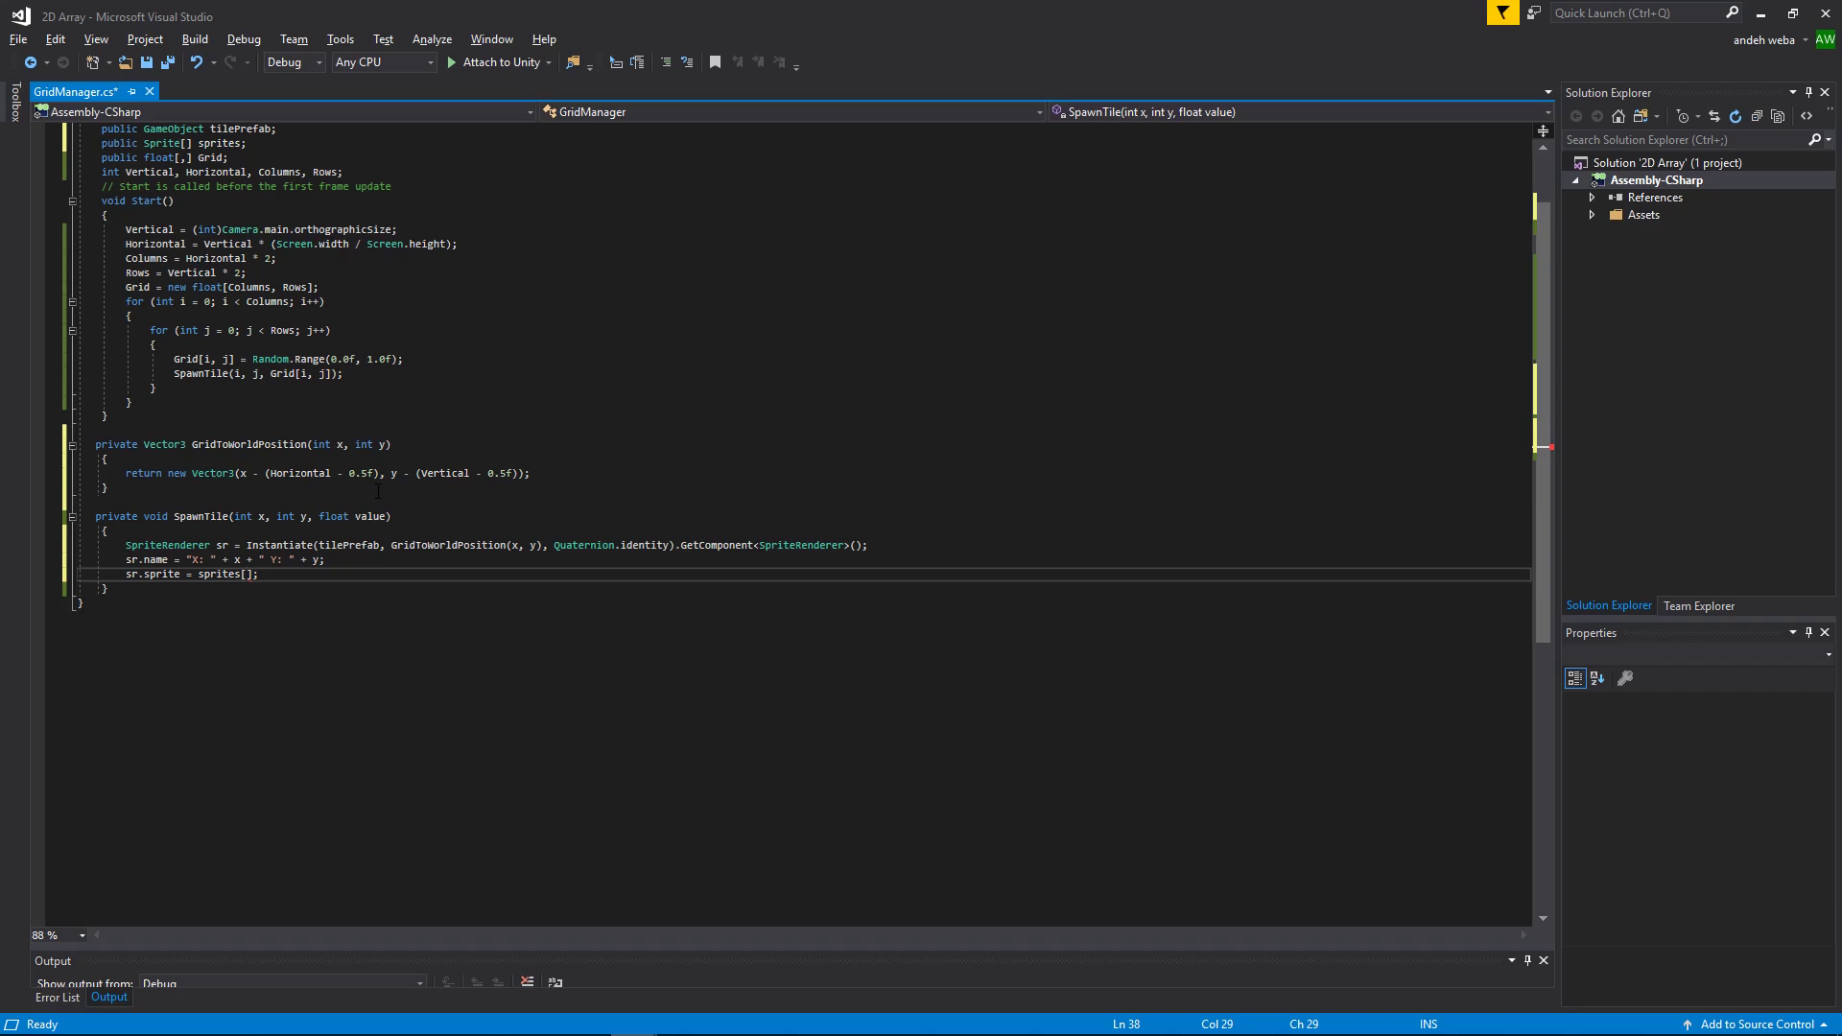
Step: Make SpawnTile pick sprites[IsEdge(x, y)] and generate the IsEdge(int x, int y) stub
{"action": "type", "text": "IsEdge"}
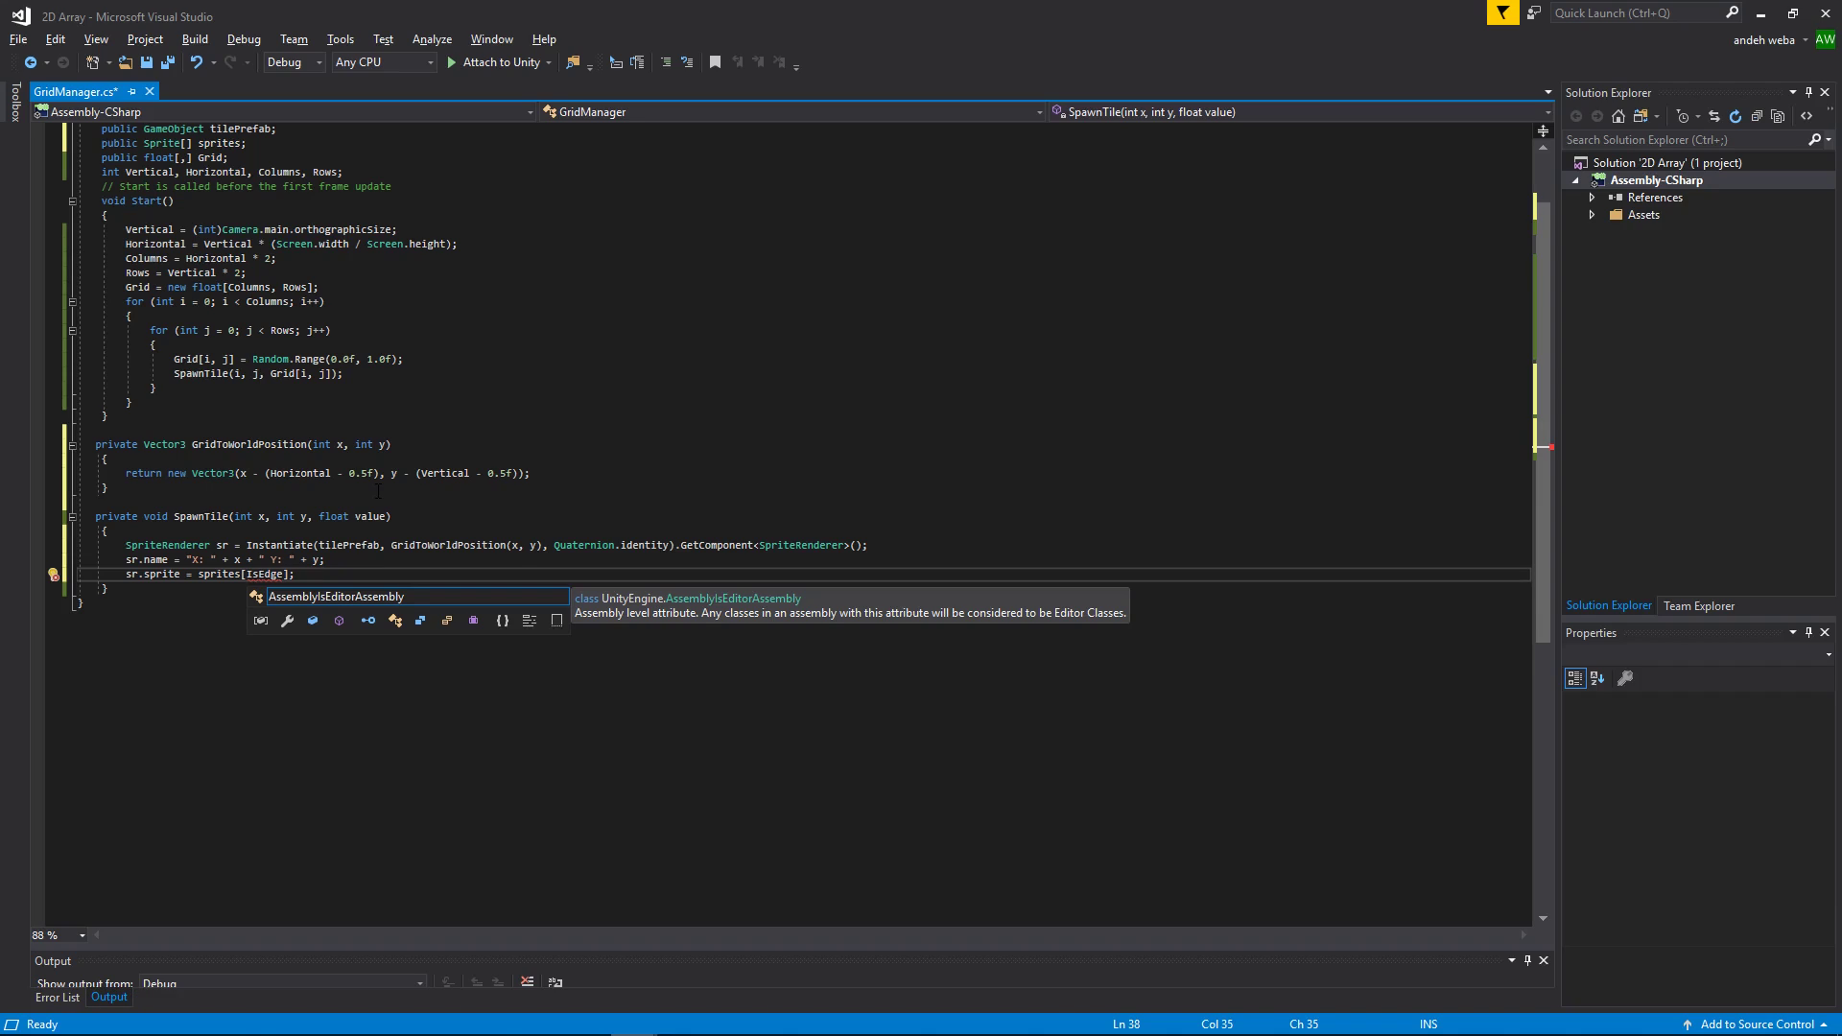
{"action": "type", "text": "(x, y"}
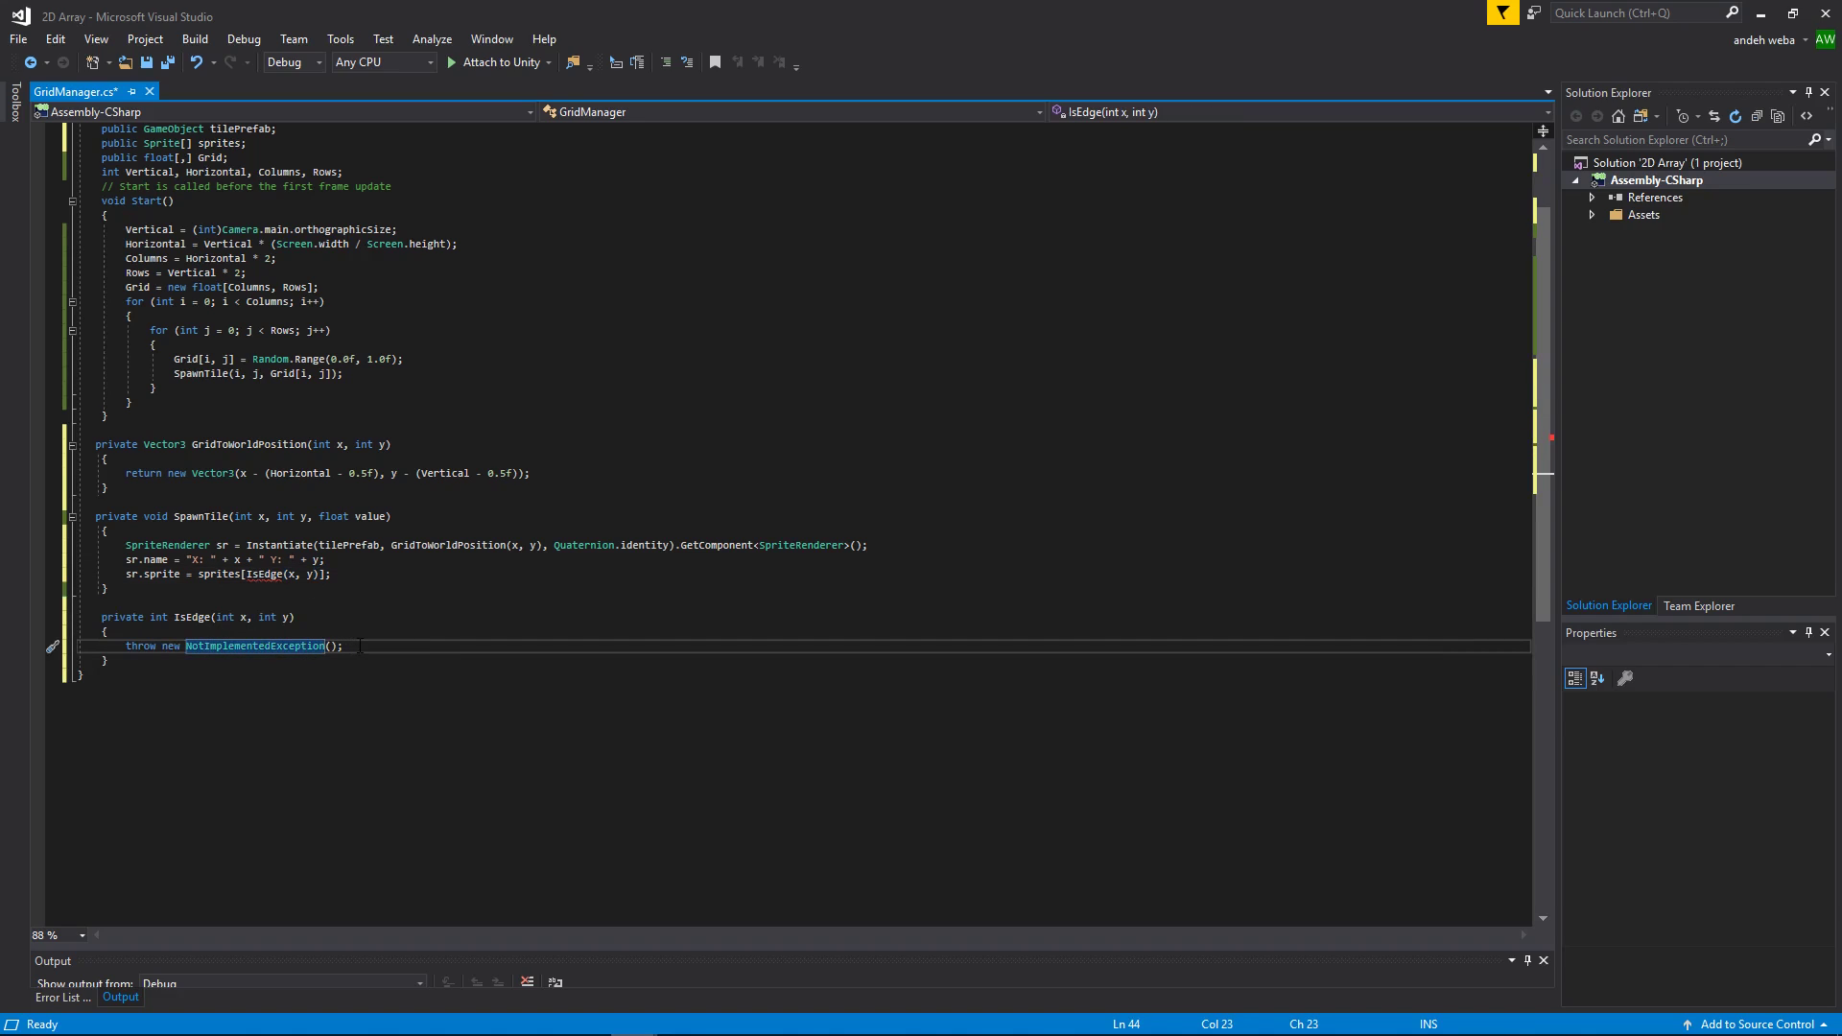
{"action": "triple_click", "coordinate": [233, 645]}
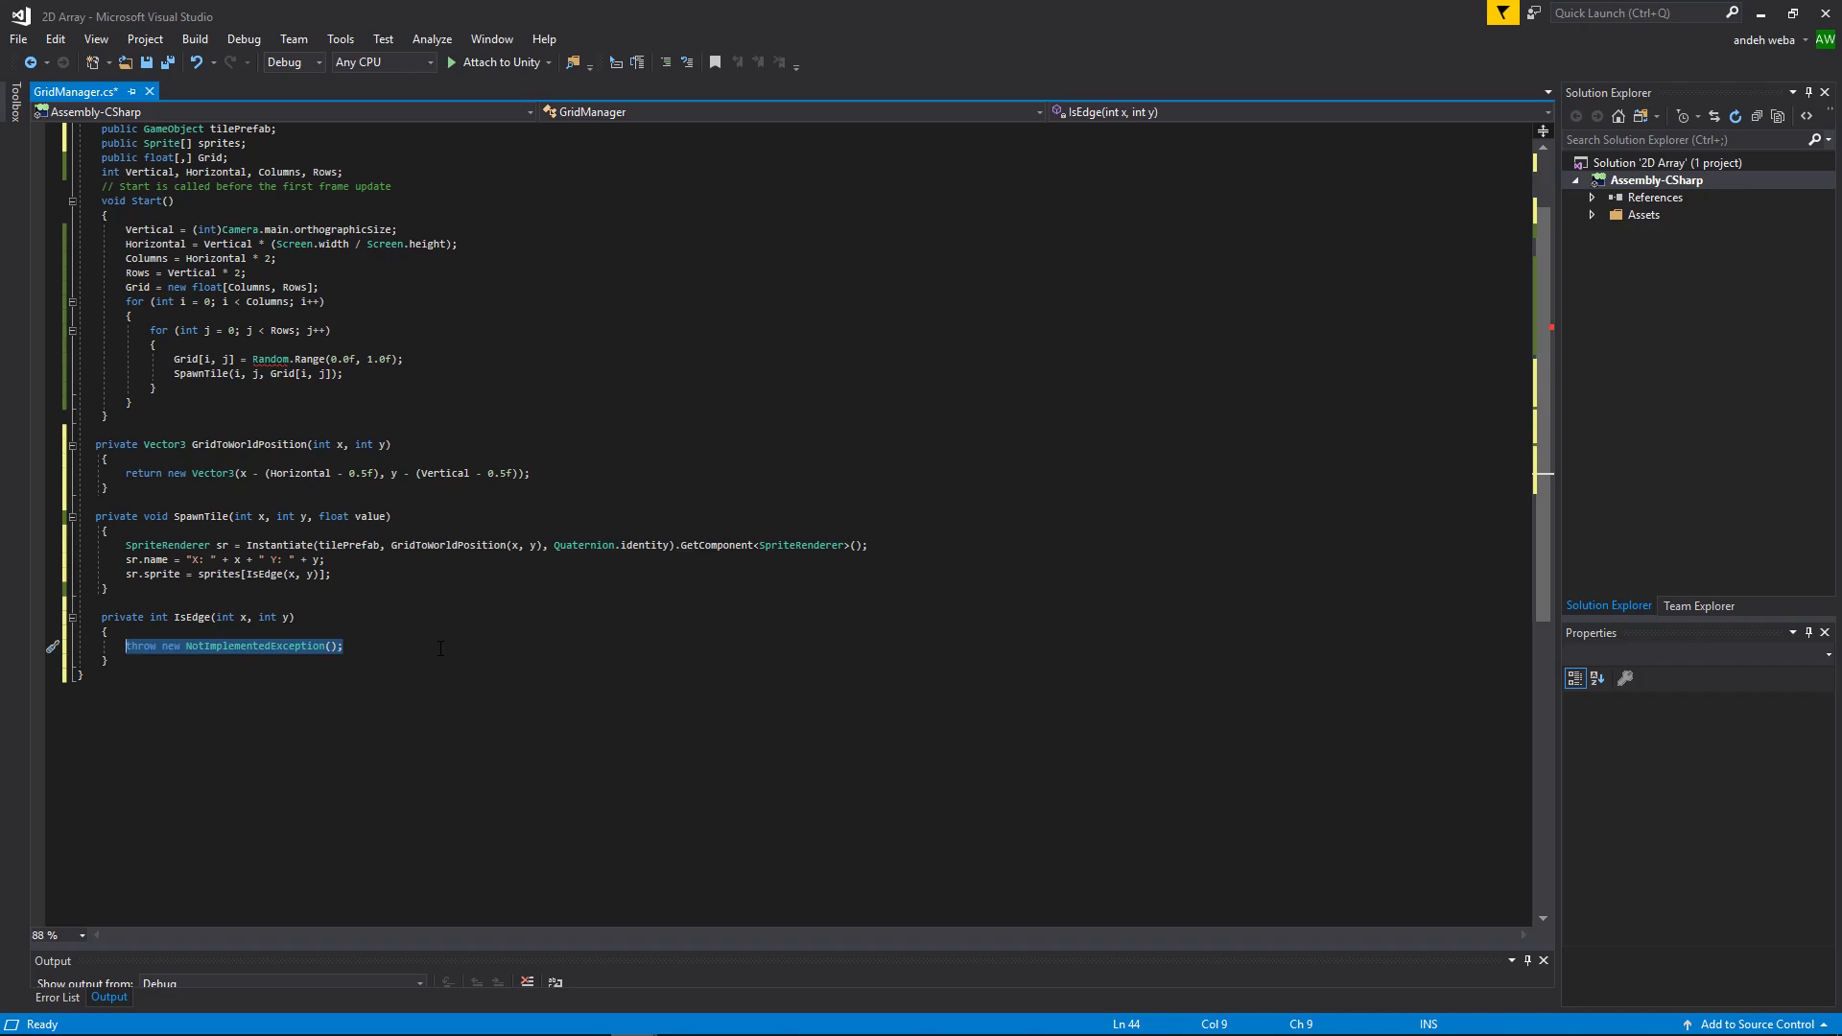
Step: Return 0 from IsEdge when y == Rows - 1 && x == 0 (top-left corner)
{"action": "type", "text": "if("}
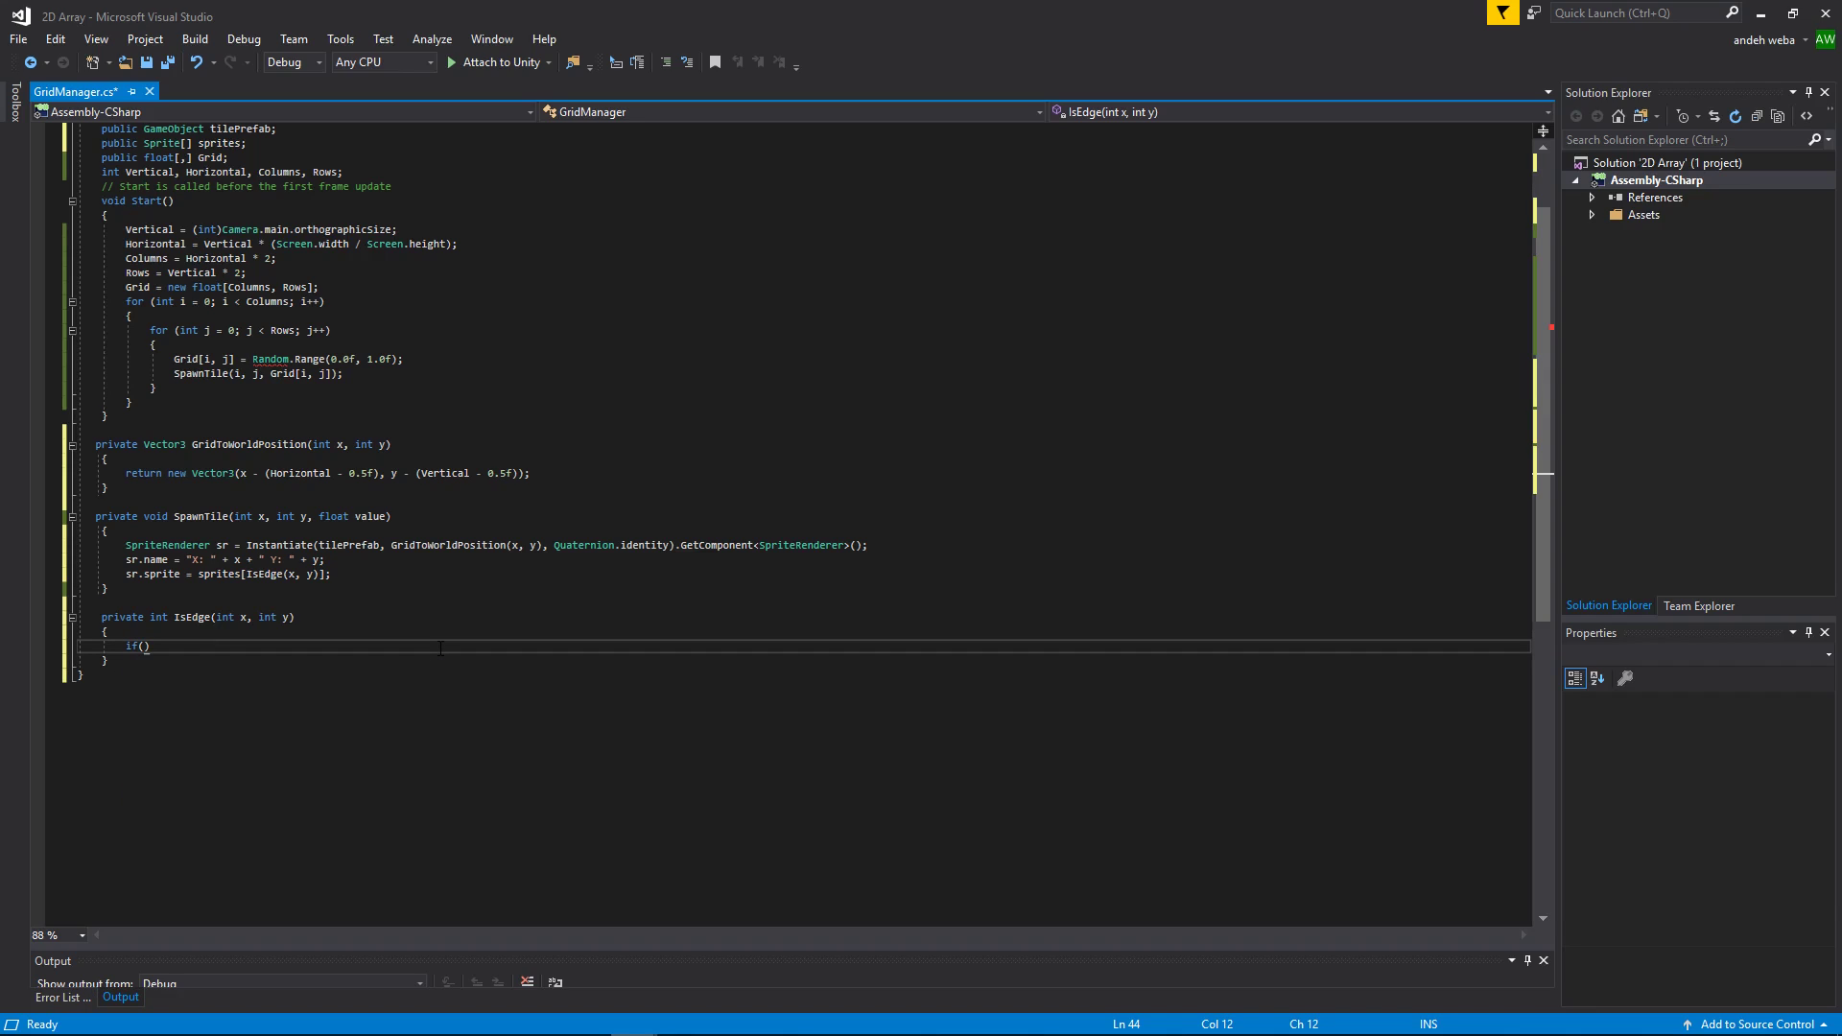
{"action": "type", "text": "y =="}
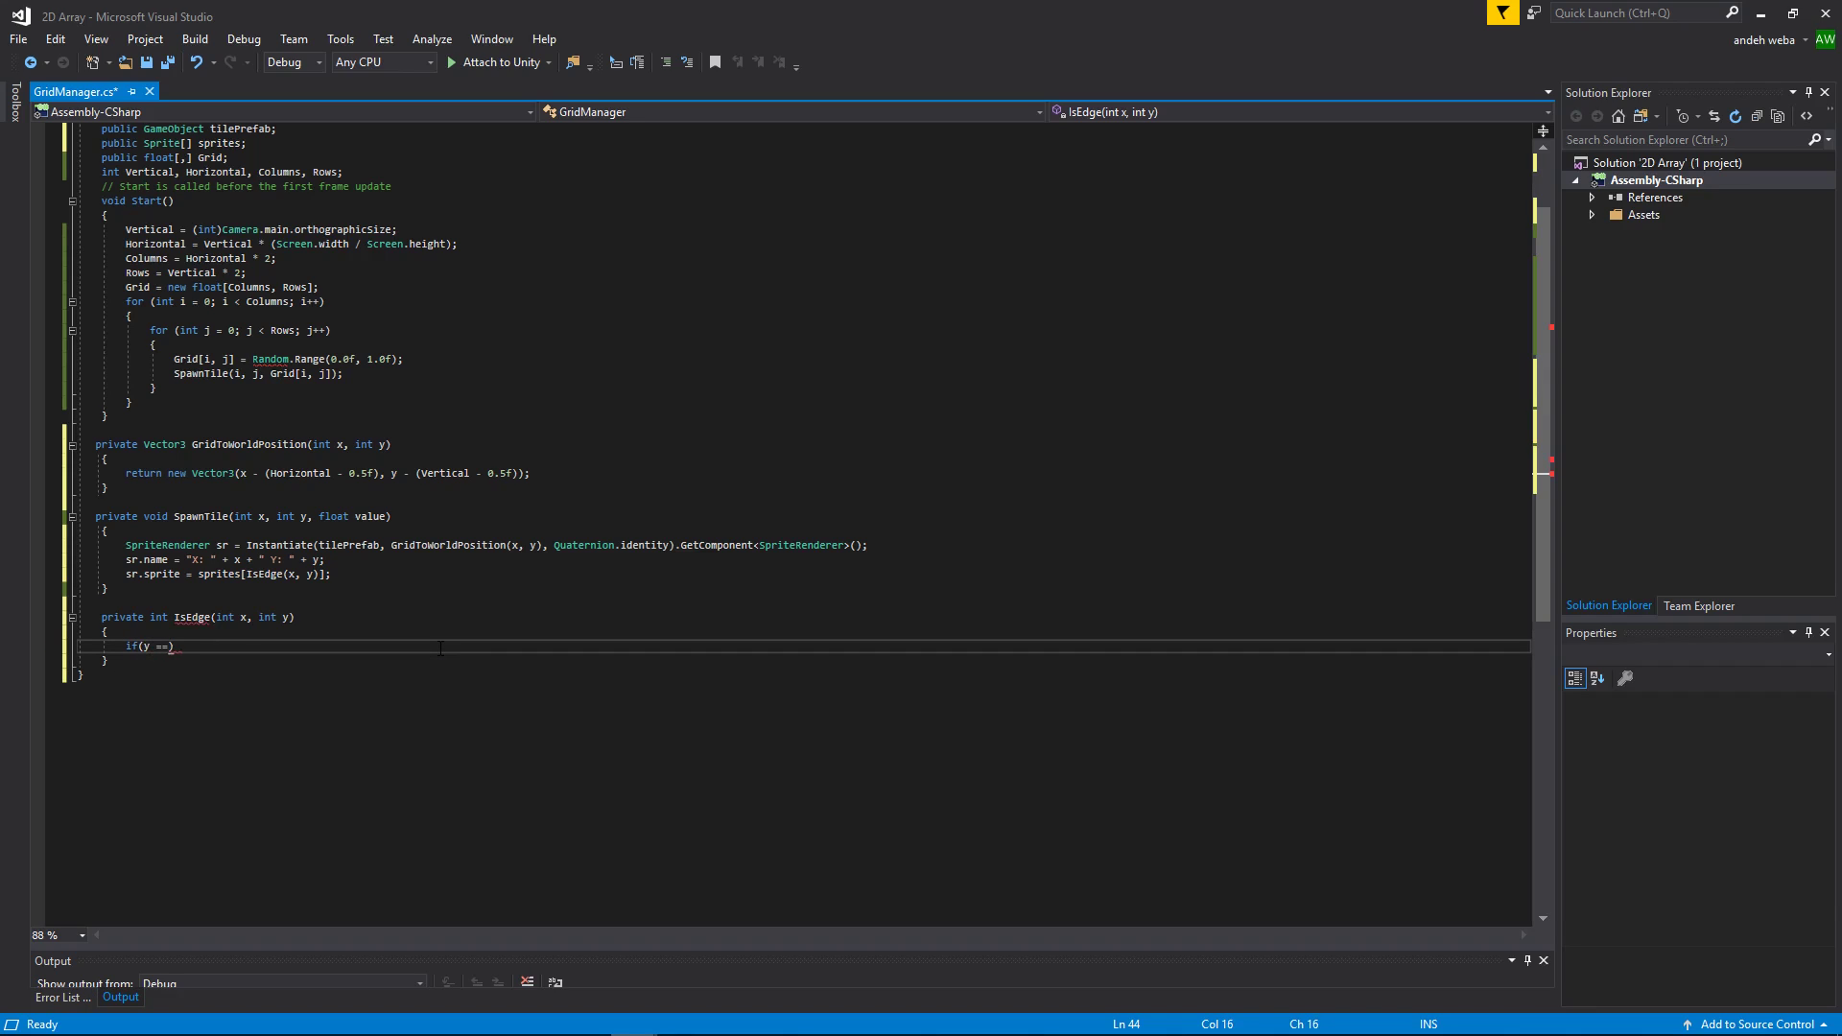
{"action": "type", "text": "Rows -1"}
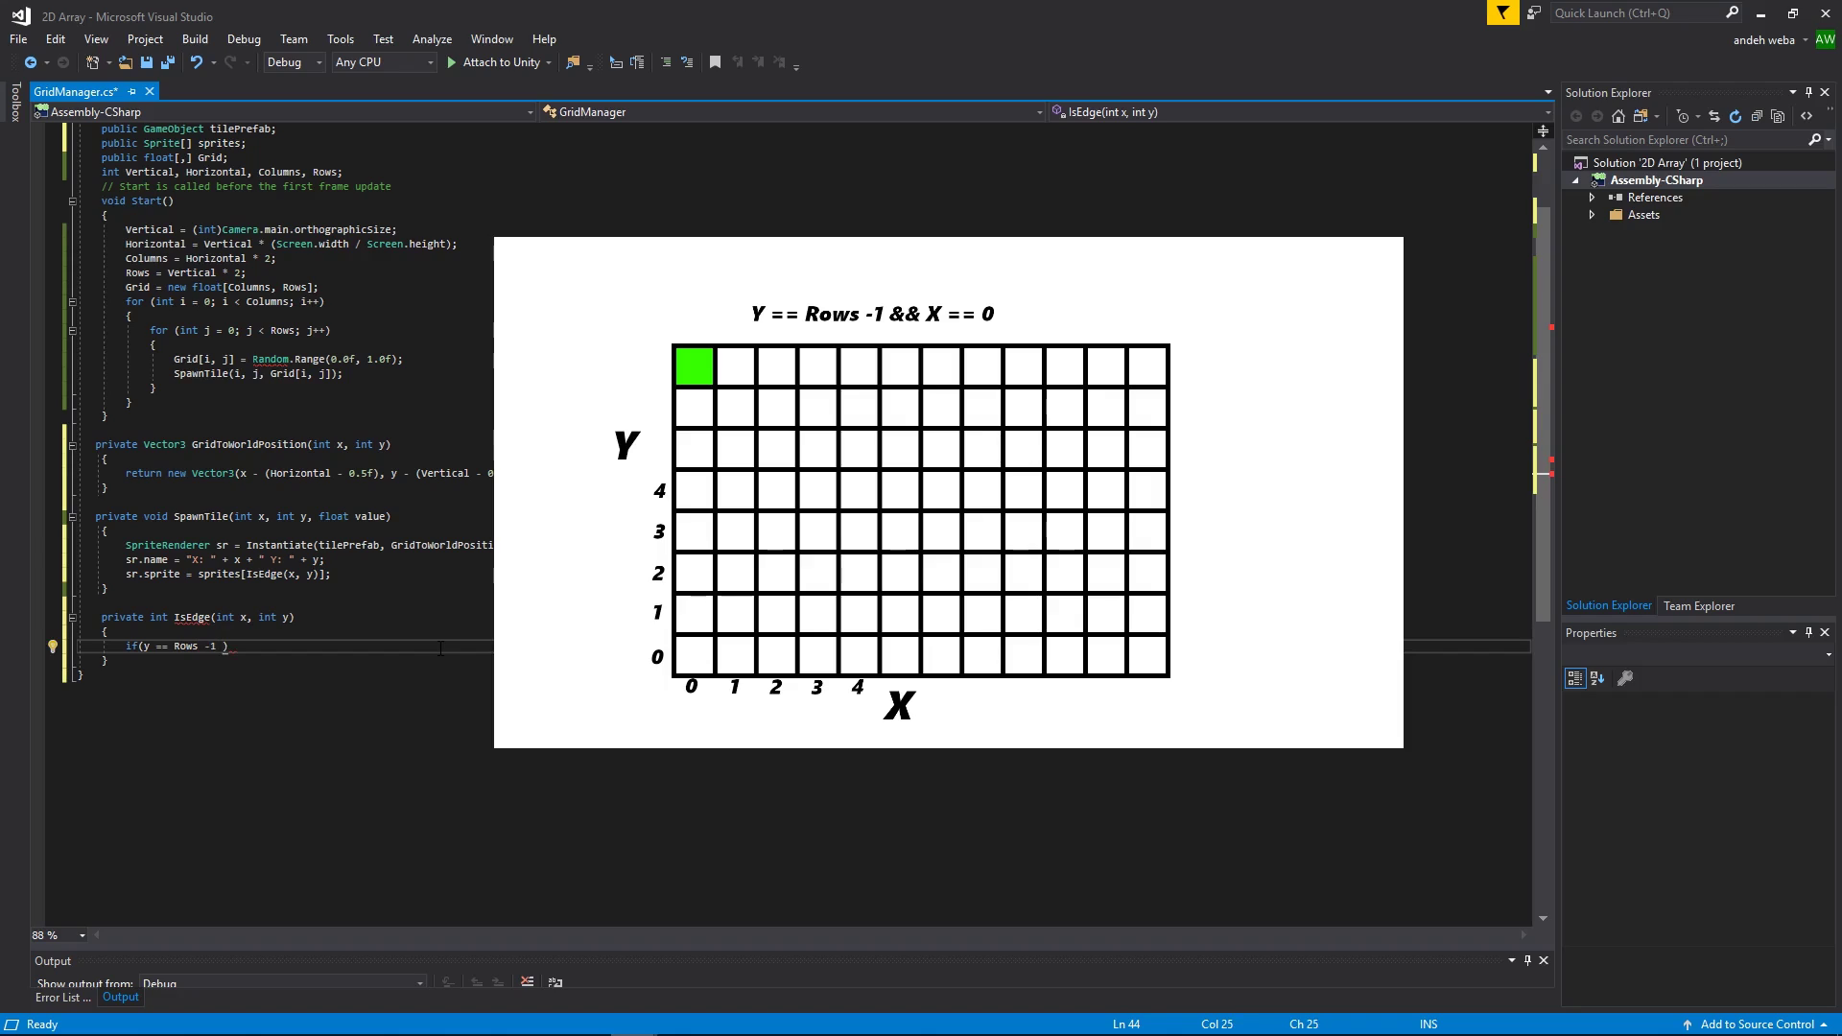
{"action": "type", "text": "&& x == 0"}
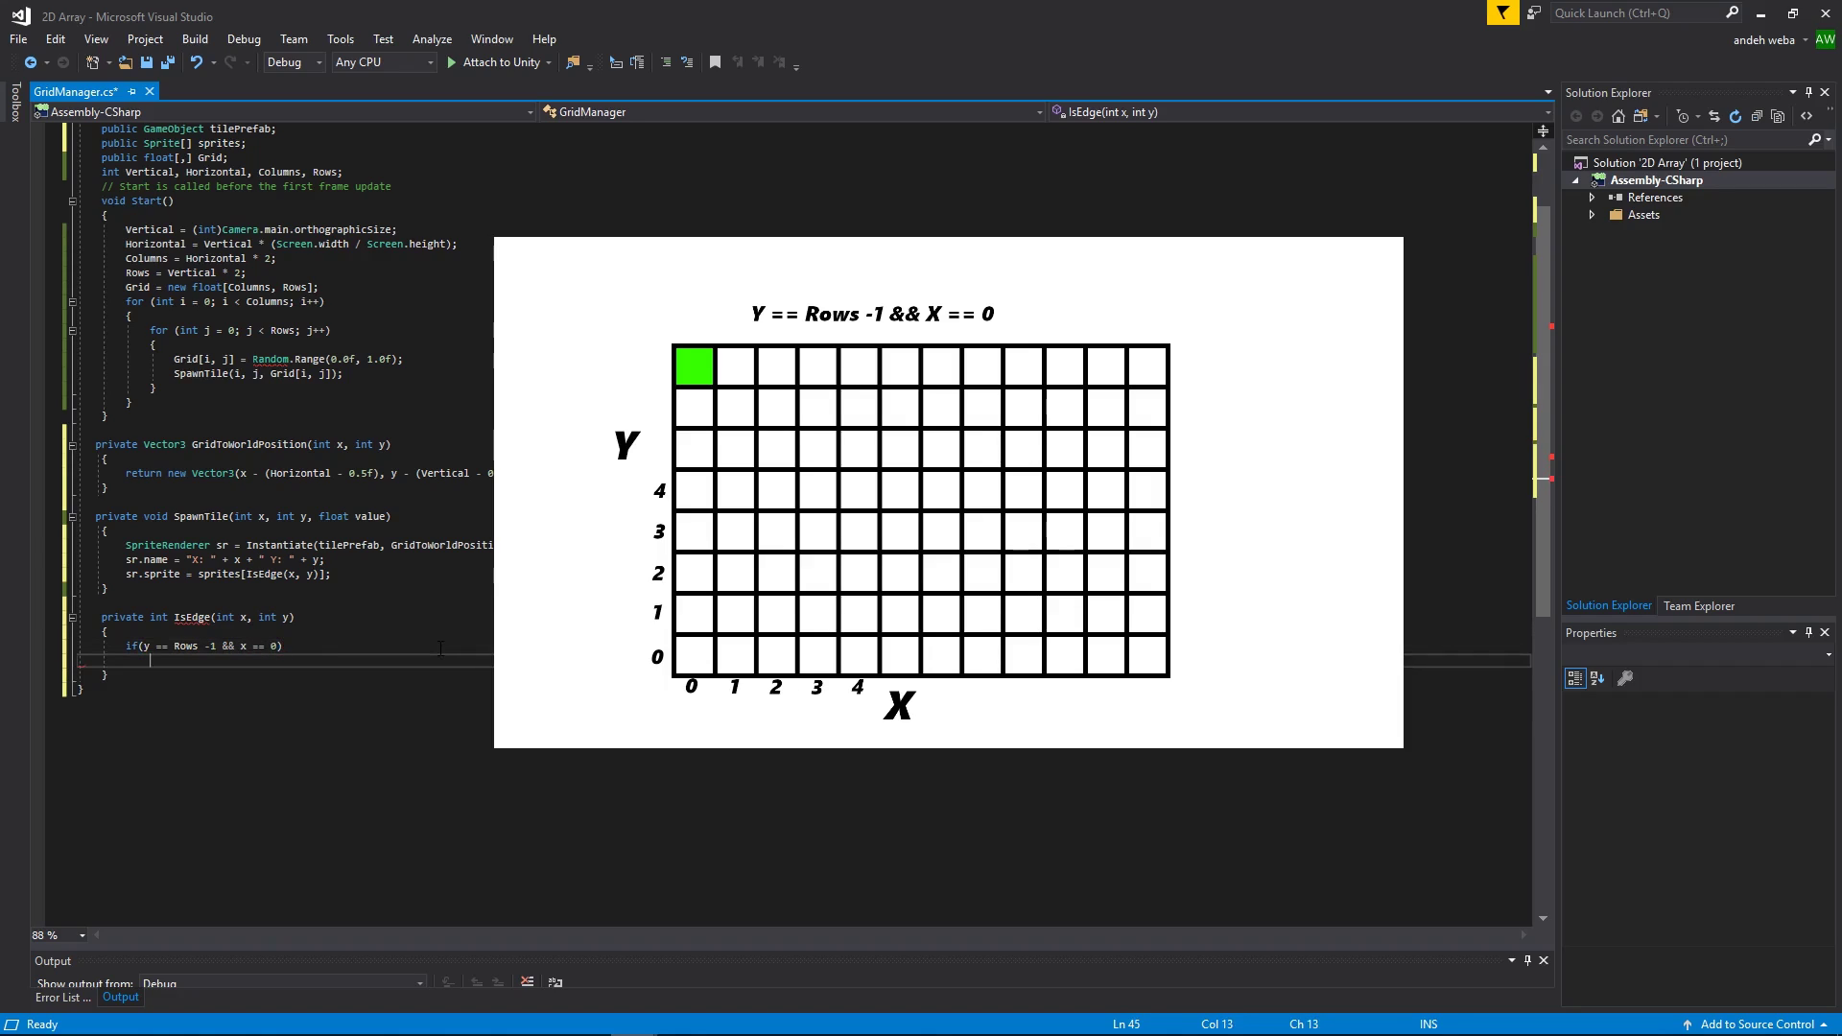
{"action": "type", "text": "return 0;"}
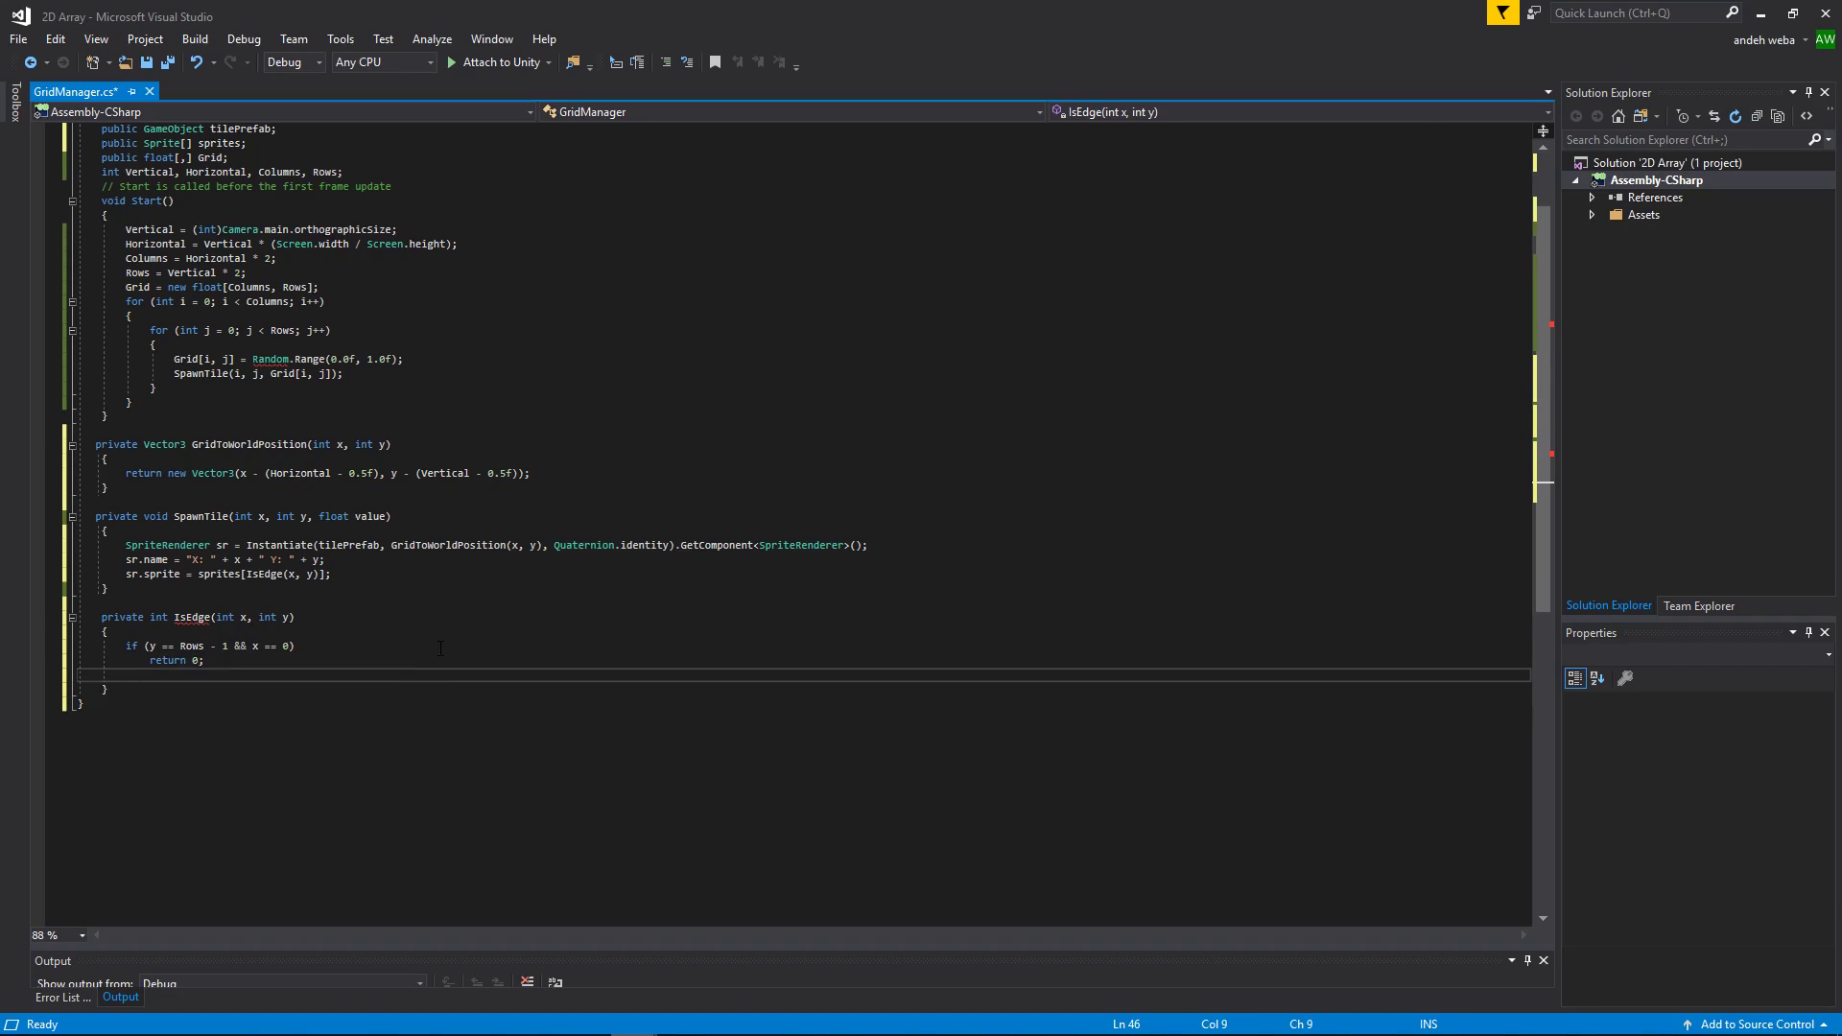
Step: Return 1 when y == Rows - 1 && x != 0 && x != Columns - 1 (top-row middles)
{"action": "type", "text": "else if ("}
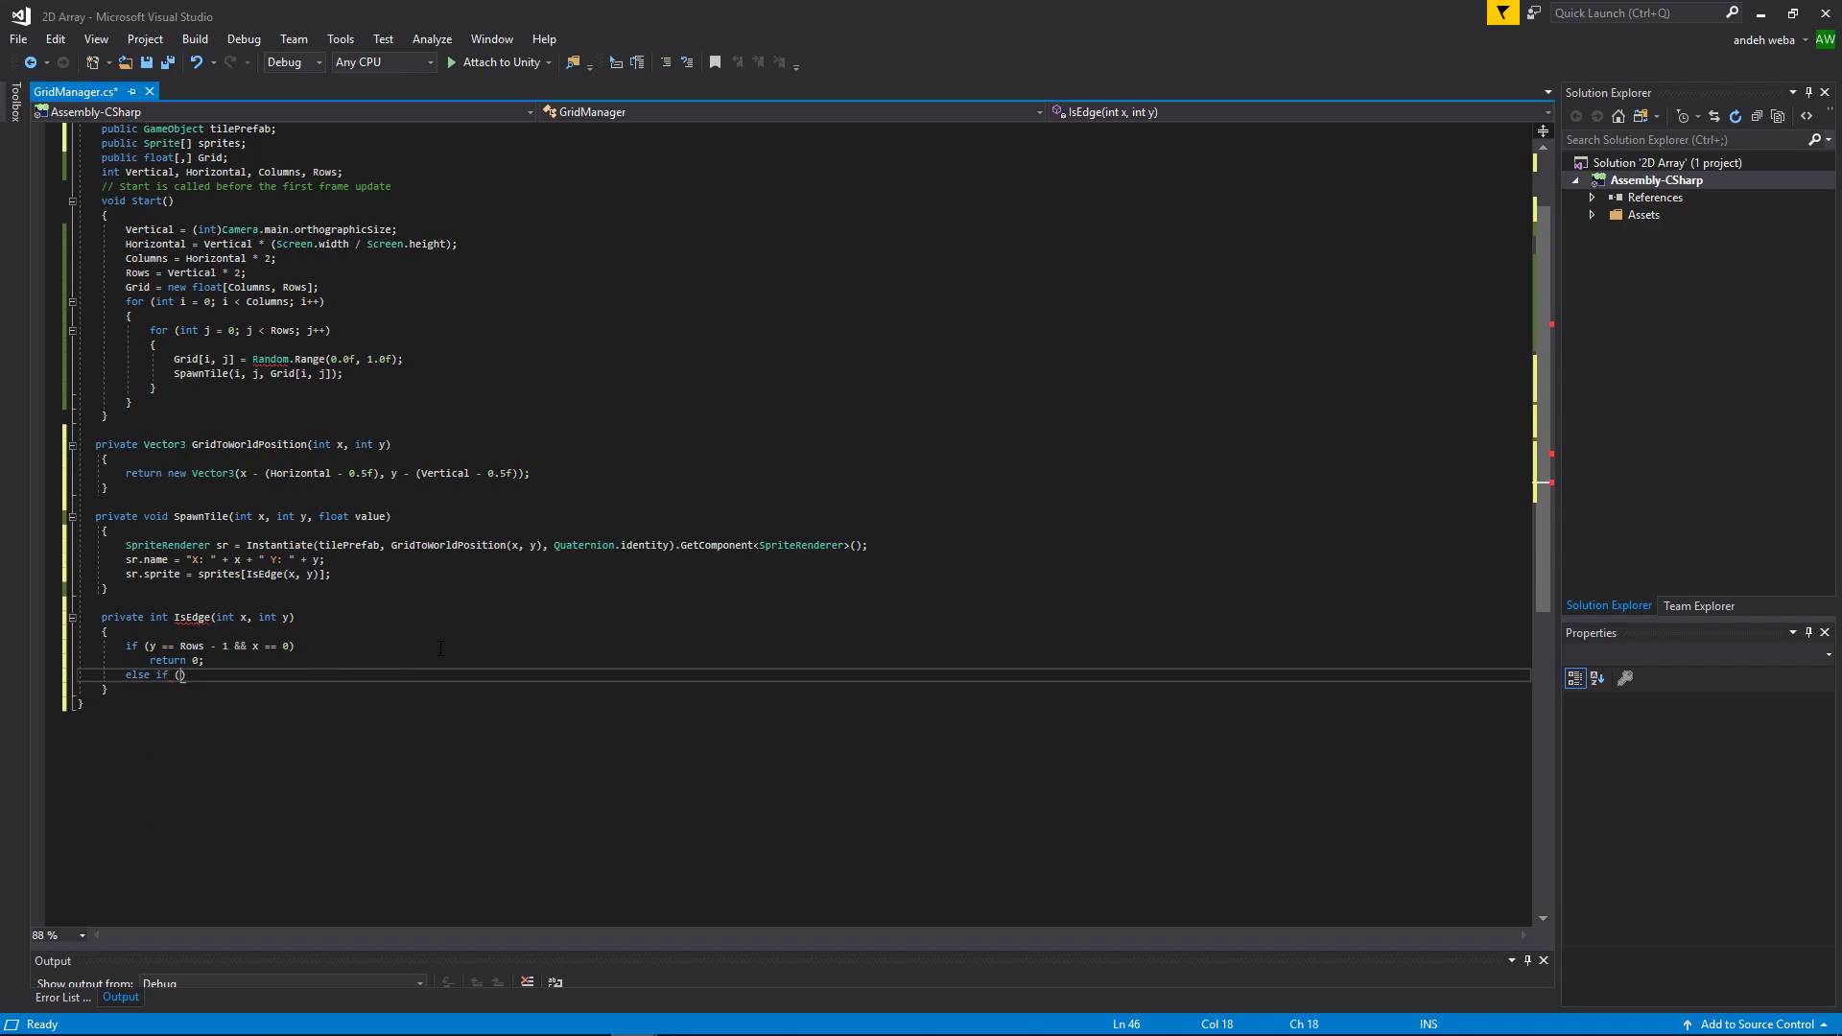
{"action": "type", "text": "y == rows -1 &&"}
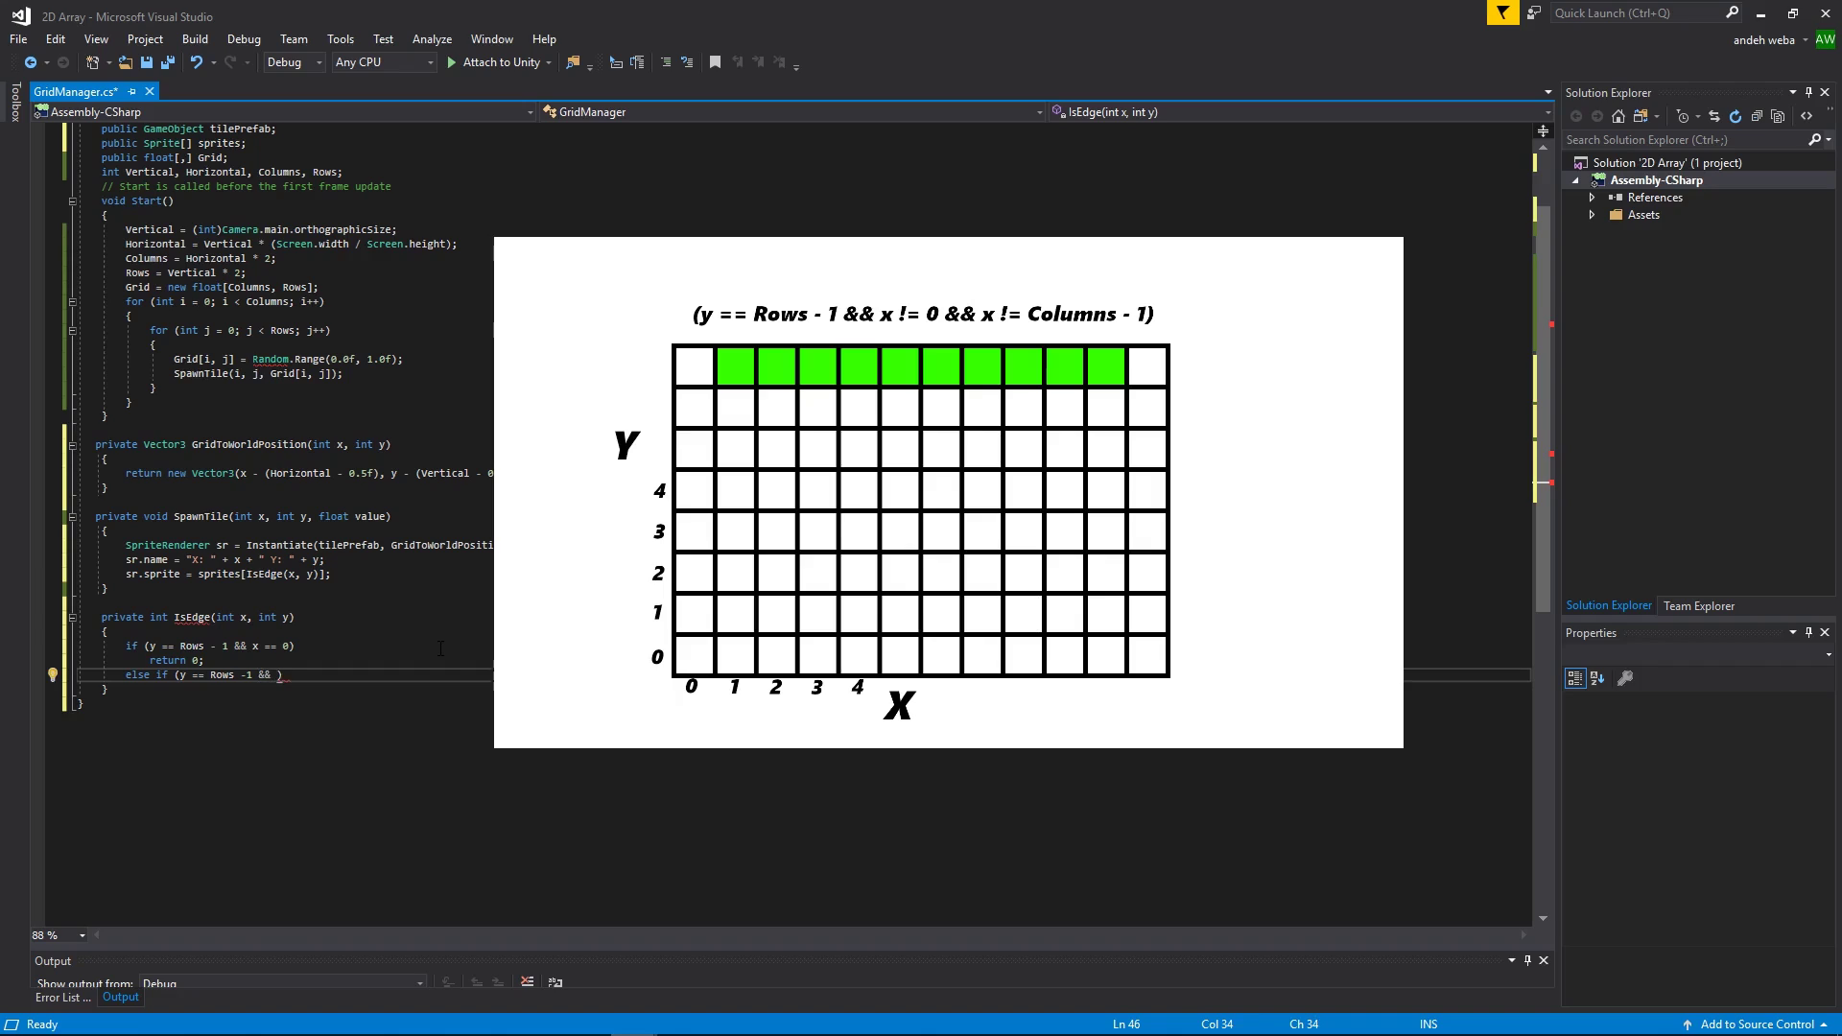
{"action": "type", "text": "x !="}
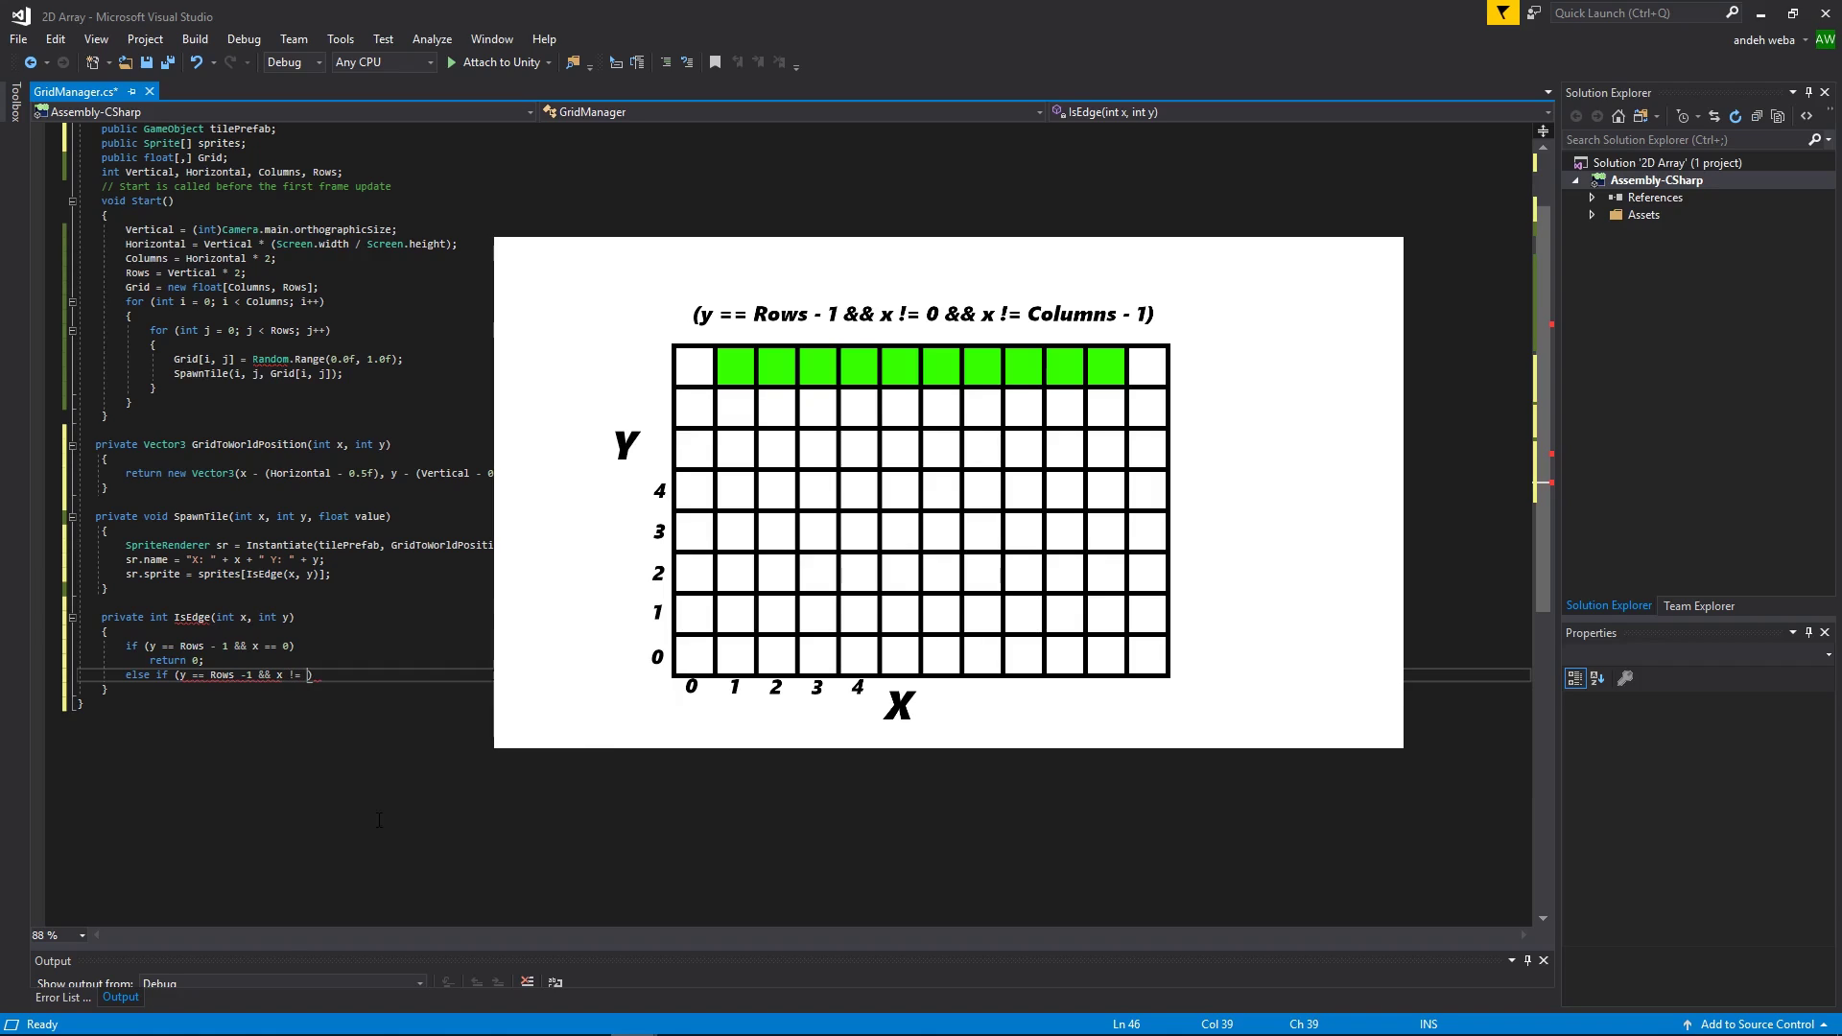
{"action": "type", "text": "0"}
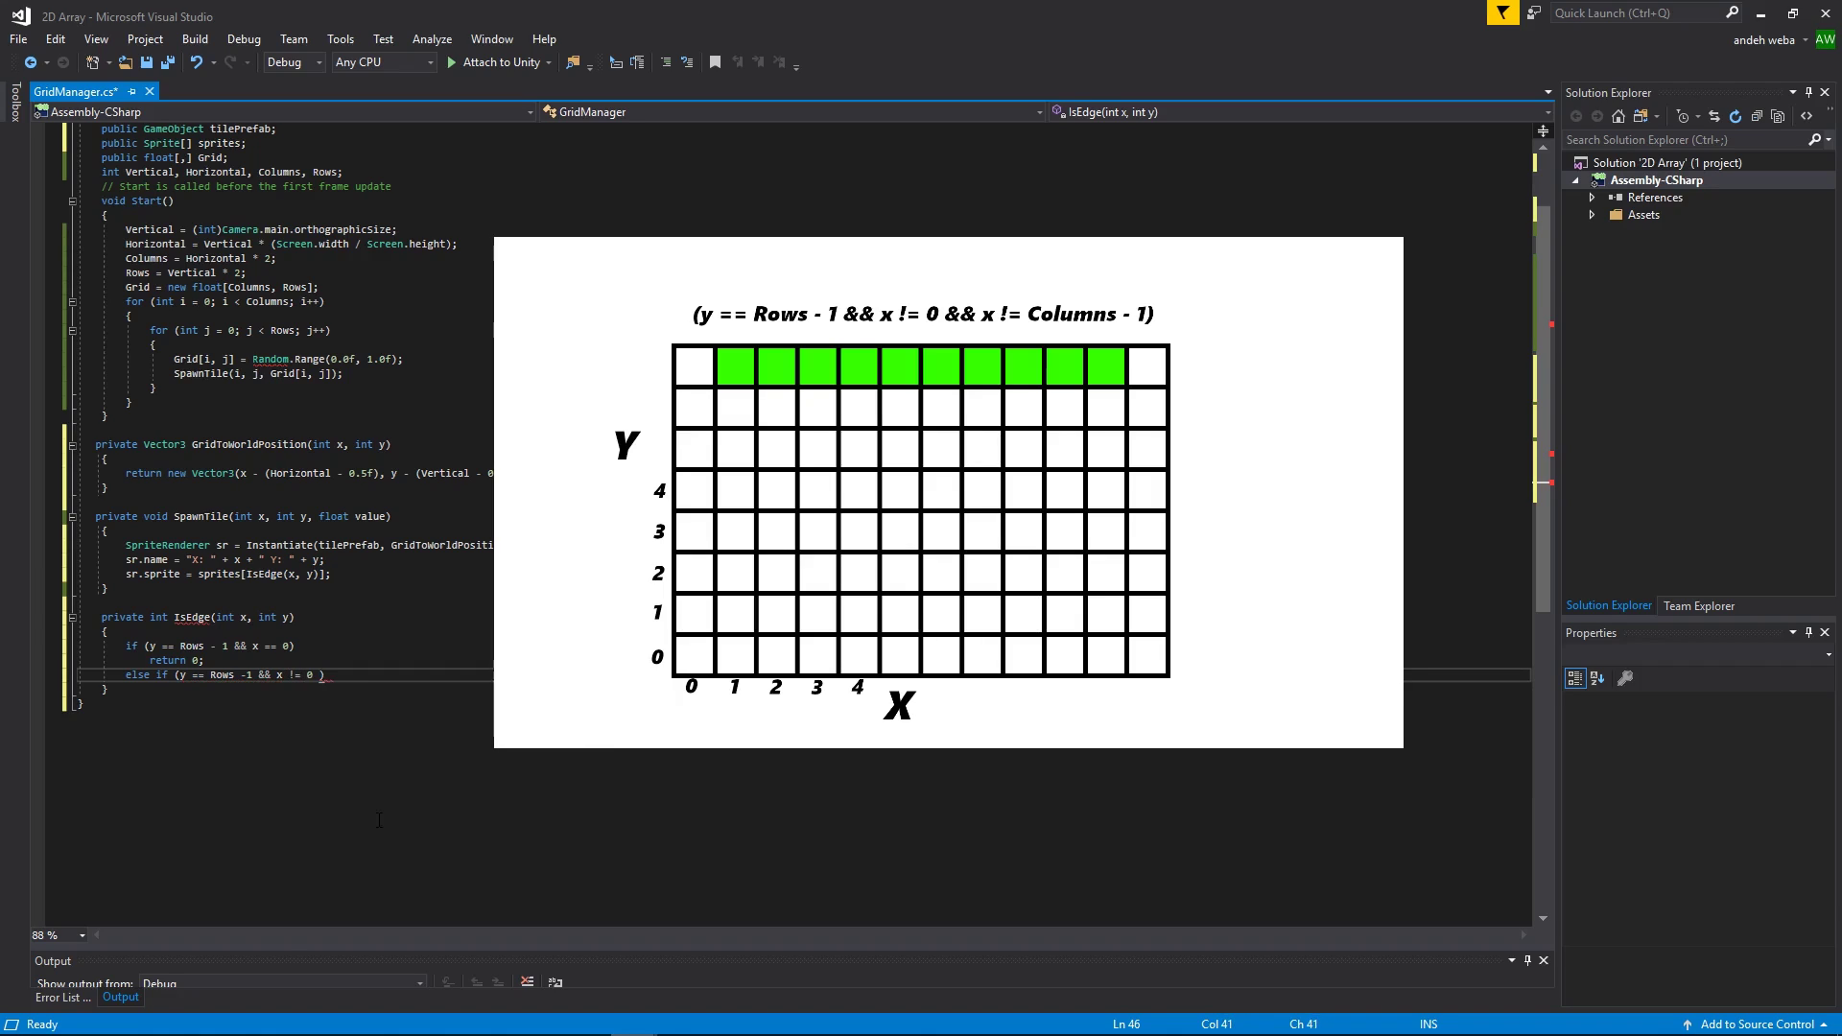
{"action": "type", "text": "&& x"}
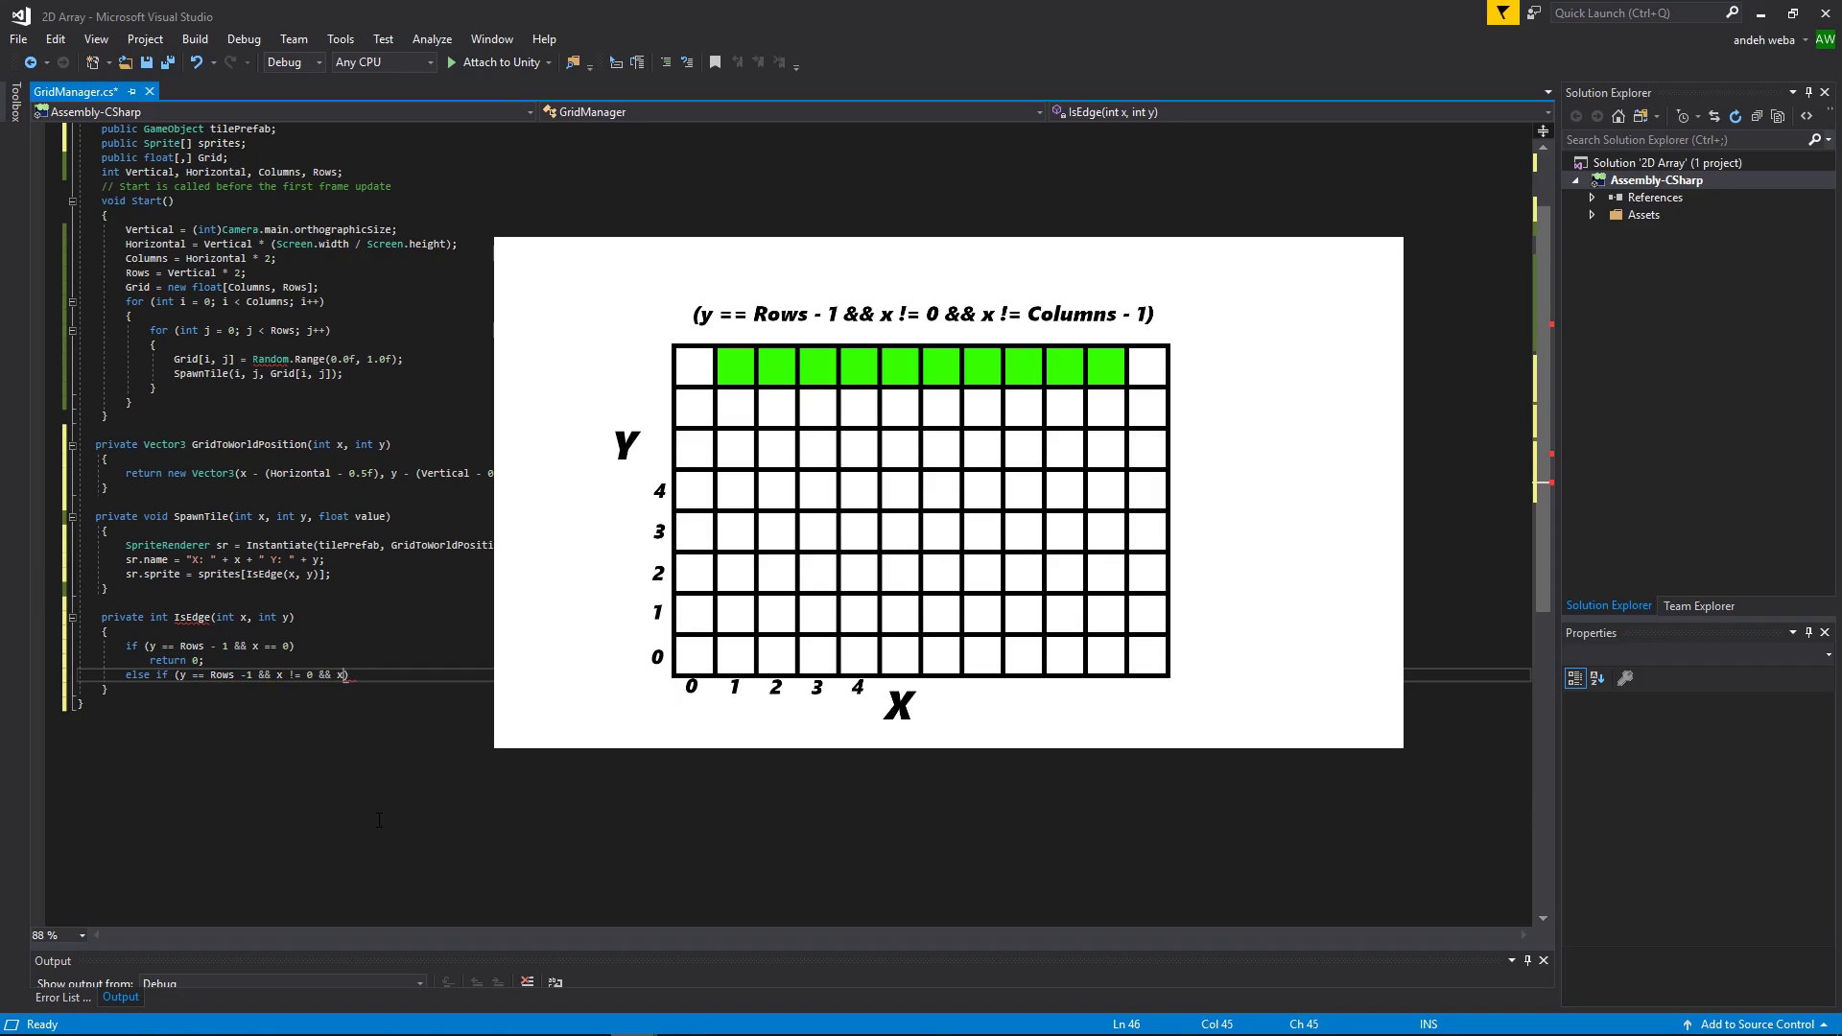
{"action": "type", "text": "co"}
{"action": "type", "text": "return 1;"}
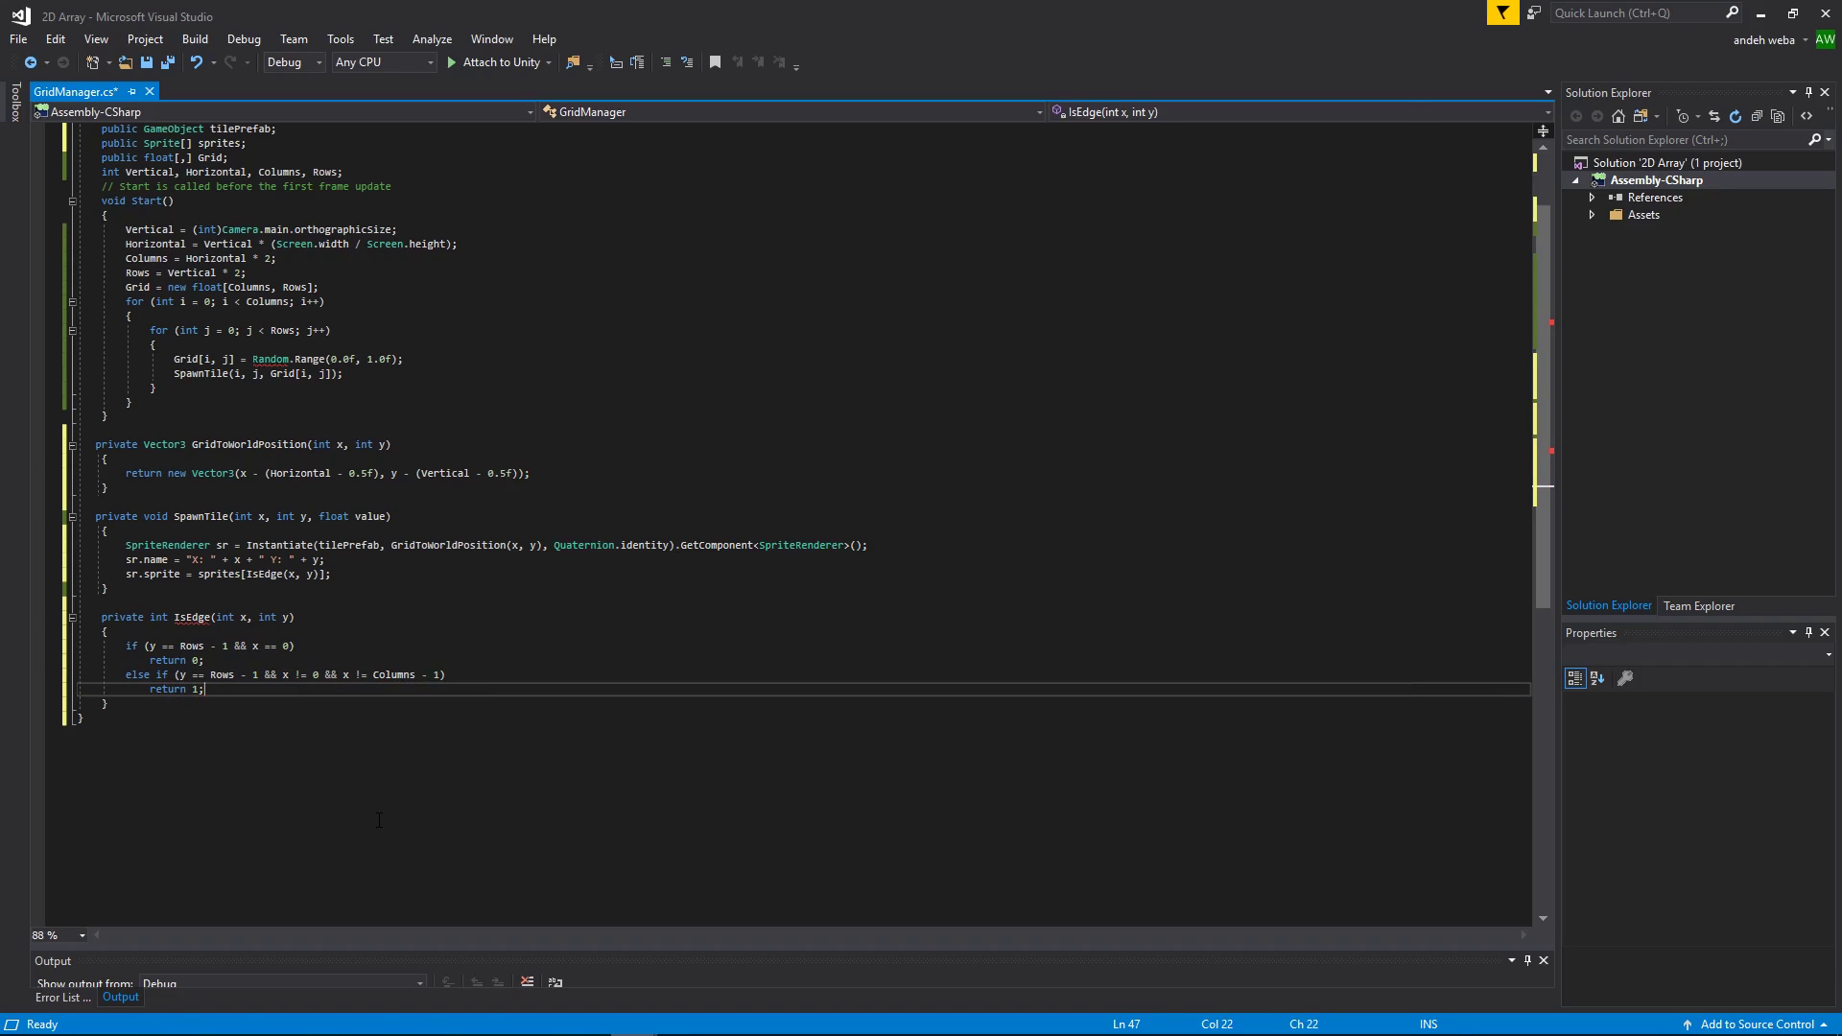
{"action": "type", "text": "else if"}
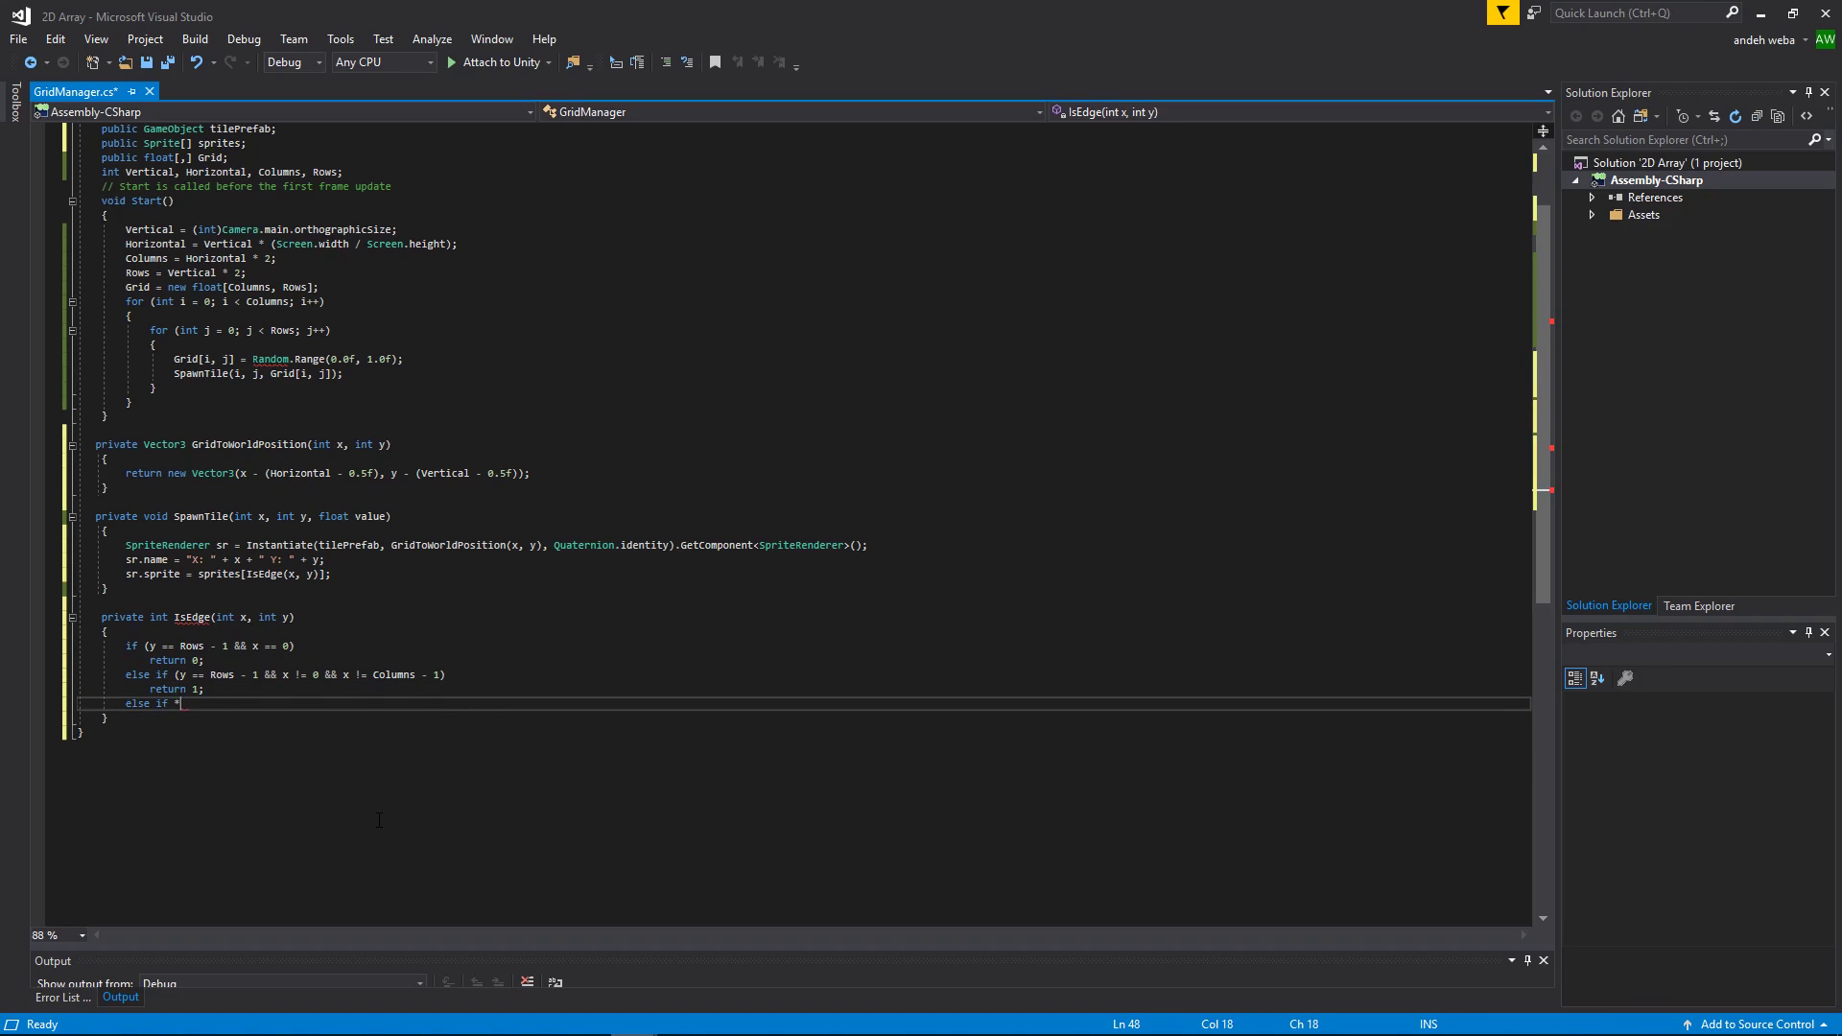
Step: Return 2 when y == Rows - 1 && x == Columns - 1 (top-right corner)
{"action": "type", "text": "(y"}
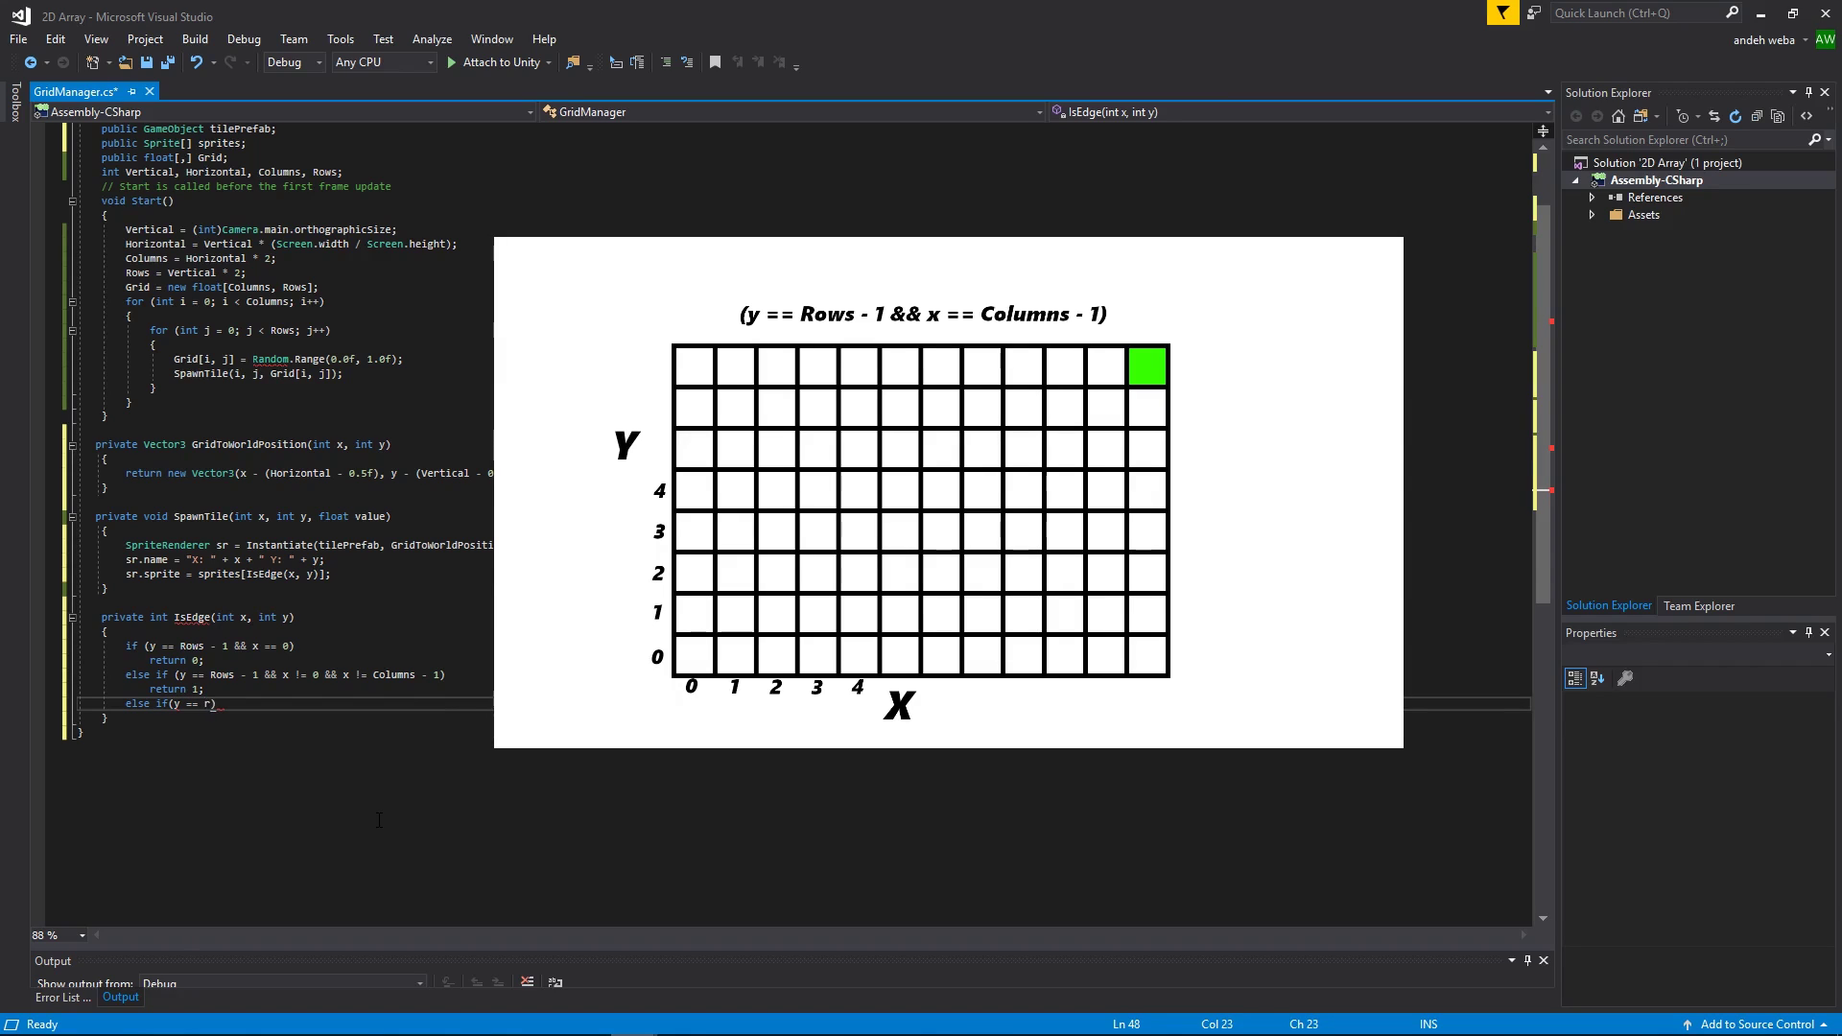
{"action": "type", "text": "Rows -"}
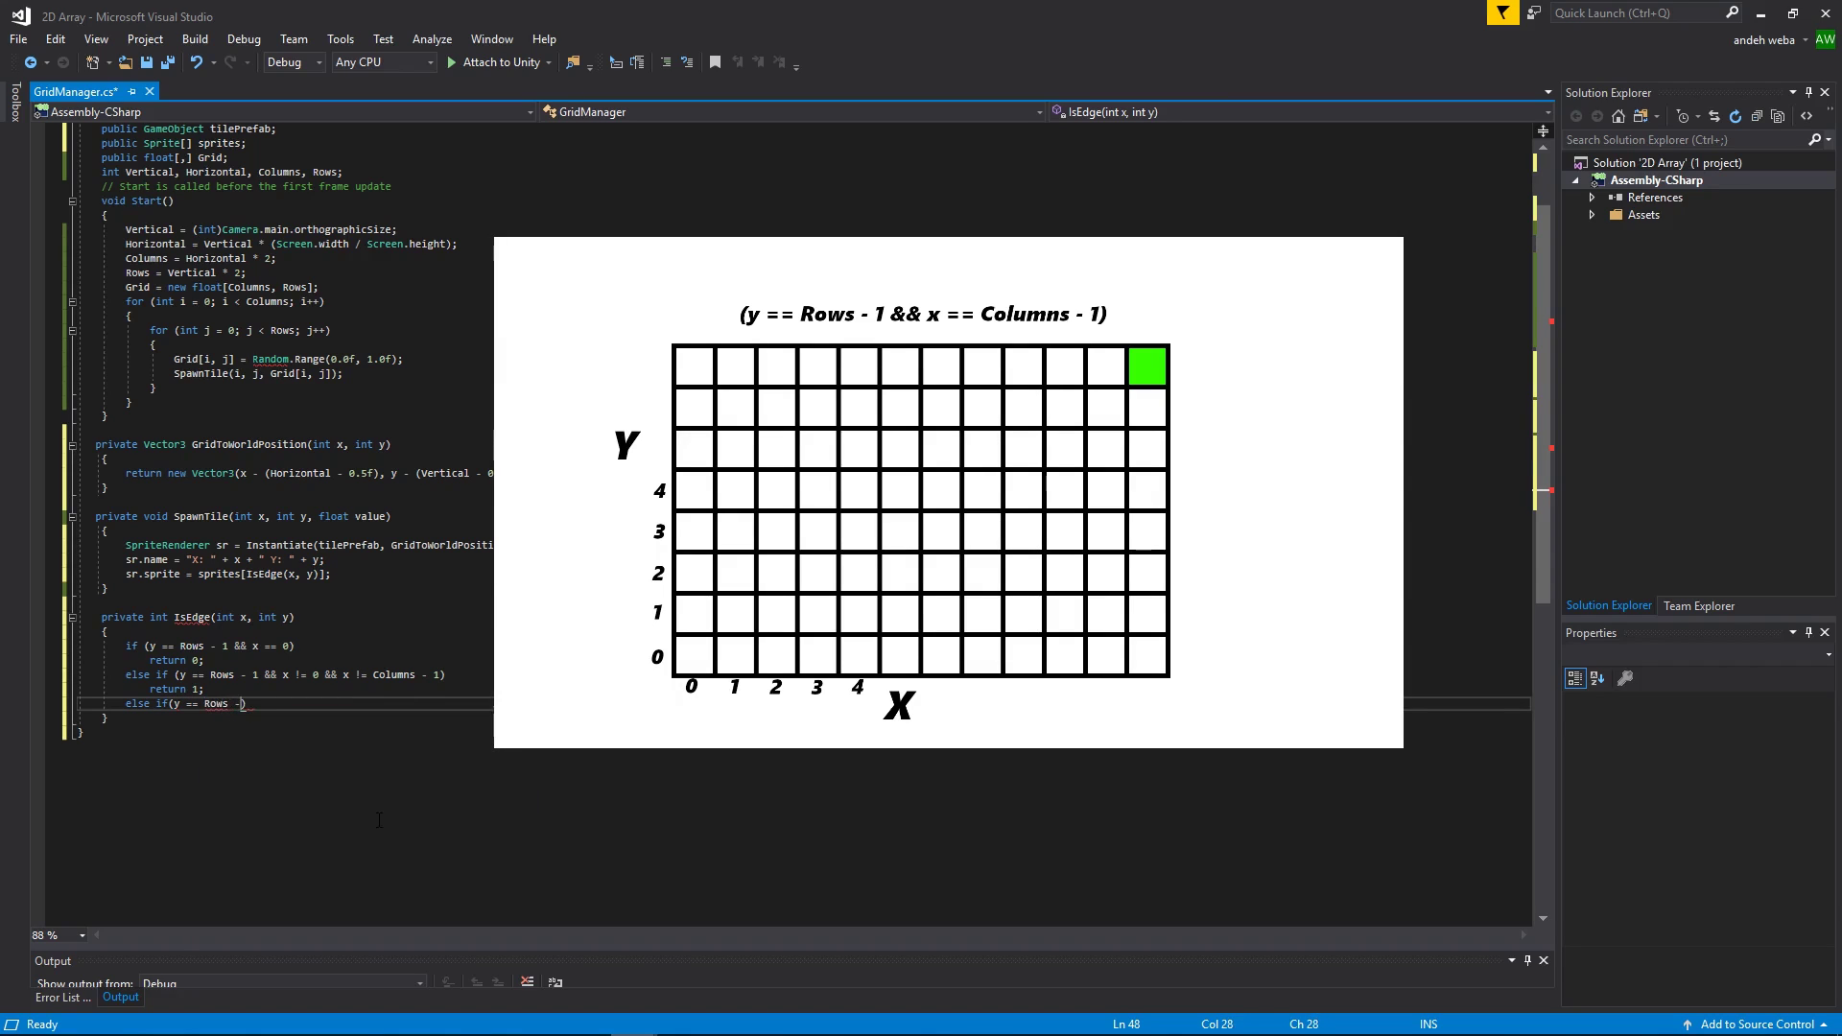
{"action": "type", "text": "1"}
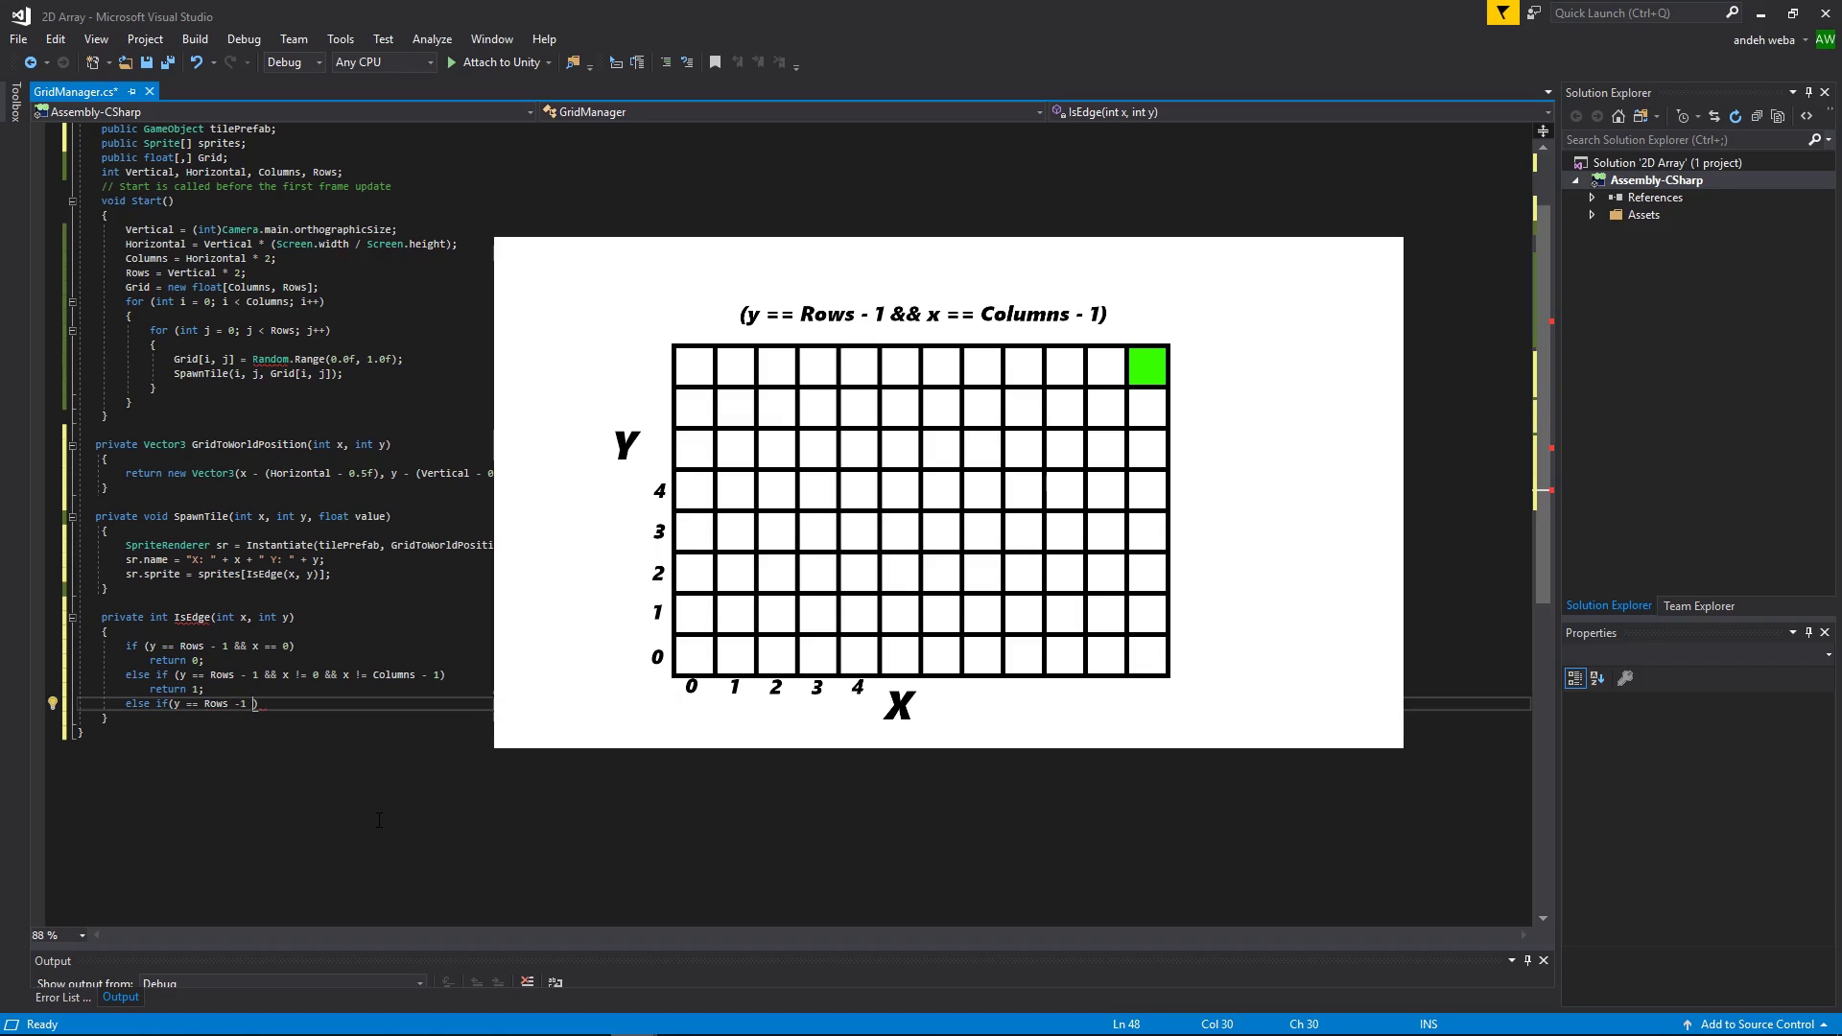
{"action": "type", "text": "&&"}
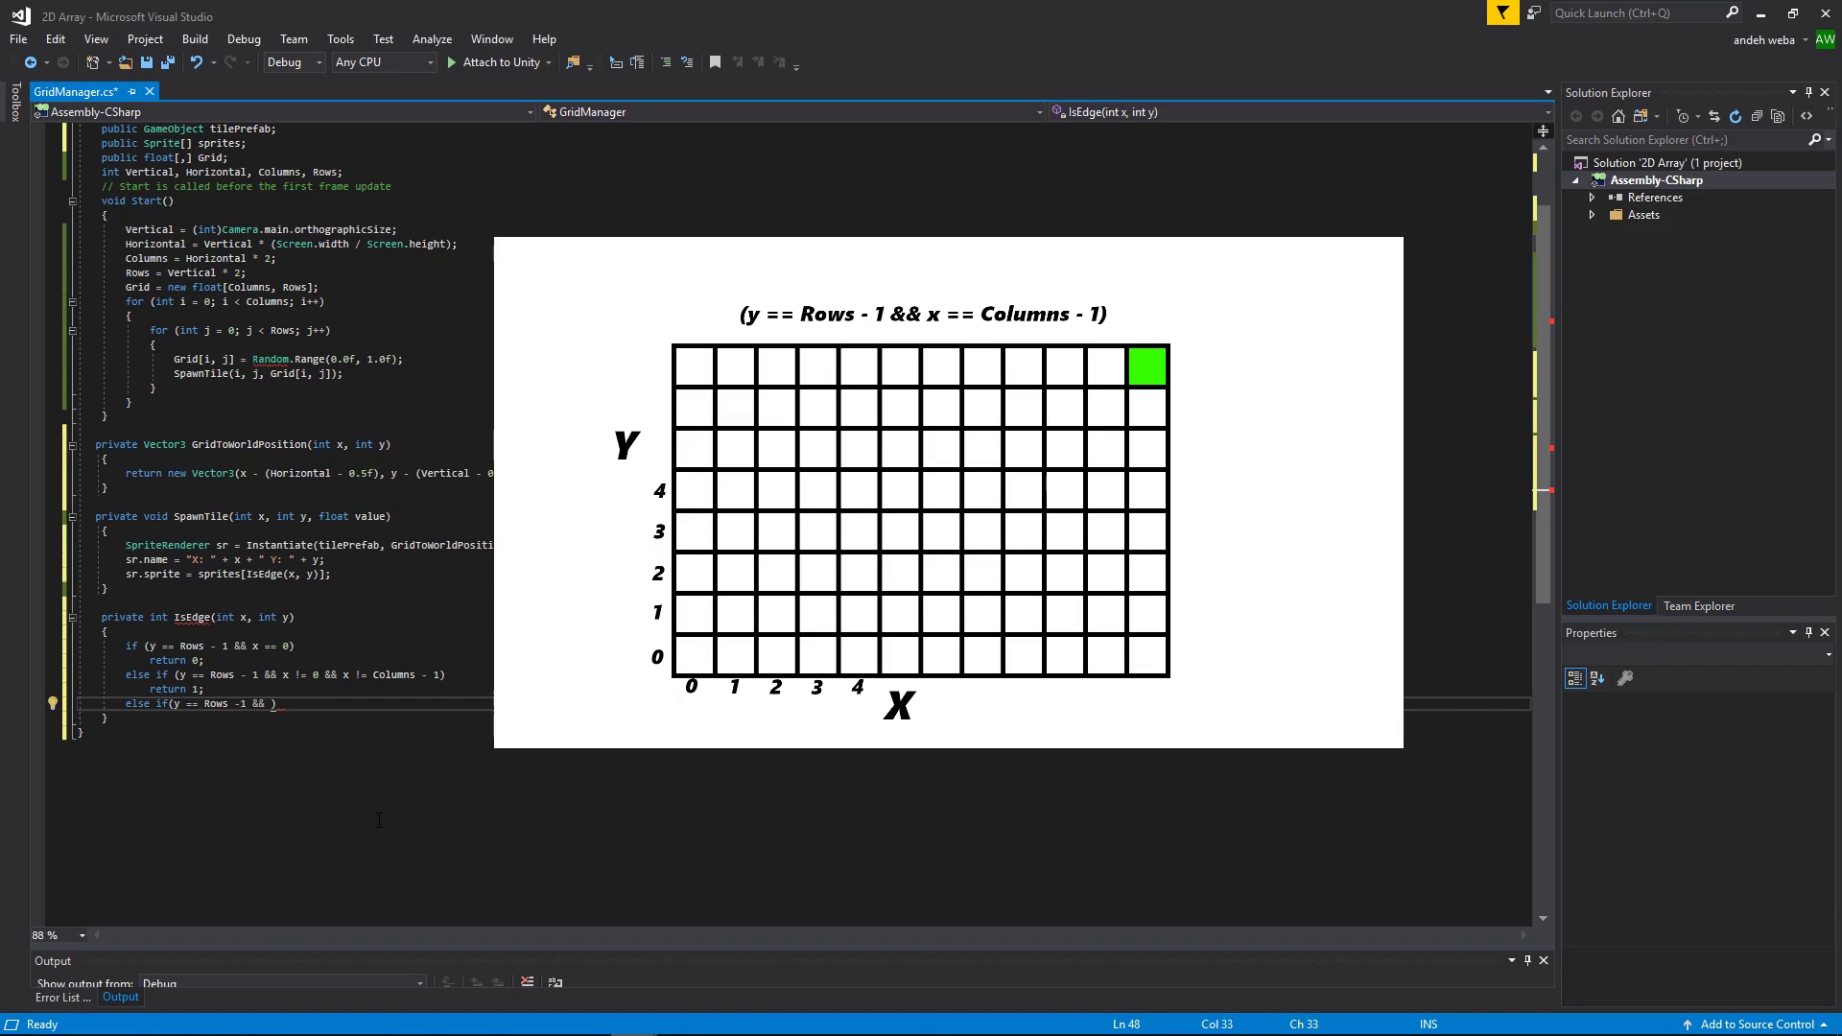
{"action": "type", "text": "col"}
{"action": "type", "text": "return 2;"}
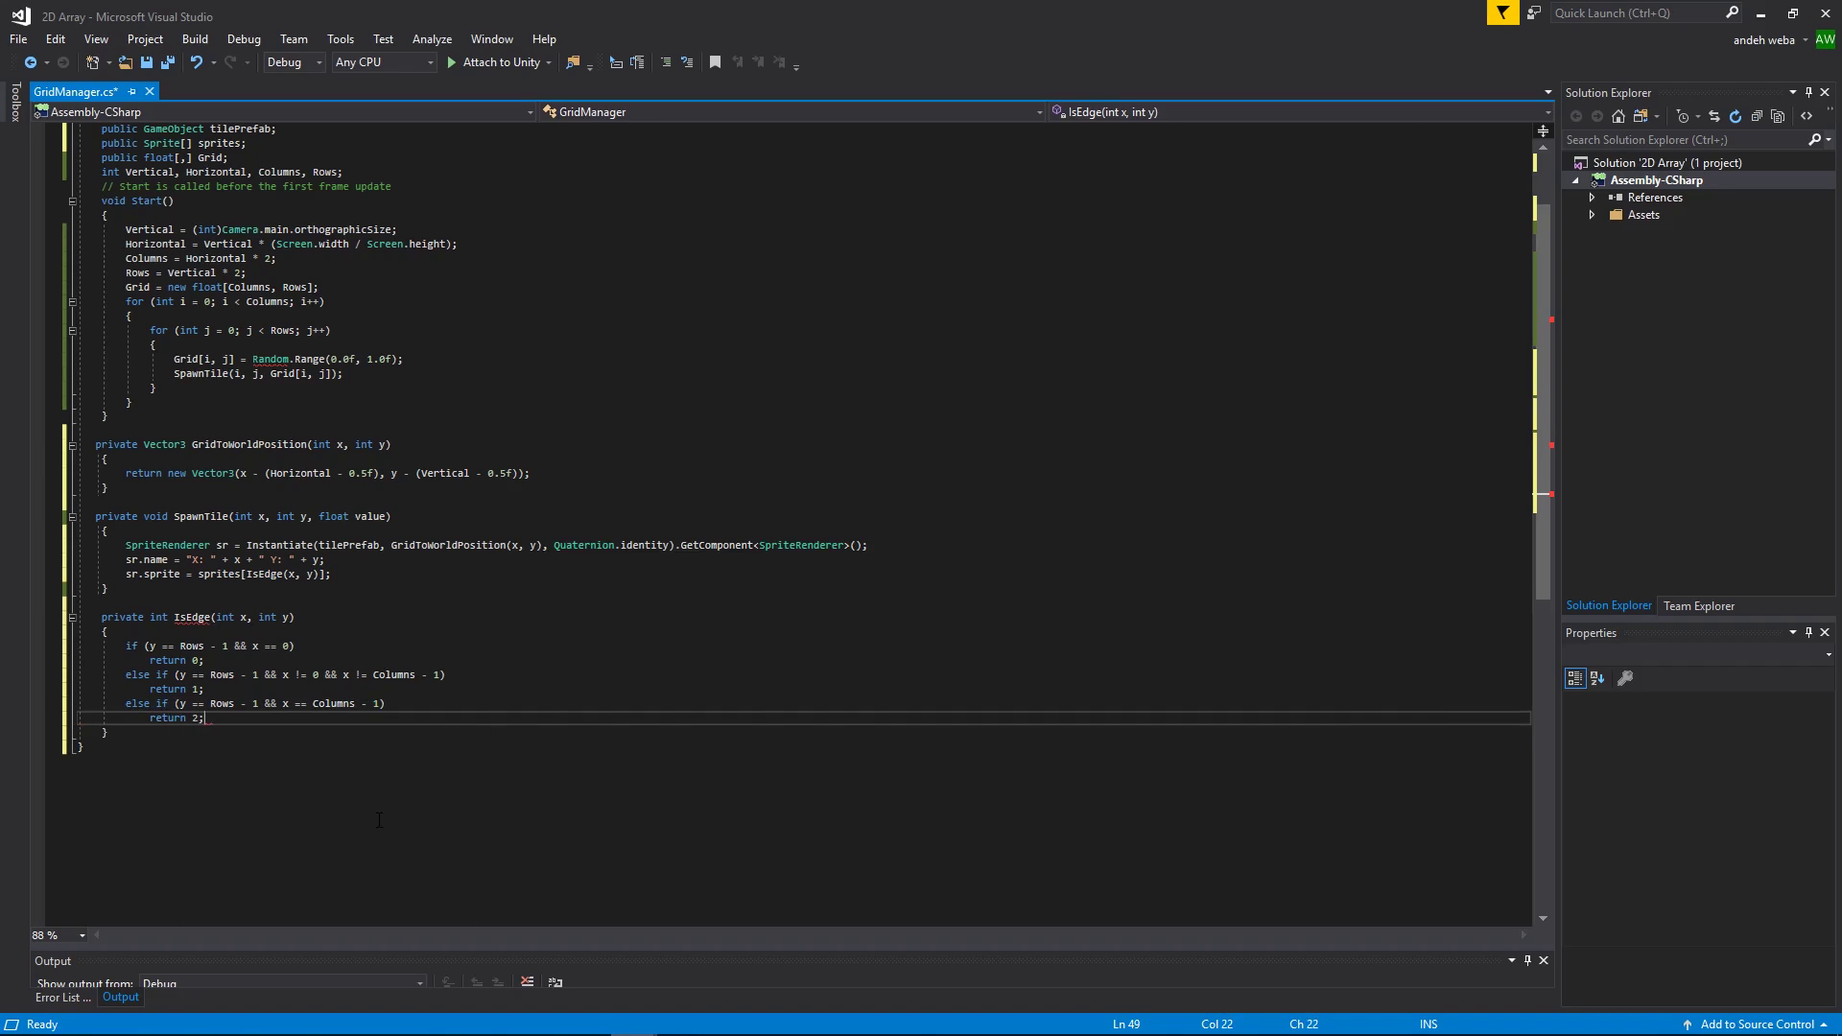
{"action": "type", "text": "else if (x == 0"}
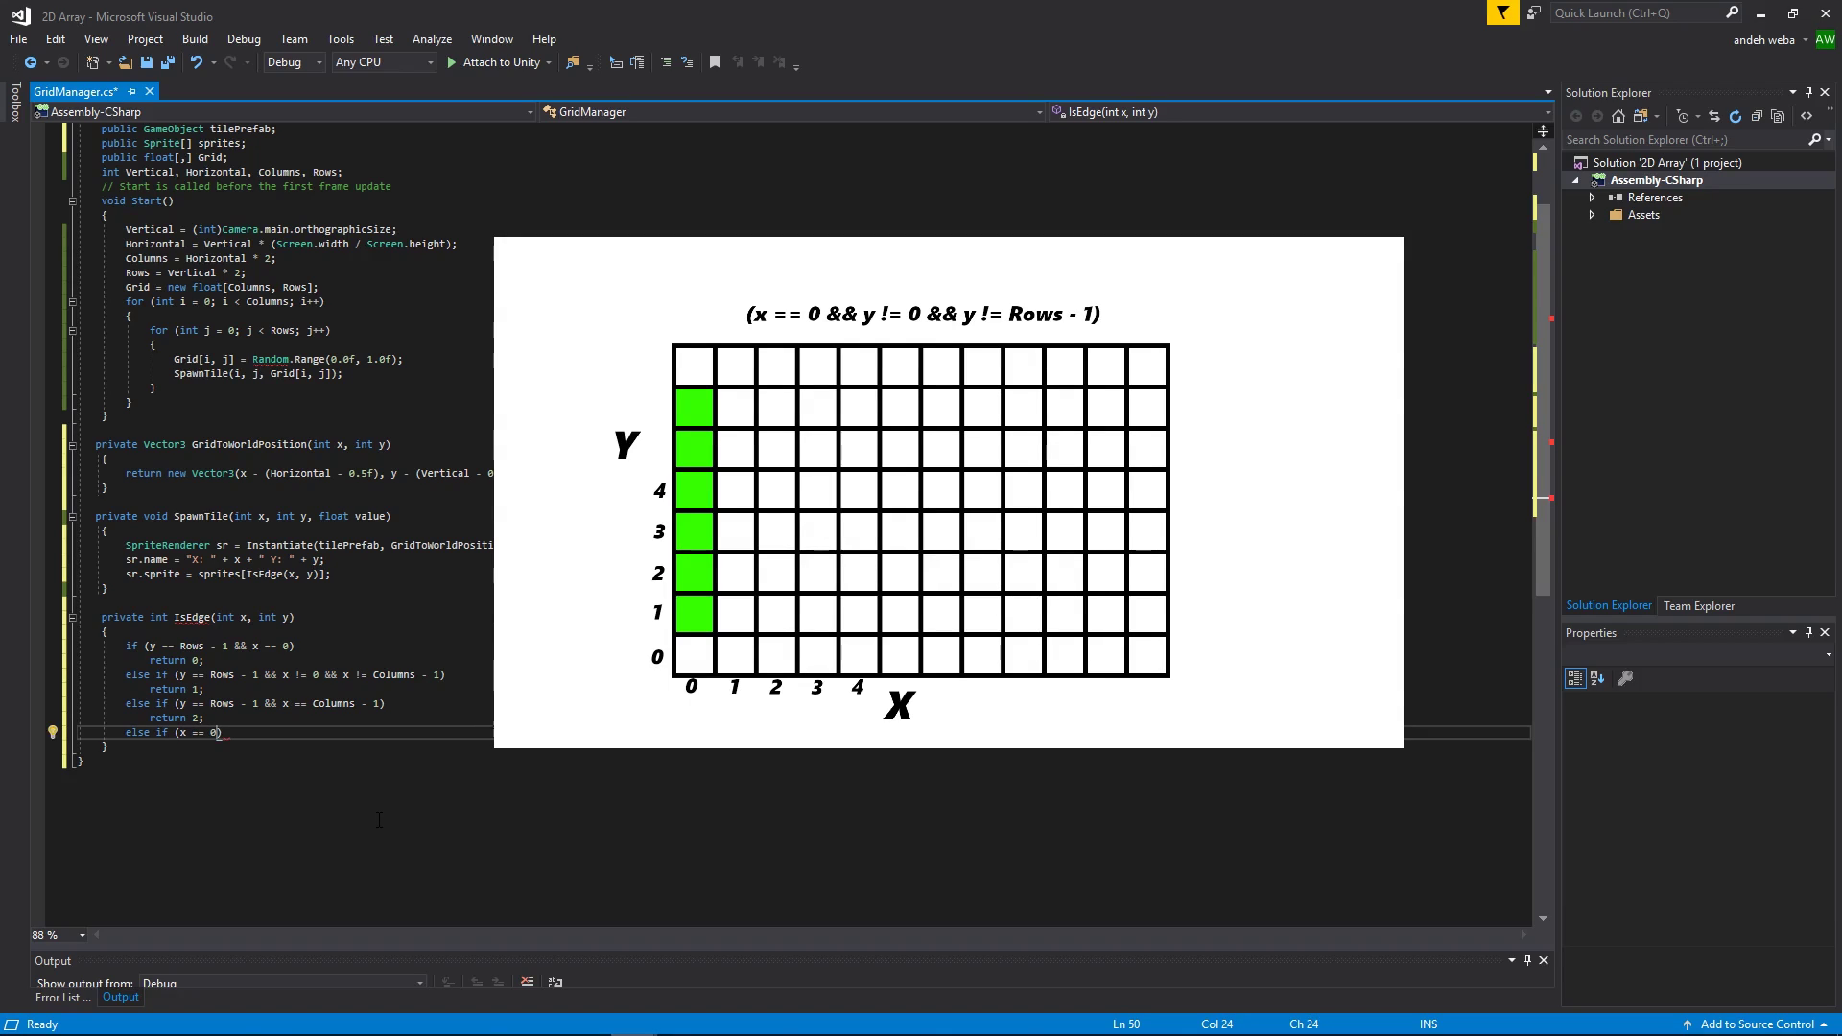
Step: Return 3 when x == 0 && y != 0 && y != Rows - 1 (left-column middles)
{"action": "type", "text": "&& y != 0"}
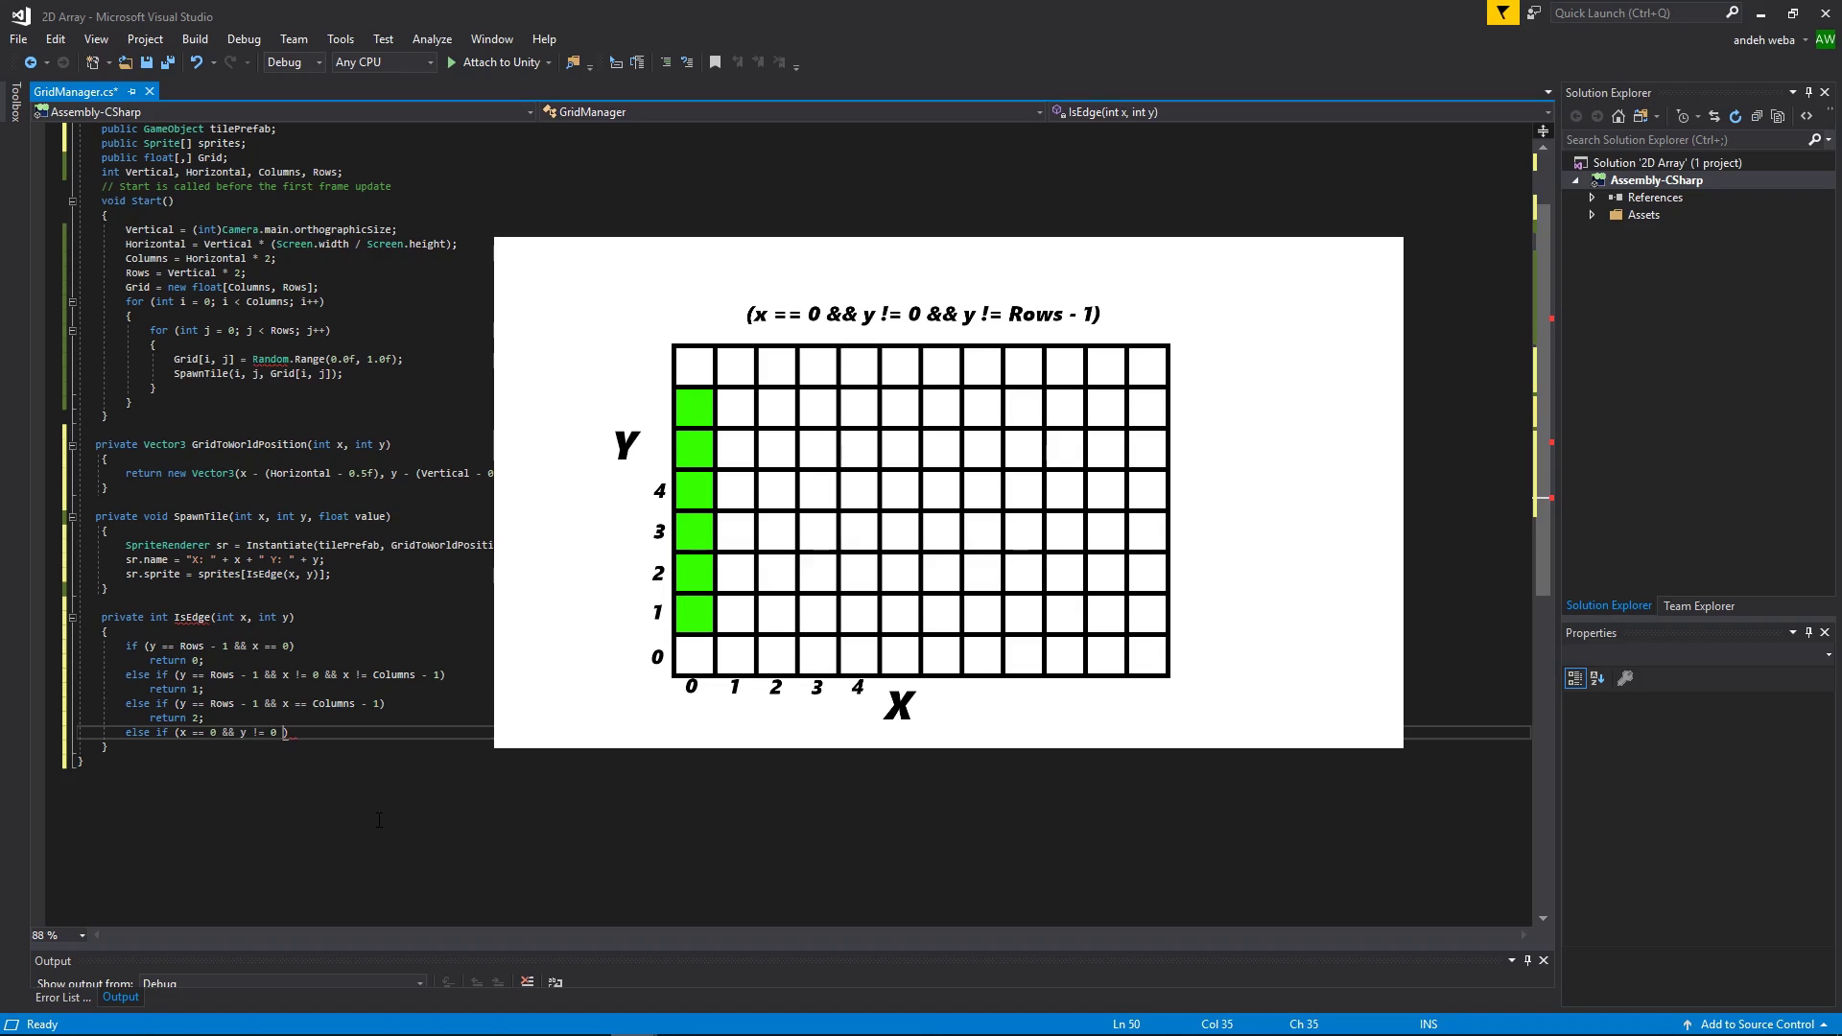
{"action": "type", "text": "&&"}
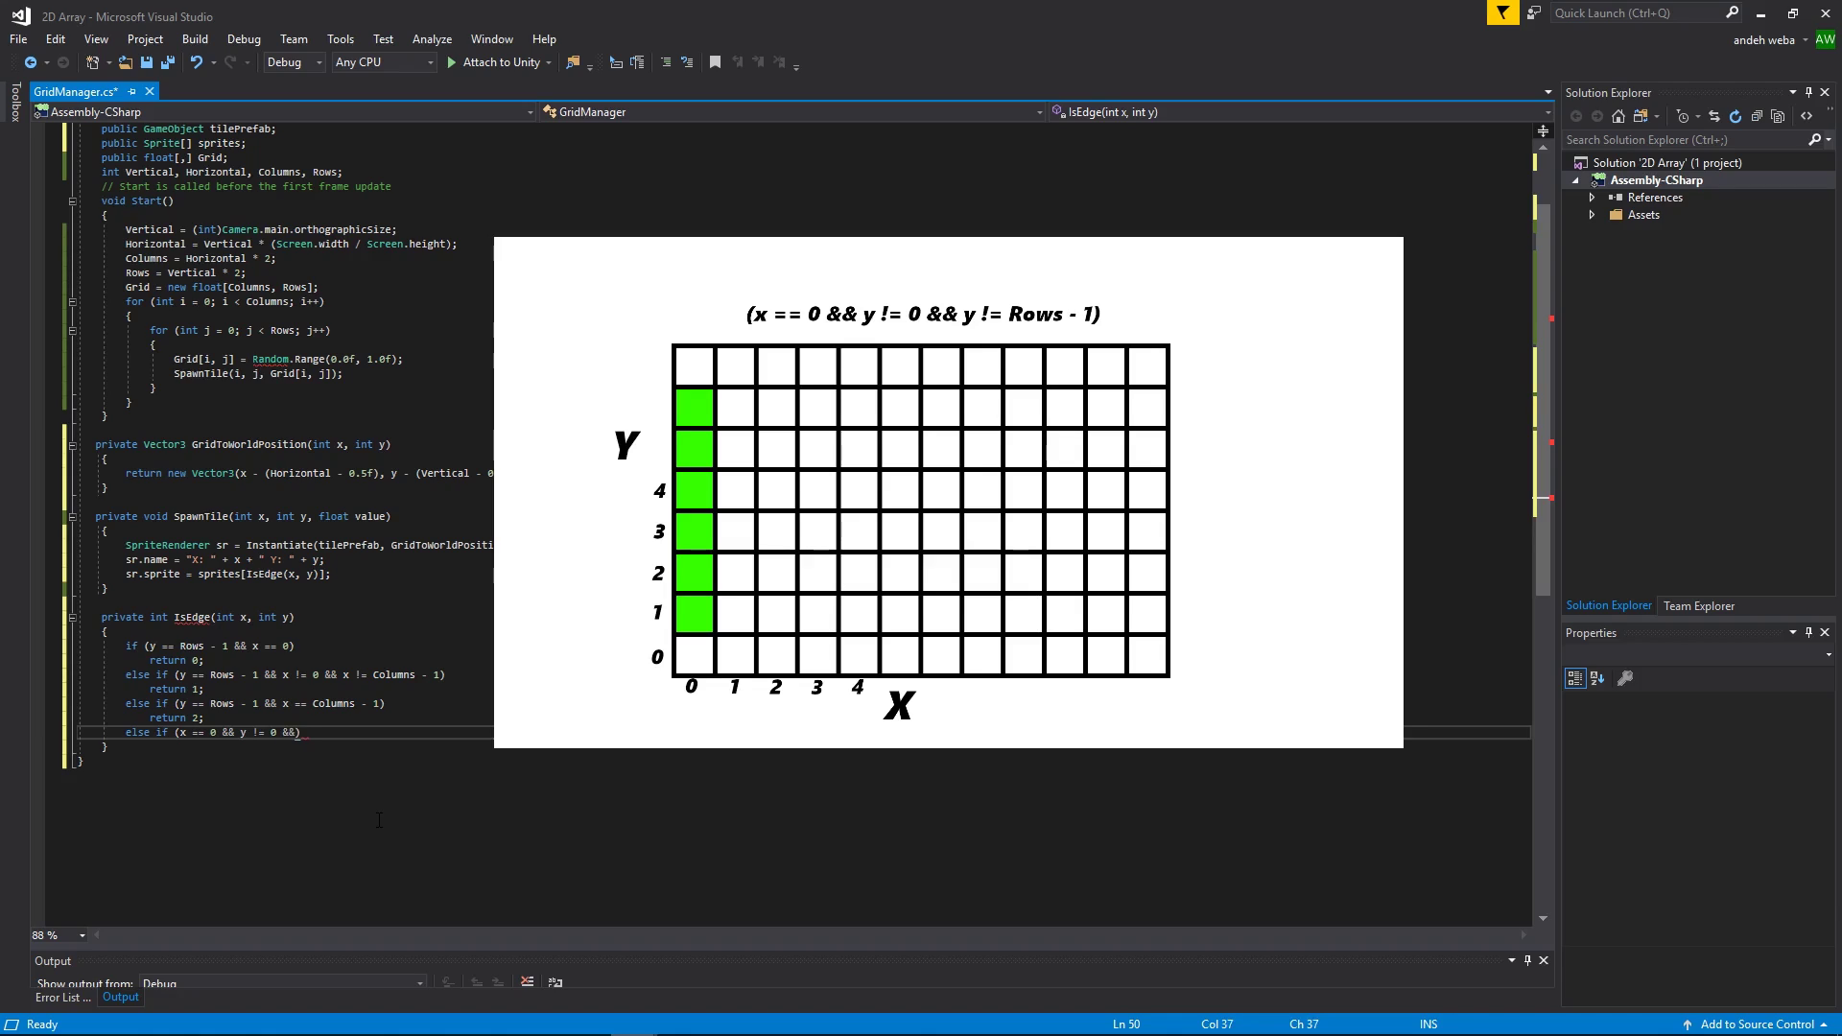
{"action": "type", "text": "y"}
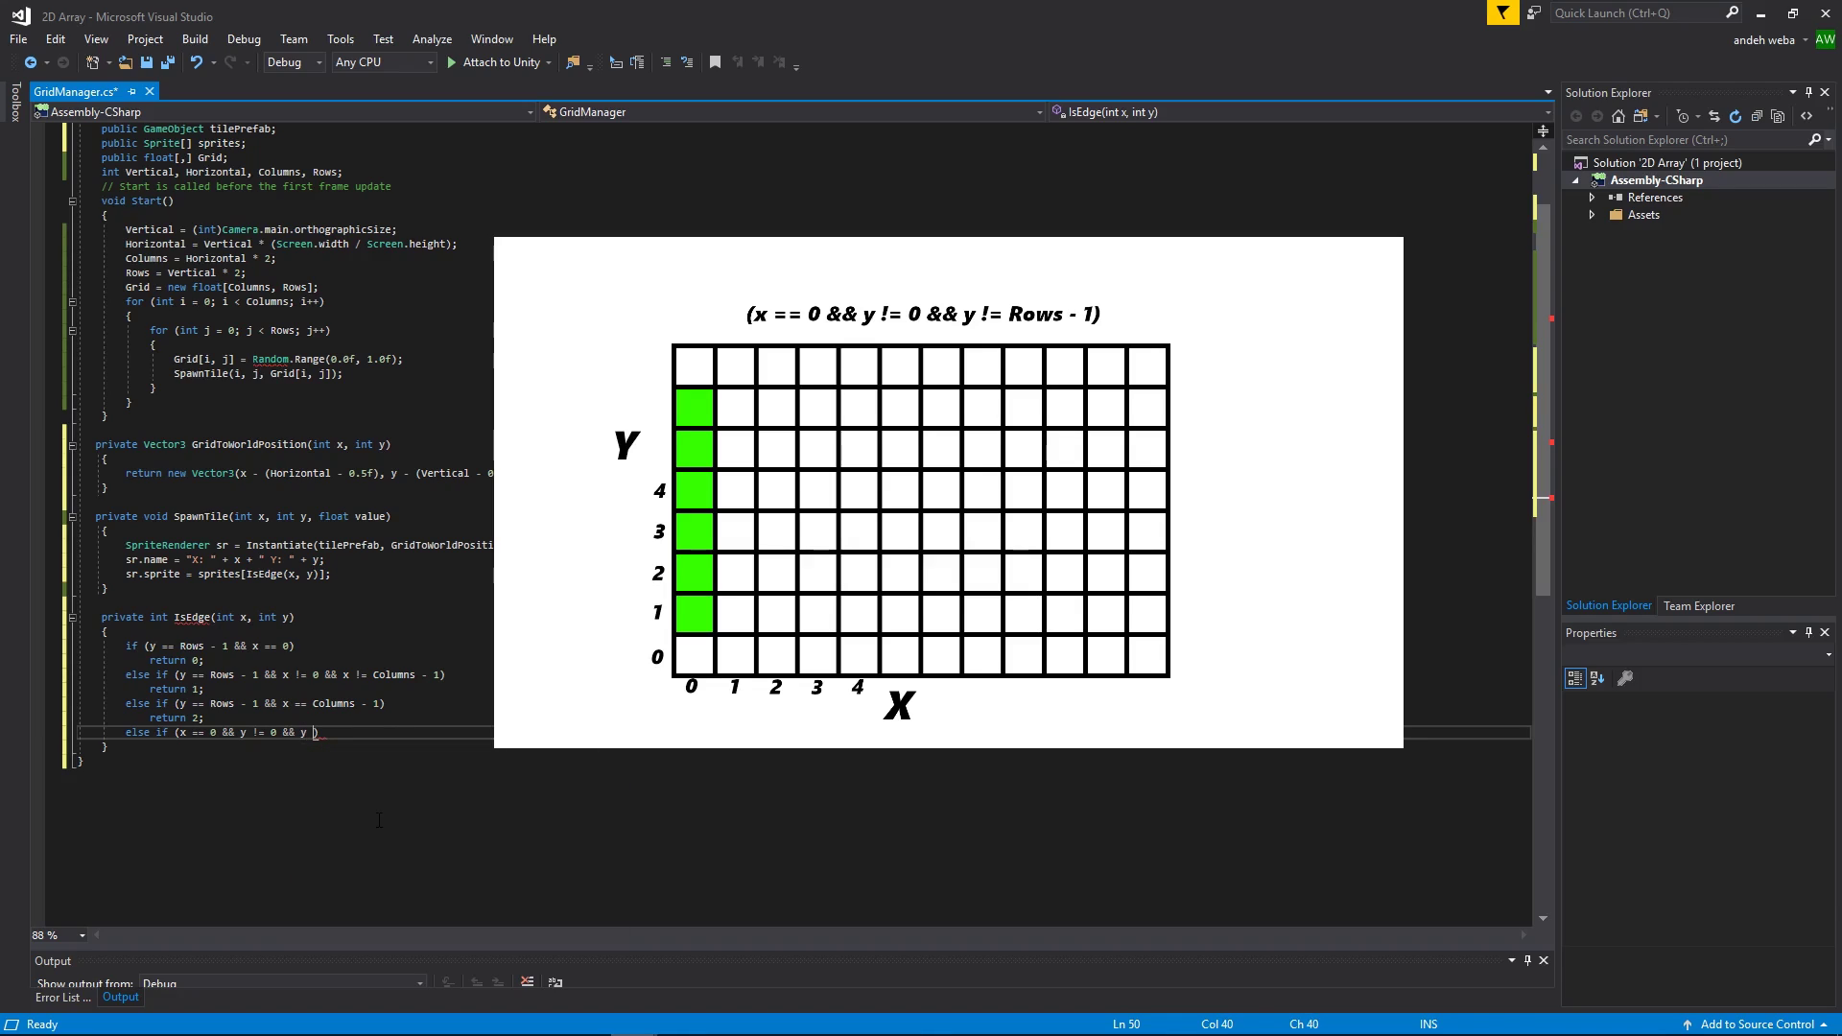
{"action": "type", "text": "Rows"}
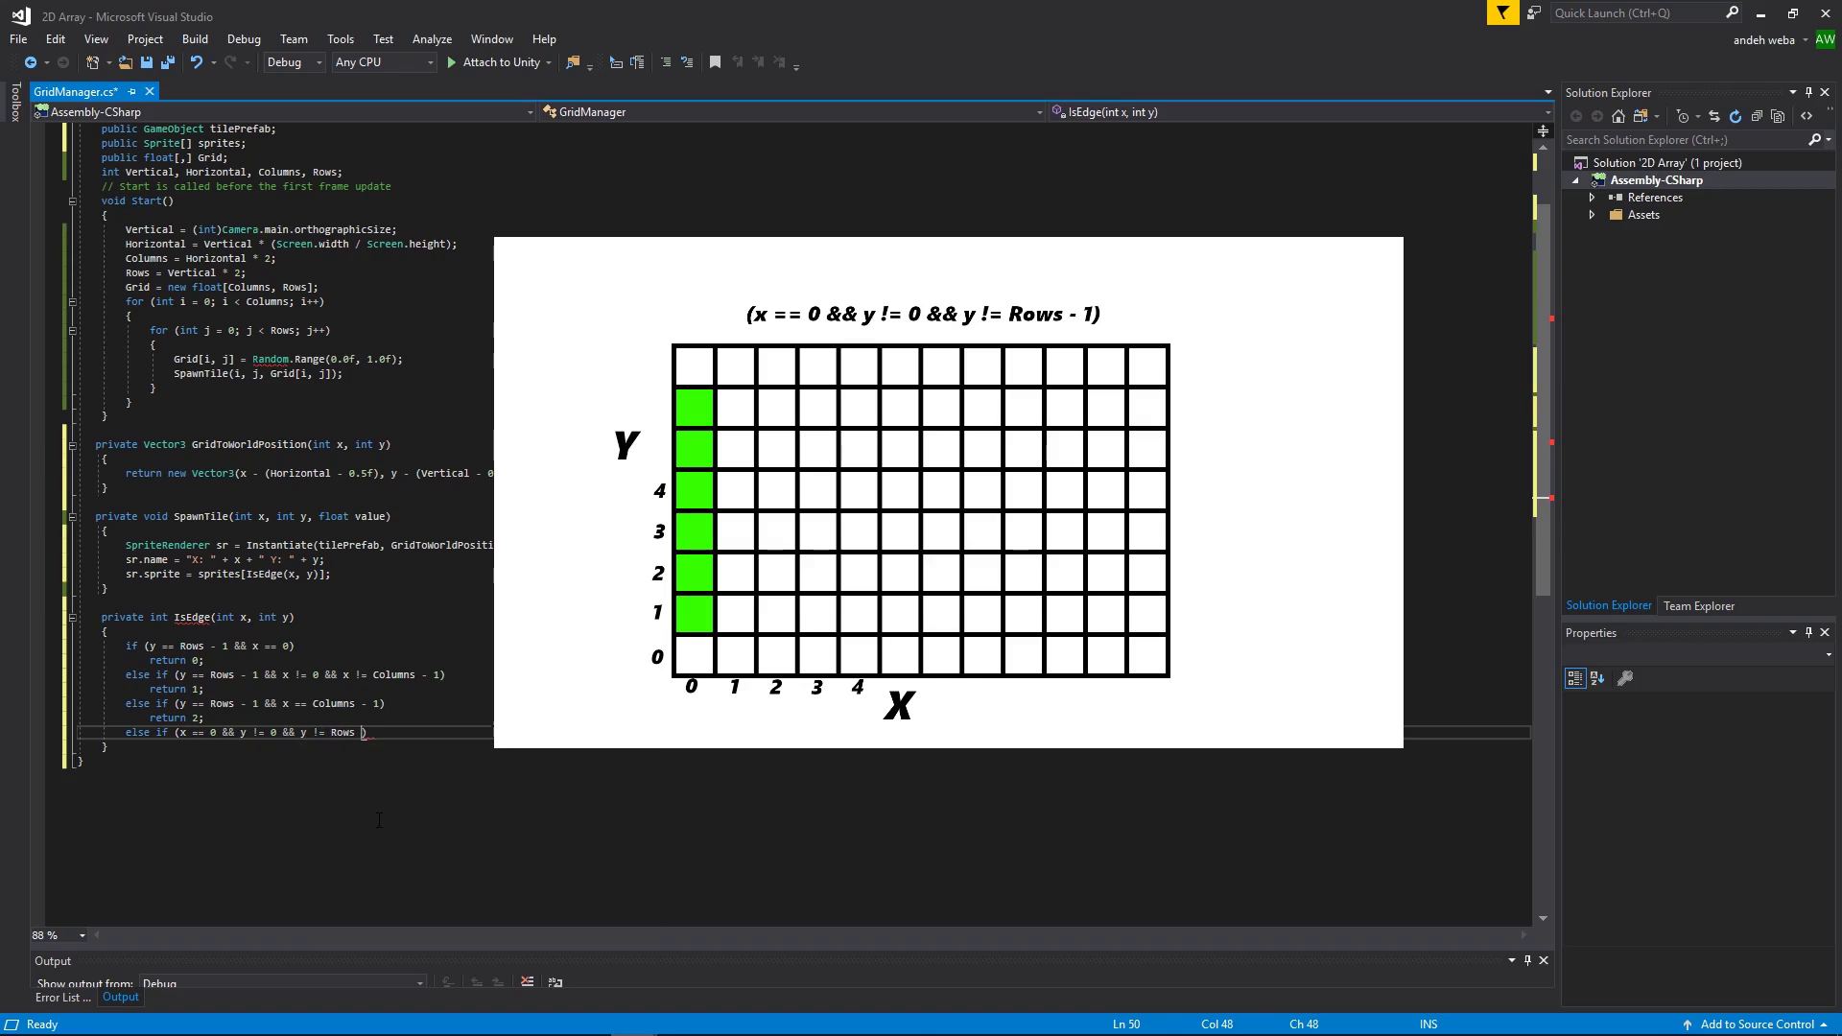
{"action": "type", "text": "1)"}
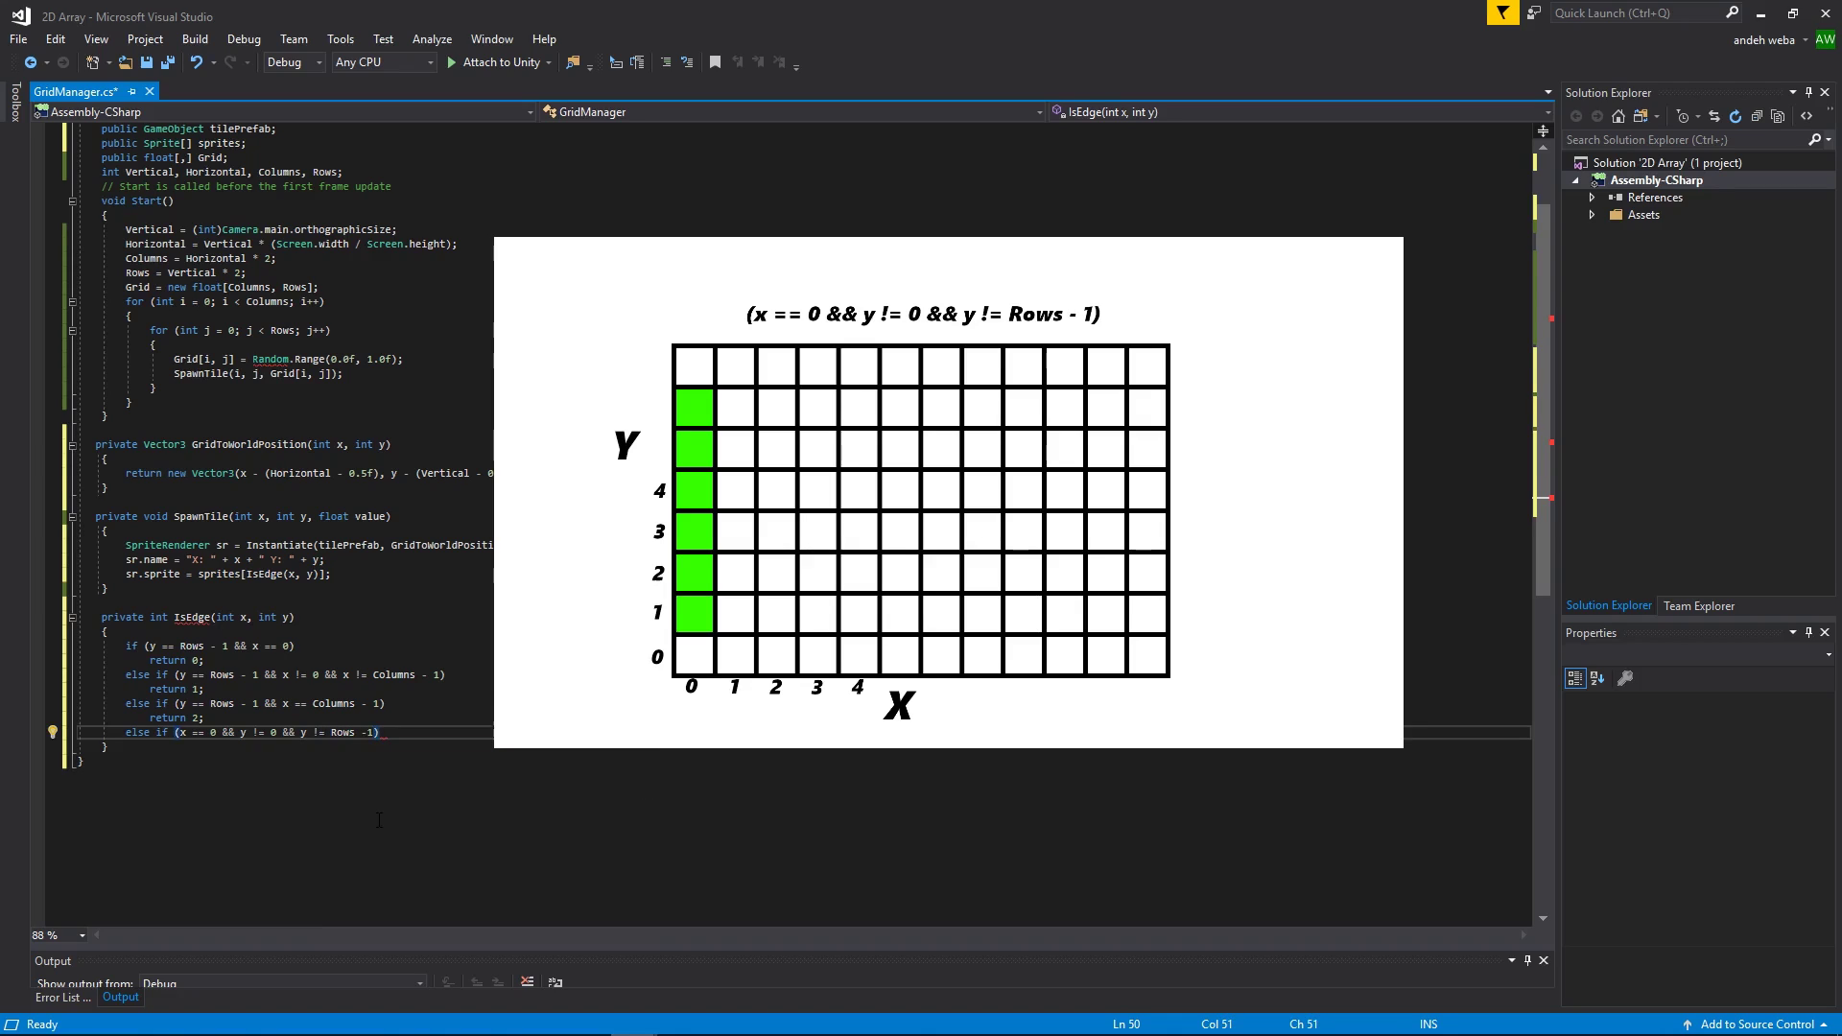
{"action": "type", "text": "return 3;"}
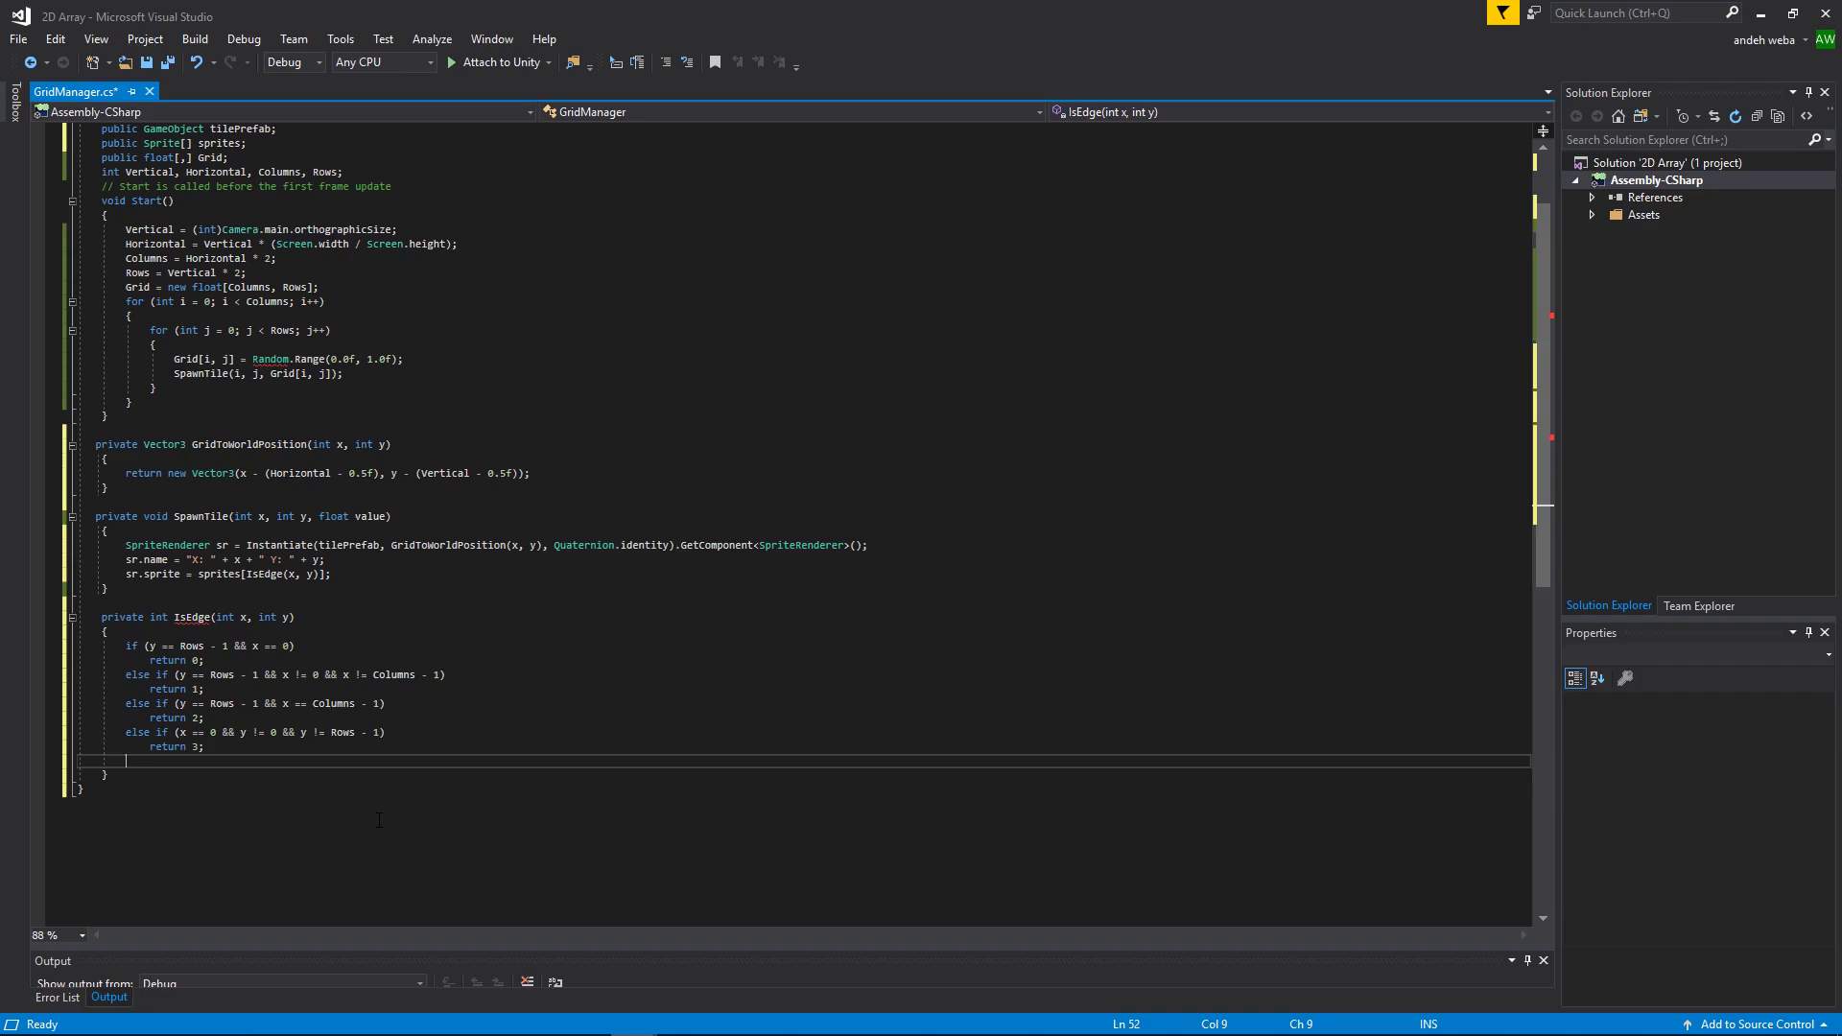
Step: Return 5 when x == Columns - 1 && y != 0 && y != Rows - 1 (right-column middles)
{"action": "type", "text": "else"}
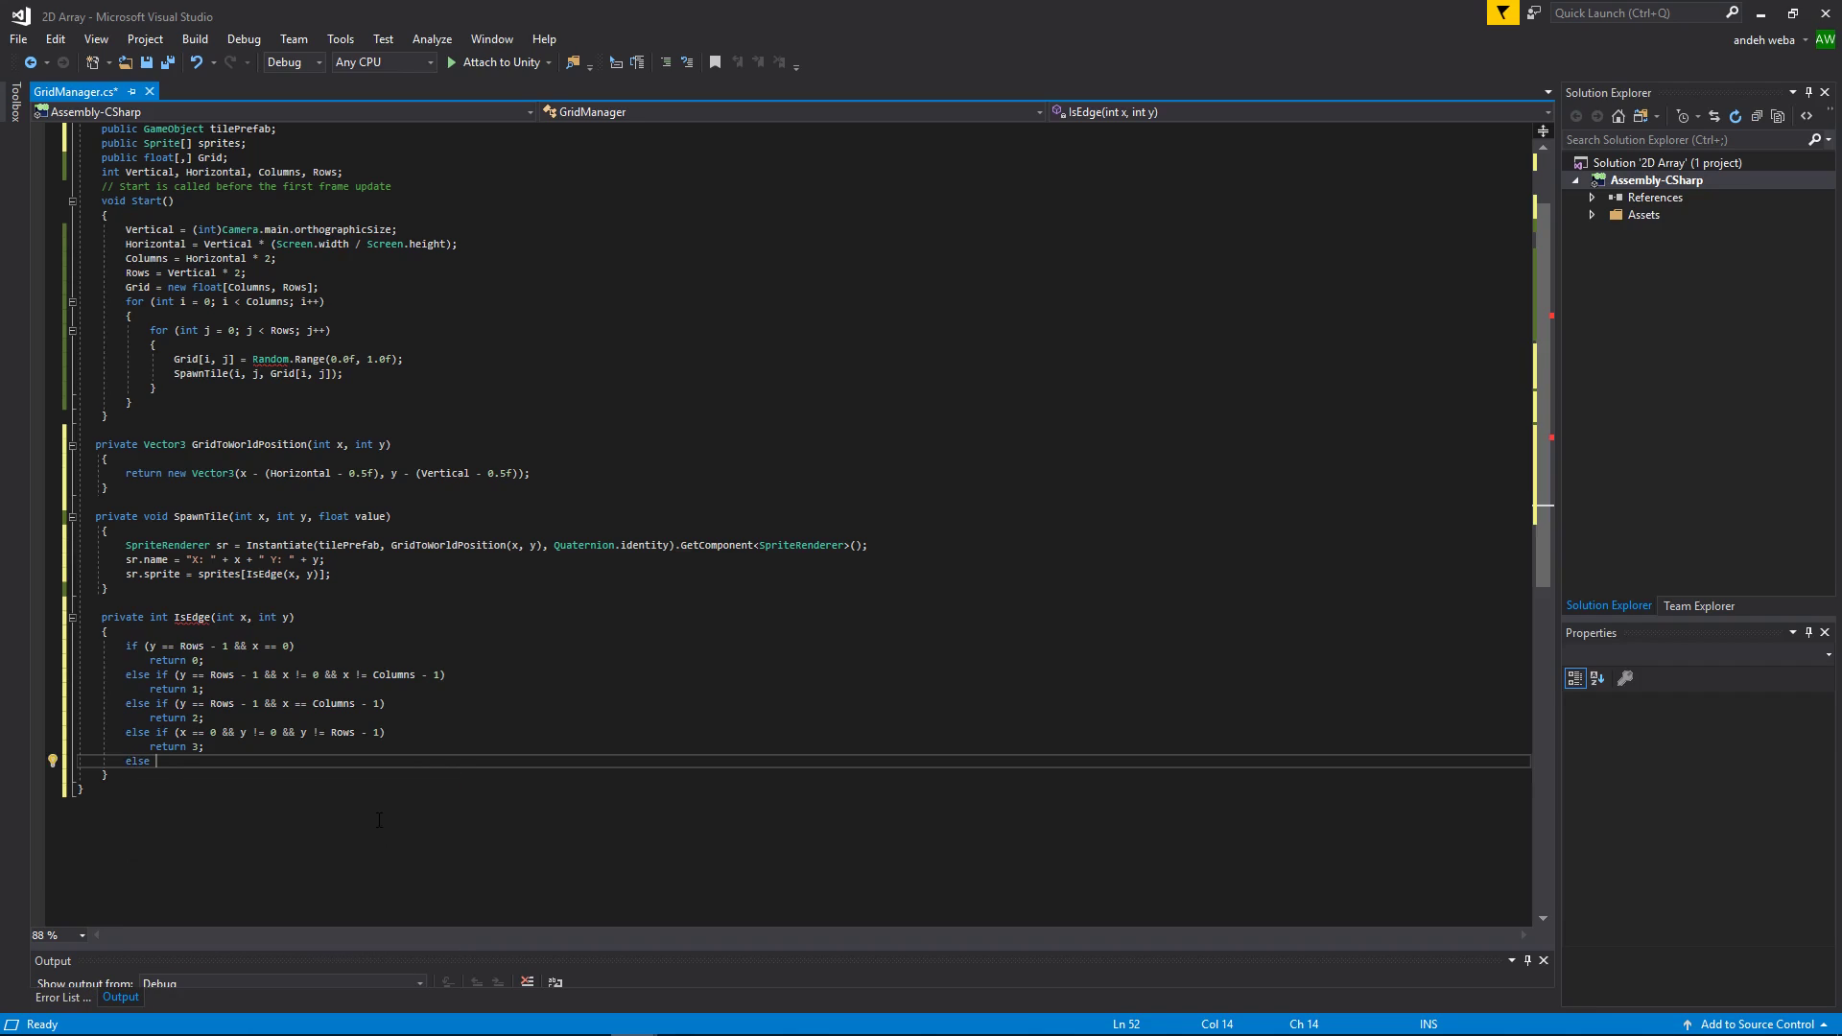
{"action": "type", "text": "if()"}
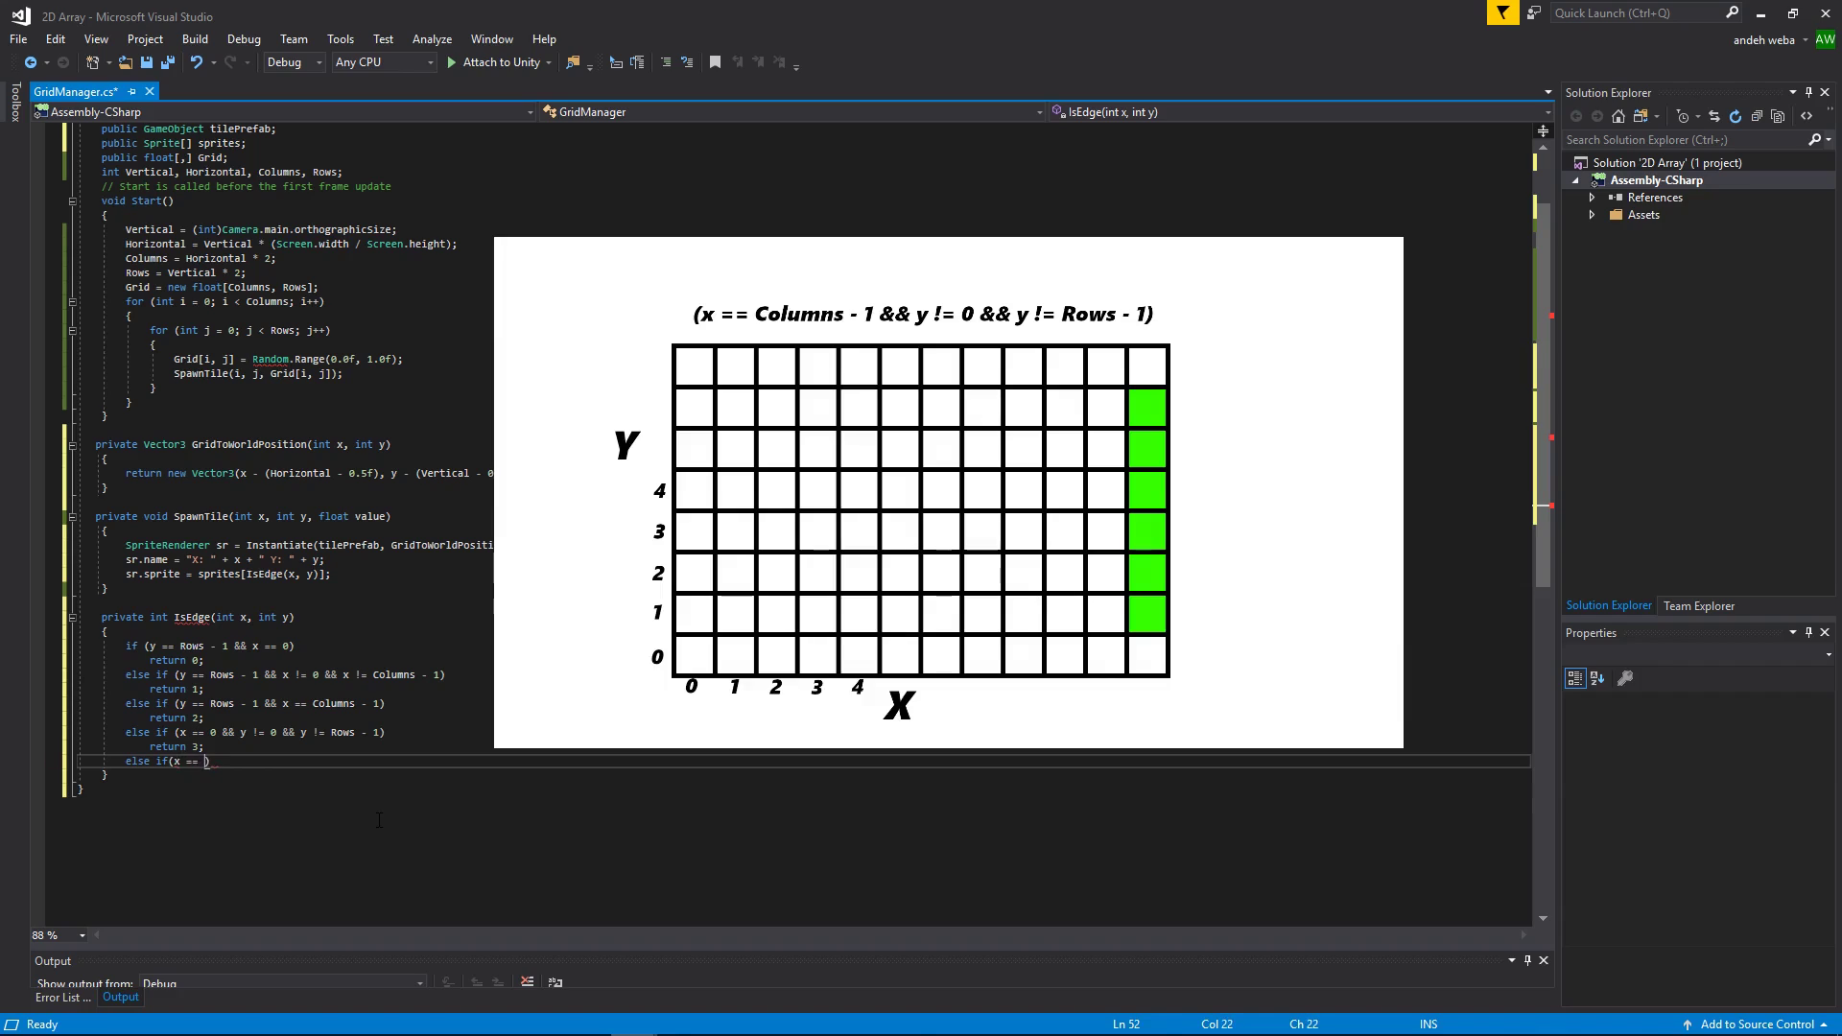
{"action": "type", "text": "colu"}
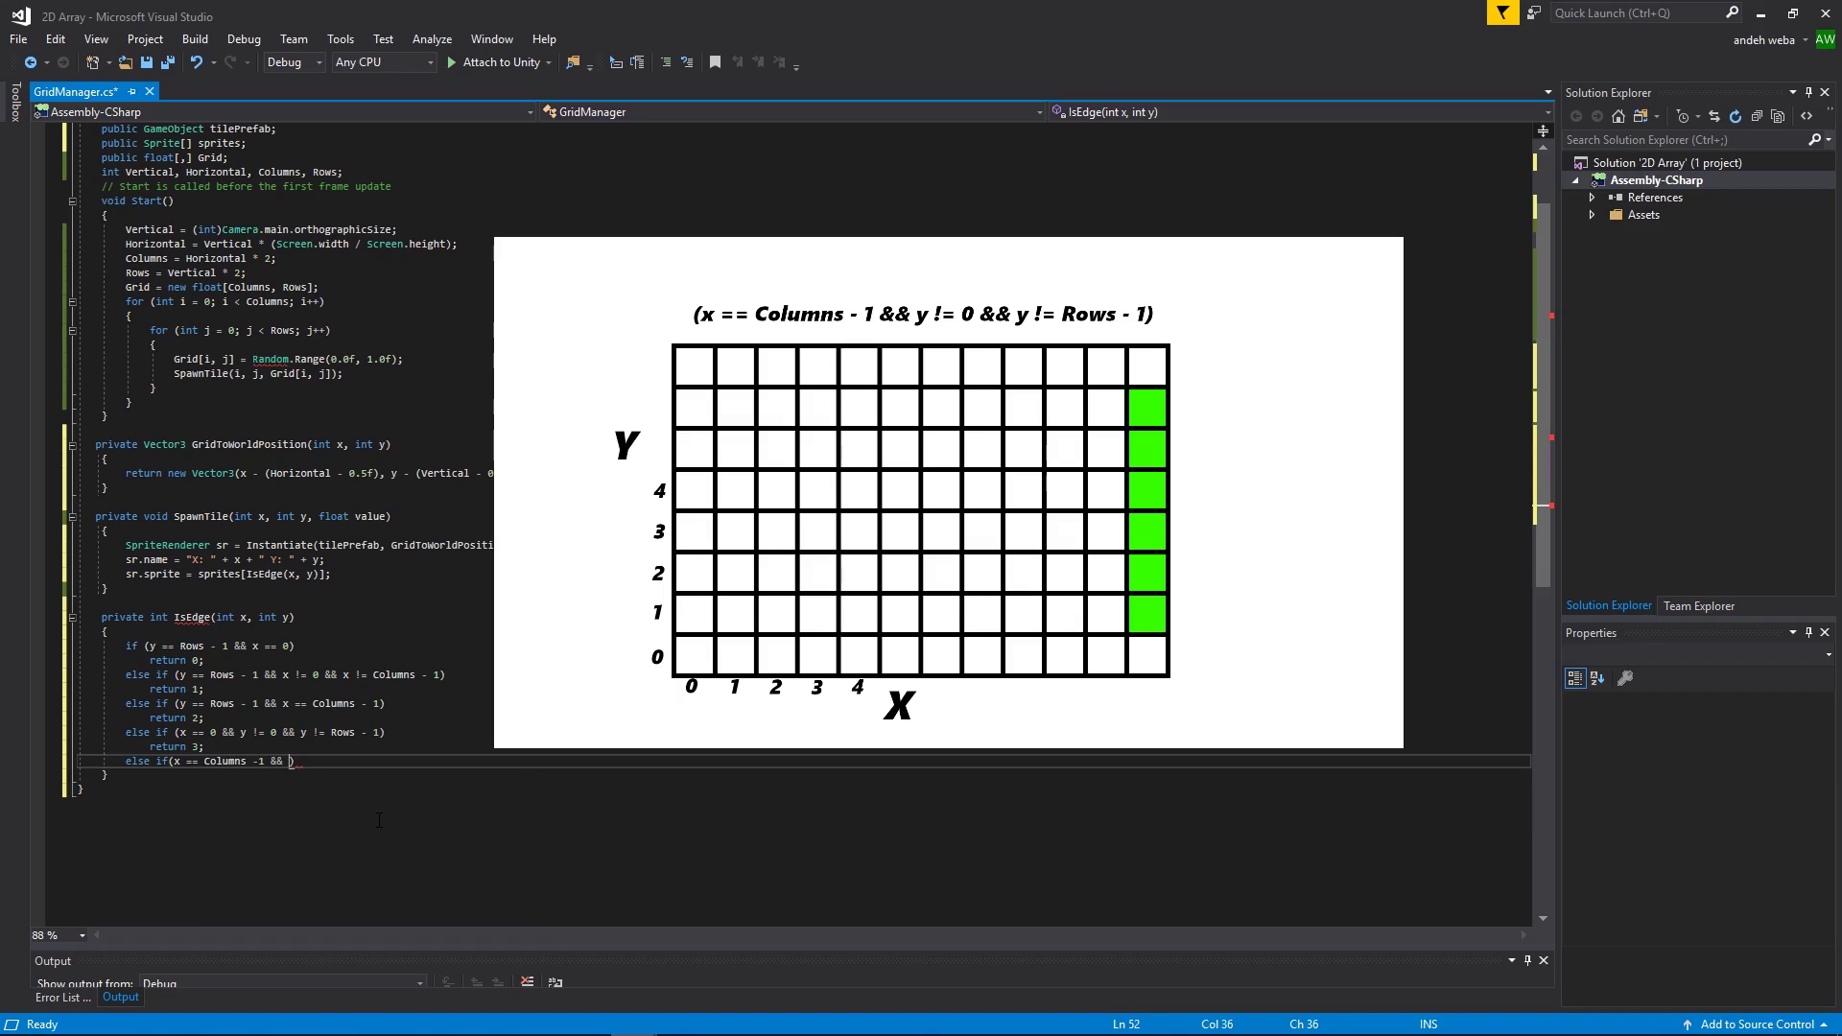
{"action": "type", "text": "y !="}
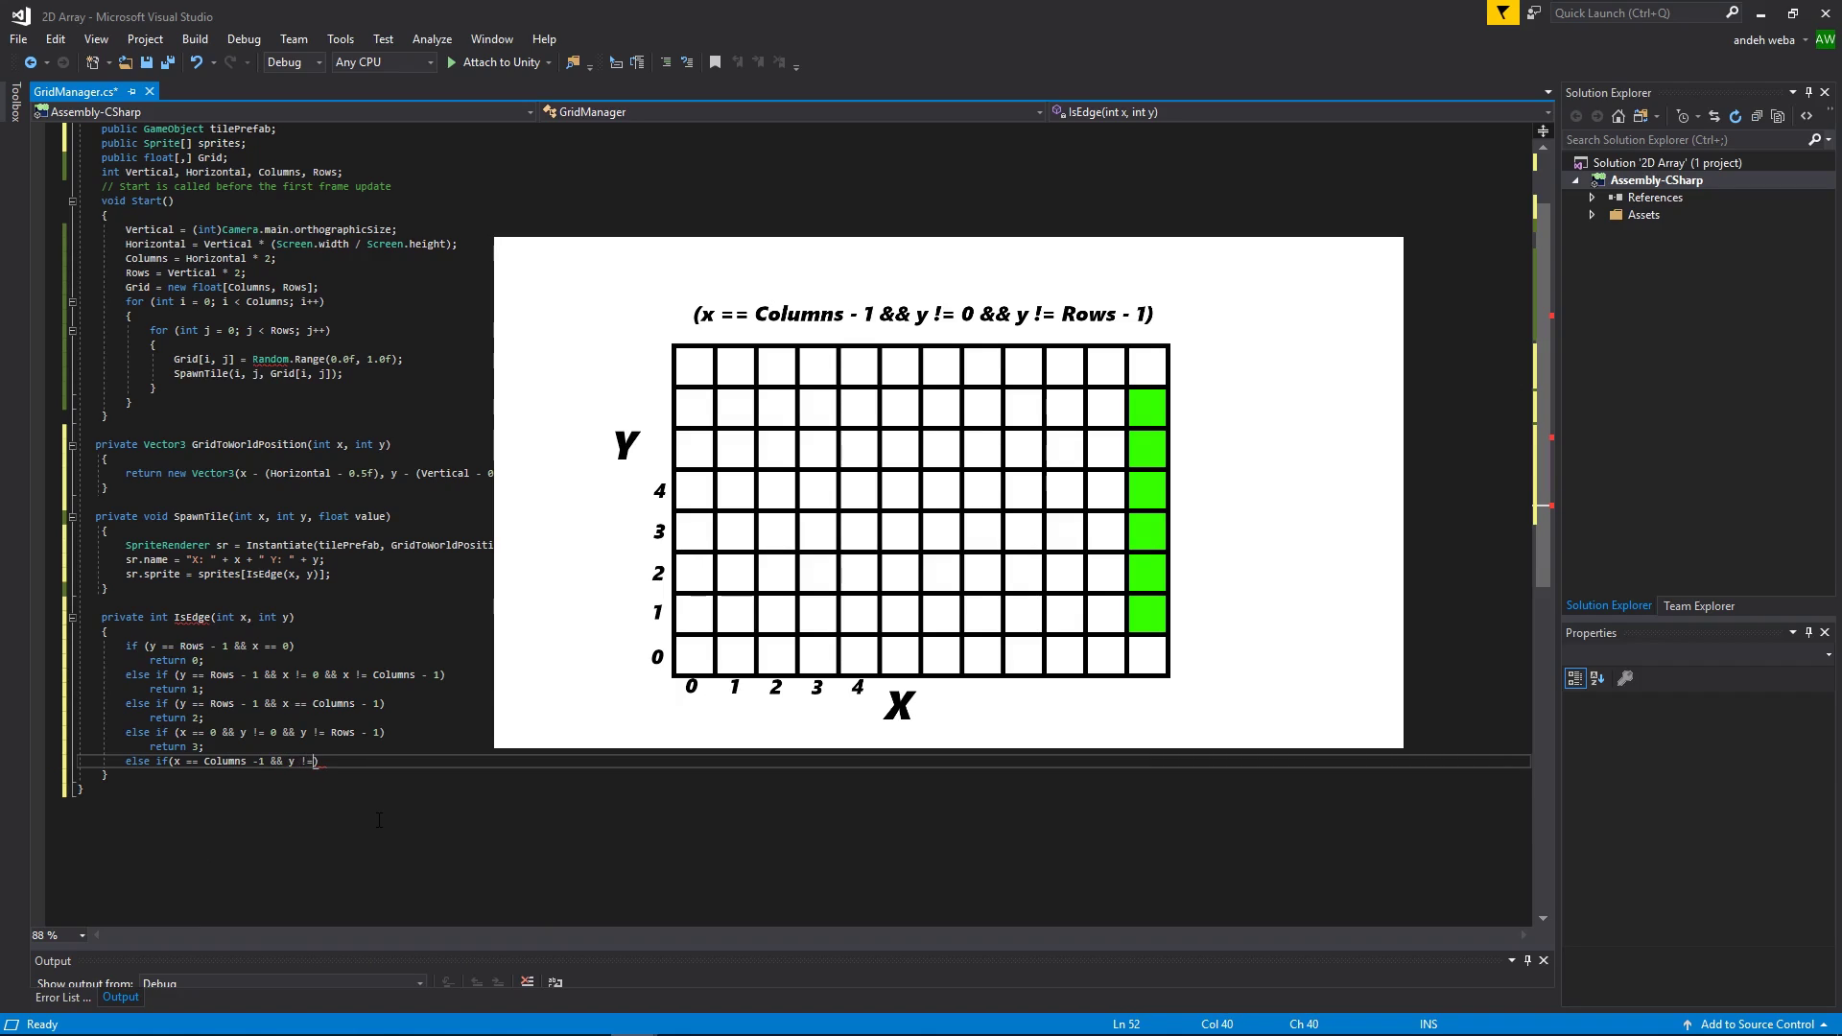
{"action": "type", "text": "0 )"}
{"action": "type", "text": "return 5;"}
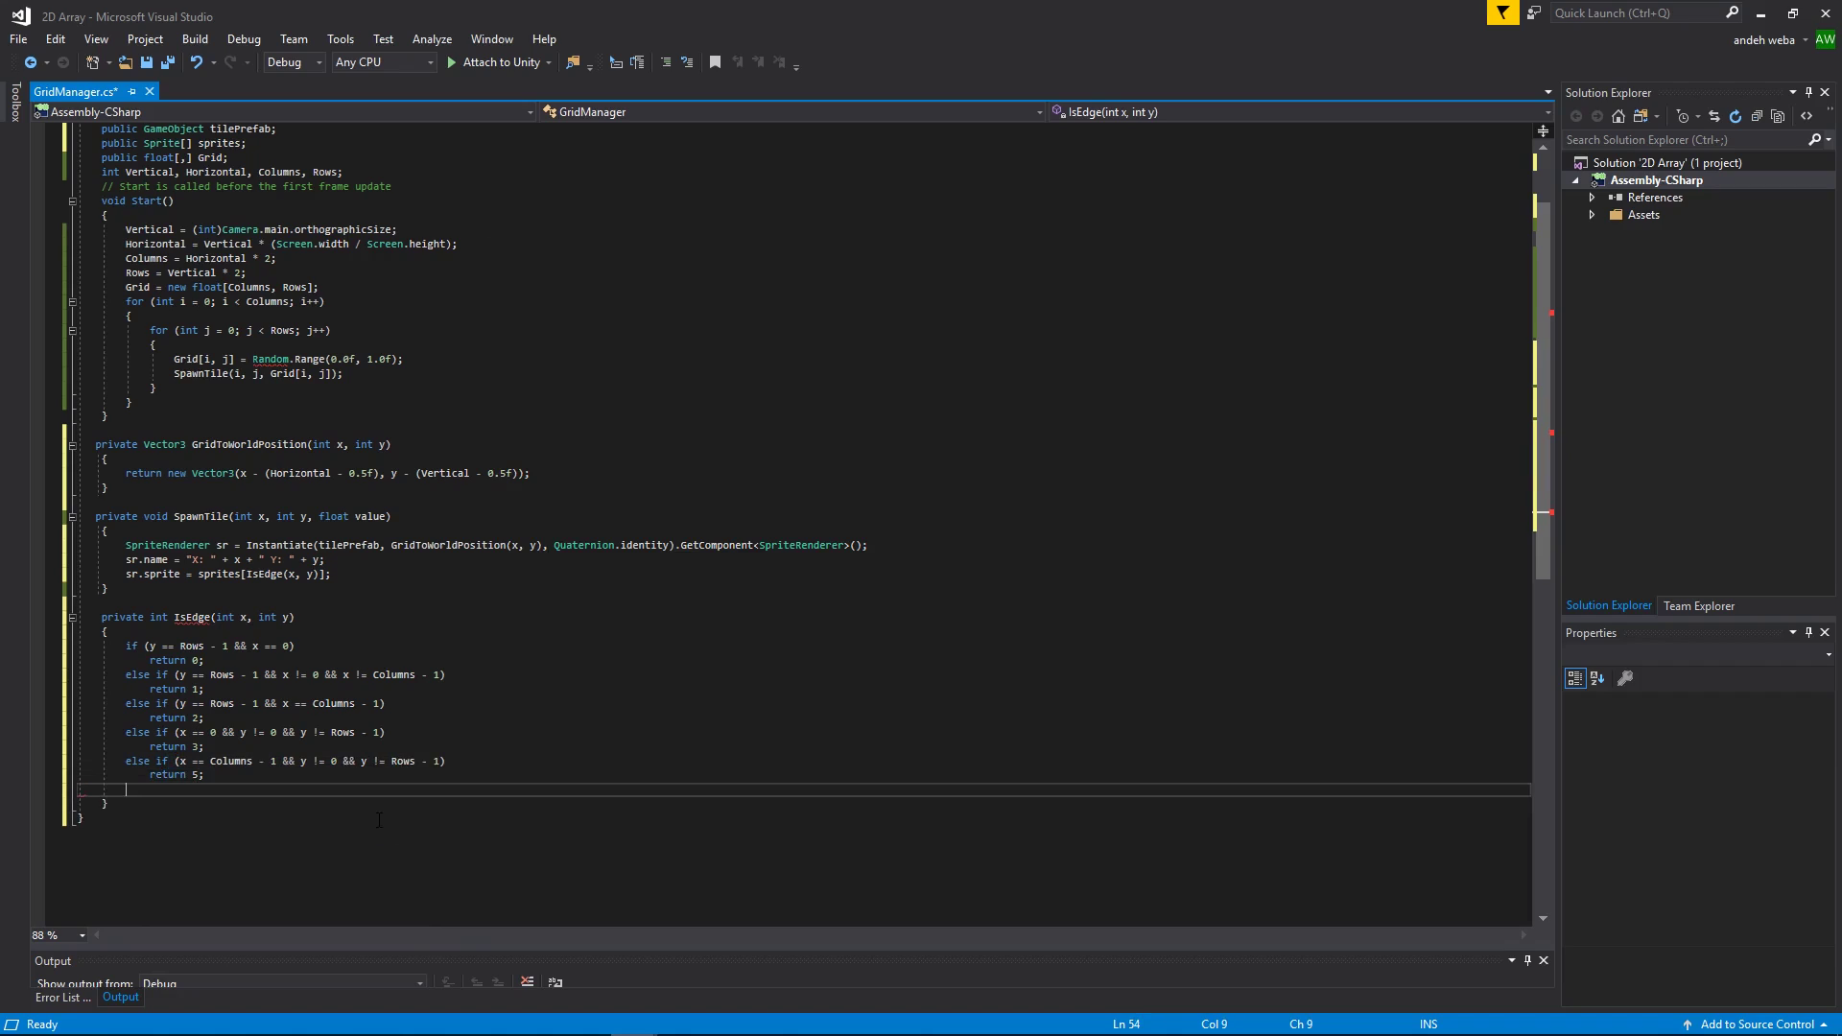
Step: Return 6 when x == 0 && y == 0 (bottom-left corner)
{"action": "type", "text": "else if ("}
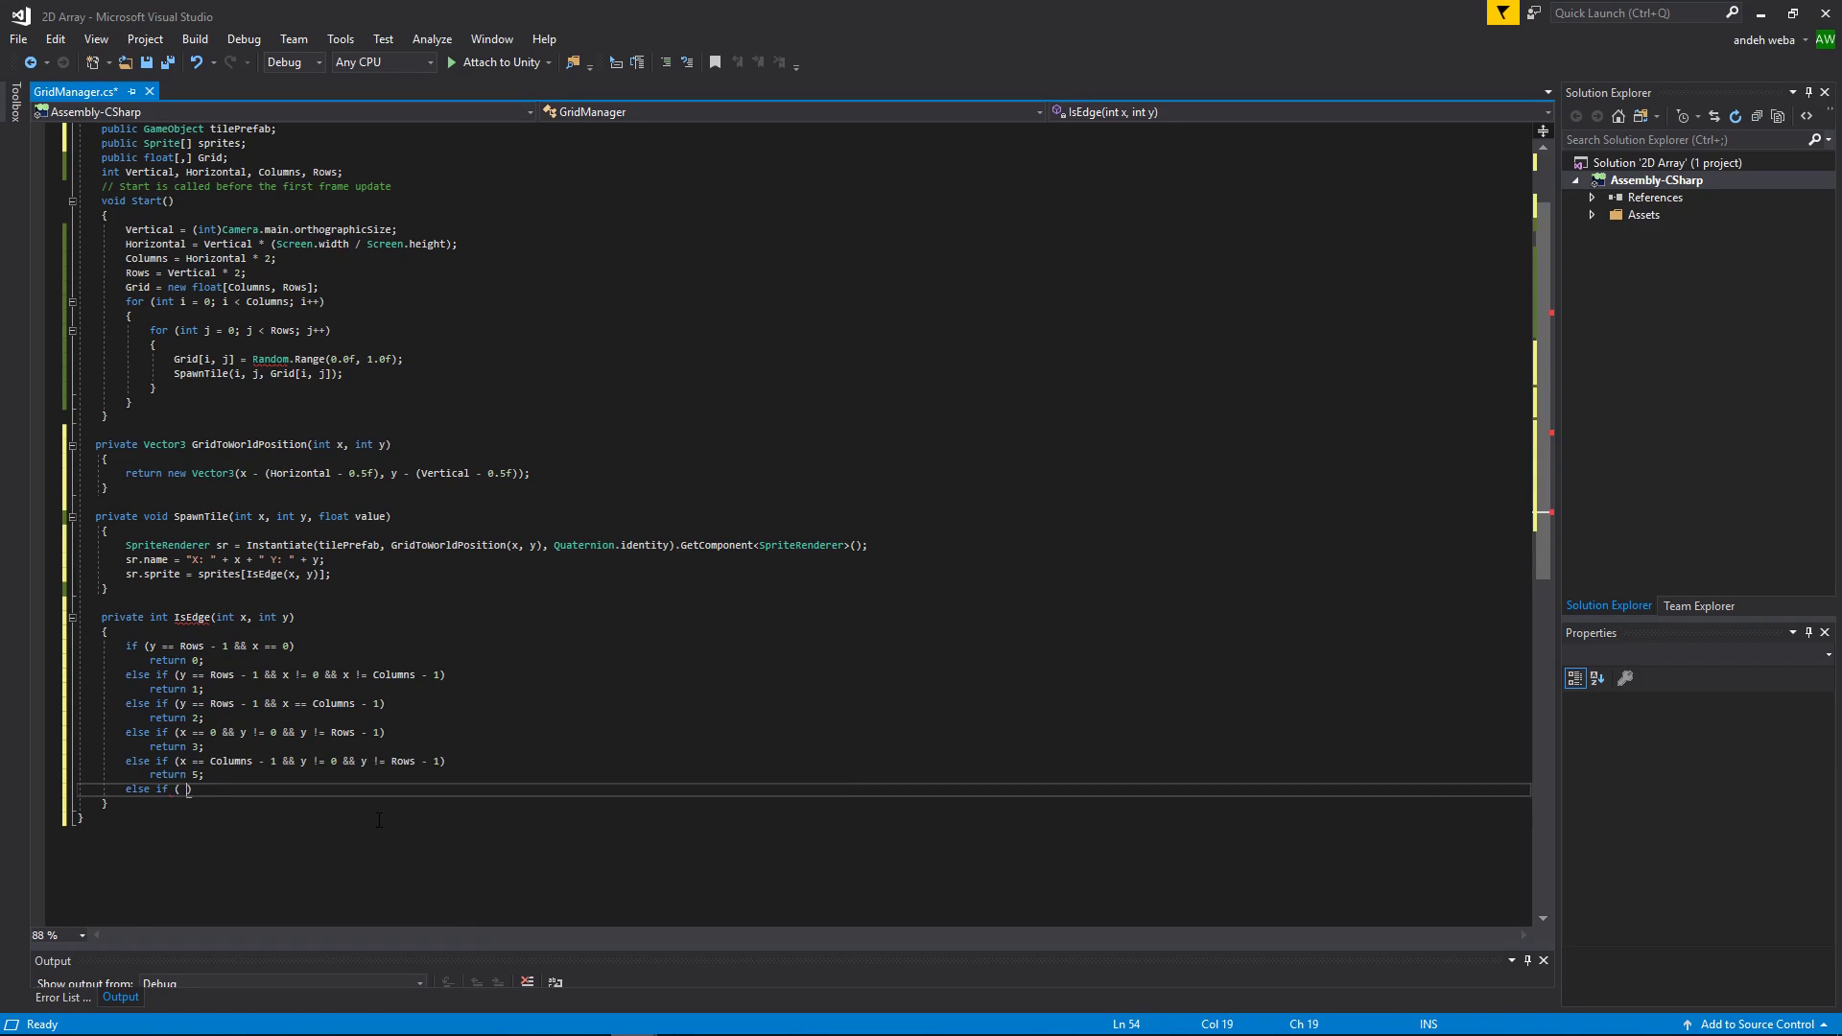
{"action": "type", "text": "x =="}
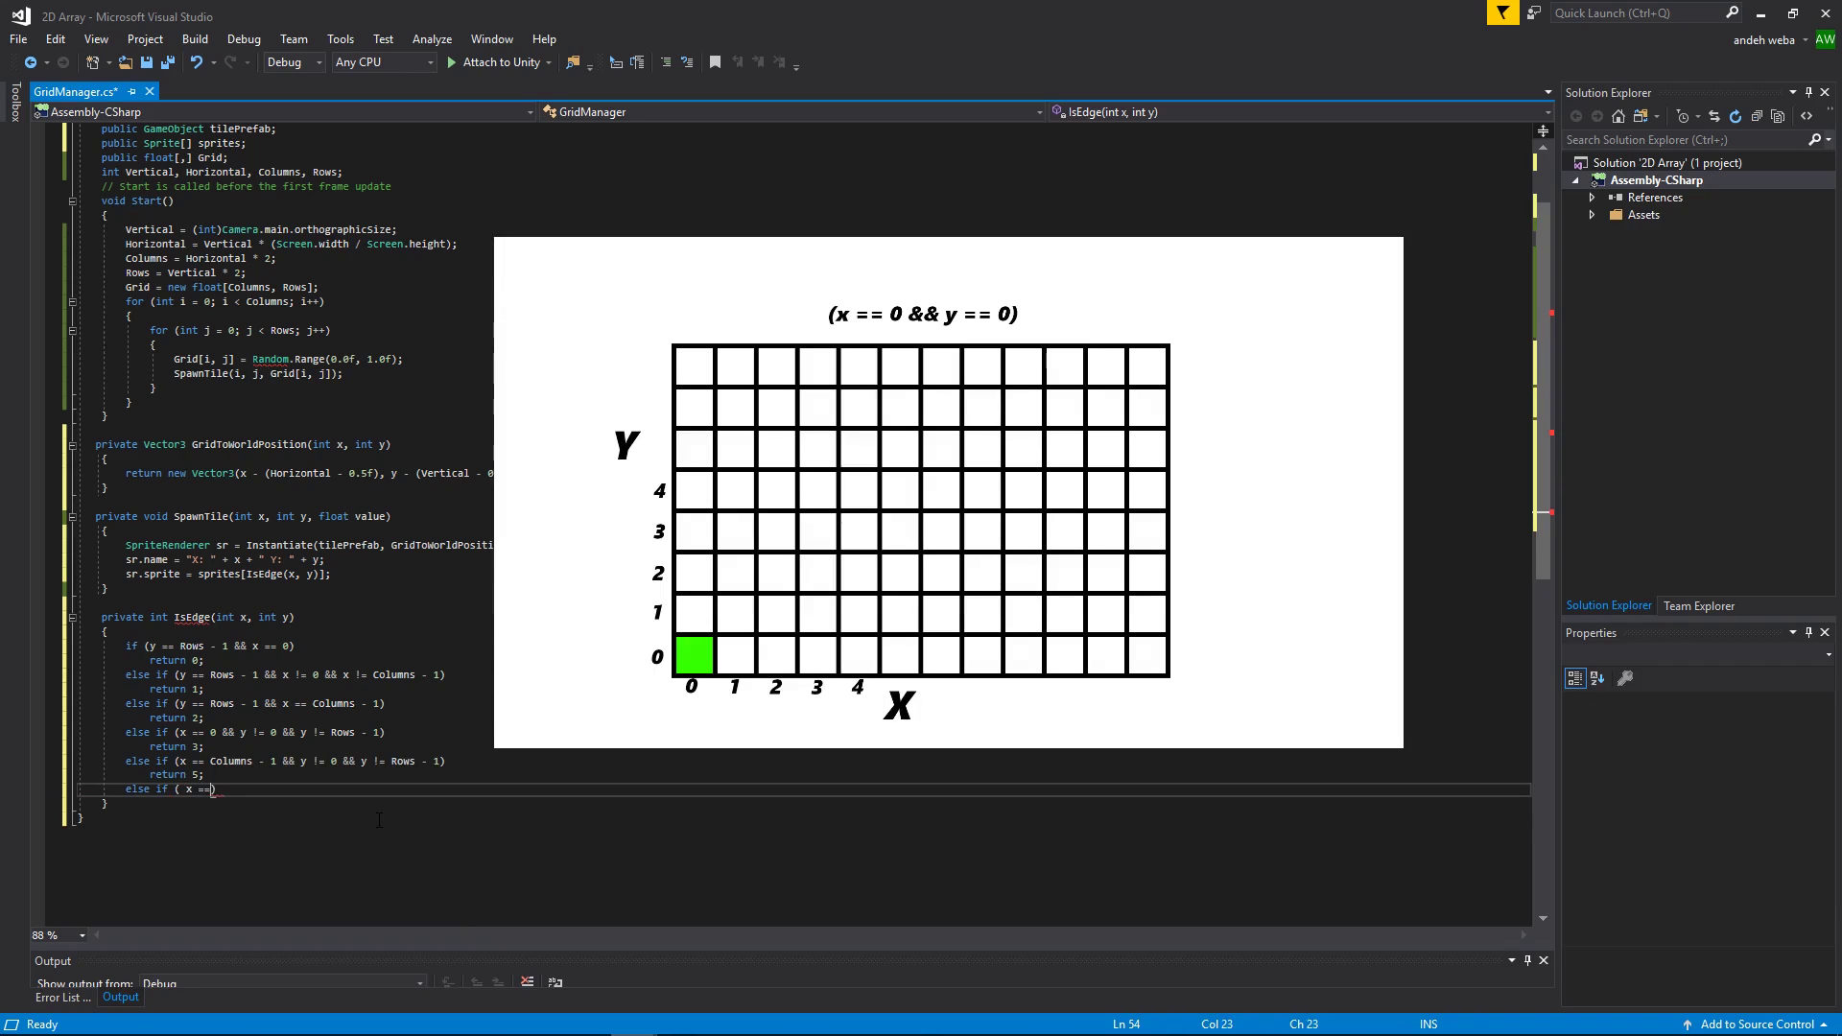
{"action": "type", "text": "1)"}
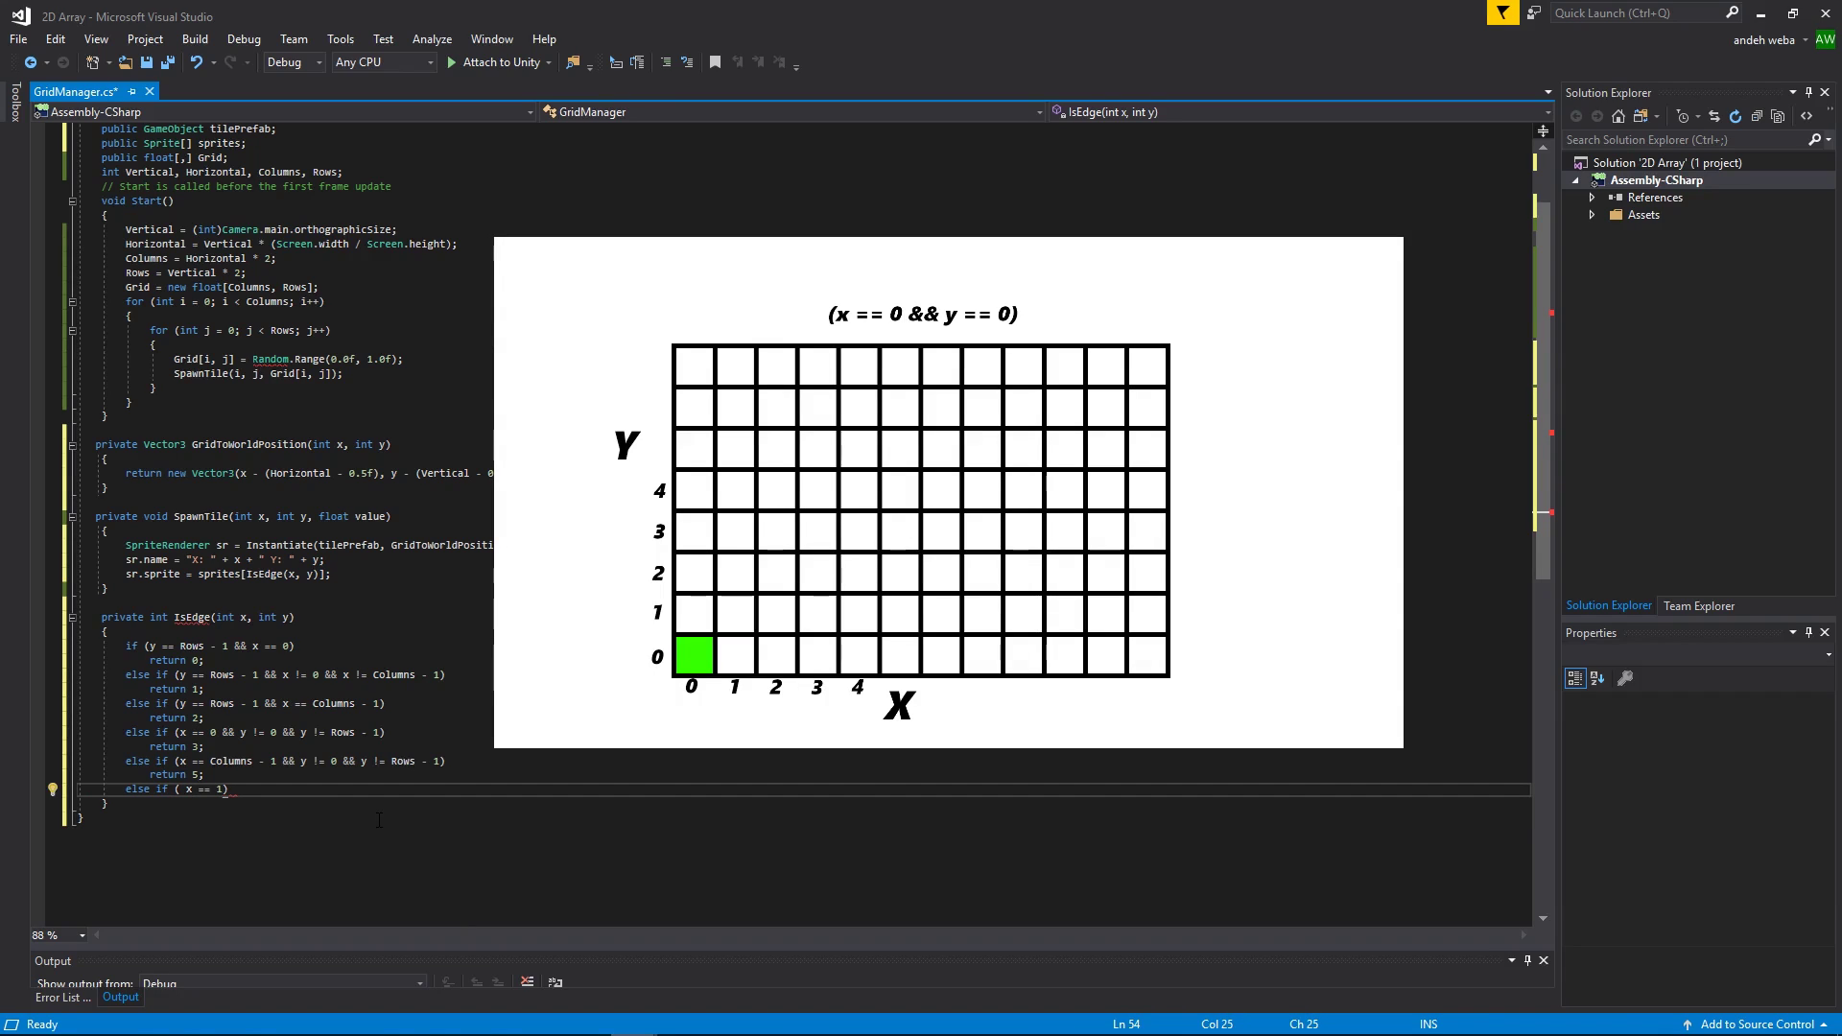
{"action": "key", "text": "Backspace"}
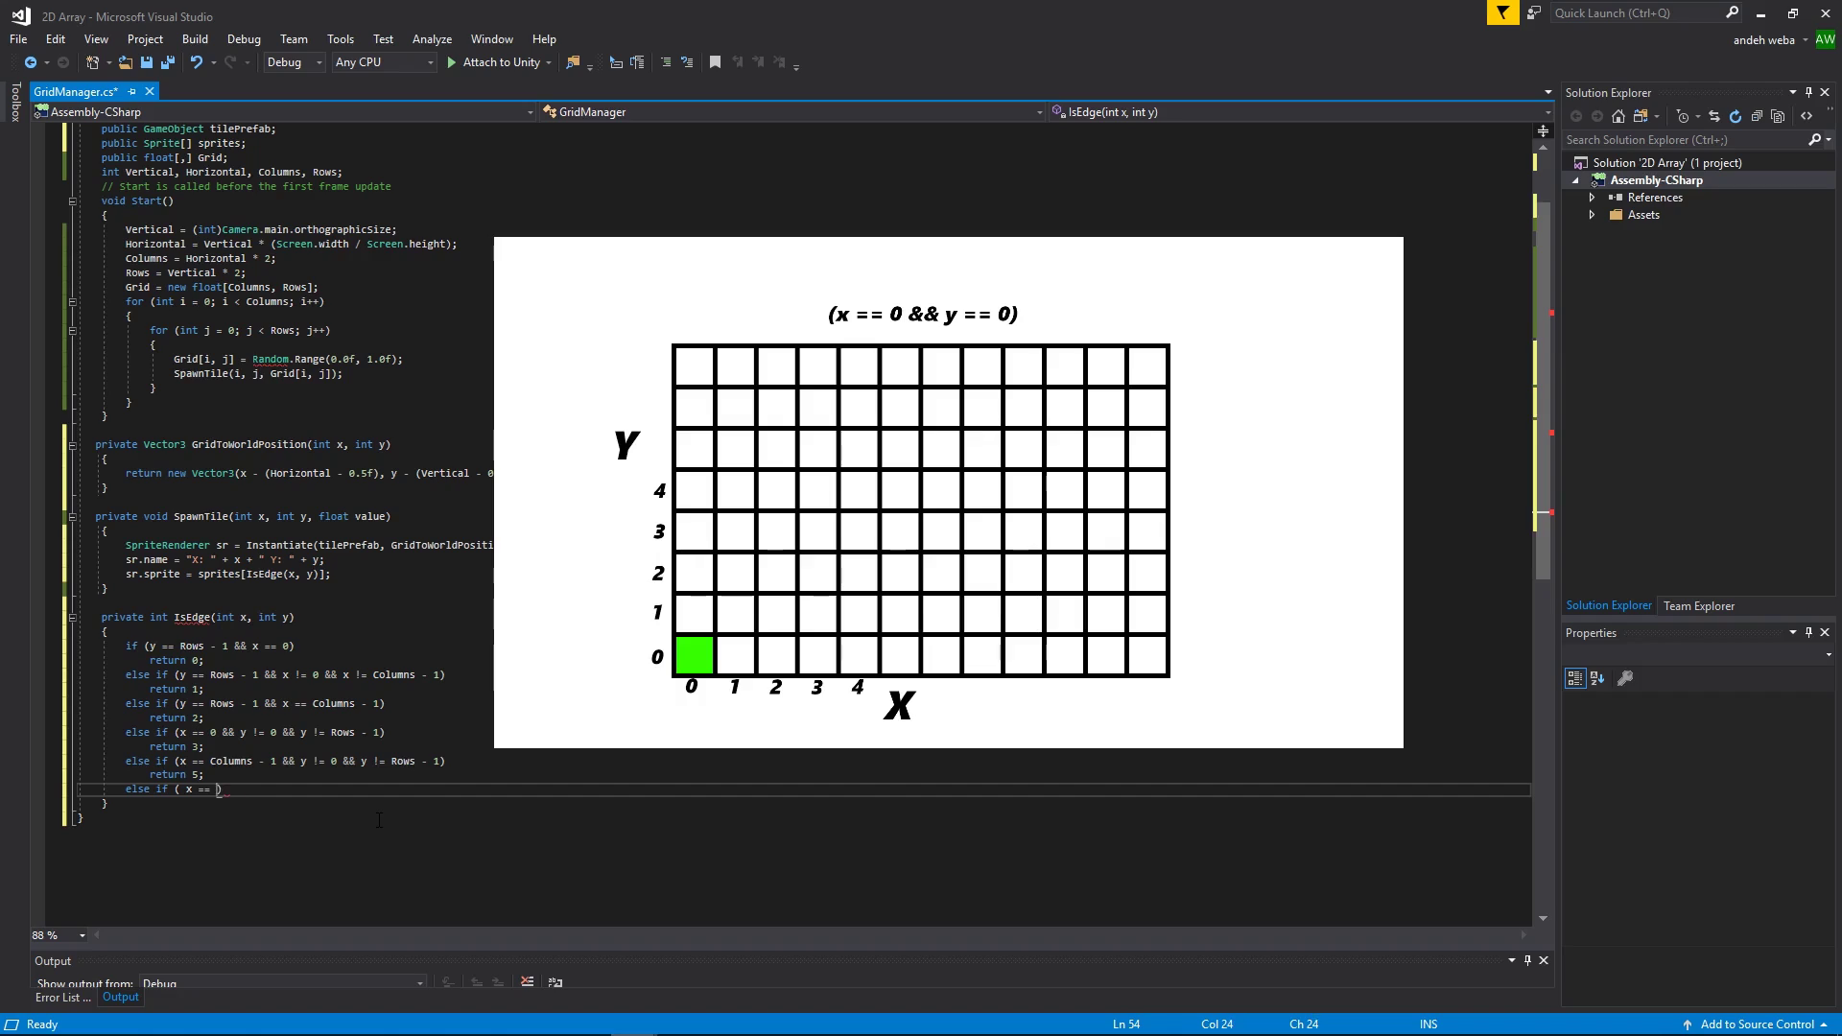
{"action": "type", "text": "0 && y ==0"}
{"action": "type", "text": "return"}
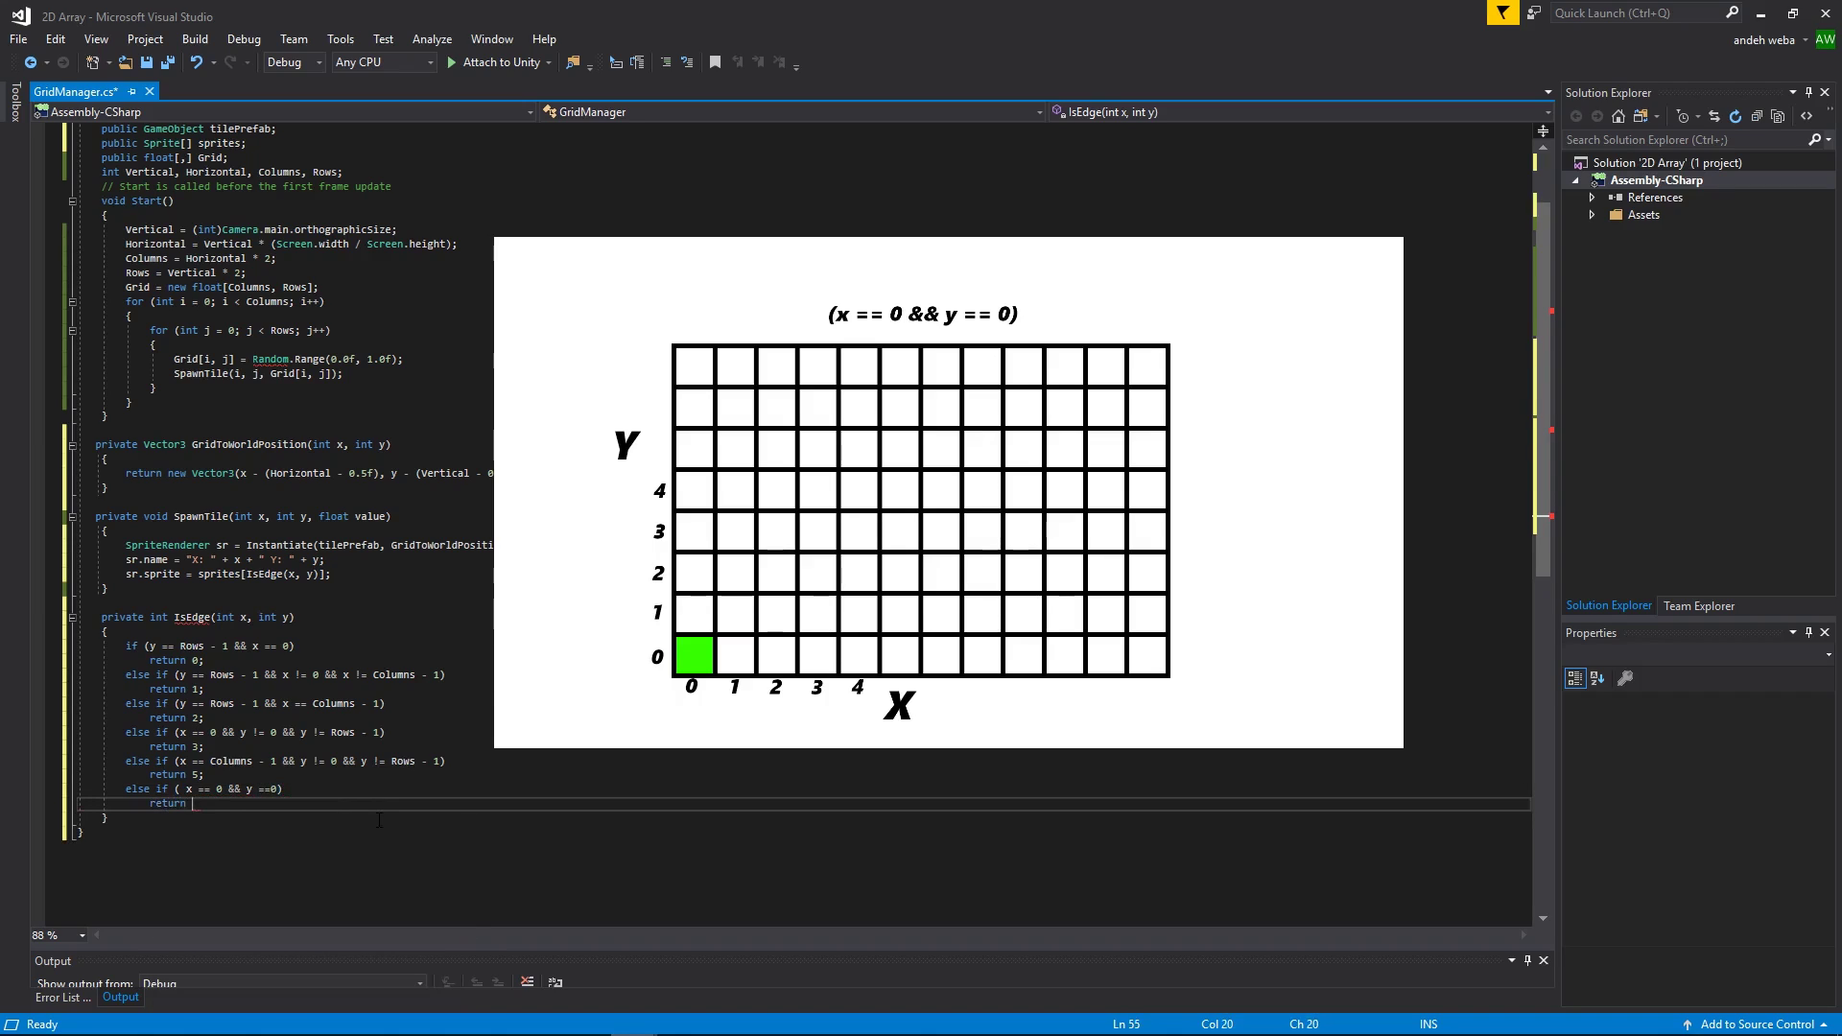
{"action": "type", "text": "6;"}
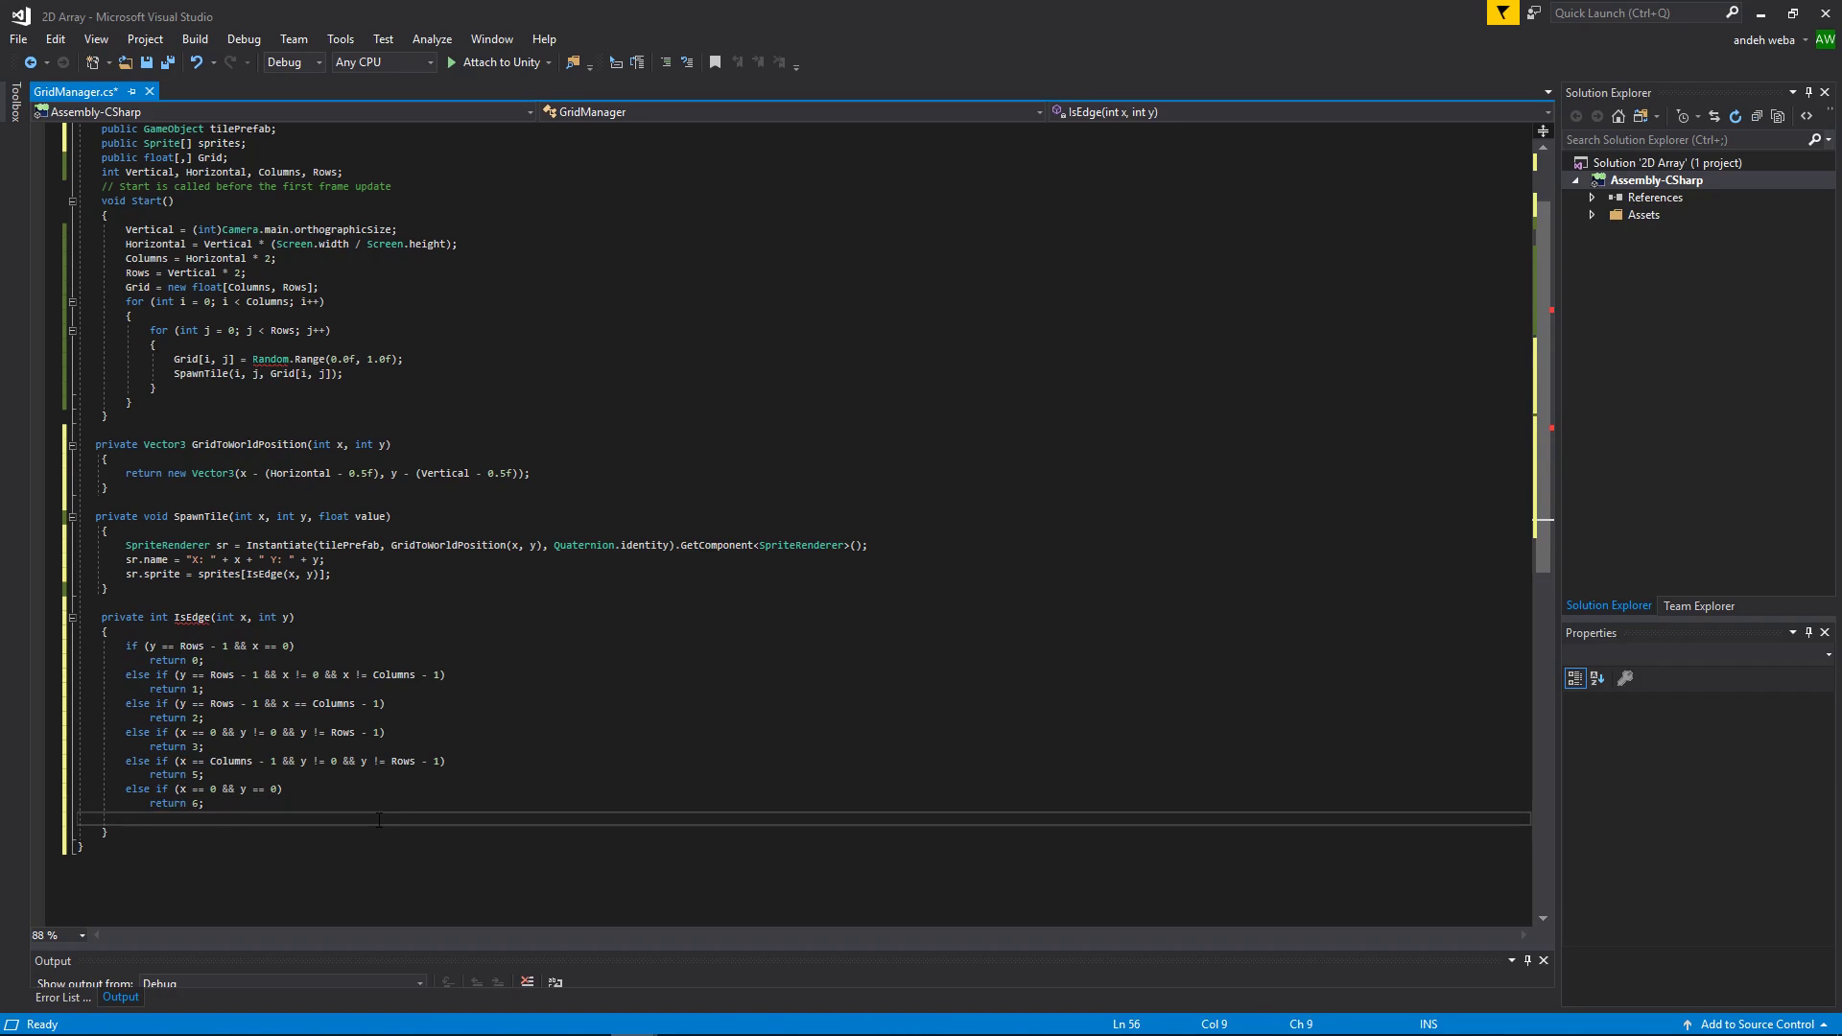
Step: Return 7 when y == 0 && x != 0 && x != Columns - 1 (bottom-row middles)
{"action": "type", "text": "else if (x !="}
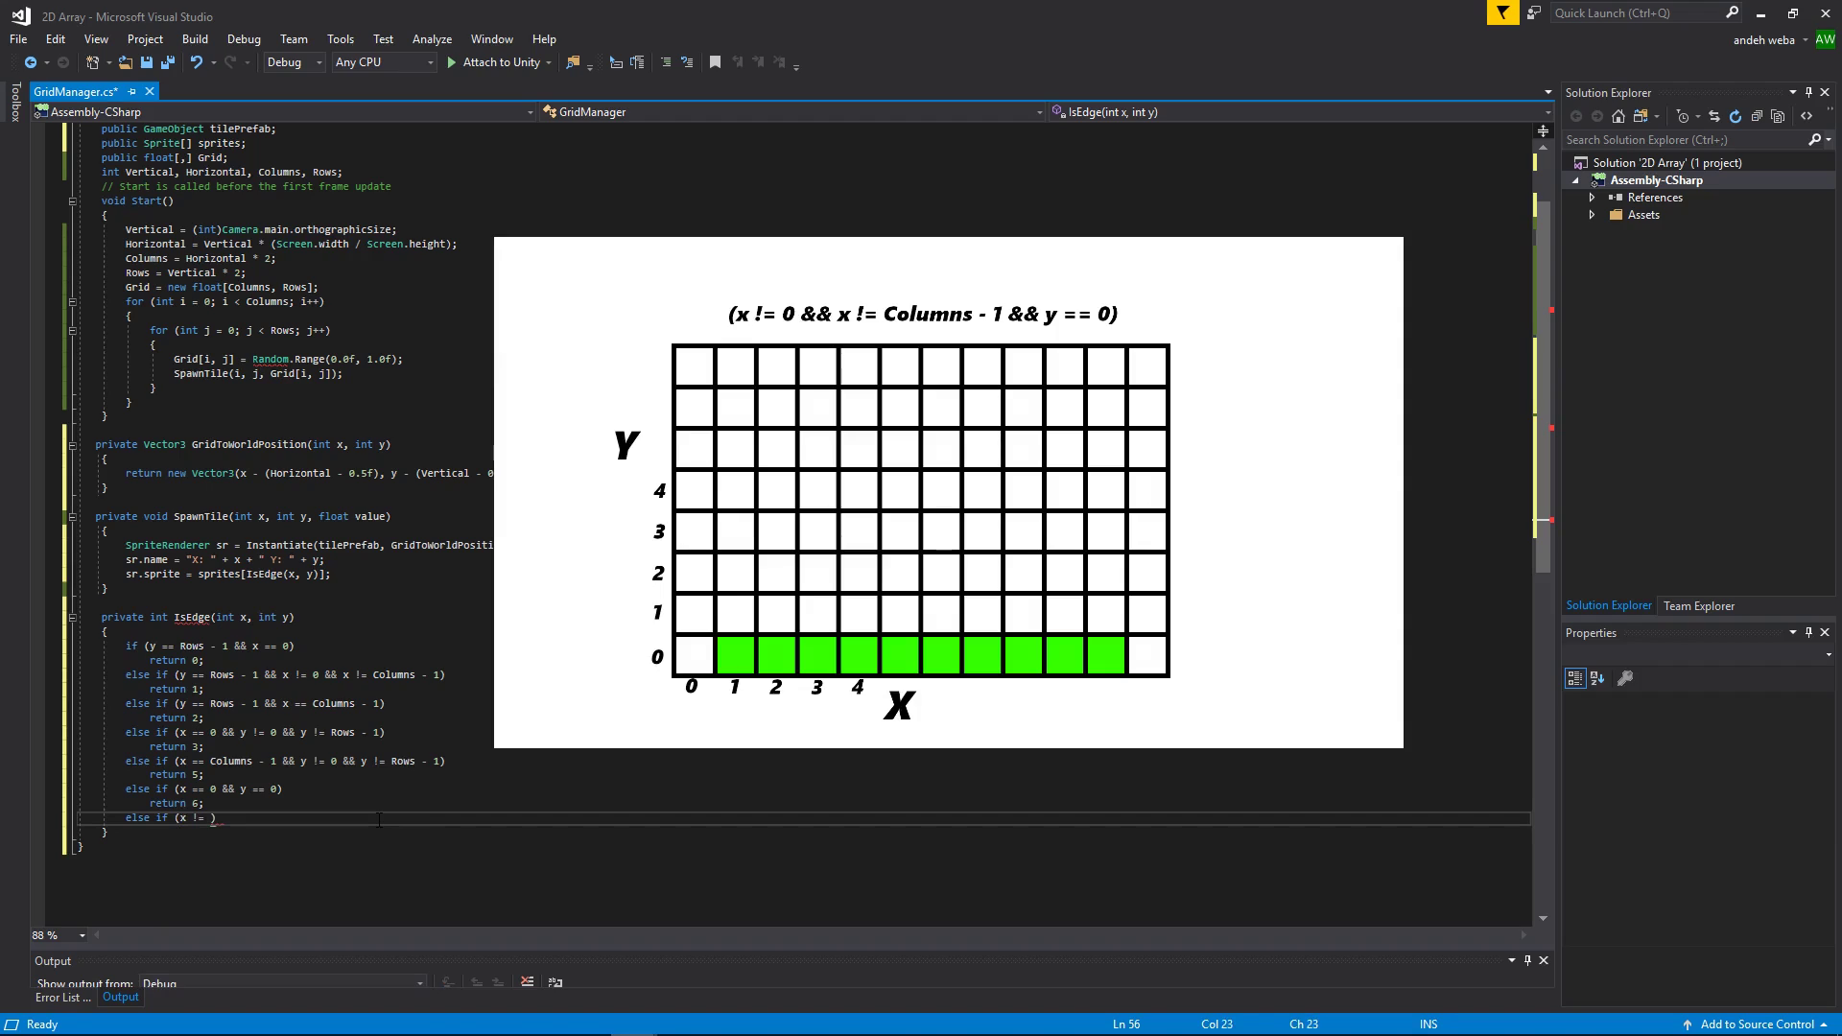
{"action": "type", "text": "0 && x !="}
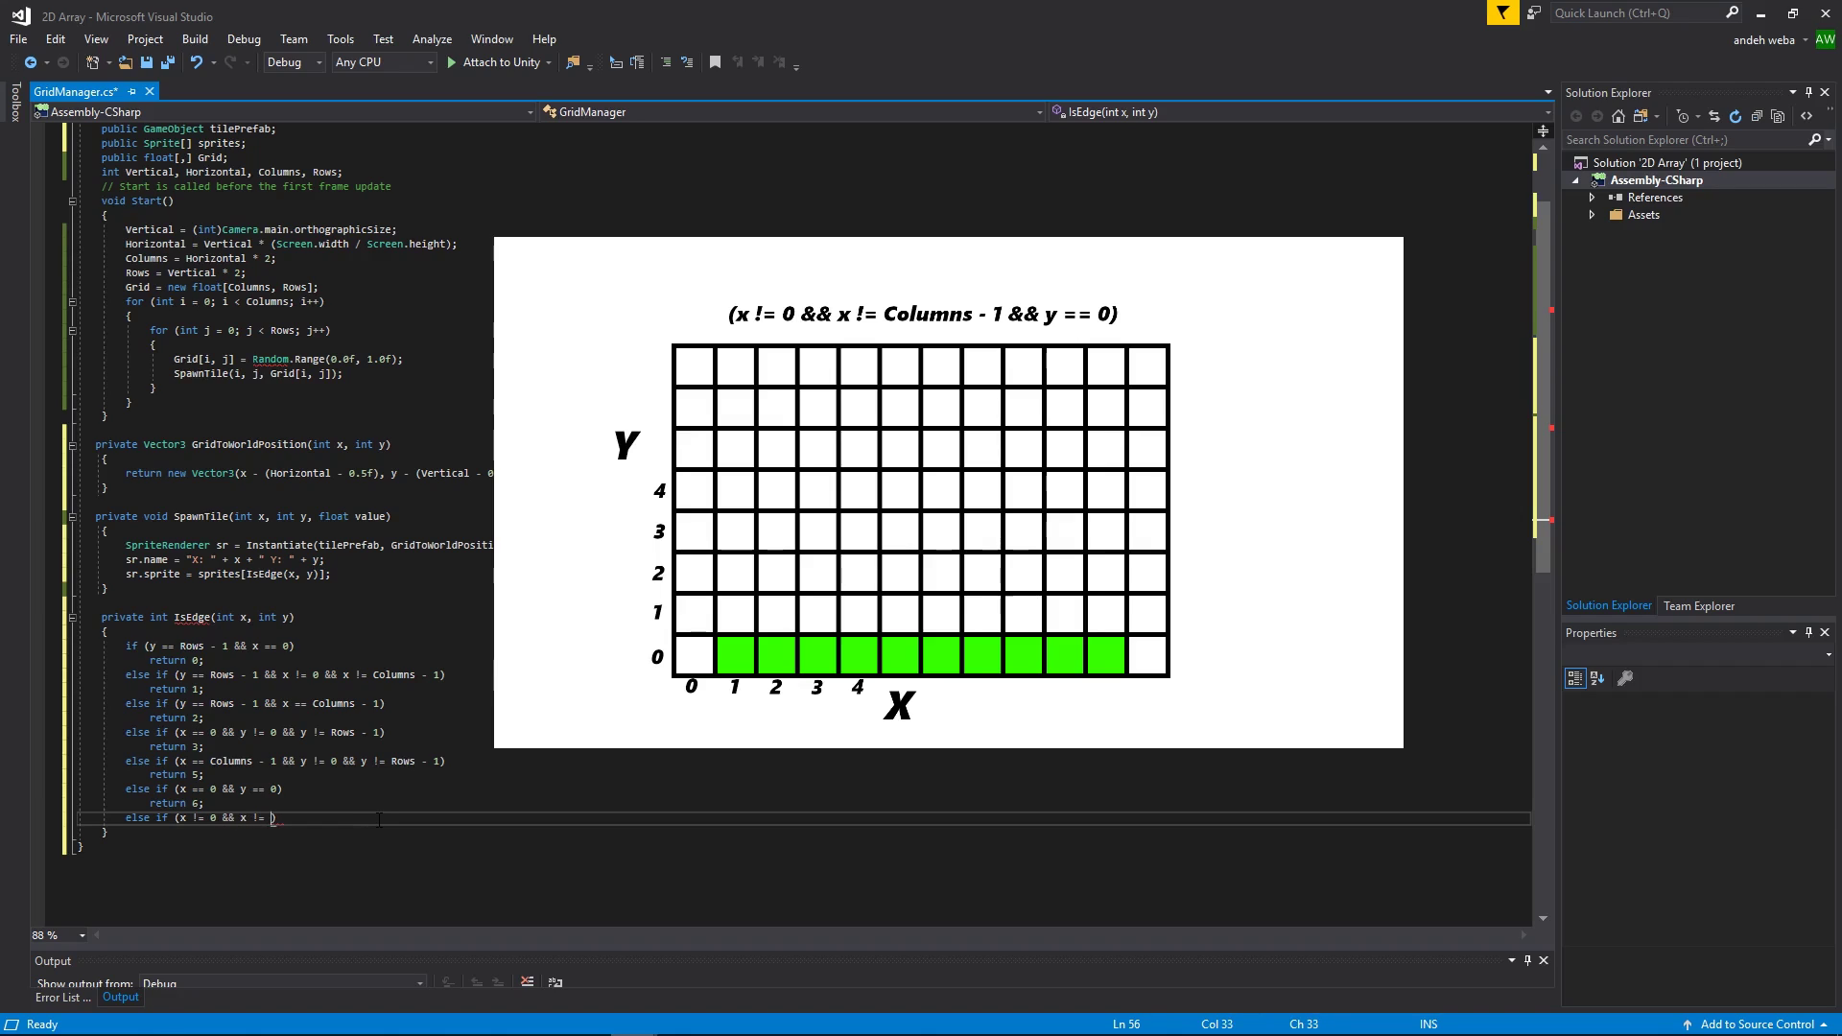
{"action": "type", "text": "Columns -1 &&"}
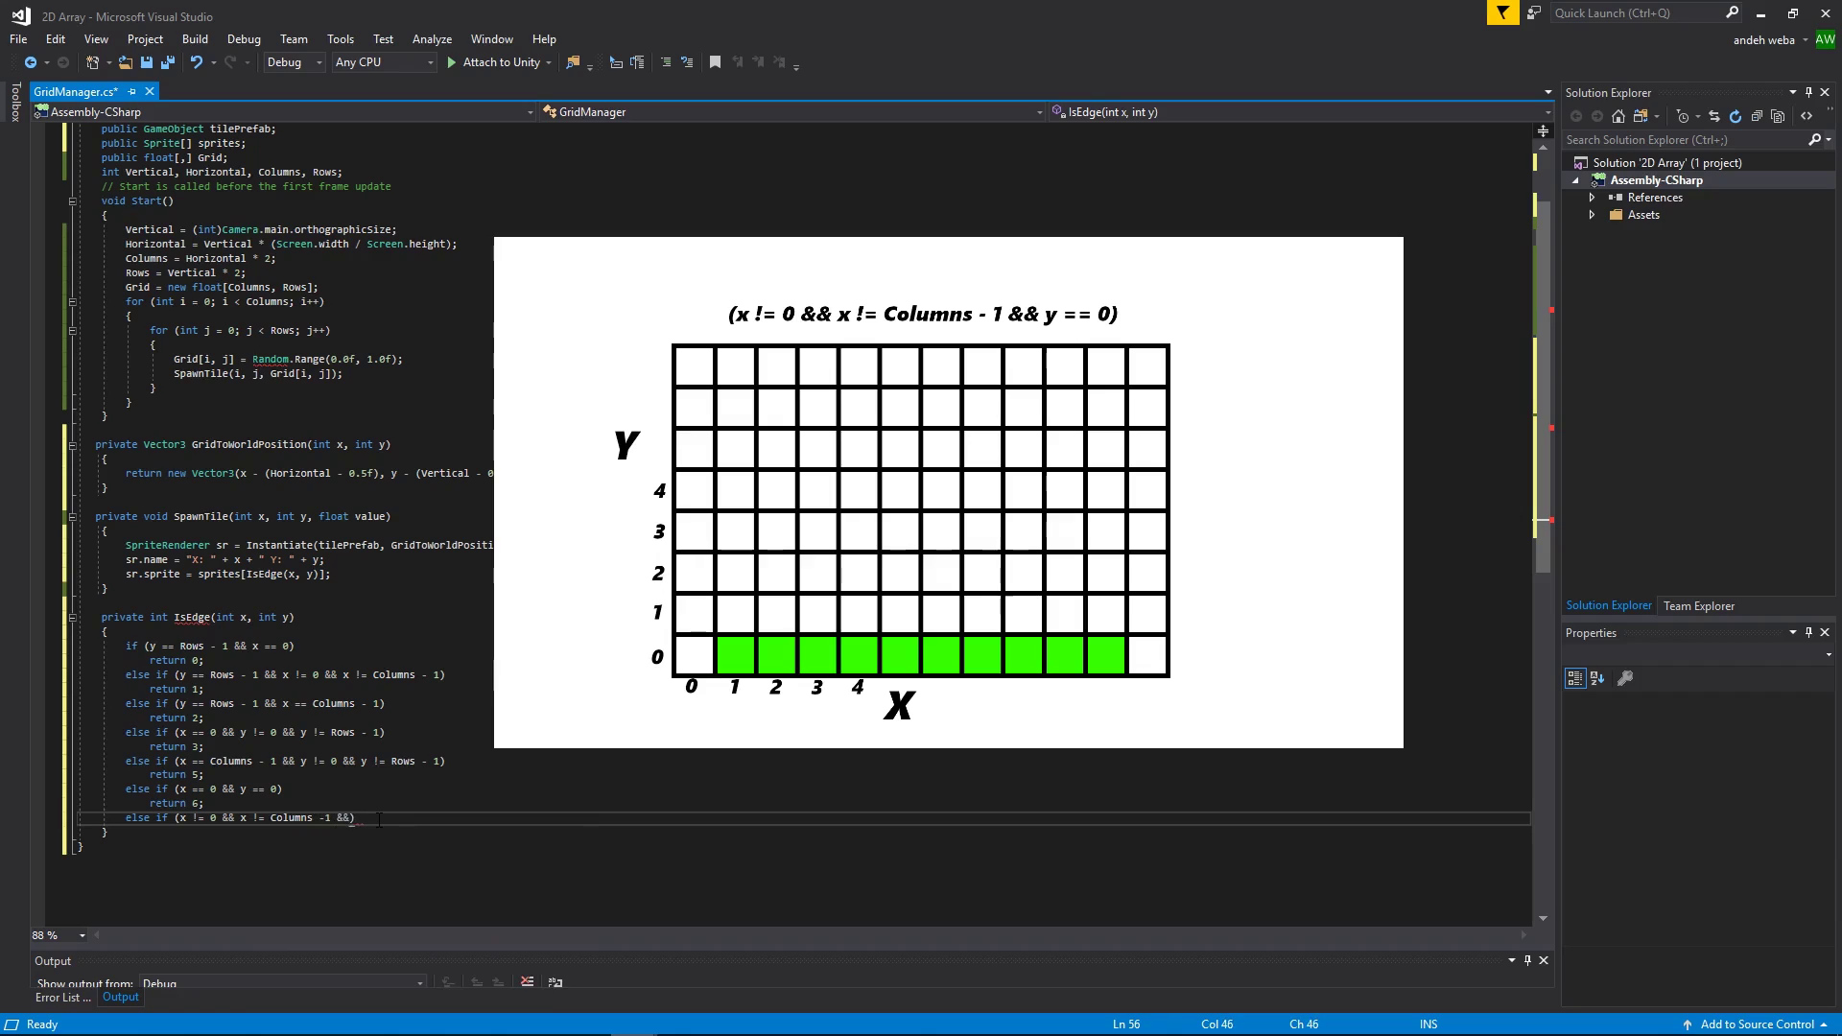
{"action": "type", "text": "y == 0"}
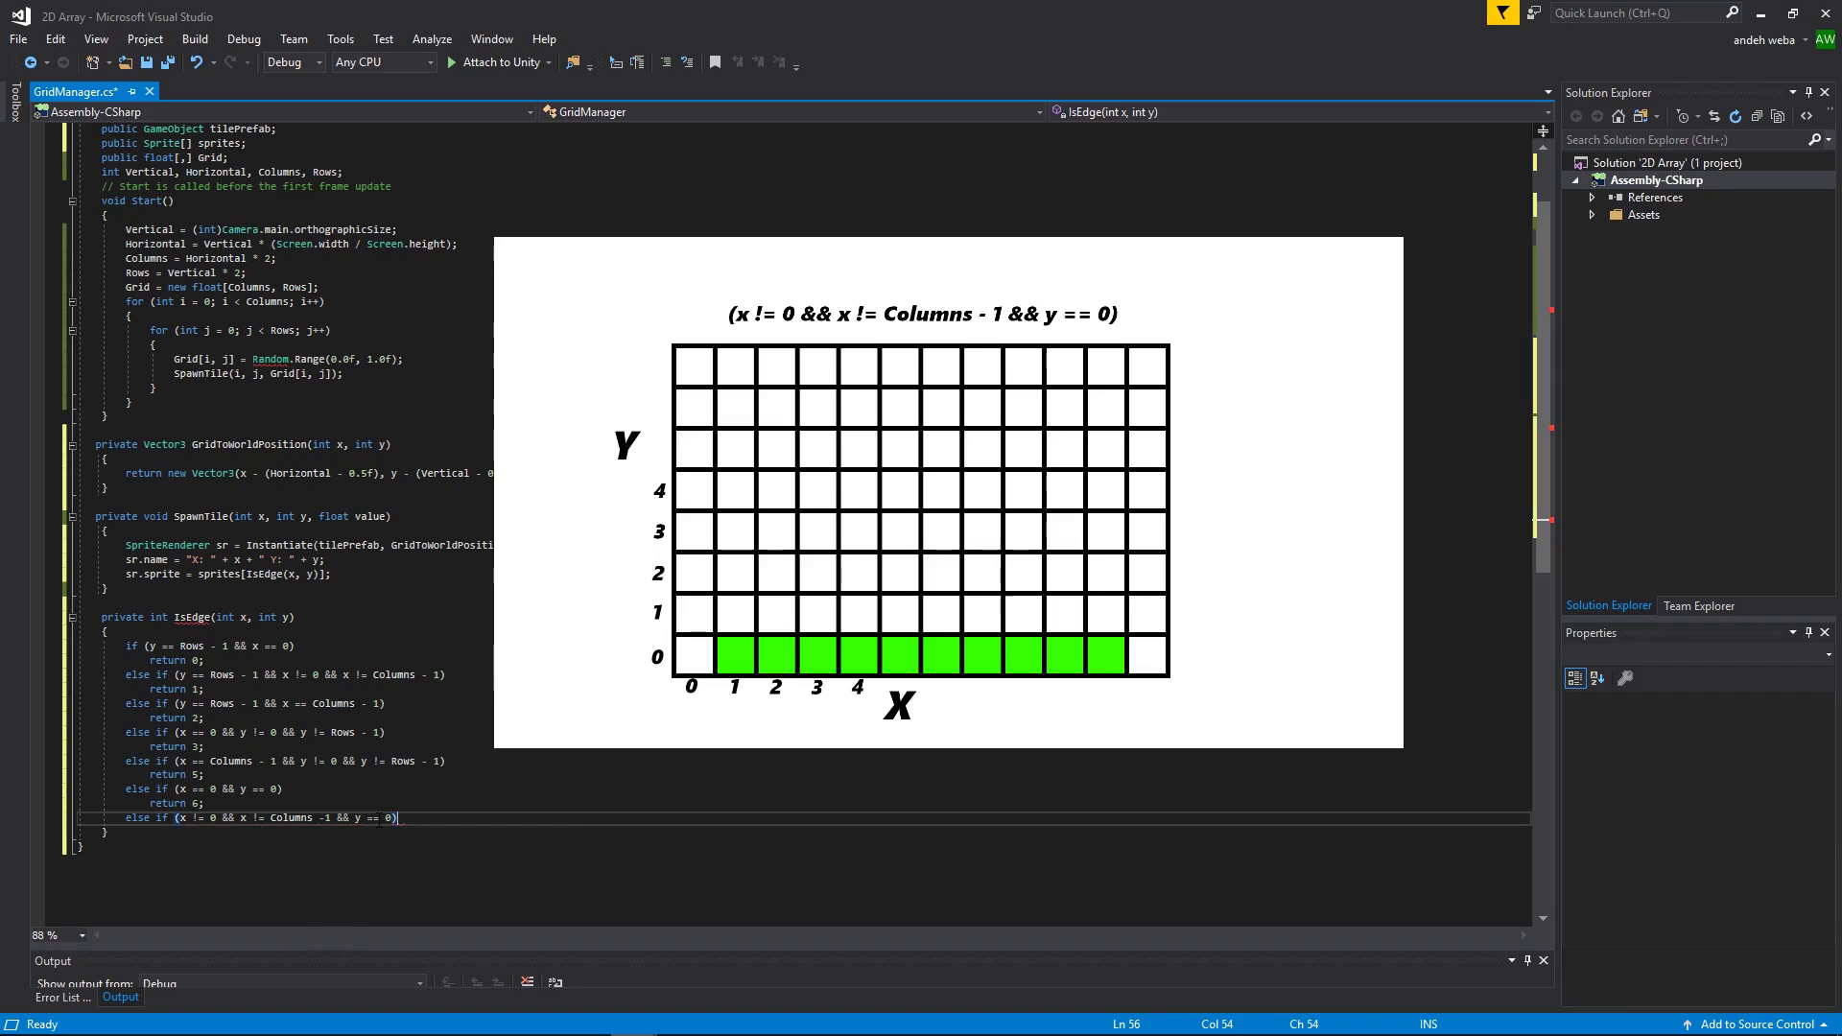
{"action": "type", "text": "return 7;"}
{"action": "type", "text": "else if(x == "}
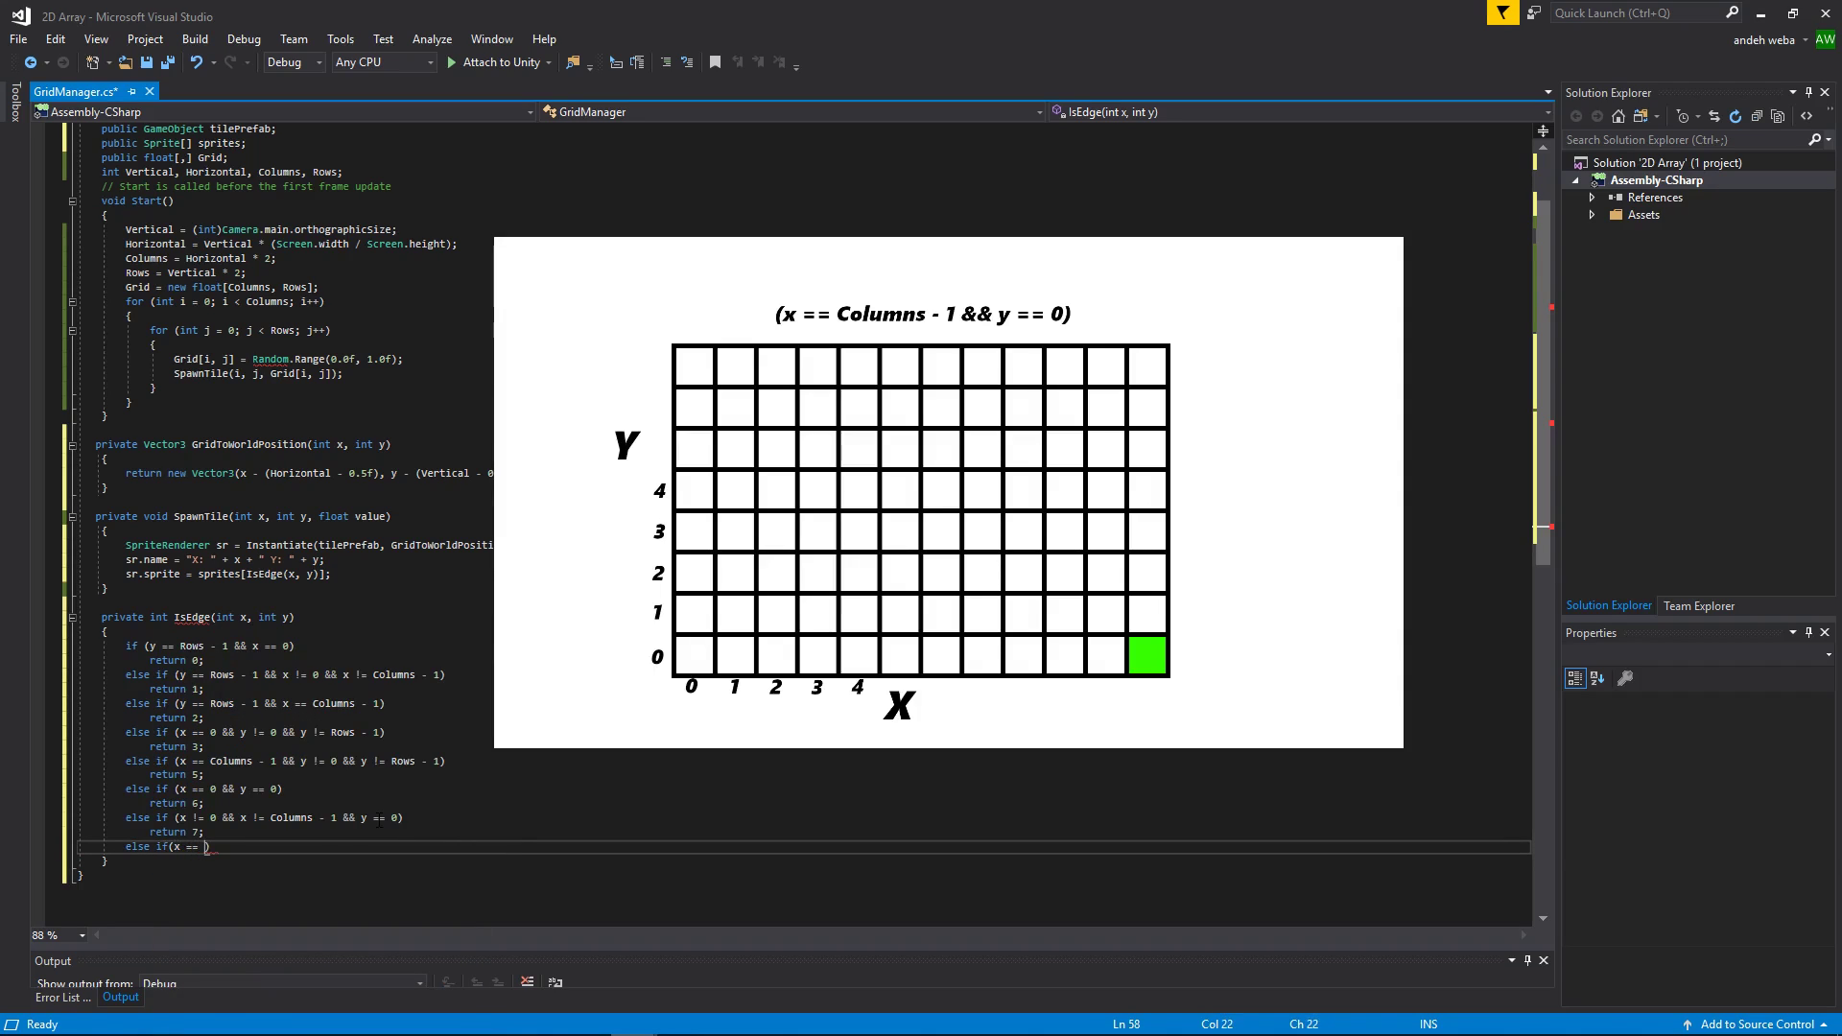
Step: Return 8 for the bottom-right corner and a final else return 4 for interior tiles
{"action": "type", "text": "Columns)"}
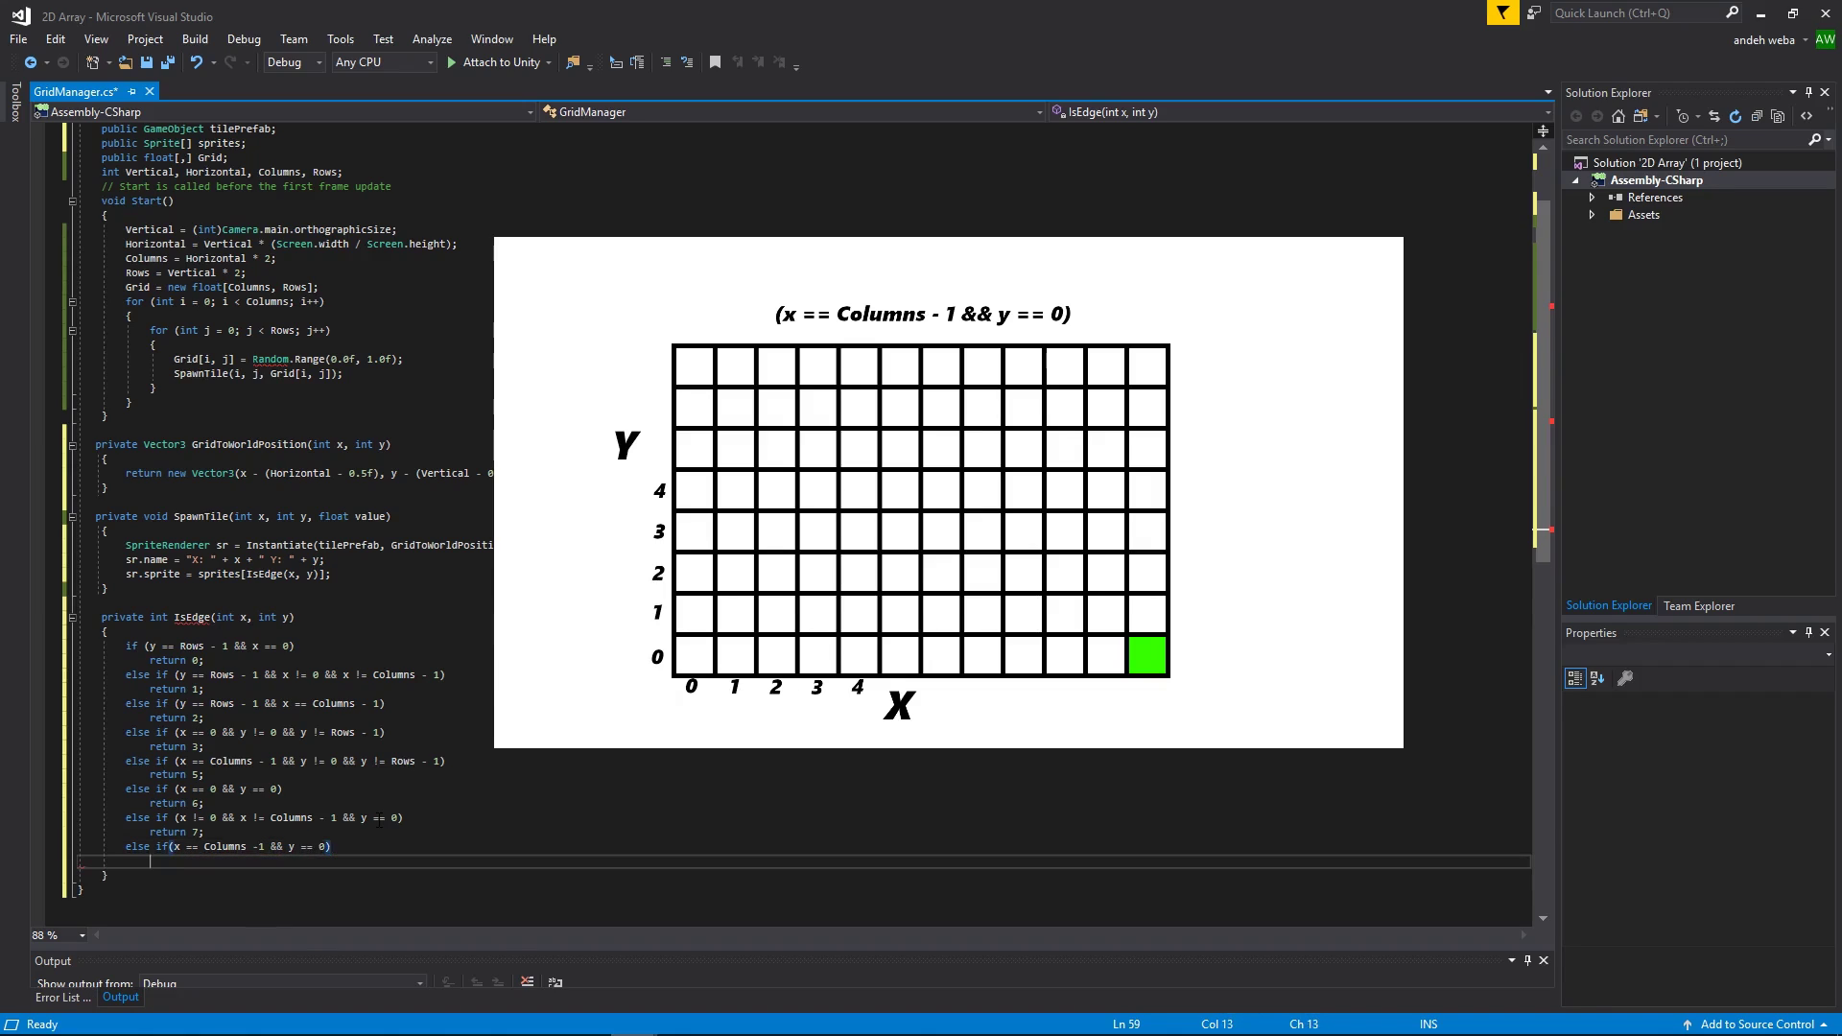
{"action": "type", "text": "return 8;"}
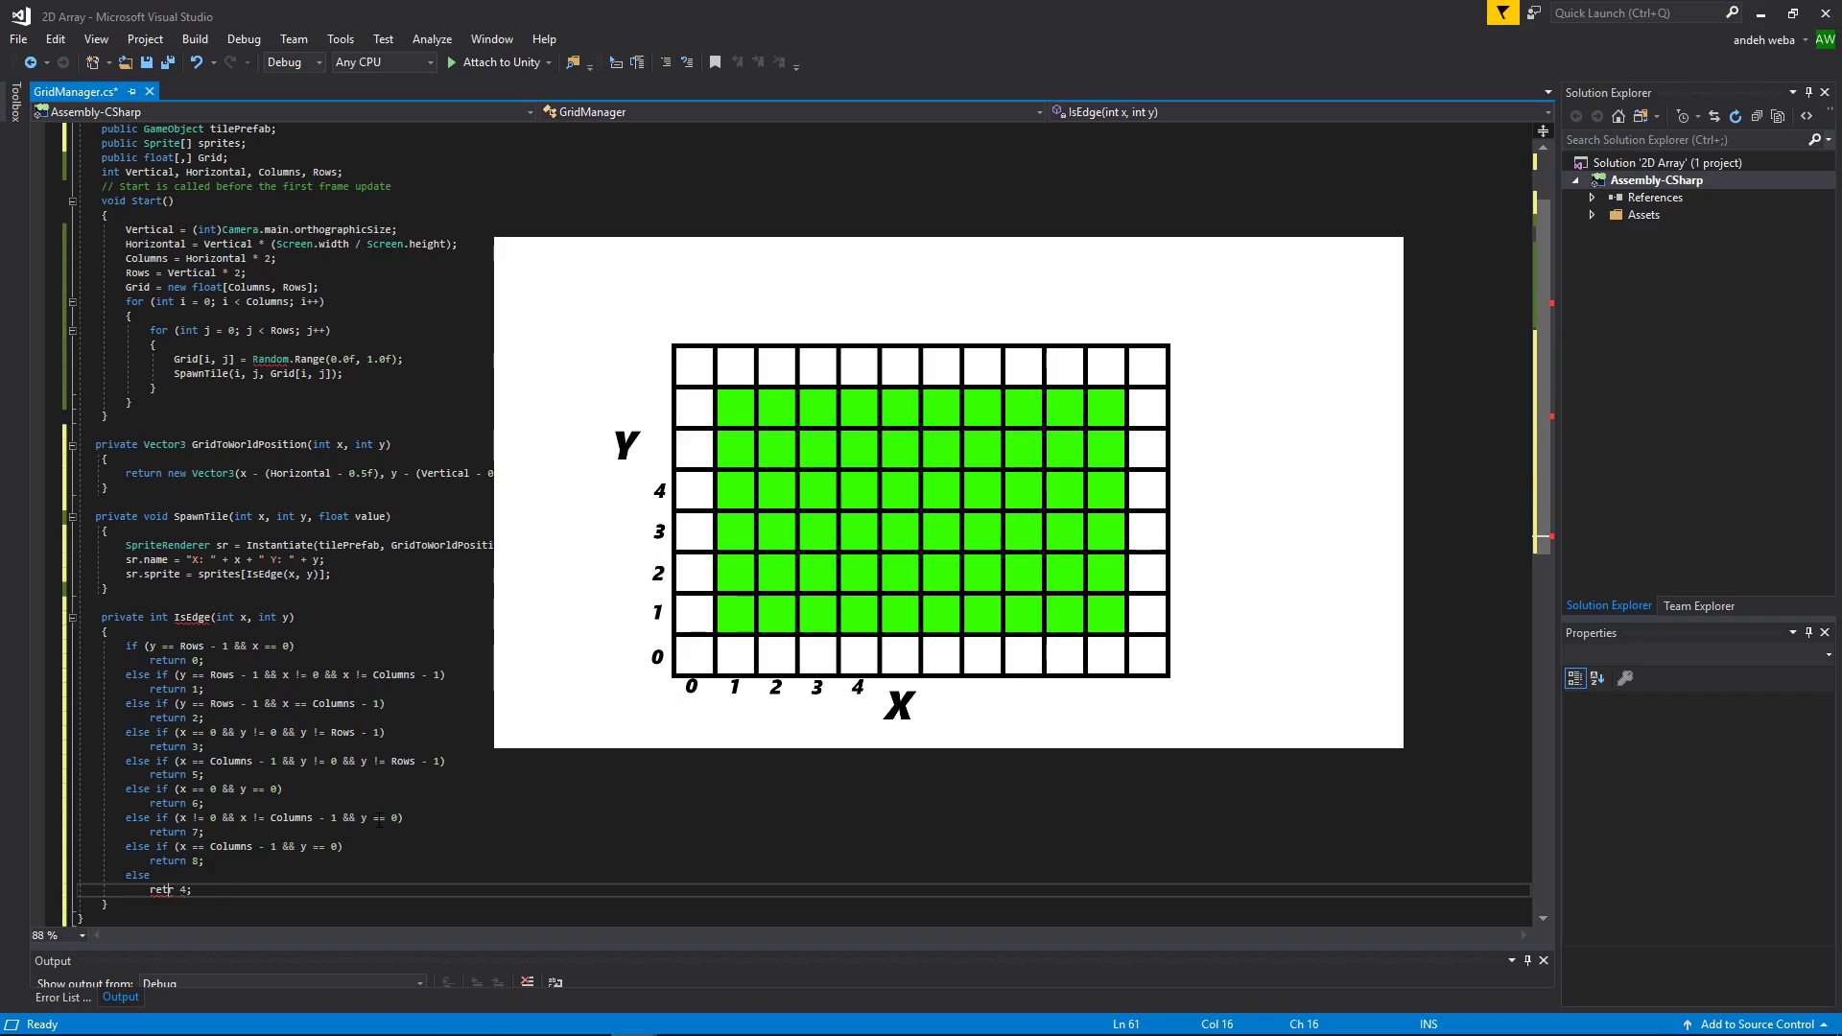
{"action": "type", "text": "urn"}
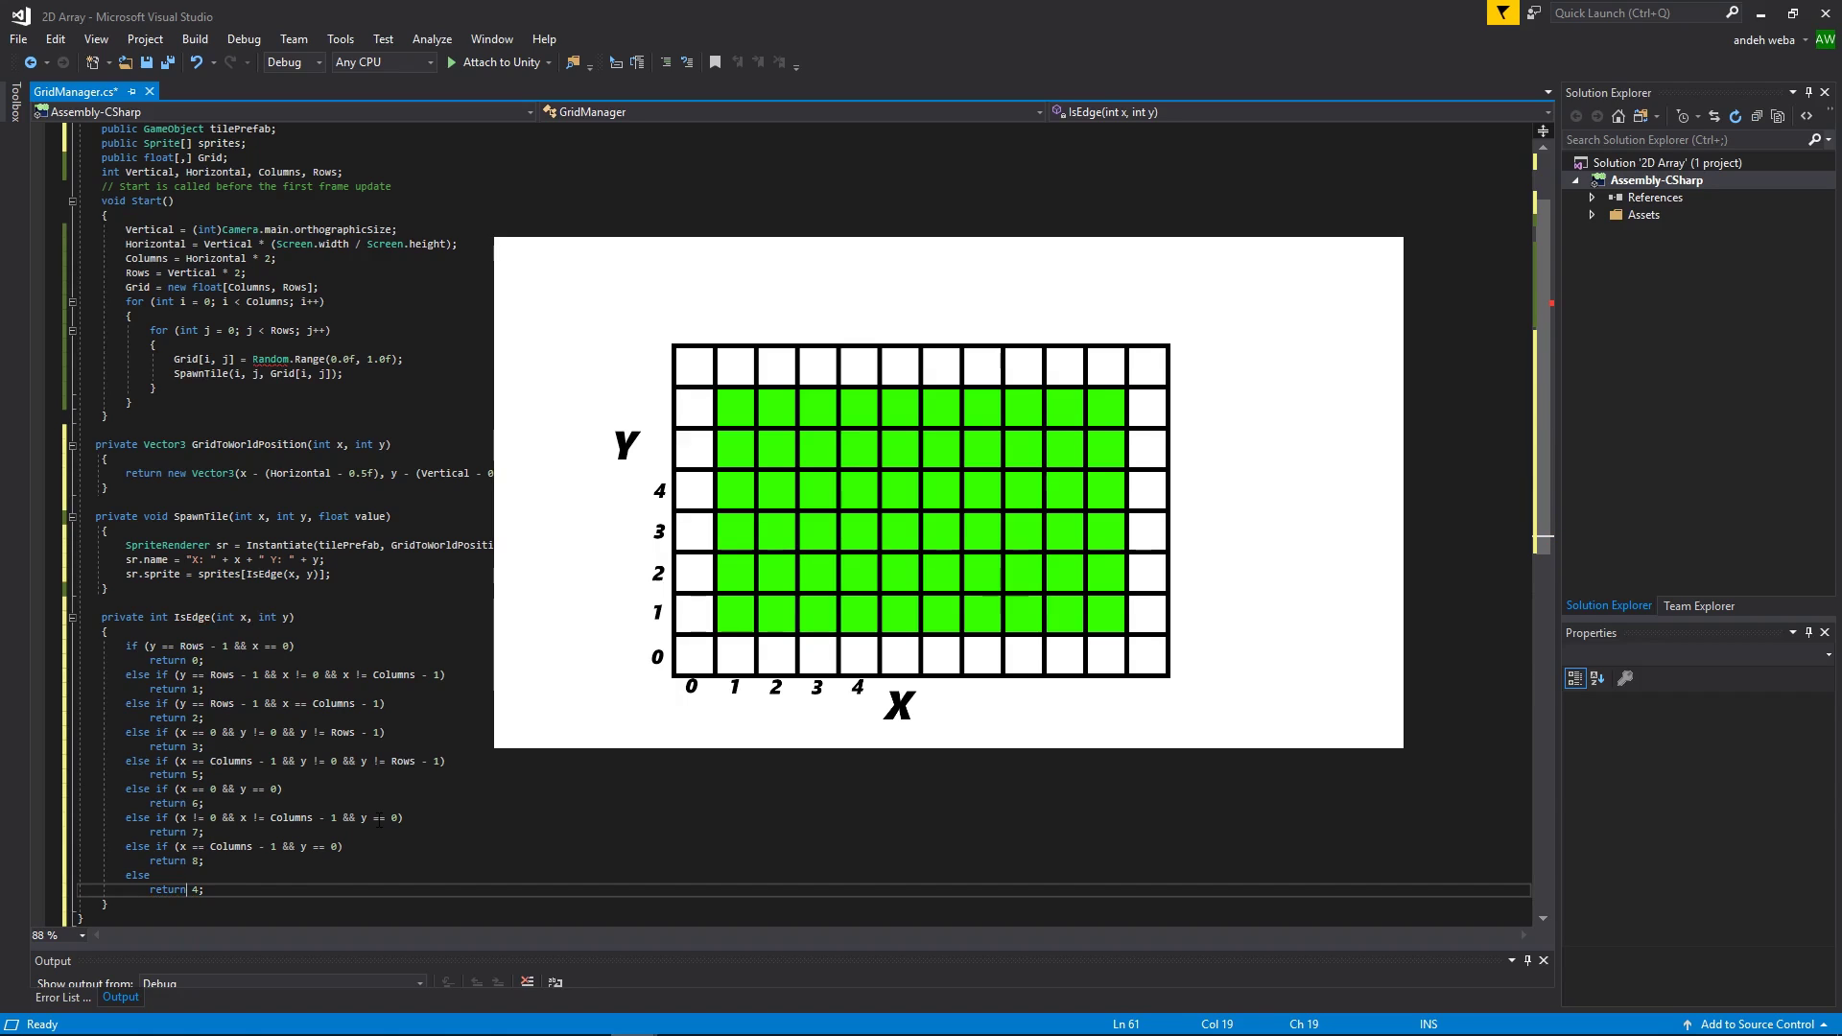
Step: Review the sprites array declaration and save GridManager.cs with Ctrl+S
{"action": "scroll", "scroll_direction": "down", "scroll_amount": 3}
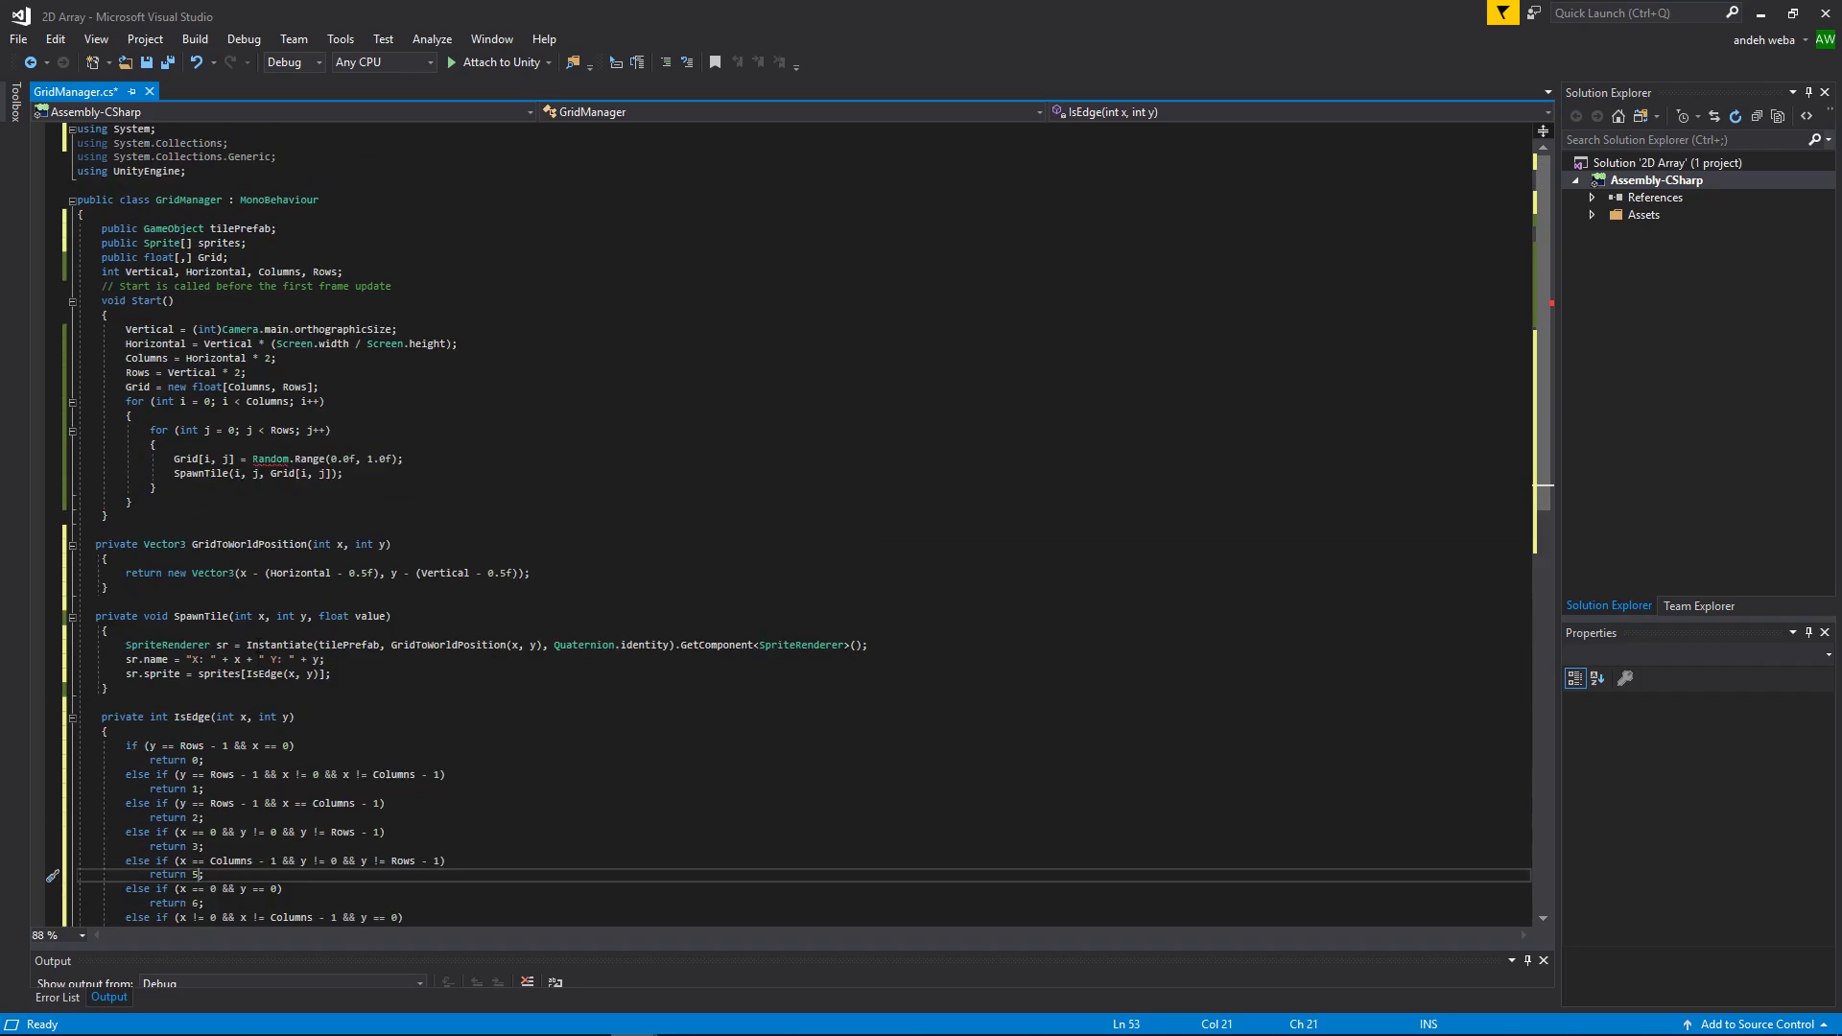
{"action": "double_click", "coordinate": [228, 244]}
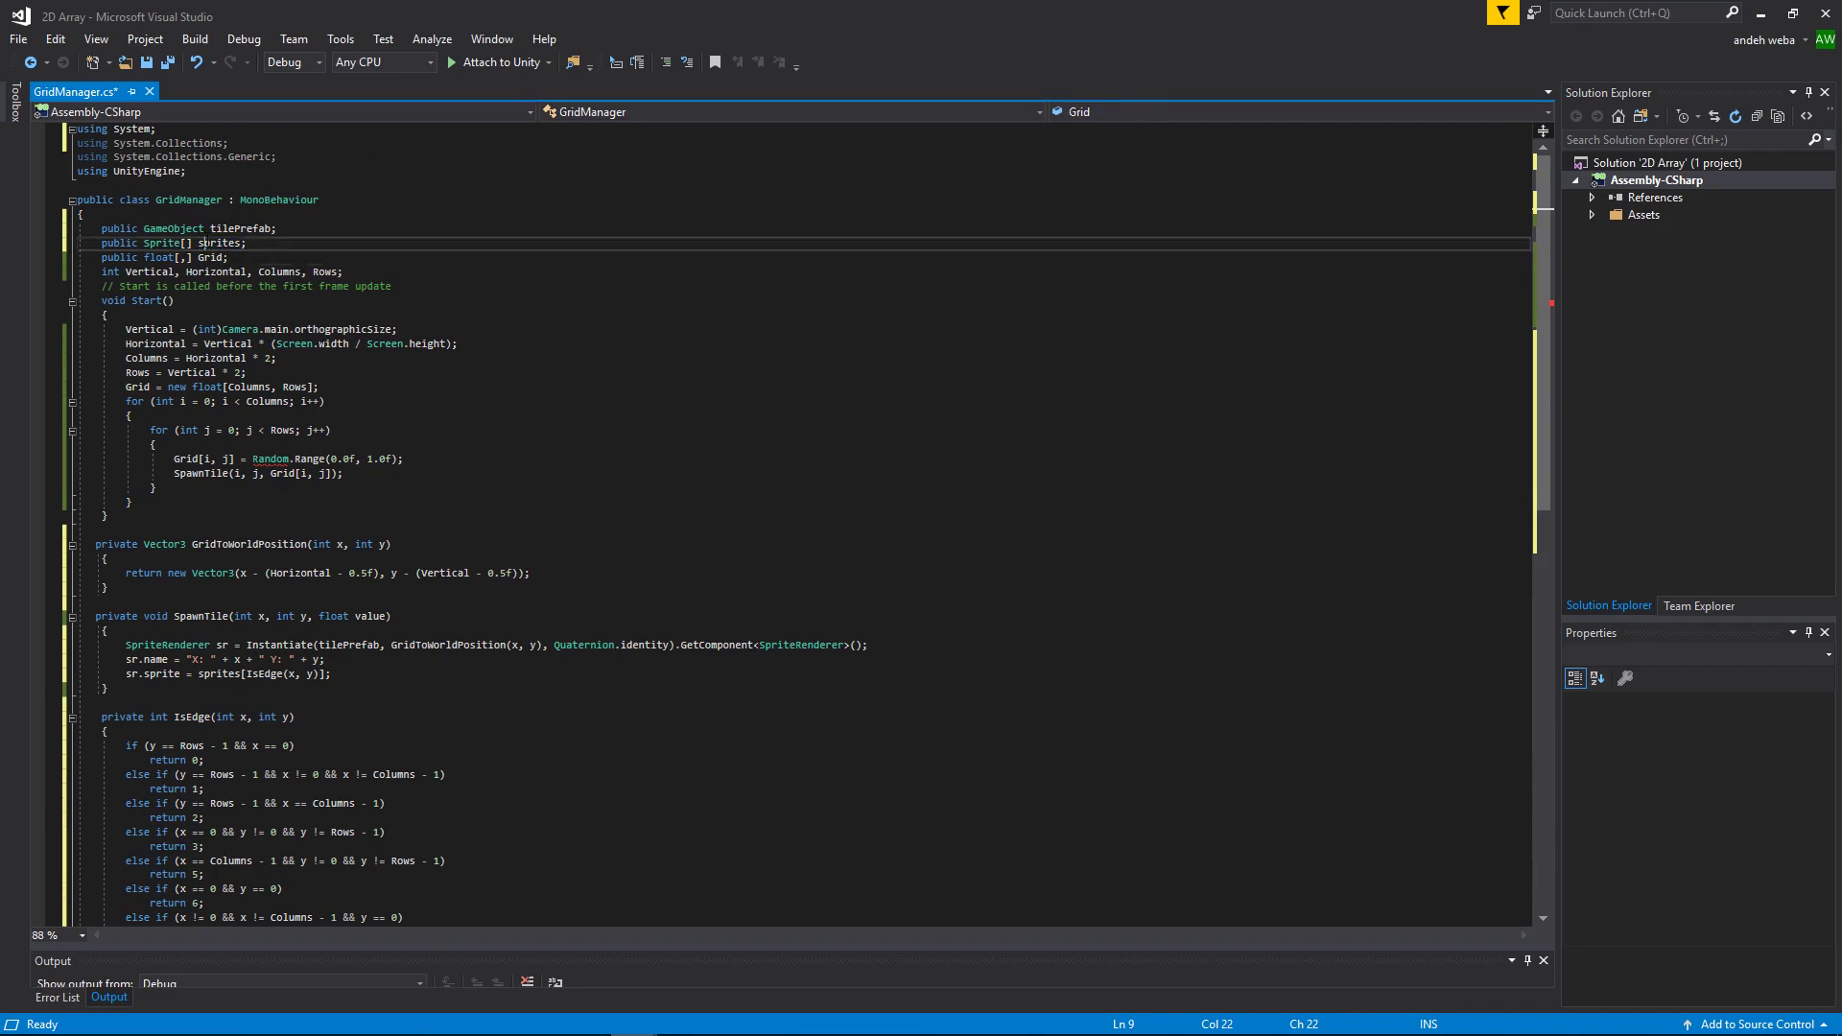
{"action": "scroll", "scroll_direction": "down", "scroll_amount": 3}
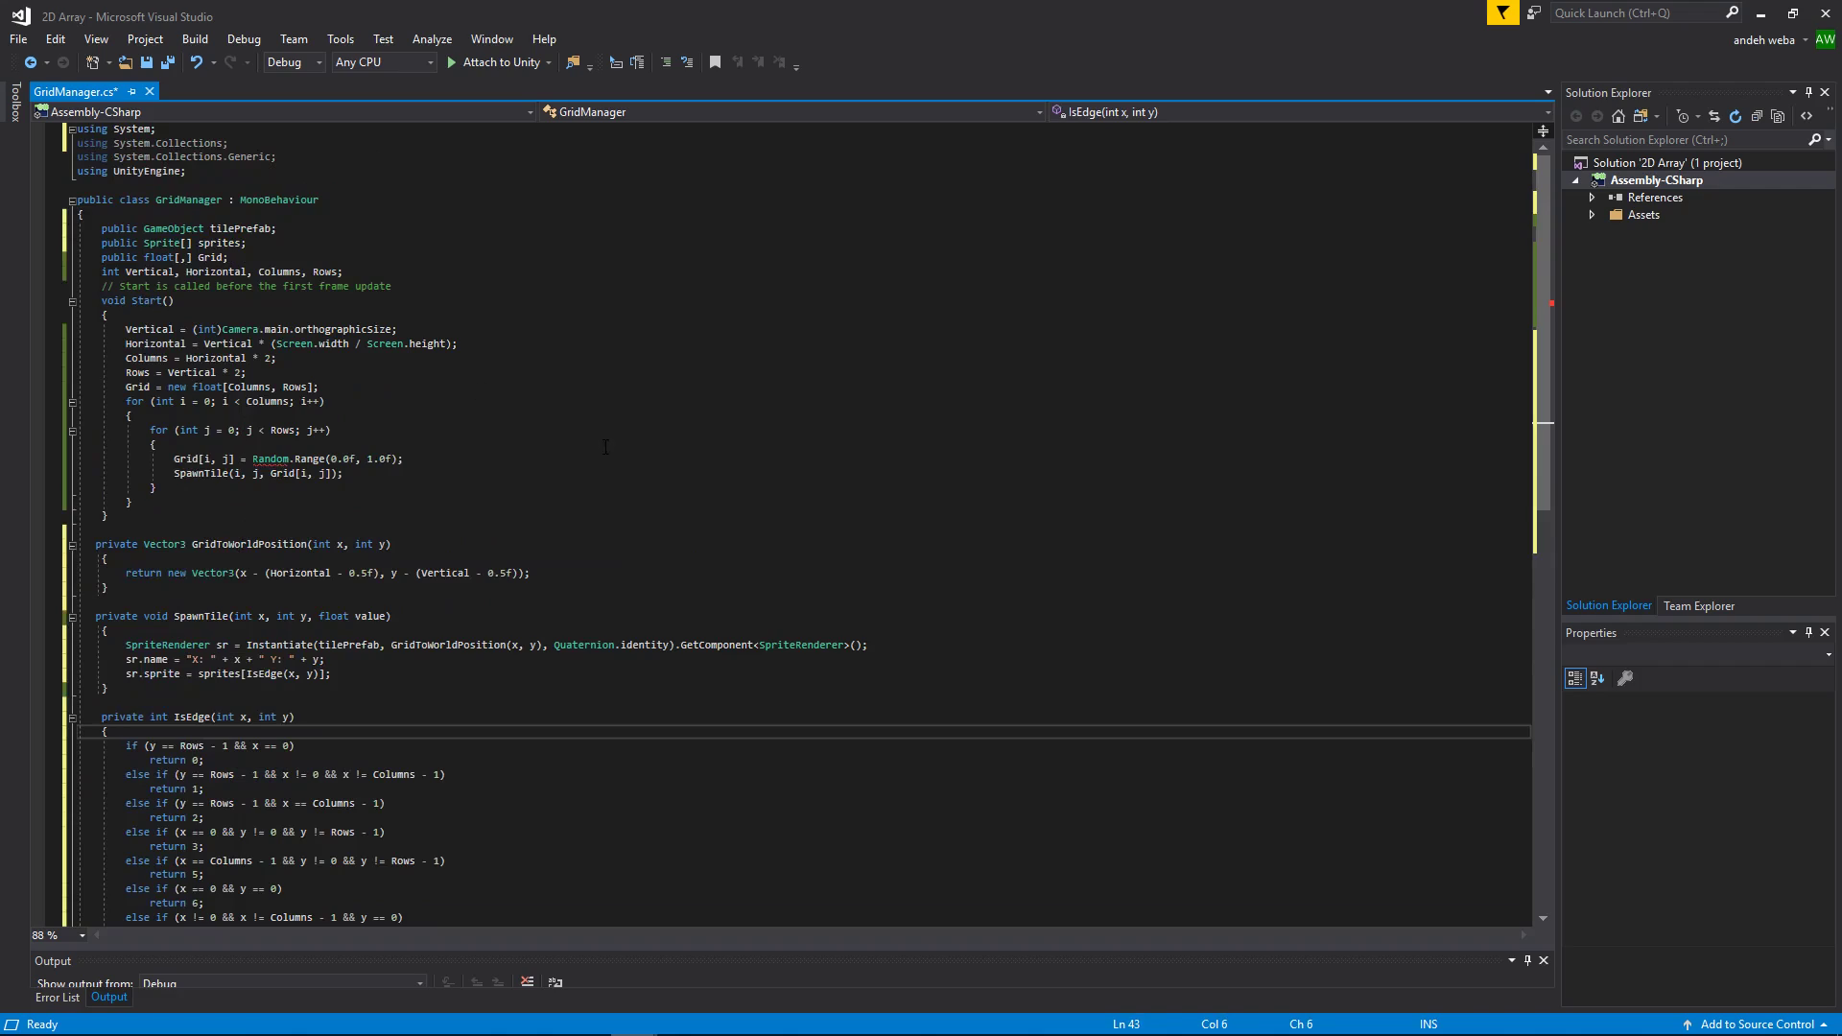
{"action": "key", "text": "ctrl+s"}
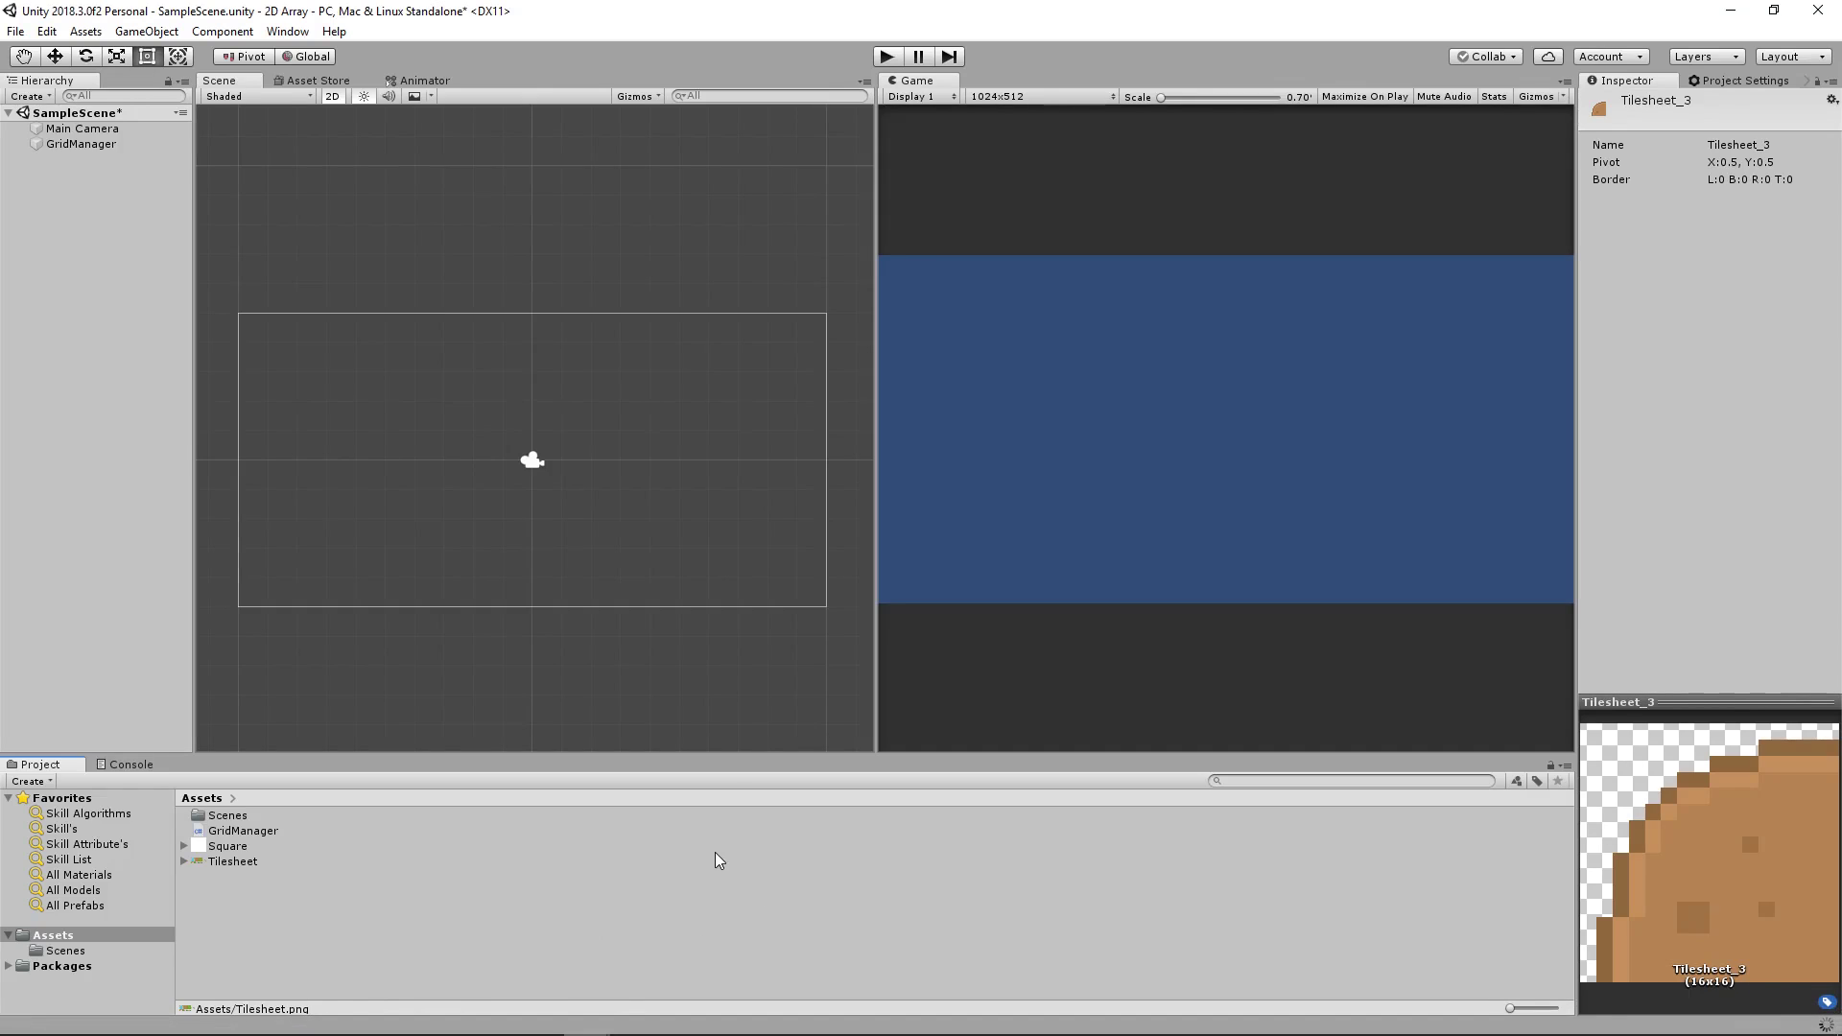
{"action": "mouse_move", "coordinate": [106, 154]}
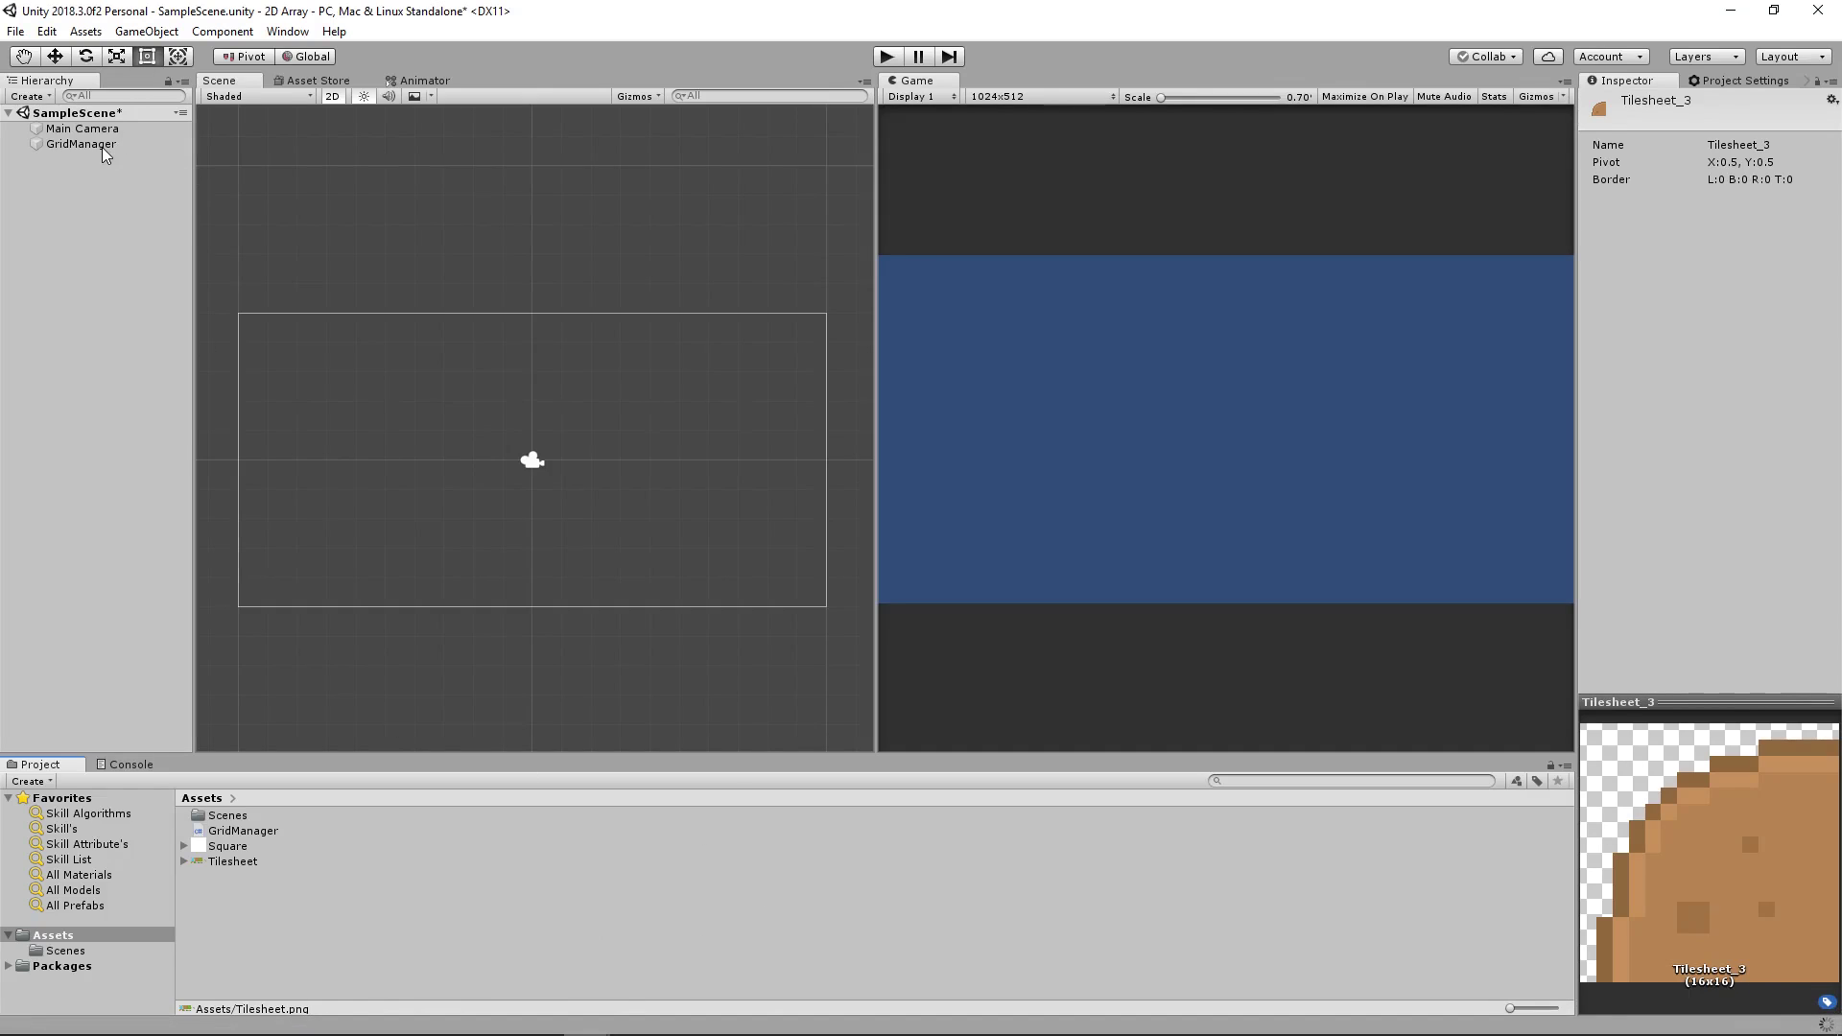
Step: Show GridManager's Sprites list and expand the Tilesheet into its sliced sprites
{"action": "left_click", "coordinate": [81, 144]}
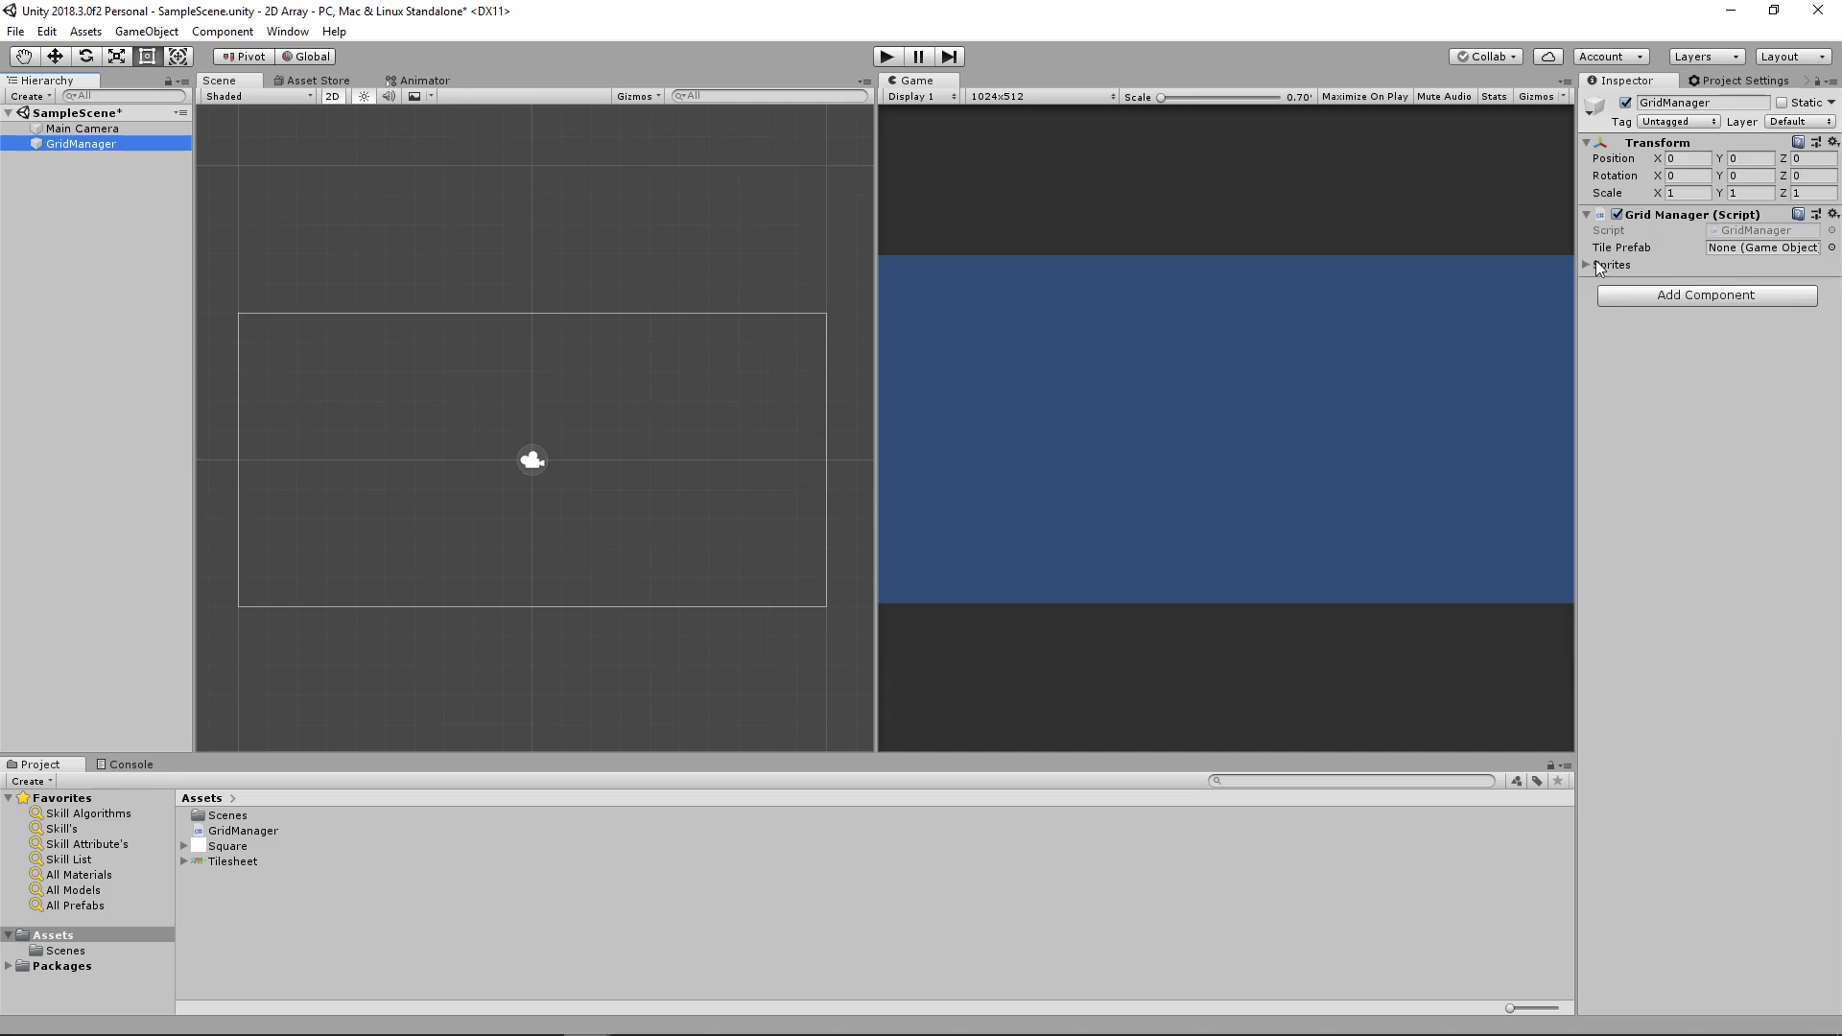
{"action": "left_click", "coordinate": [1587, 265]}
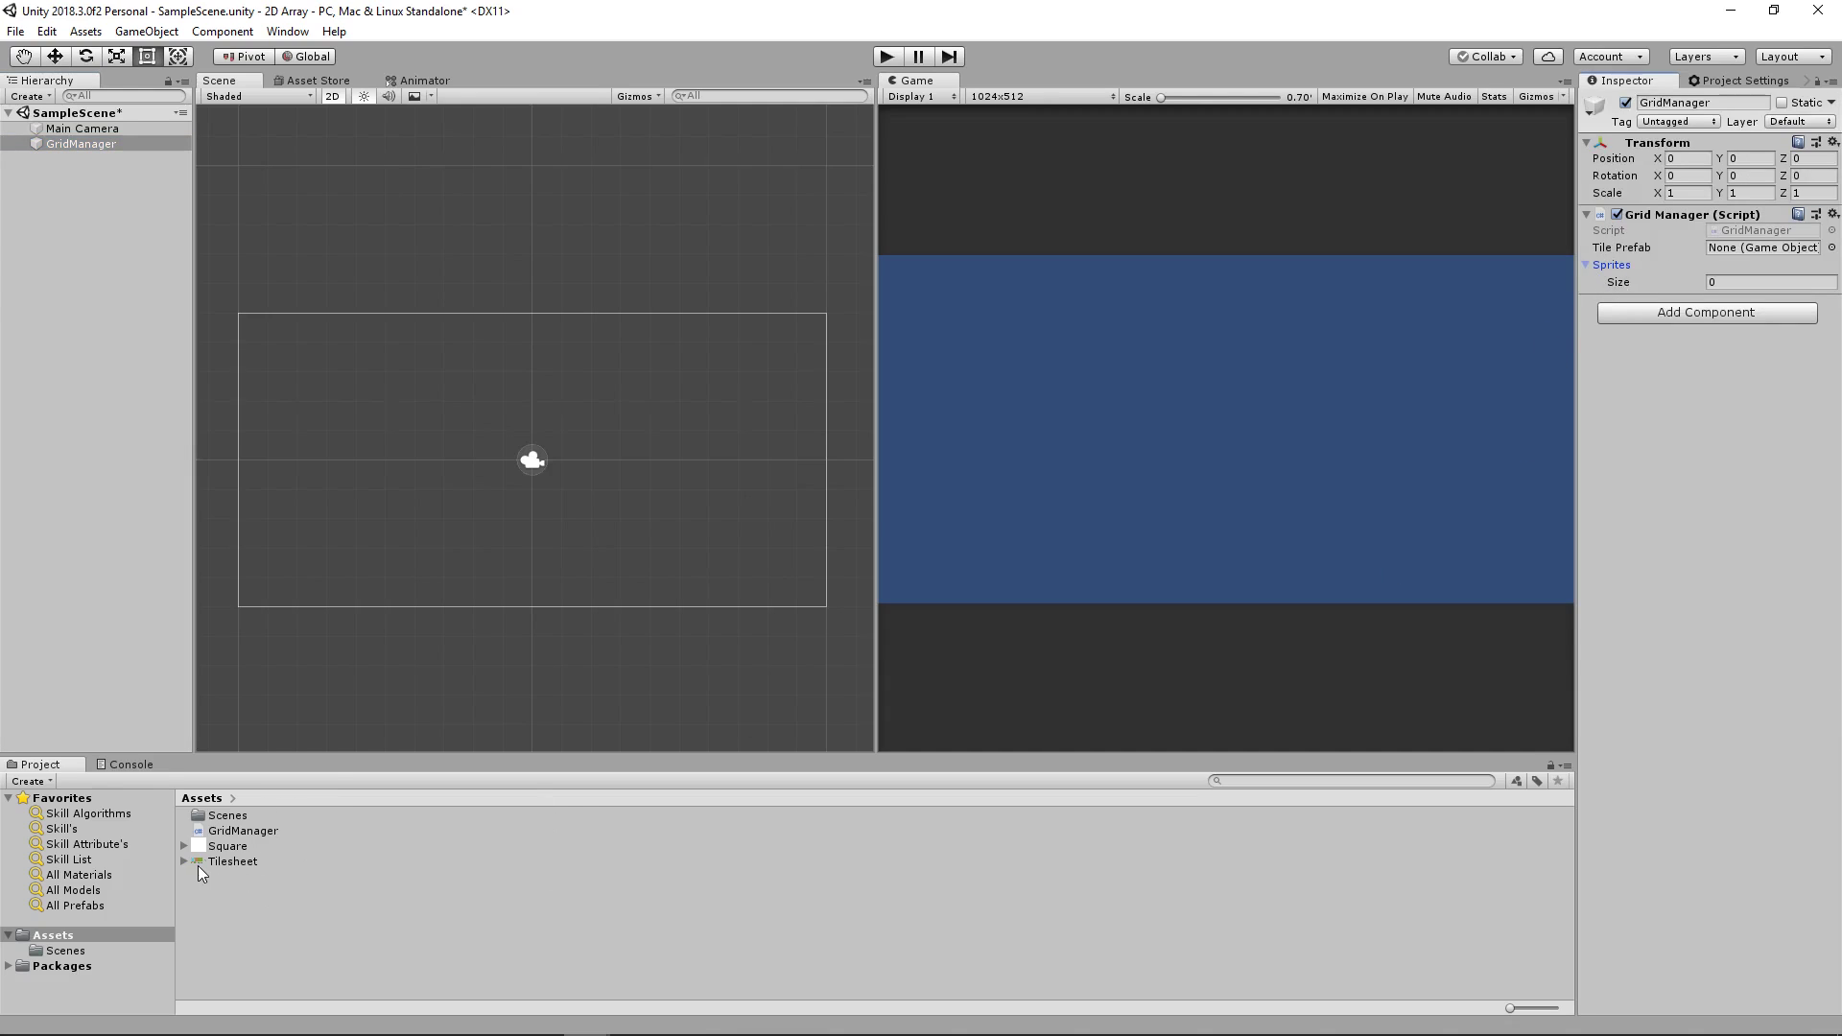
{"action": "left_click", "coordinate": [184, 861]}
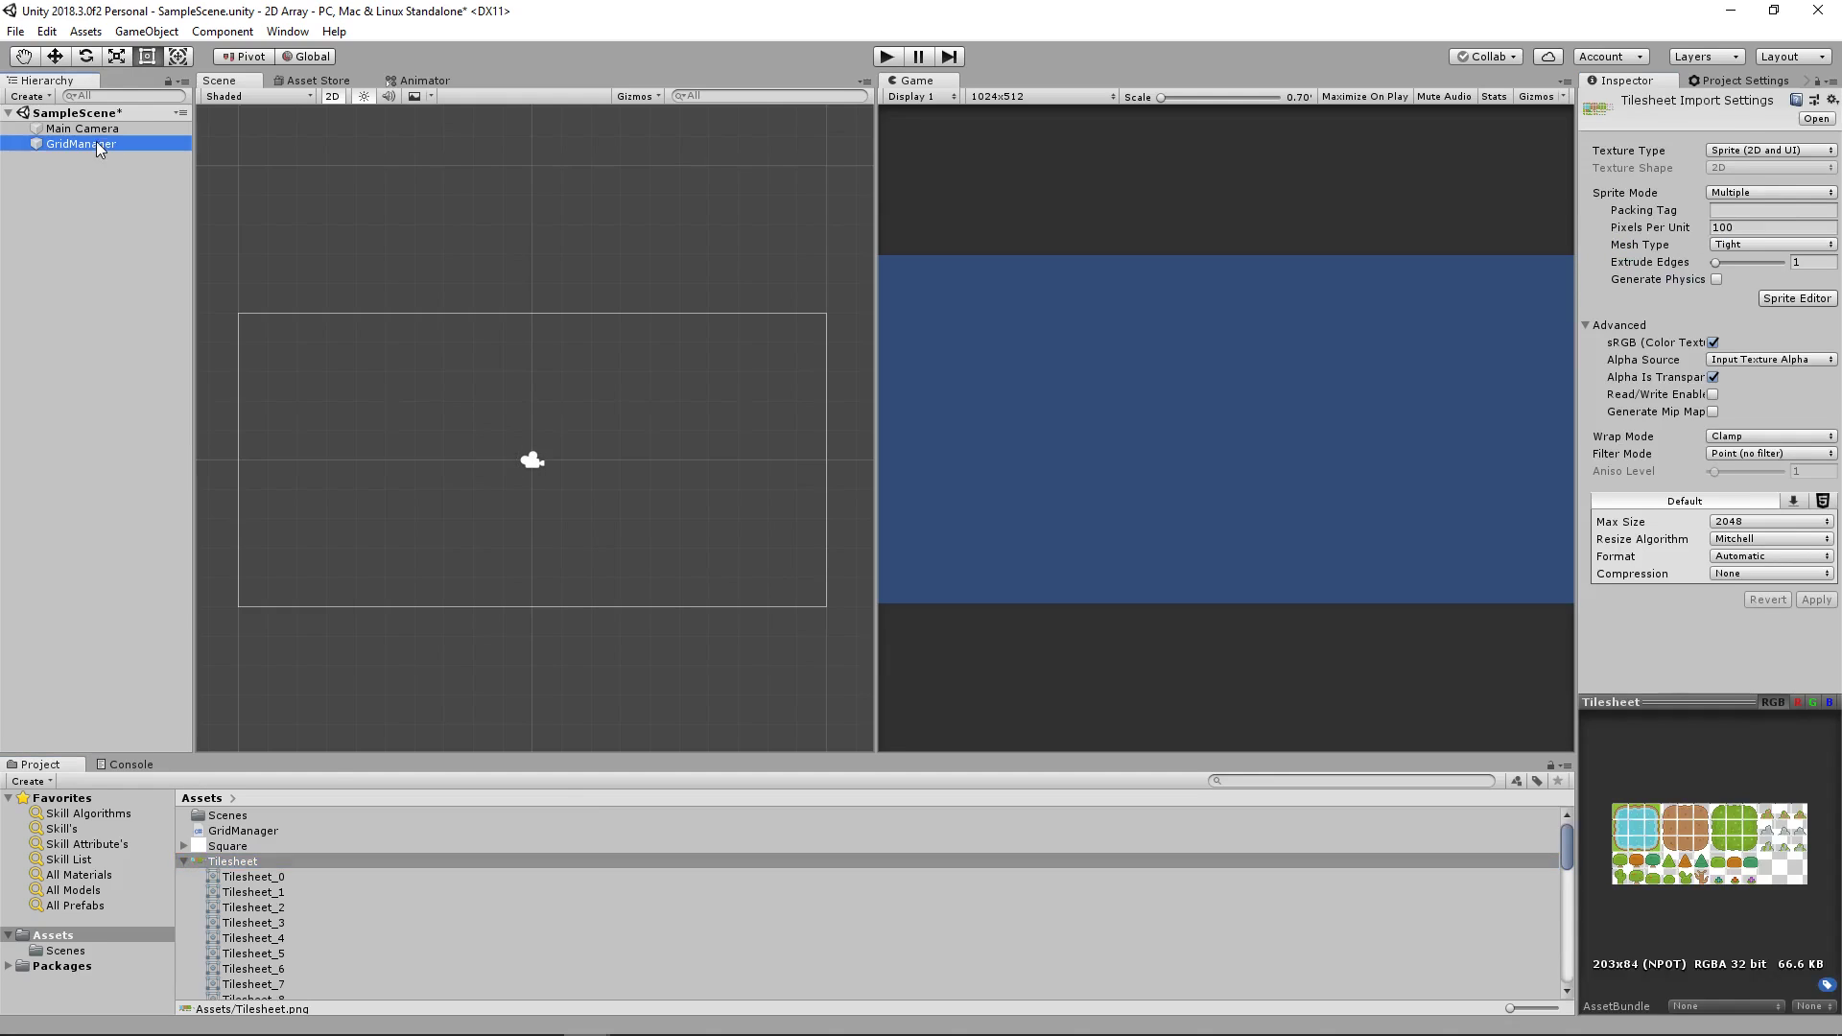
Step: Preview Tilesheet_0, 6, 7, 8 and 9, settle on the green corner Tilesheet_6, and reselect GridManager
{"action": "left_click", "coordinate": [253, 877]}
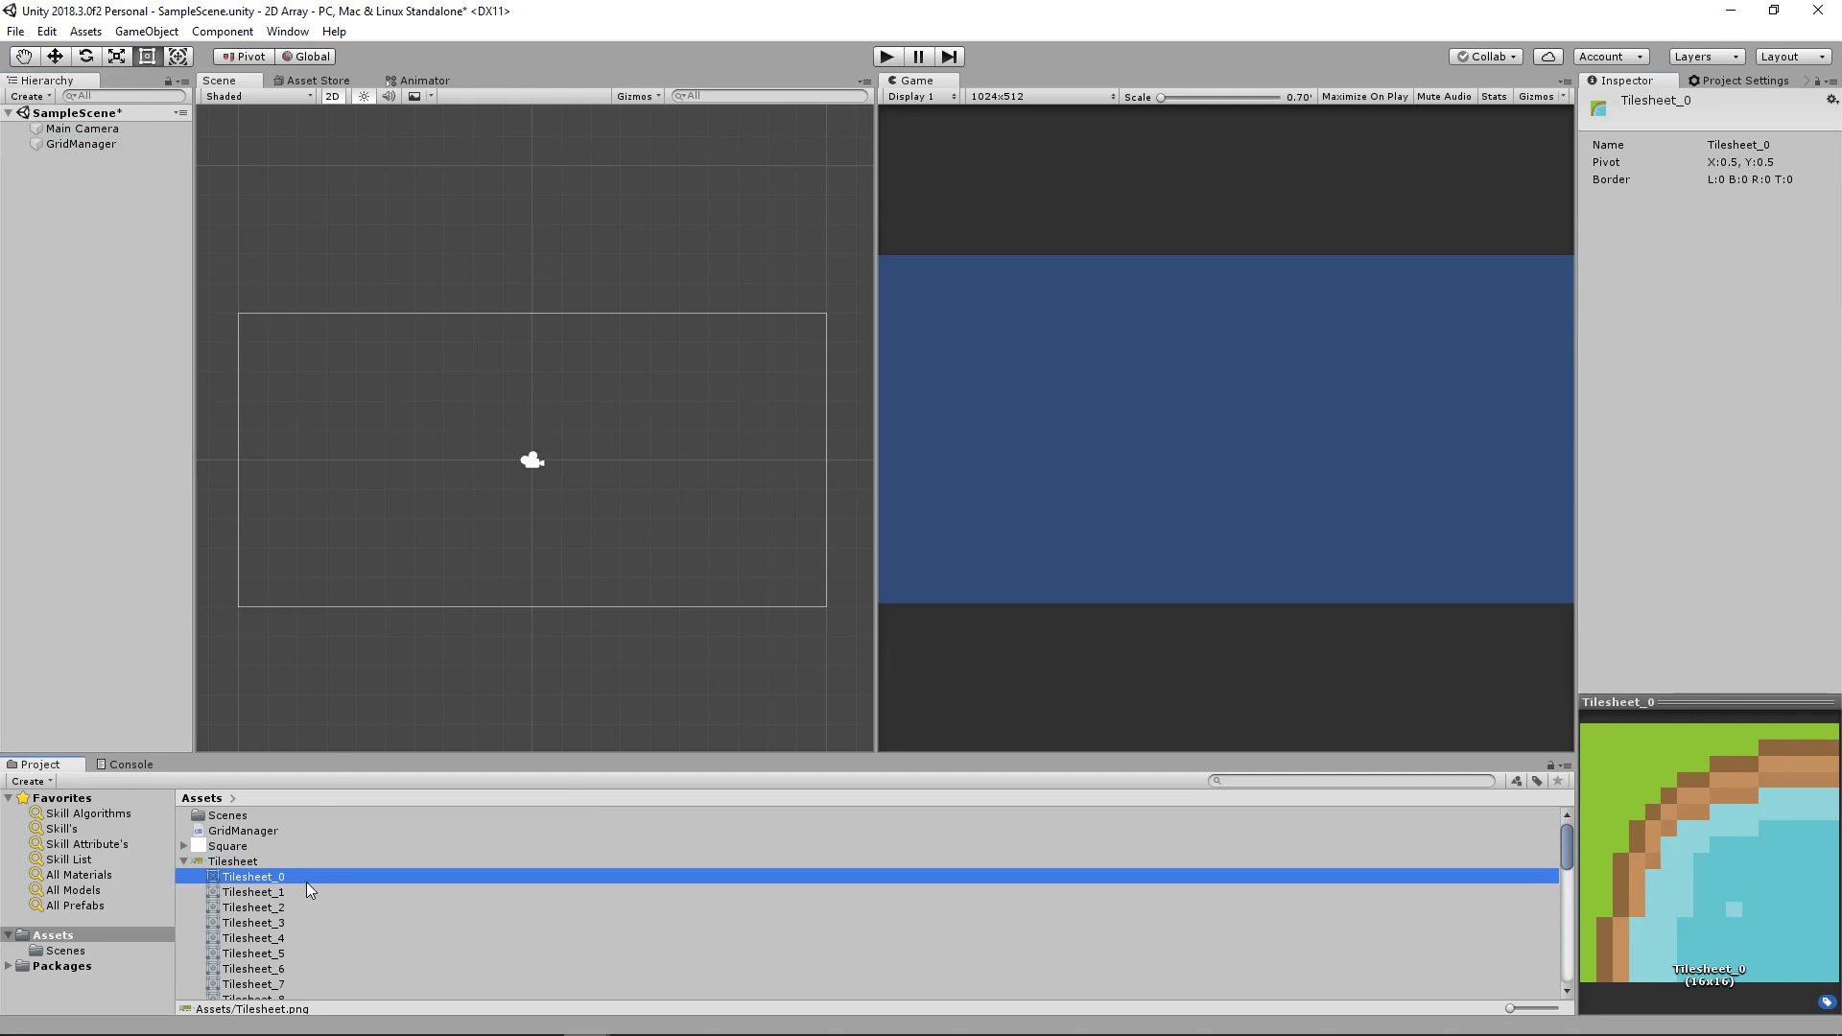
{"action": "left_click", "coordinate": [253, 852]}
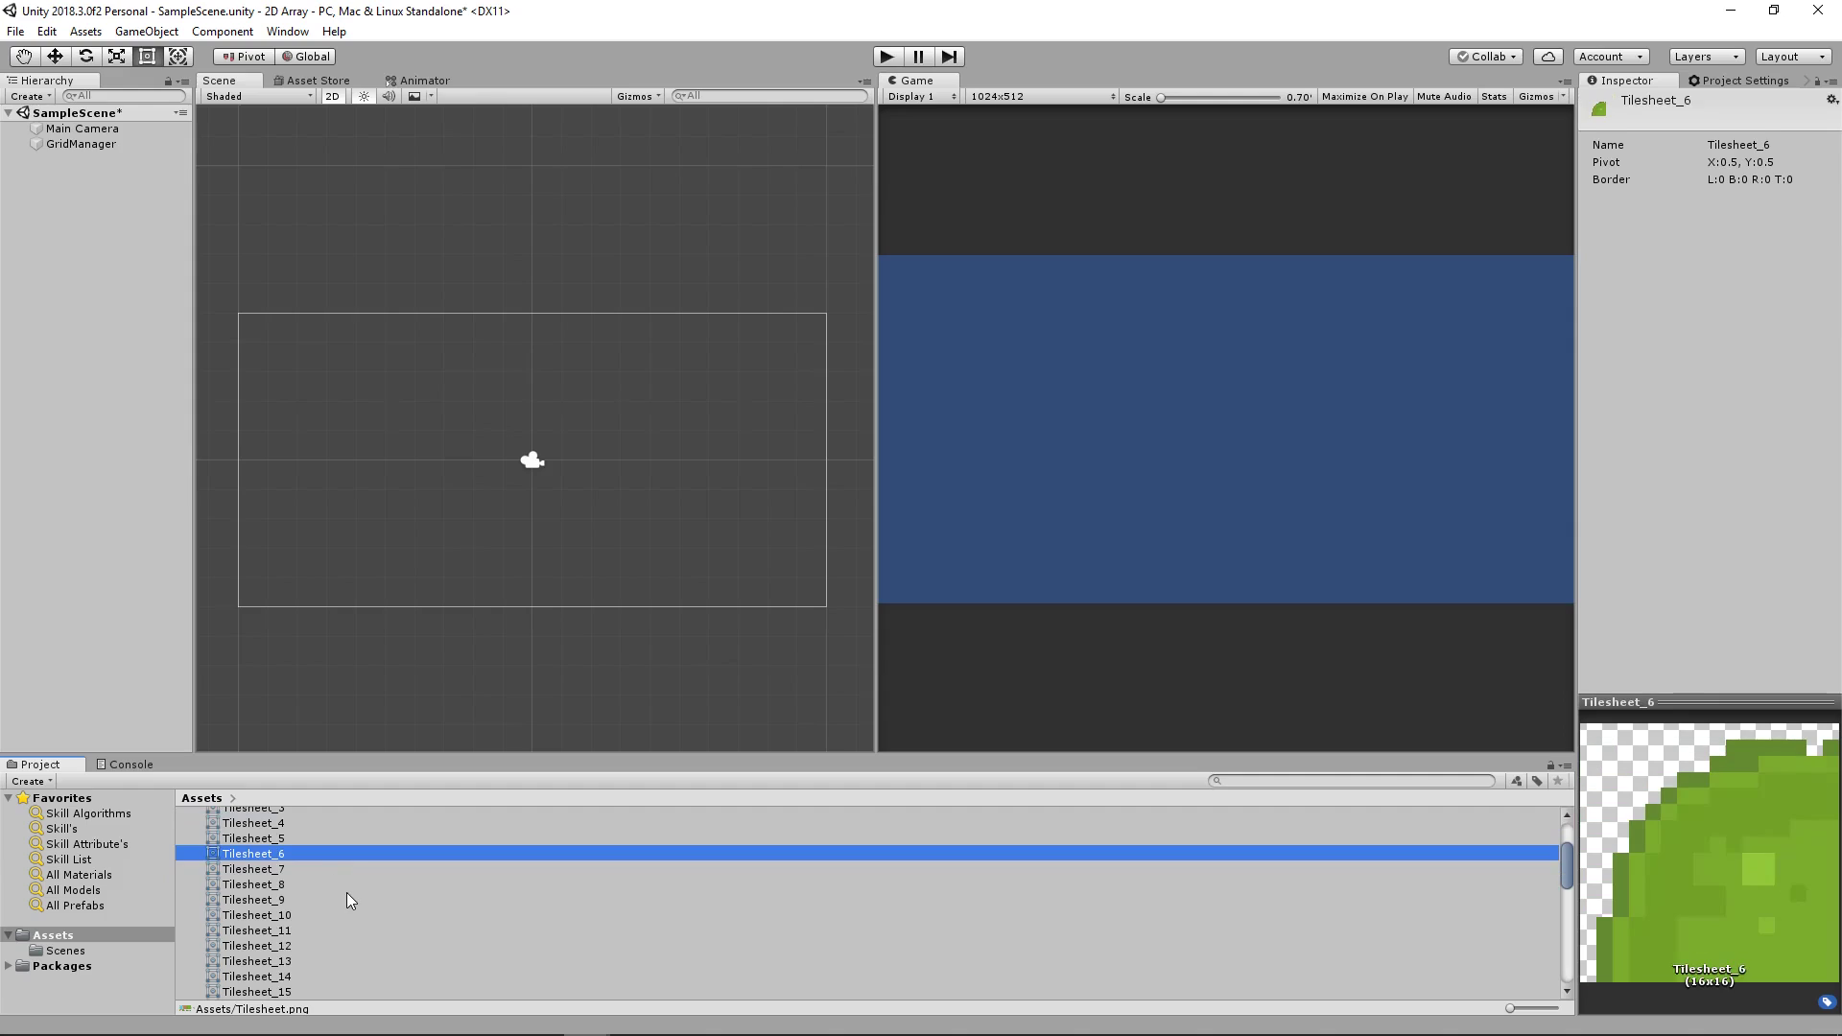
{"action": "mouse_move", "coordinate": [1828, 758]}
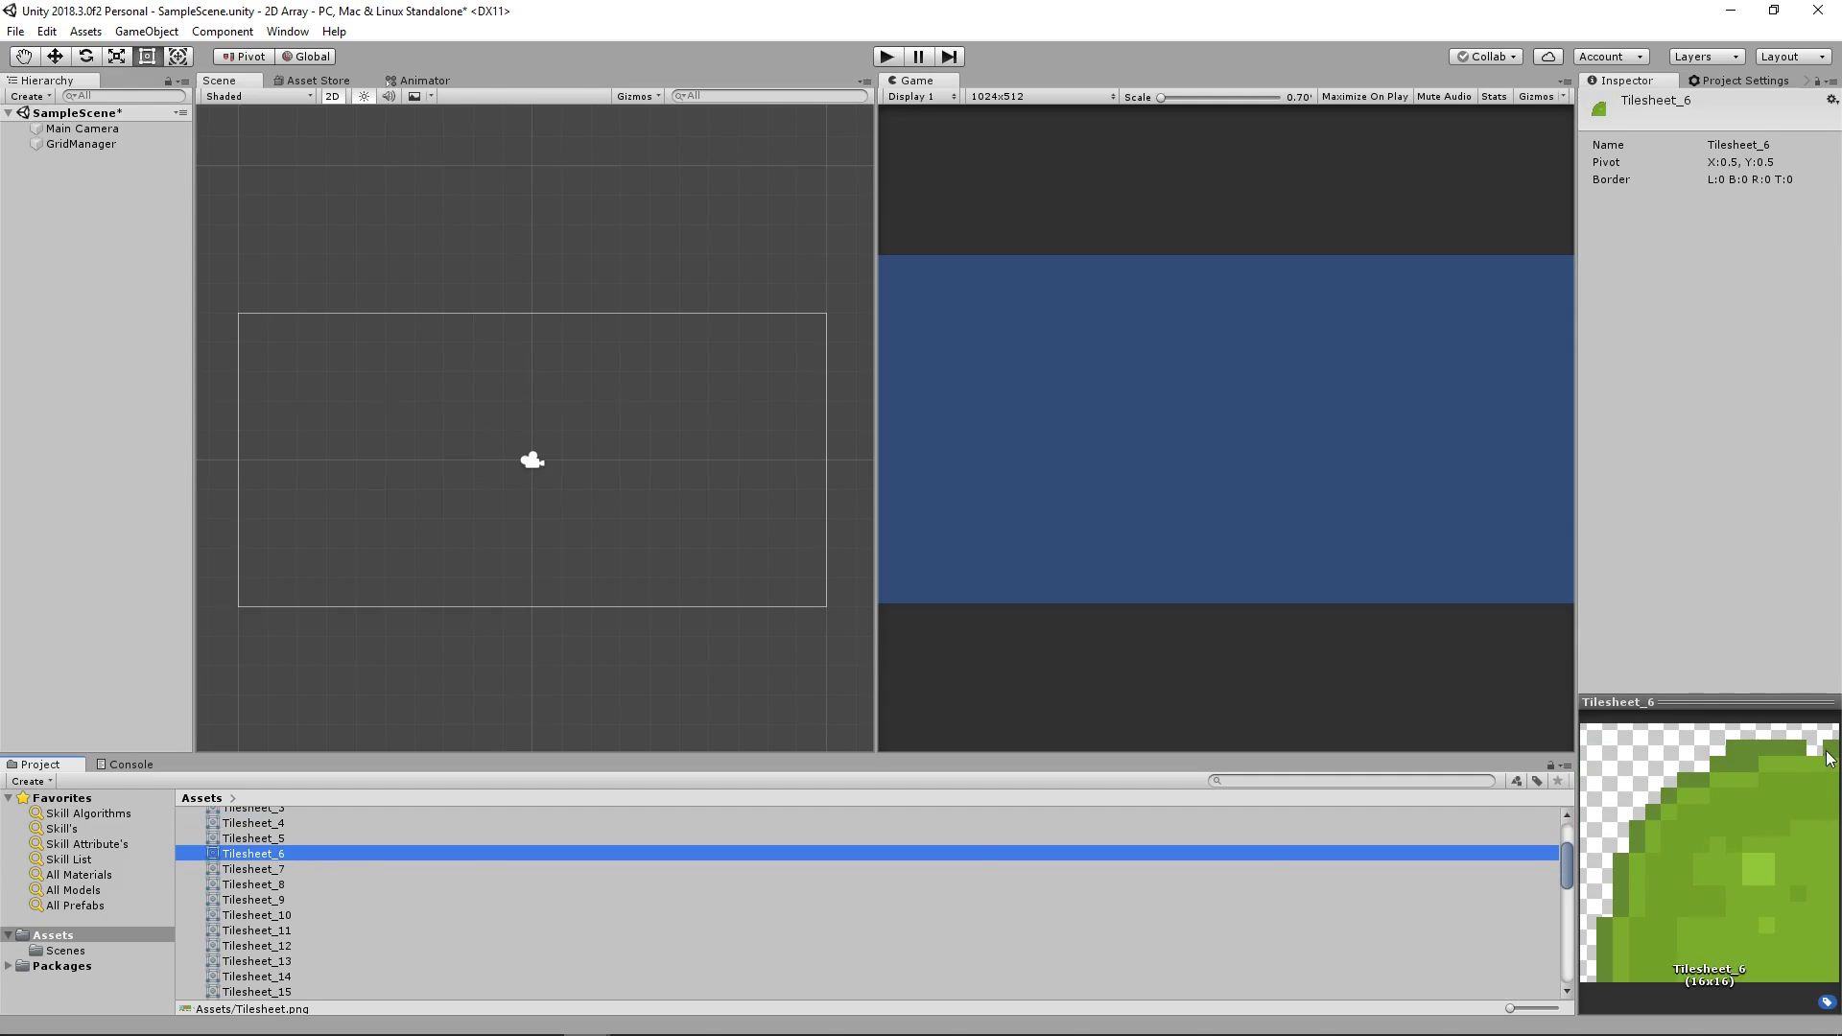
{"action": "left_click", "coordinate": [253, 867]}
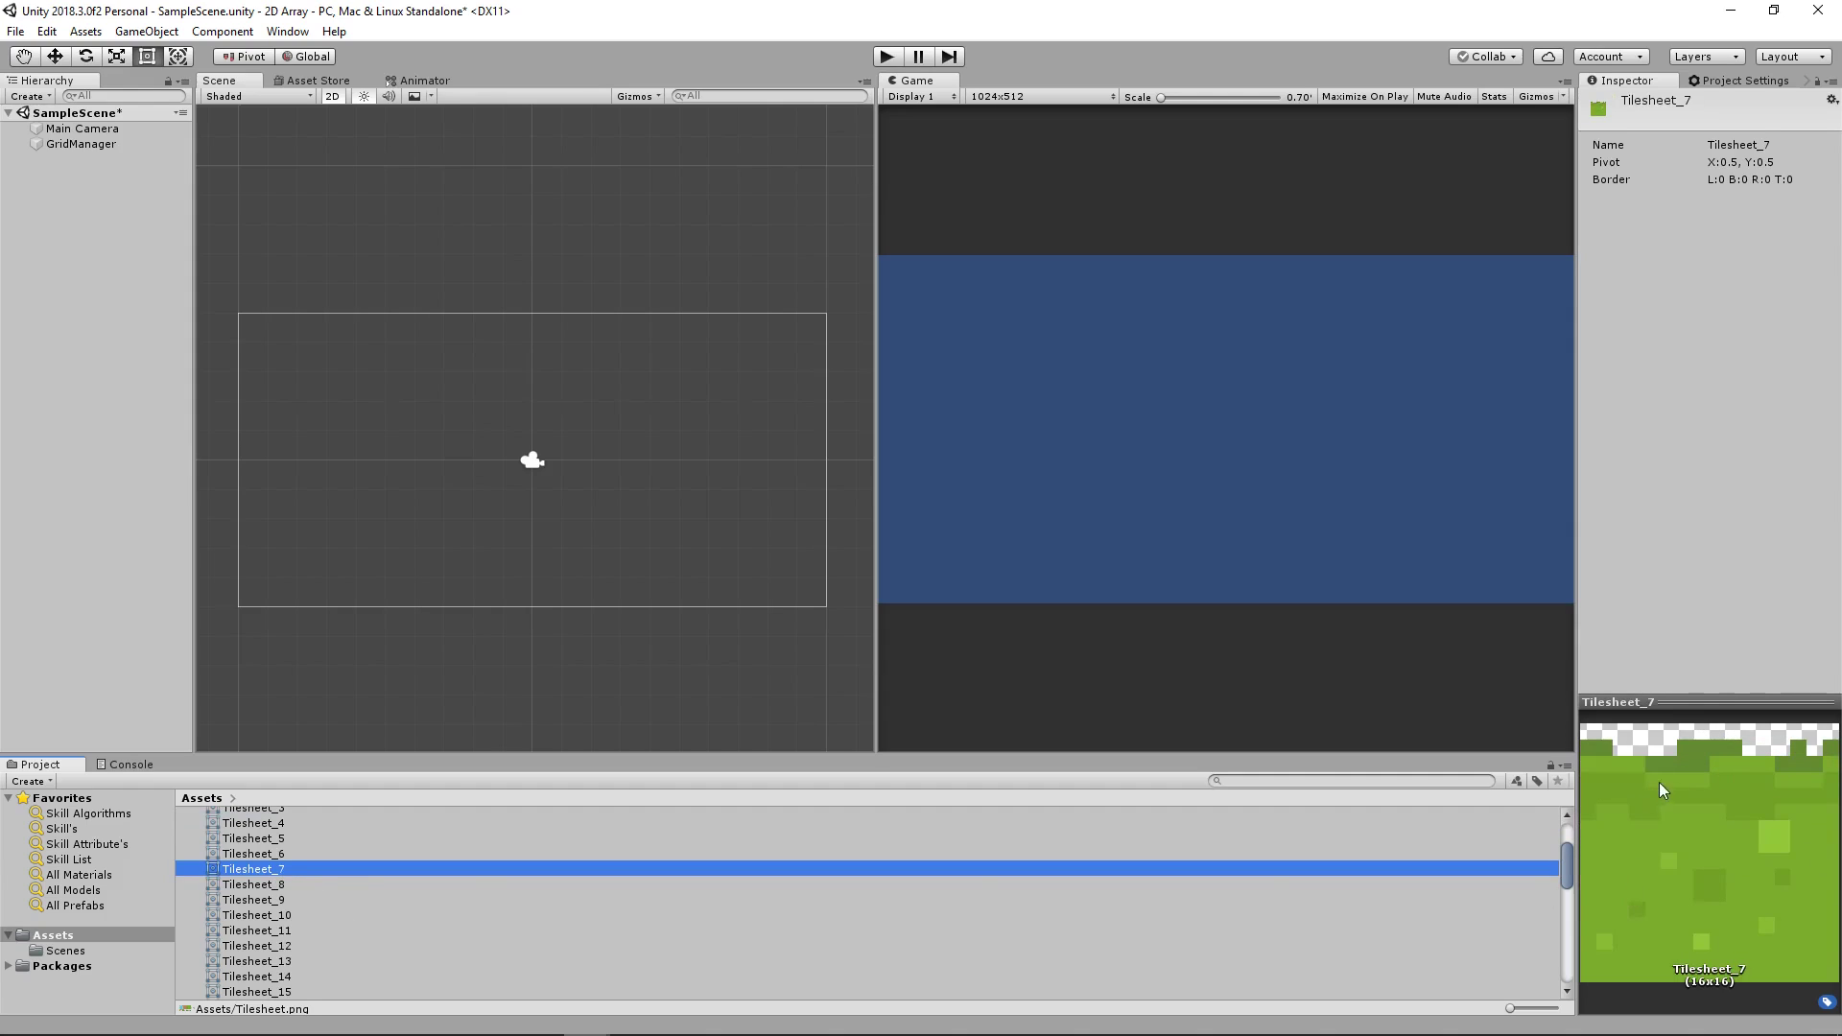
{"action": "left_click", "coordinate": [253, 882]}
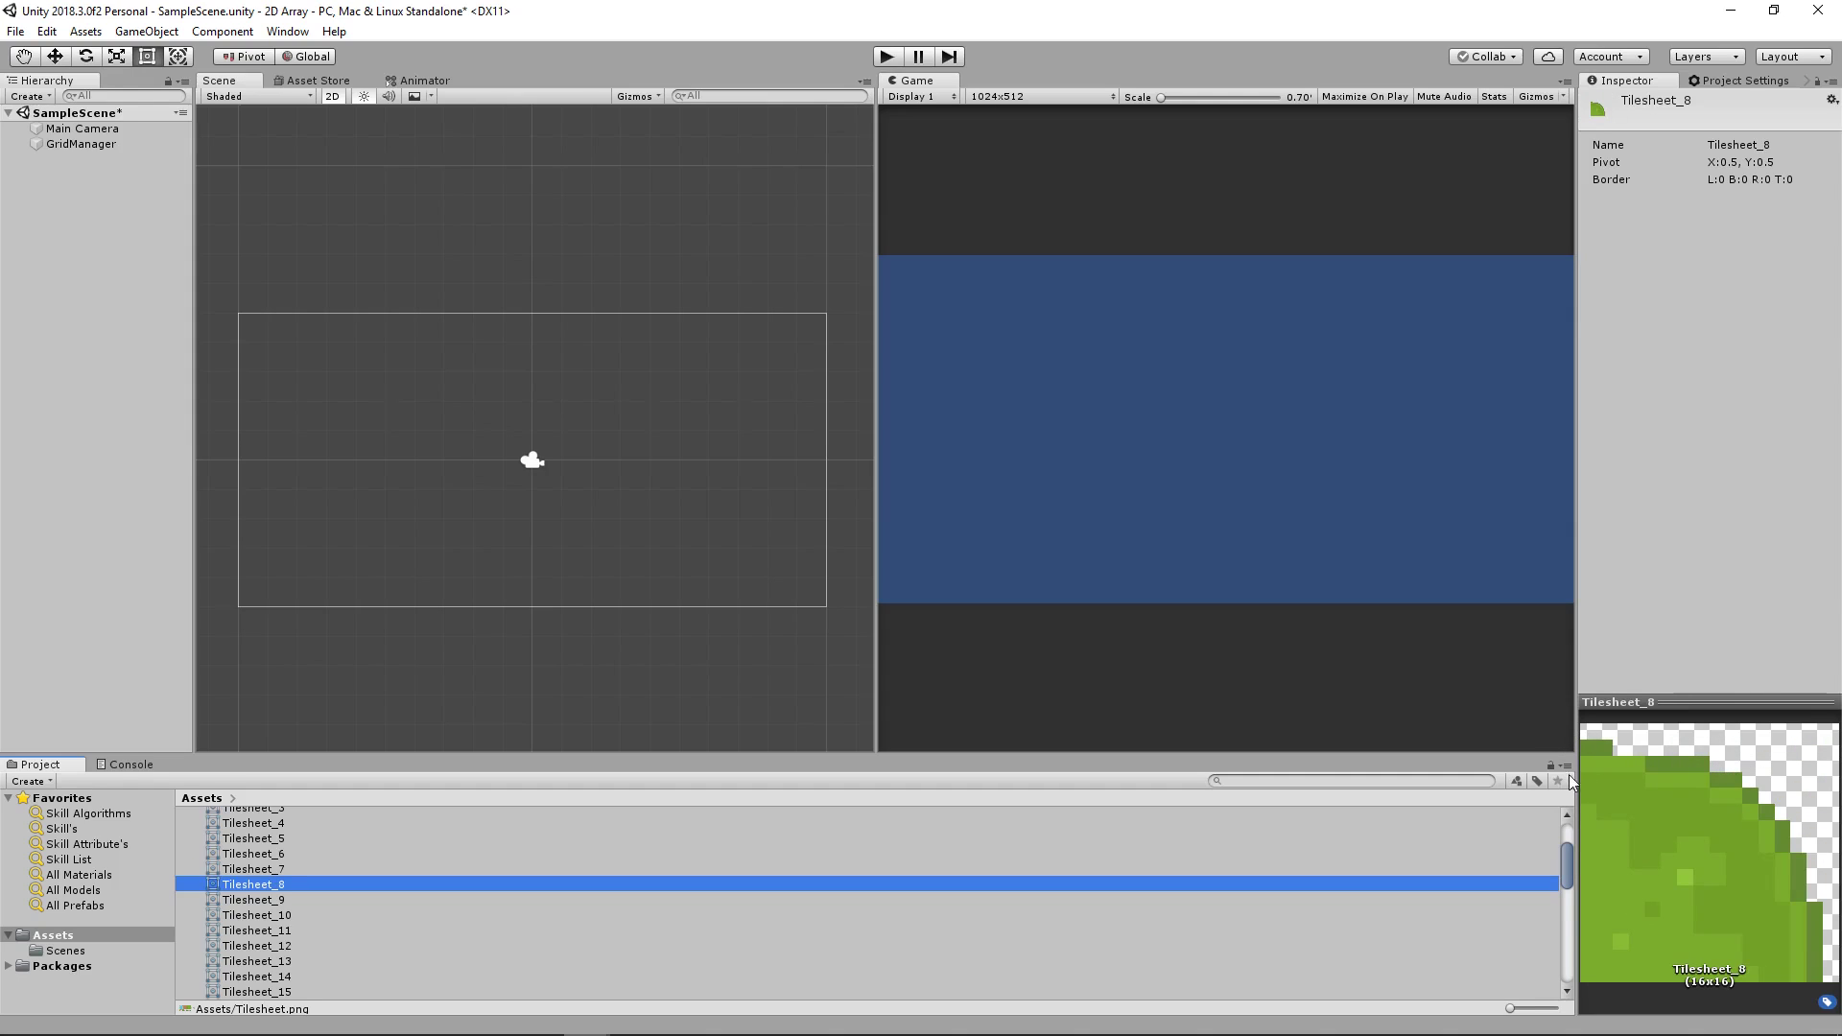
{"action": "left_click", "coordinate": [253, 900]}
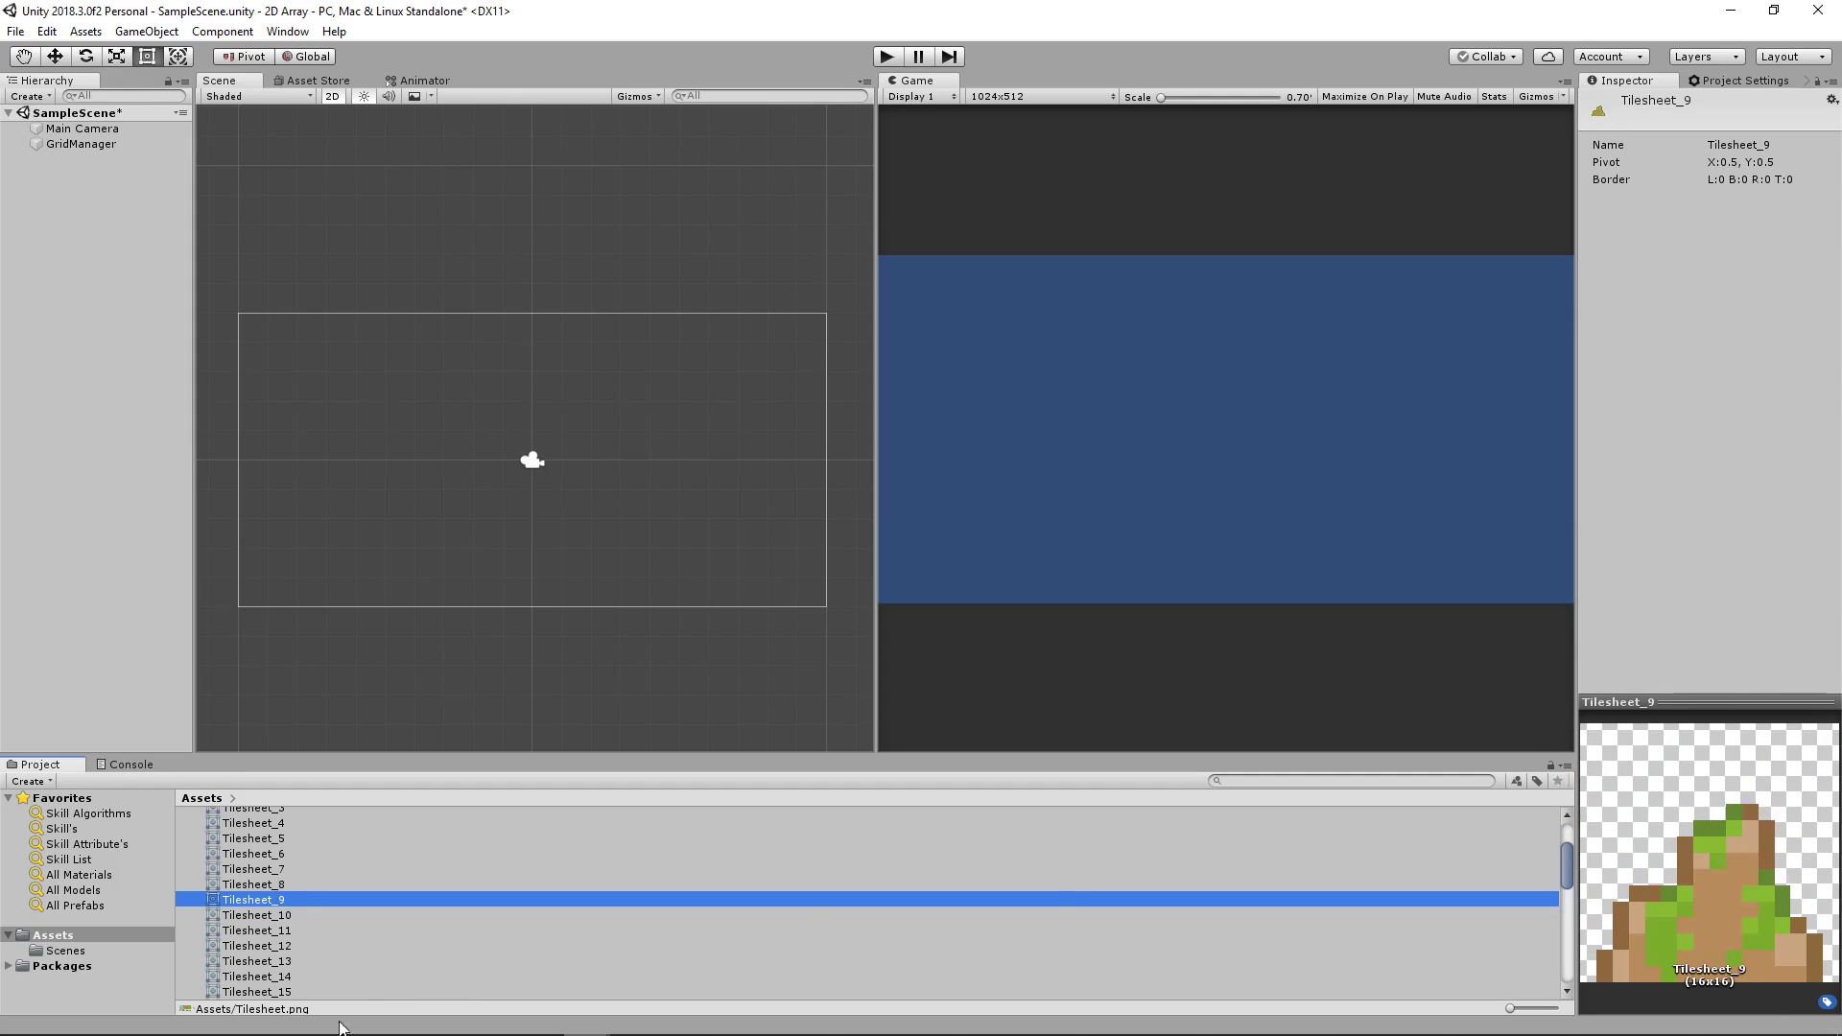
{"action": "left_click", "coordinate": [253, 853]}
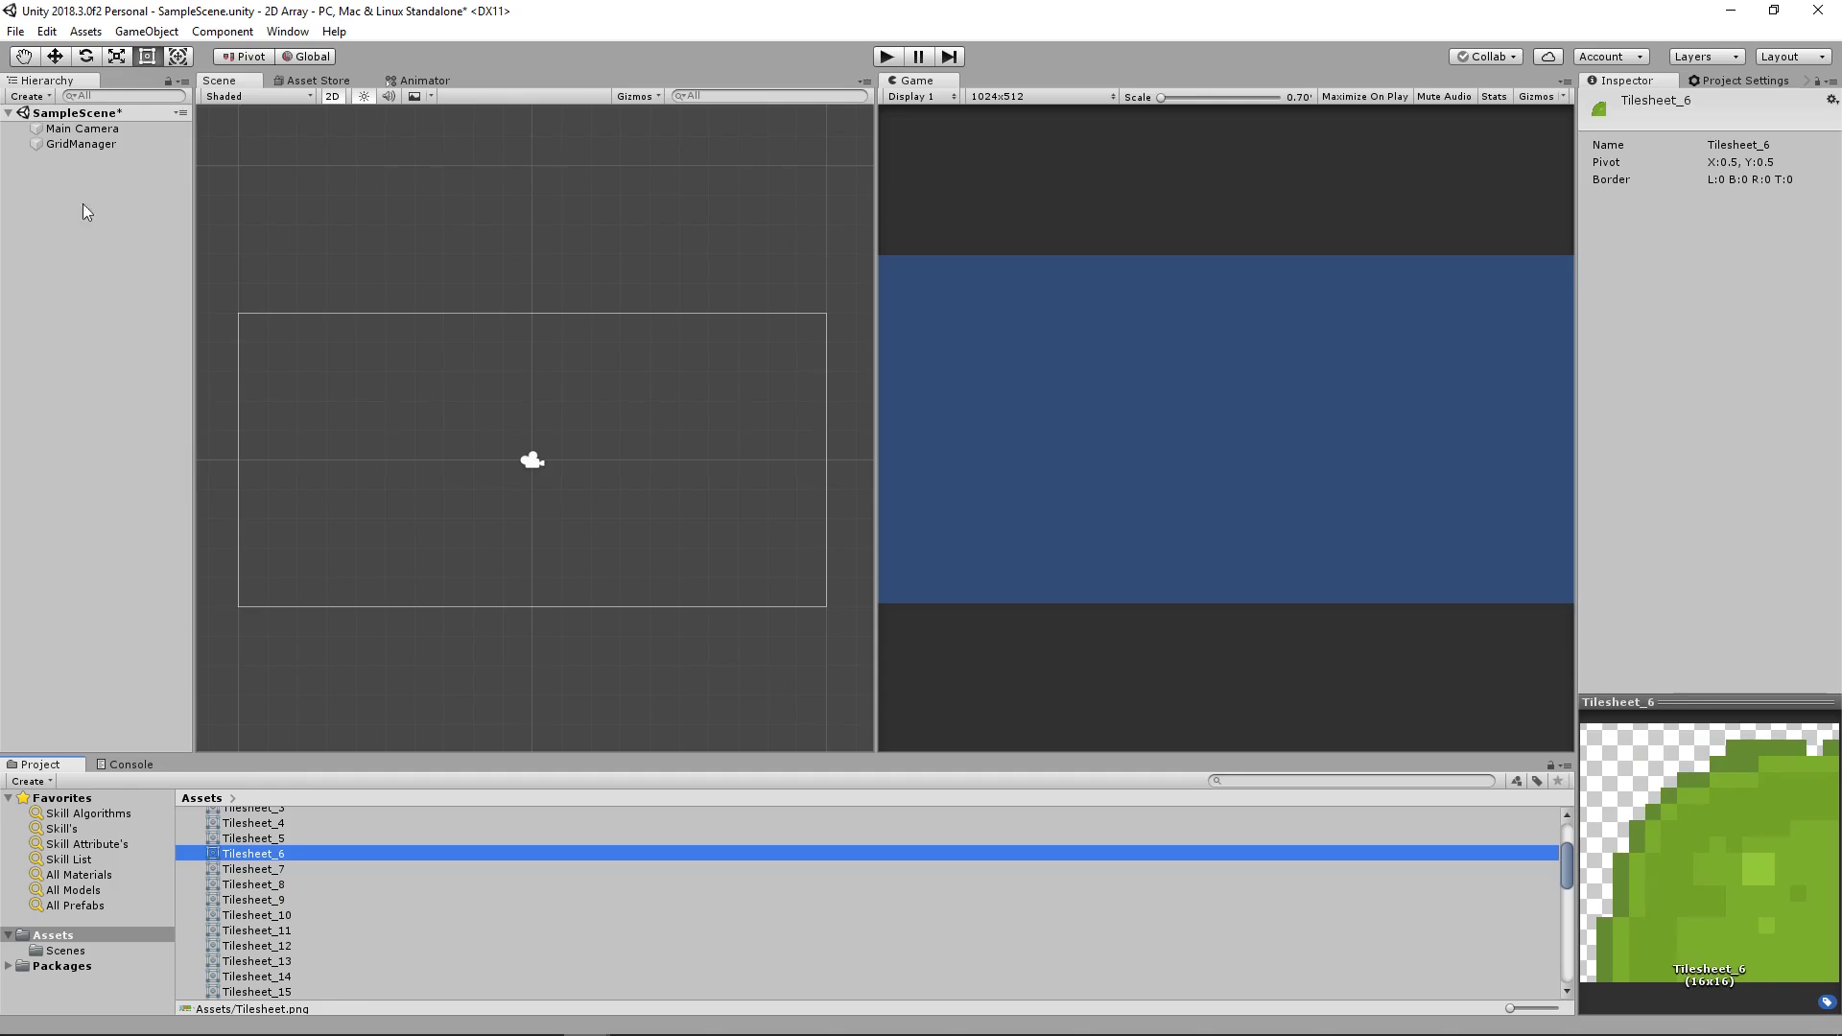
{"action": "left_click", "coordinate": [81, 144]}
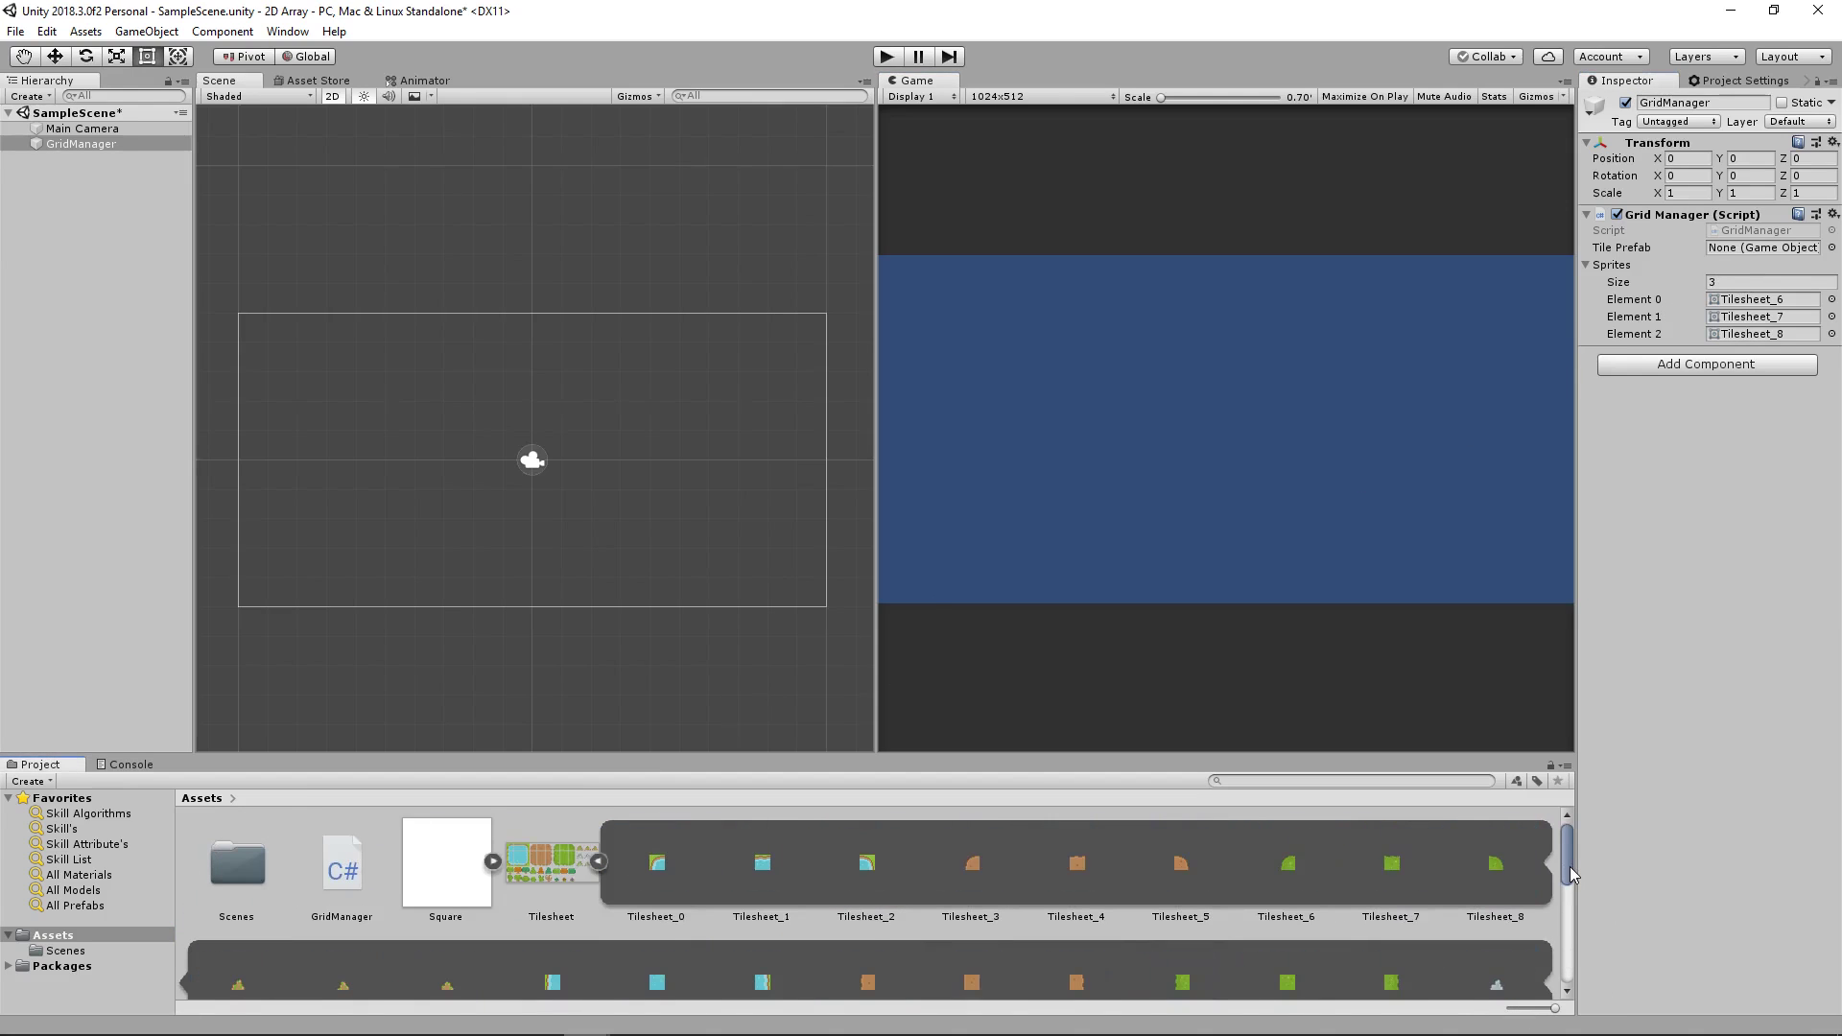
Step: Grow the Sprites array to six with Tilesheet_6, 7, 8, 18, 19 and 20
{"action": "scroll", "scroll_direction": "down", "scroll_amount": 3}
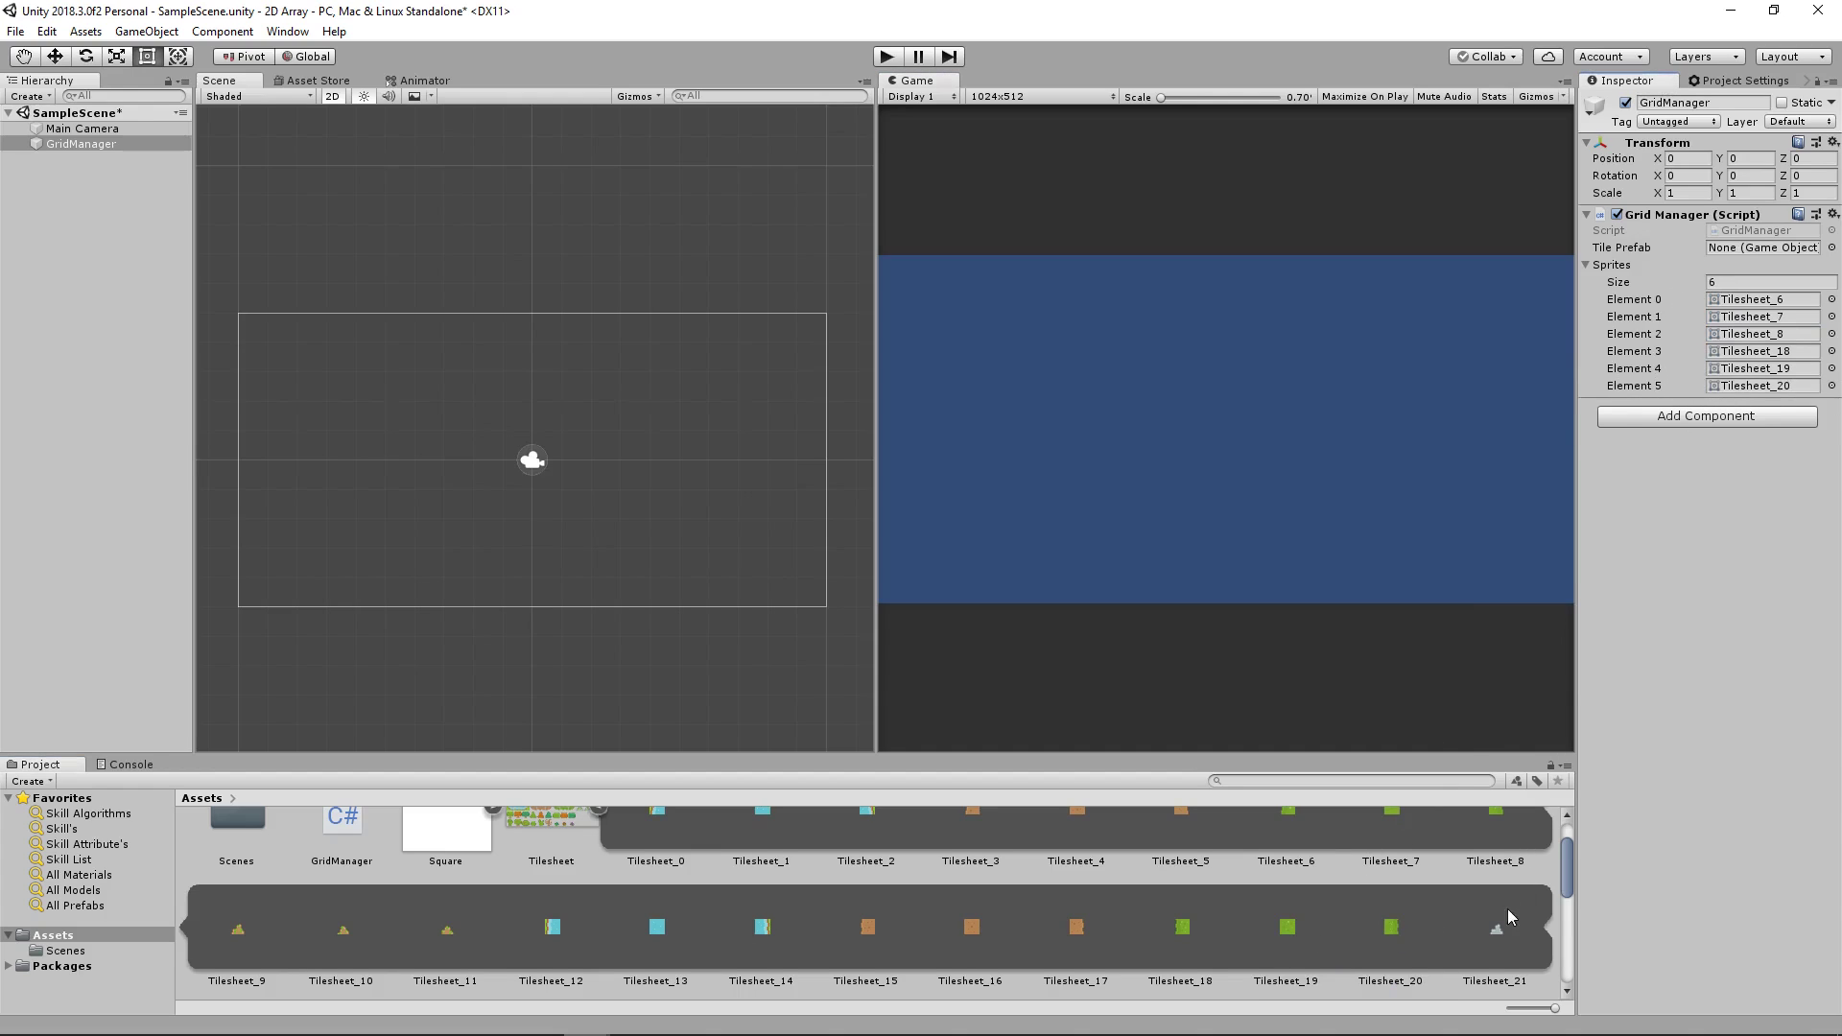
{"action": "left_click", "coordinate": [1075, 929]}
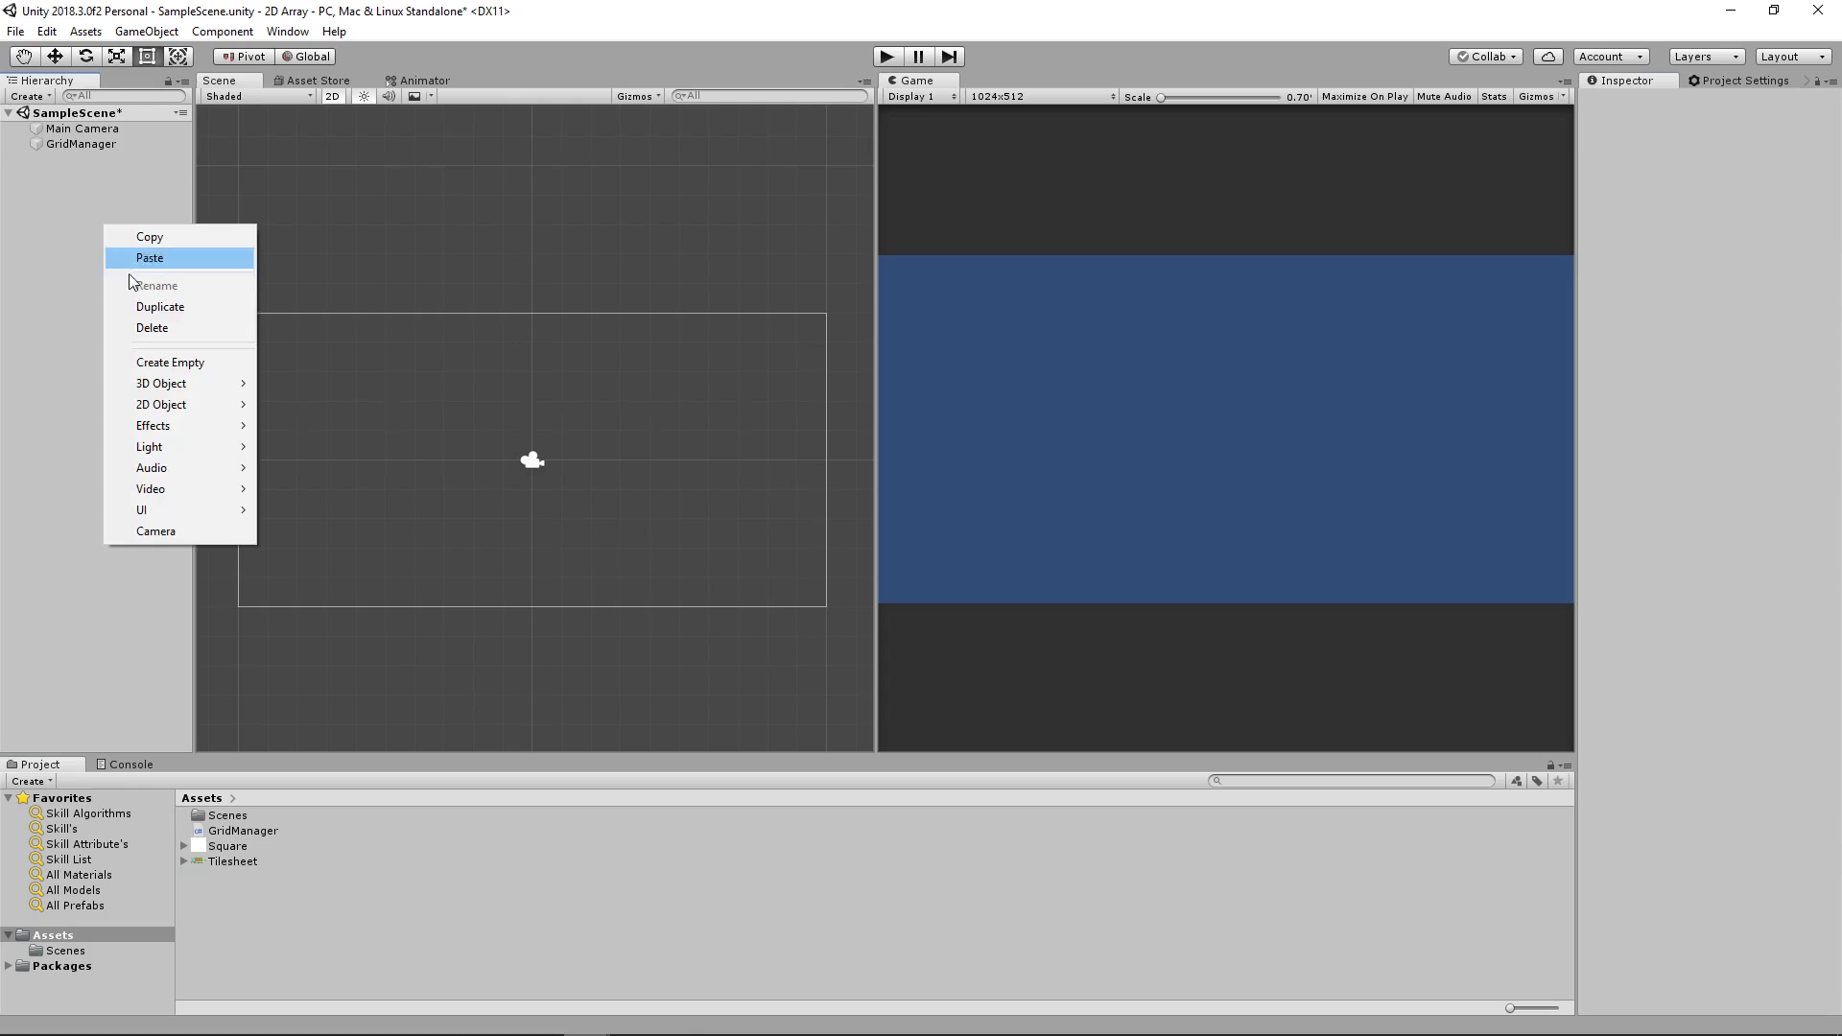
{"action": "mouse_move", "coordinate": [161, 405]}
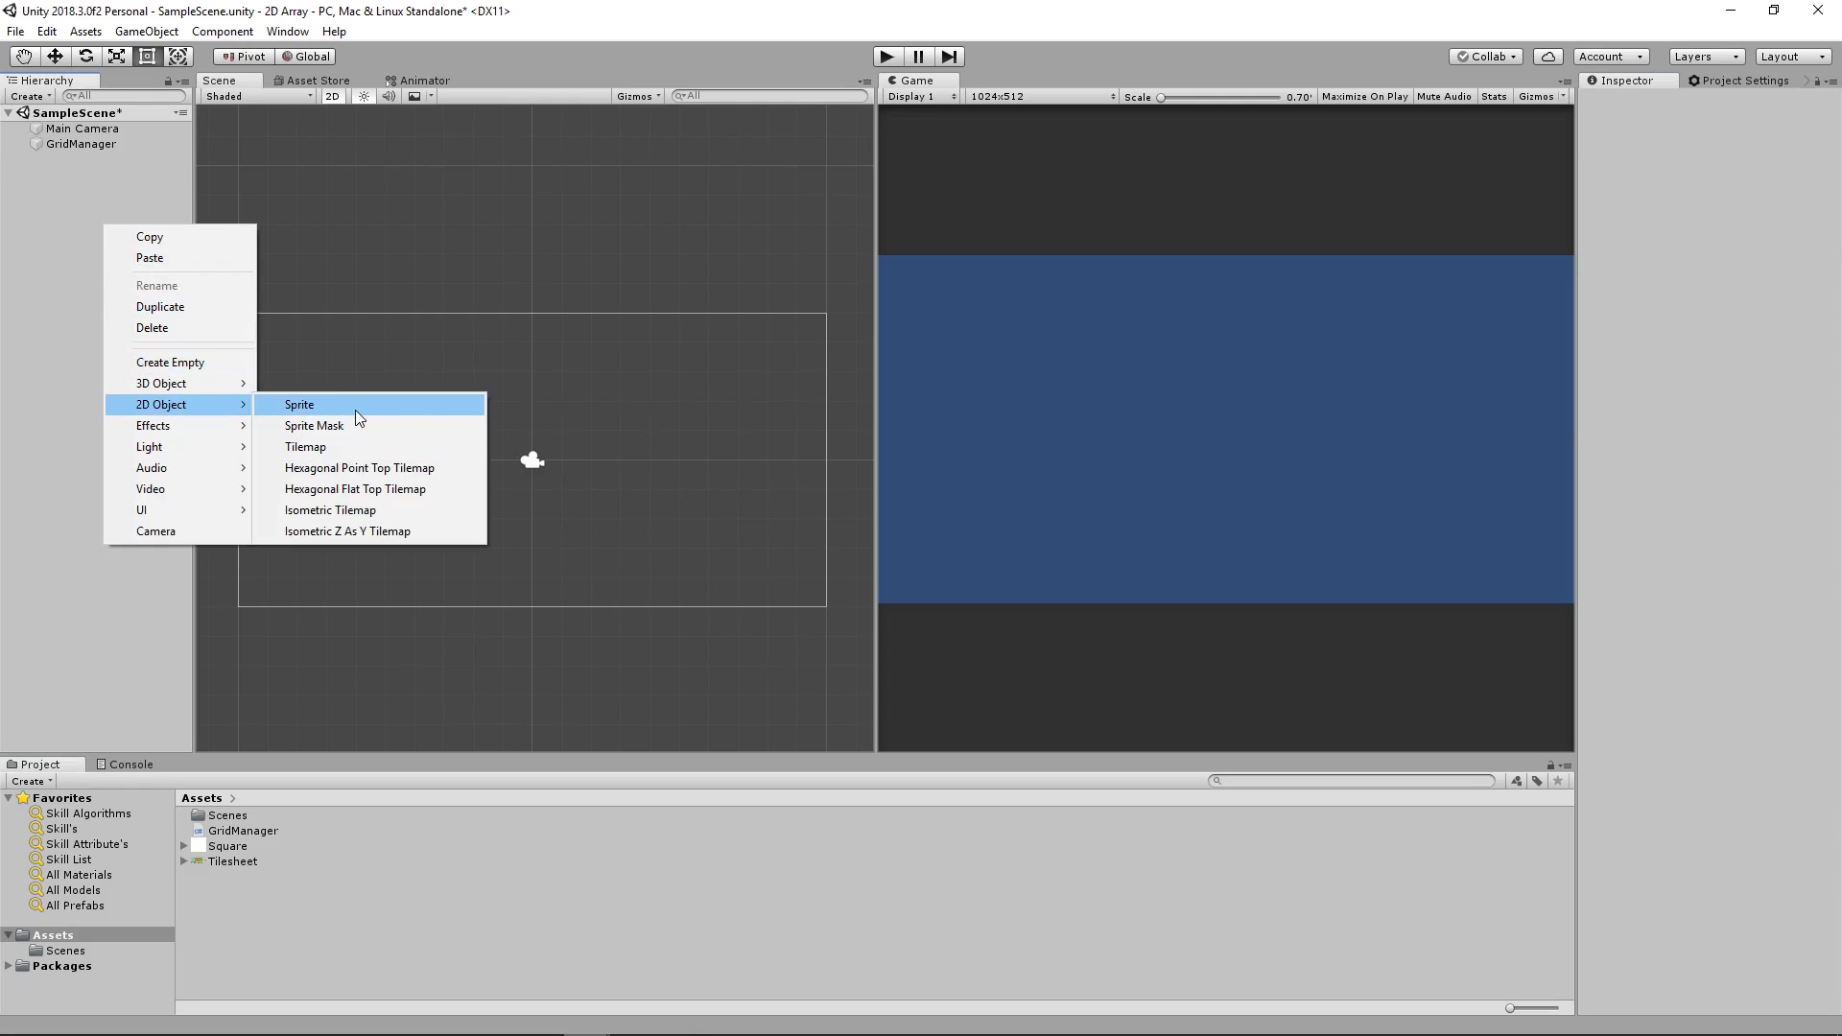
Step: Create a 2D Sprite named Tile, make it a prefab and assign it as GridManager's Tile Prefab
{"action": "left_click", "coordinate": [299, 405]}
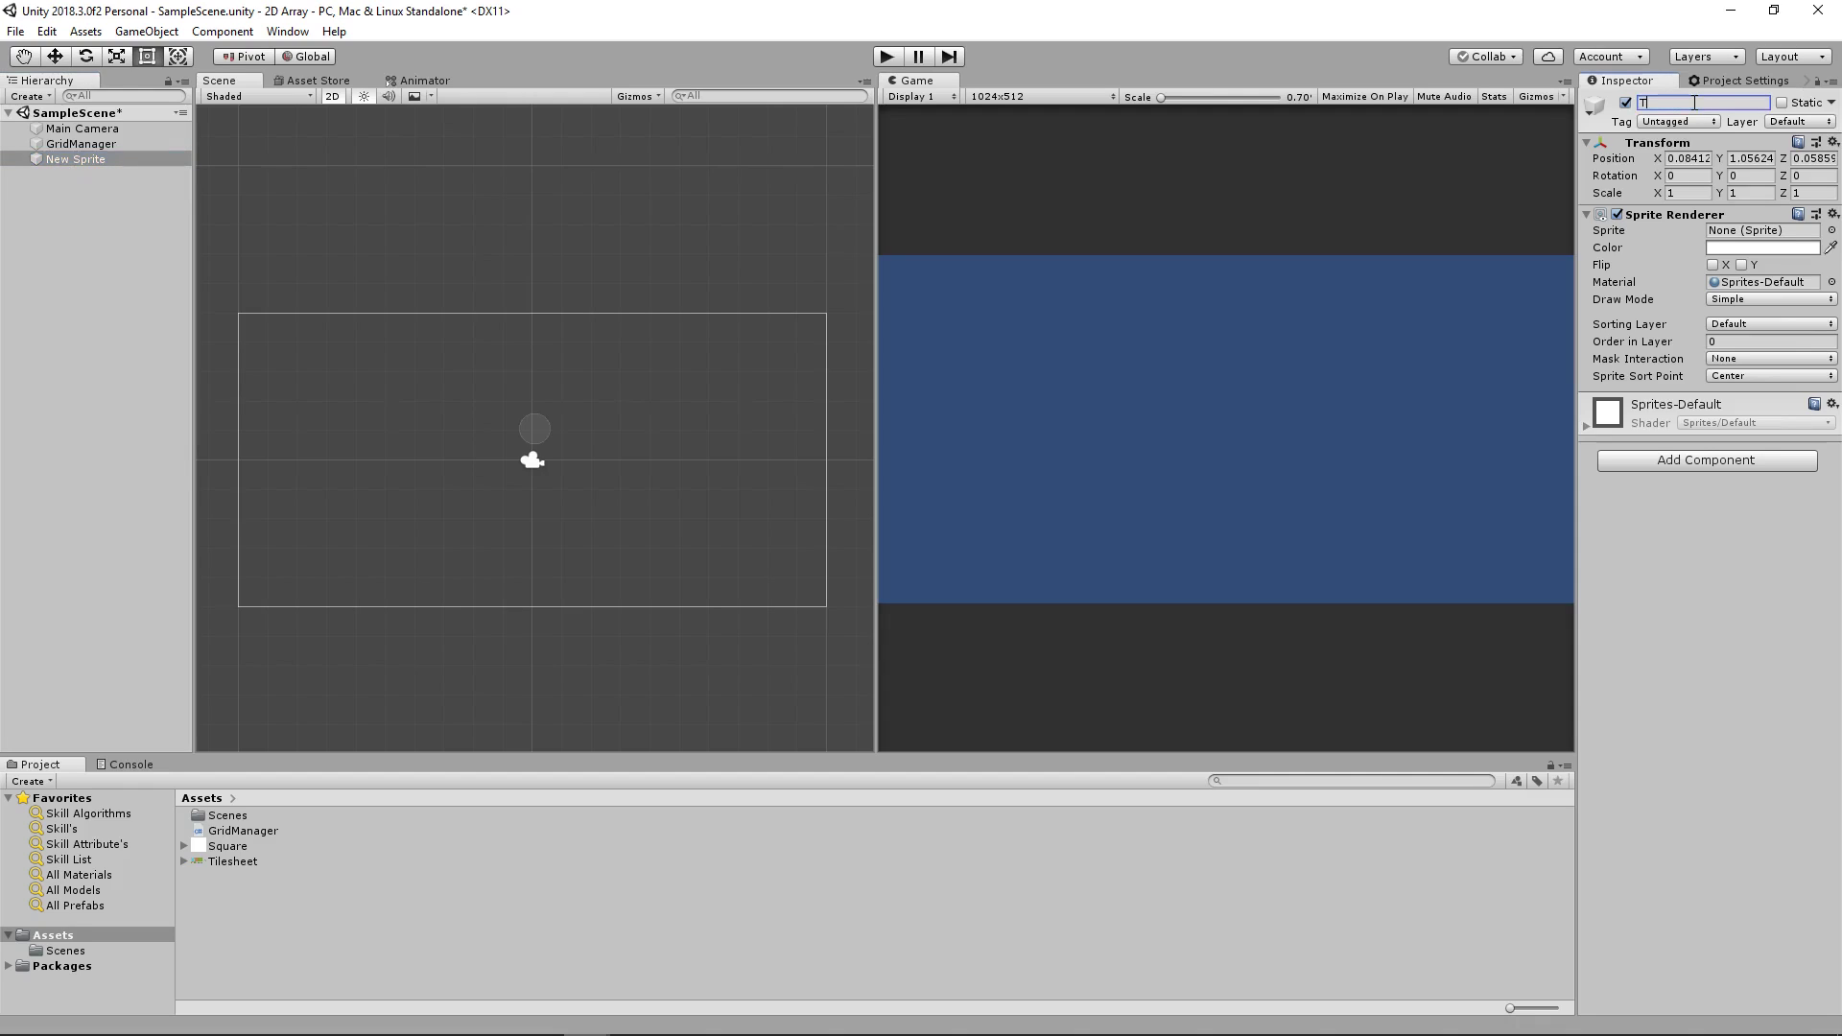
{"action": "type", "text": "Tile"}
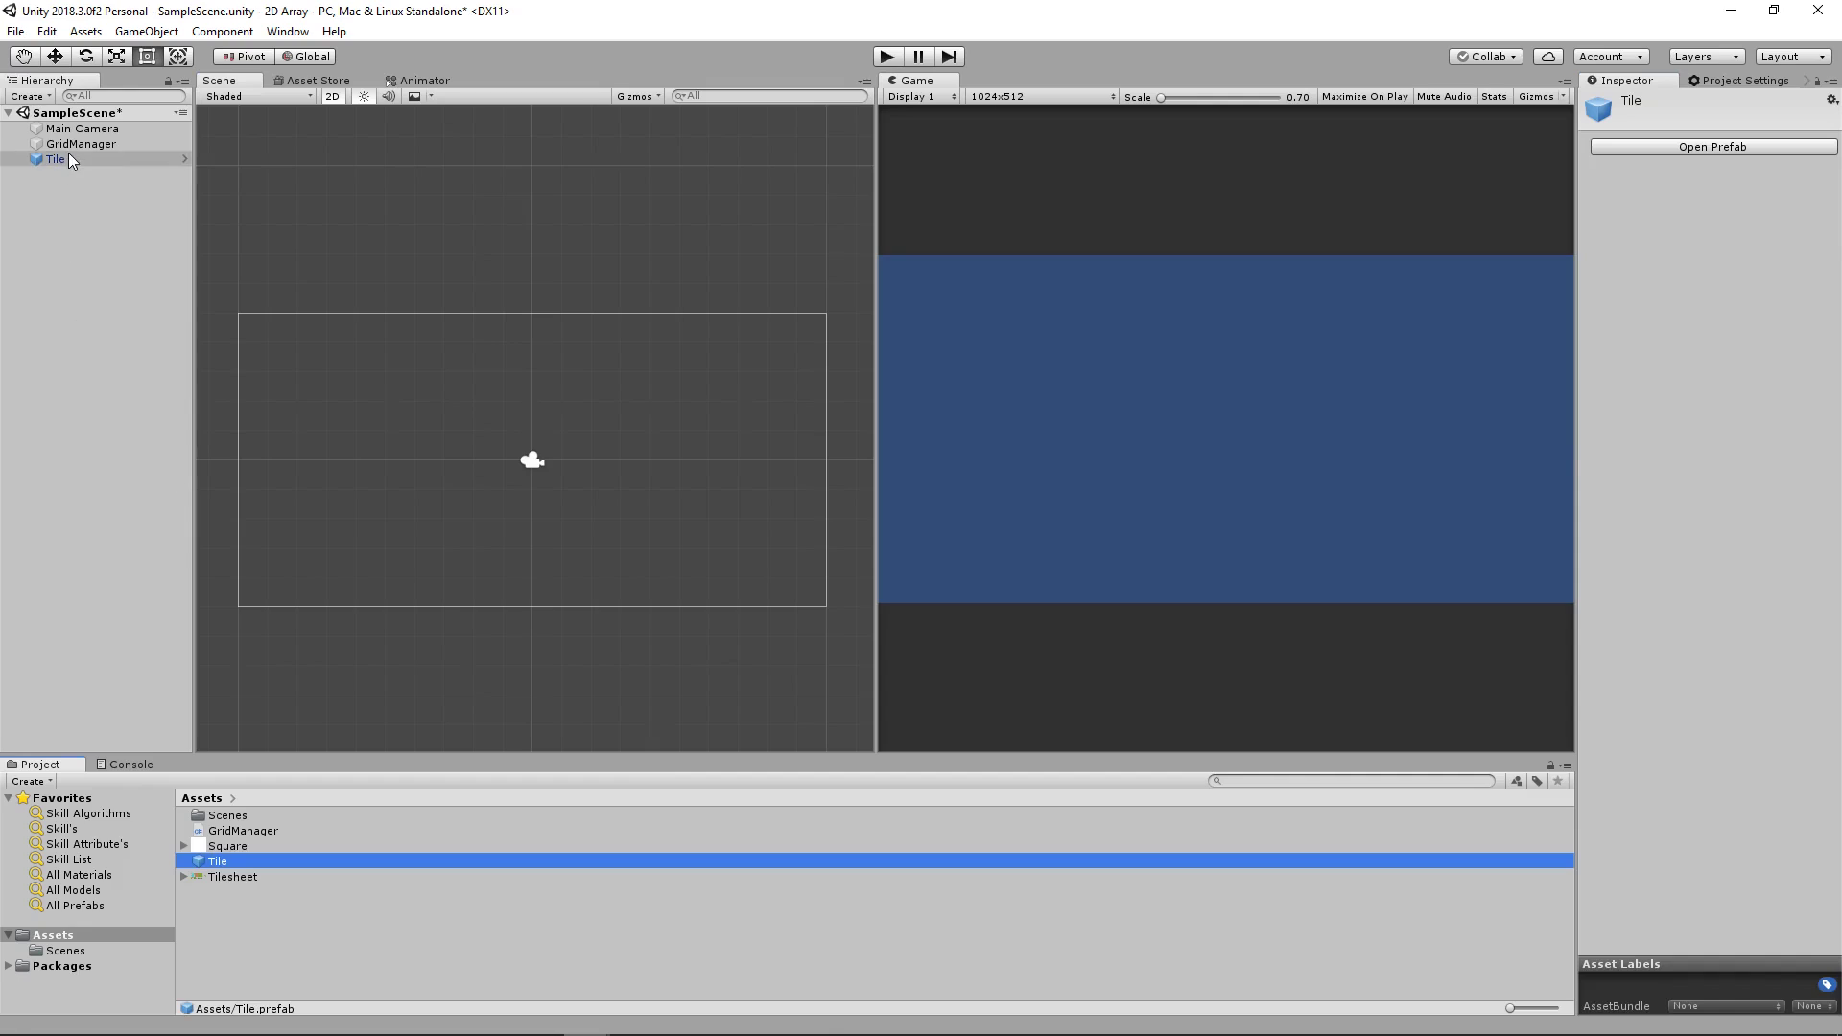
{"action": "left_click", "coordinate": [80, 144]}
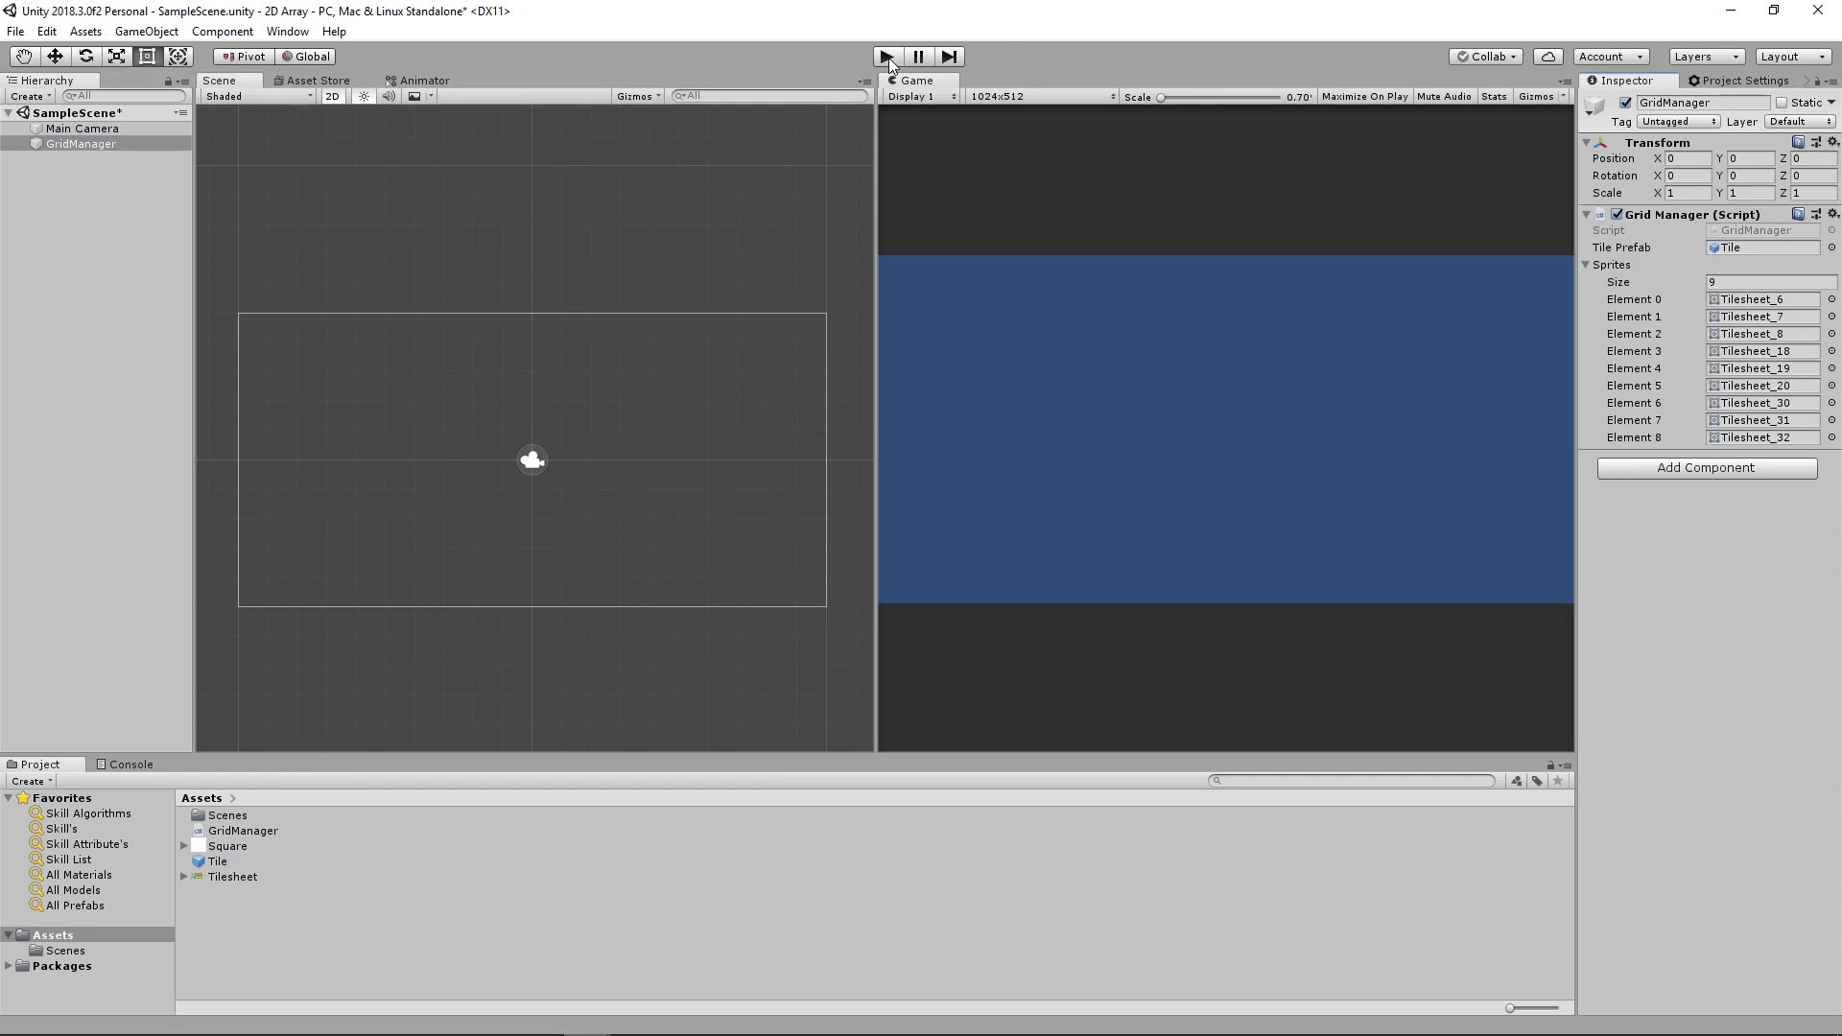
Step: Run the scene to test the tile grid, then stop play mode
{"action": "left_click", "coordinate": [887, 55]}
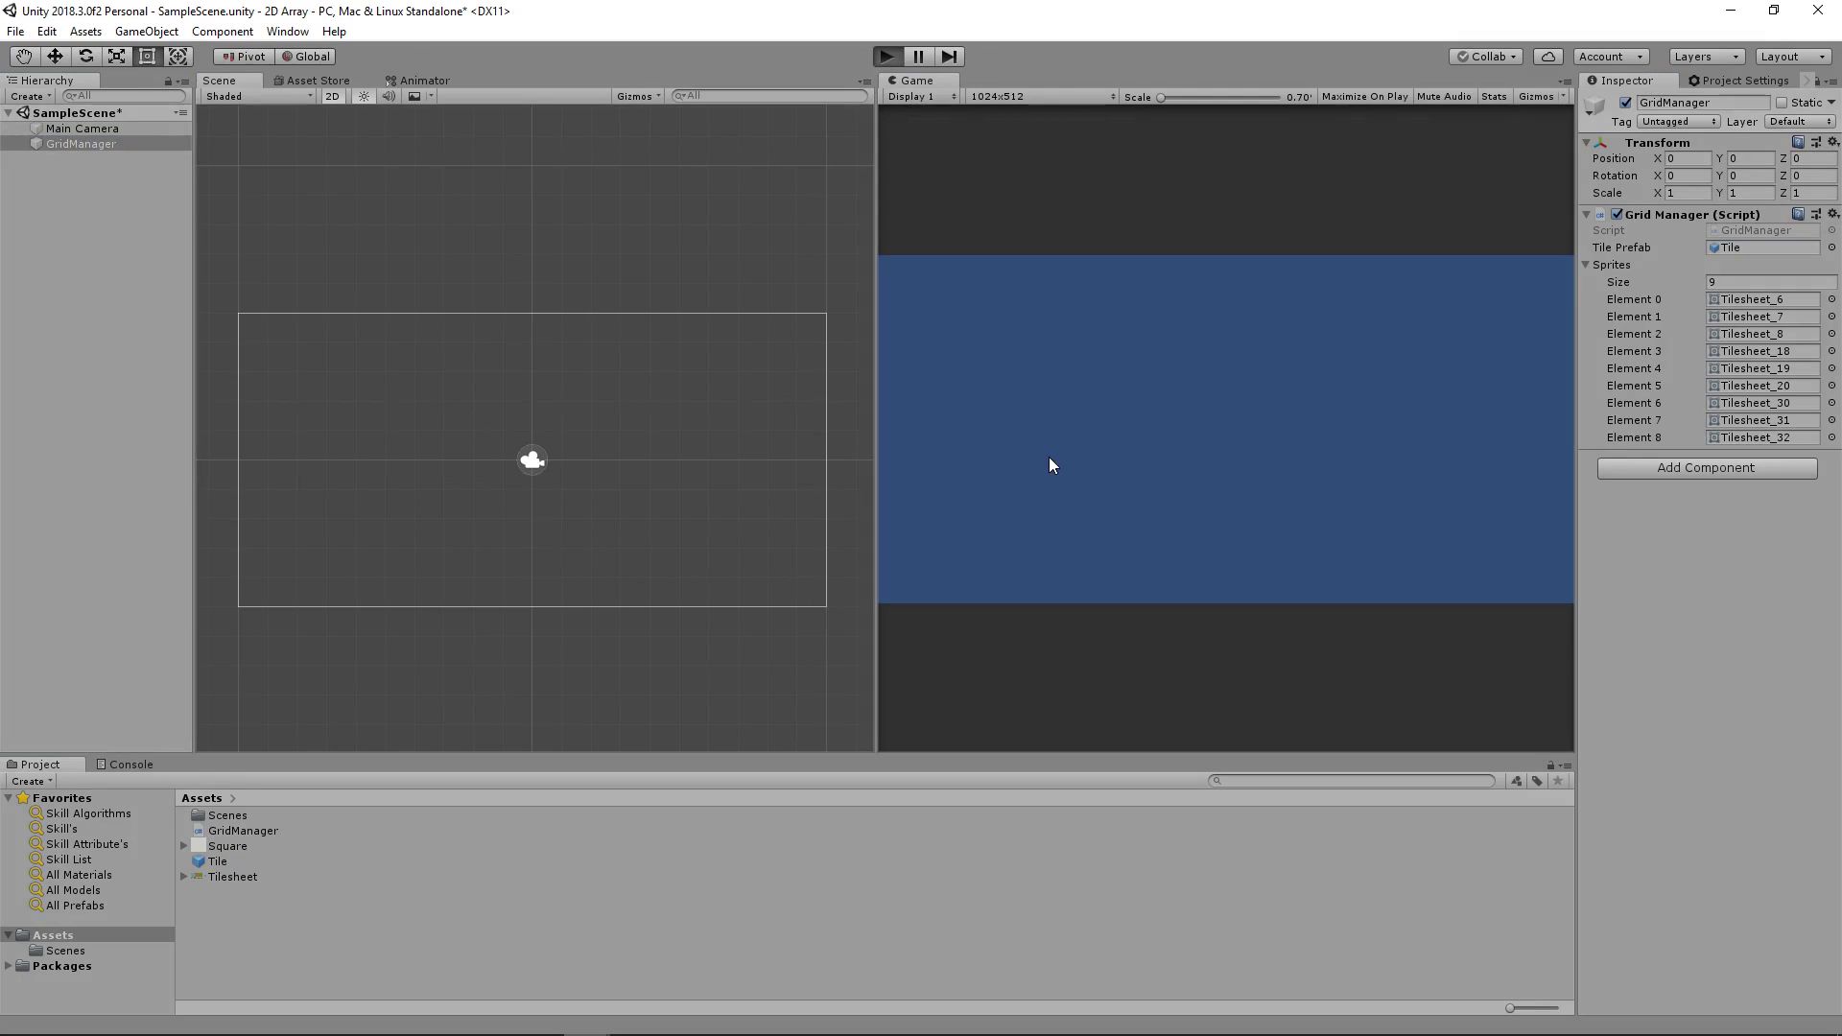
{"action": "left_click", "coordinate": [887, 55]}
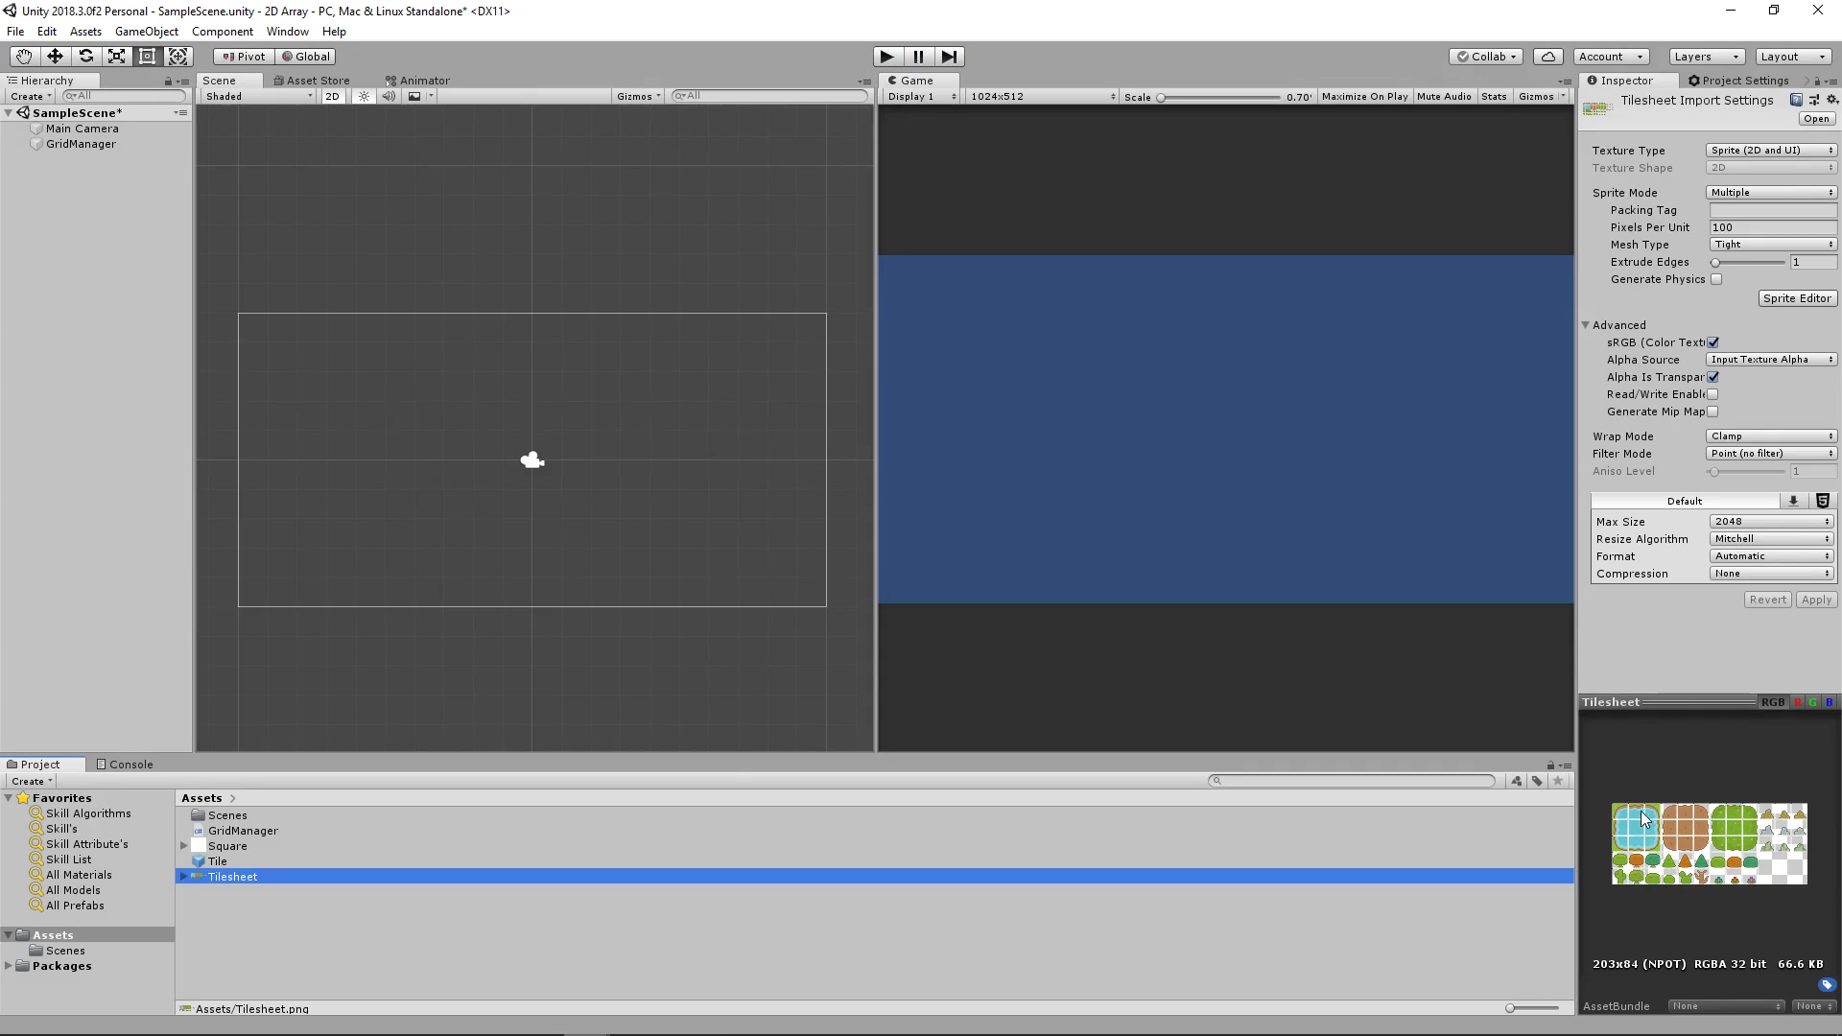
{"action": "mouse_move", "coordinate": [1669, 245]}
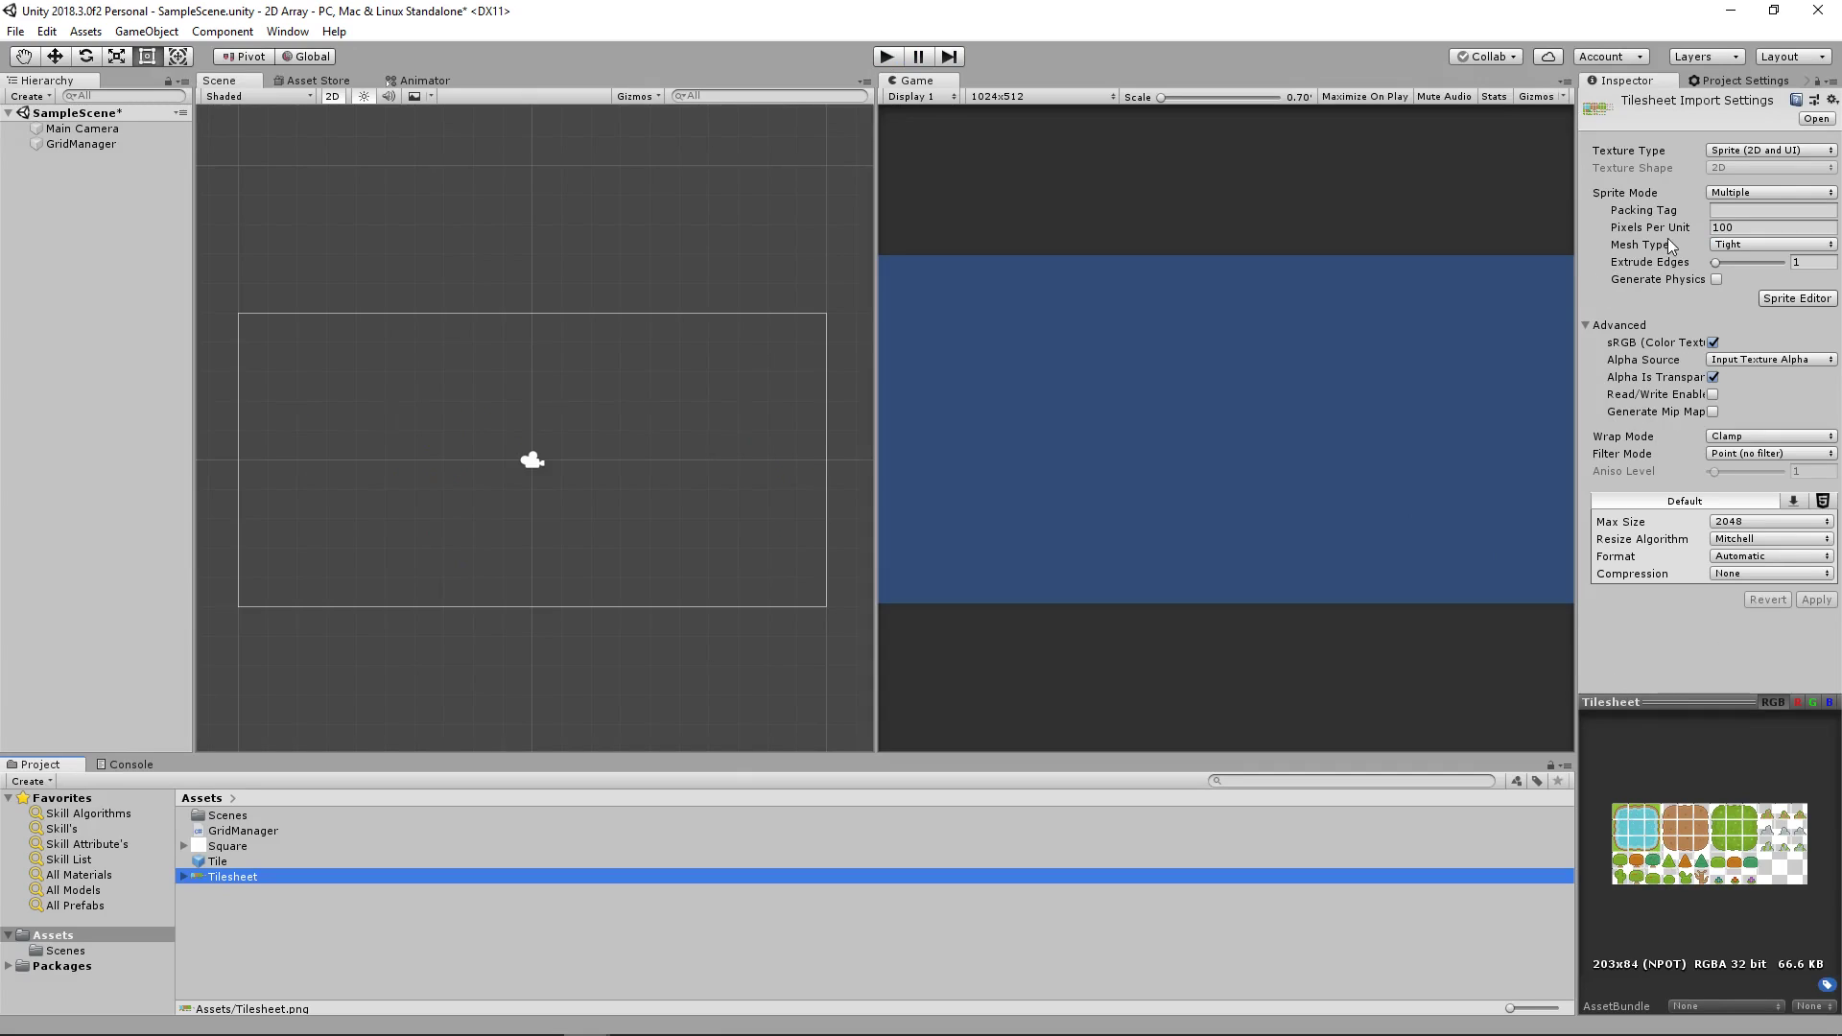
Step: Set the Tilesheet's Pixels Per Unit to 16 instead of 100
{"action": "left_click", "coordinate": [1768, 227]}
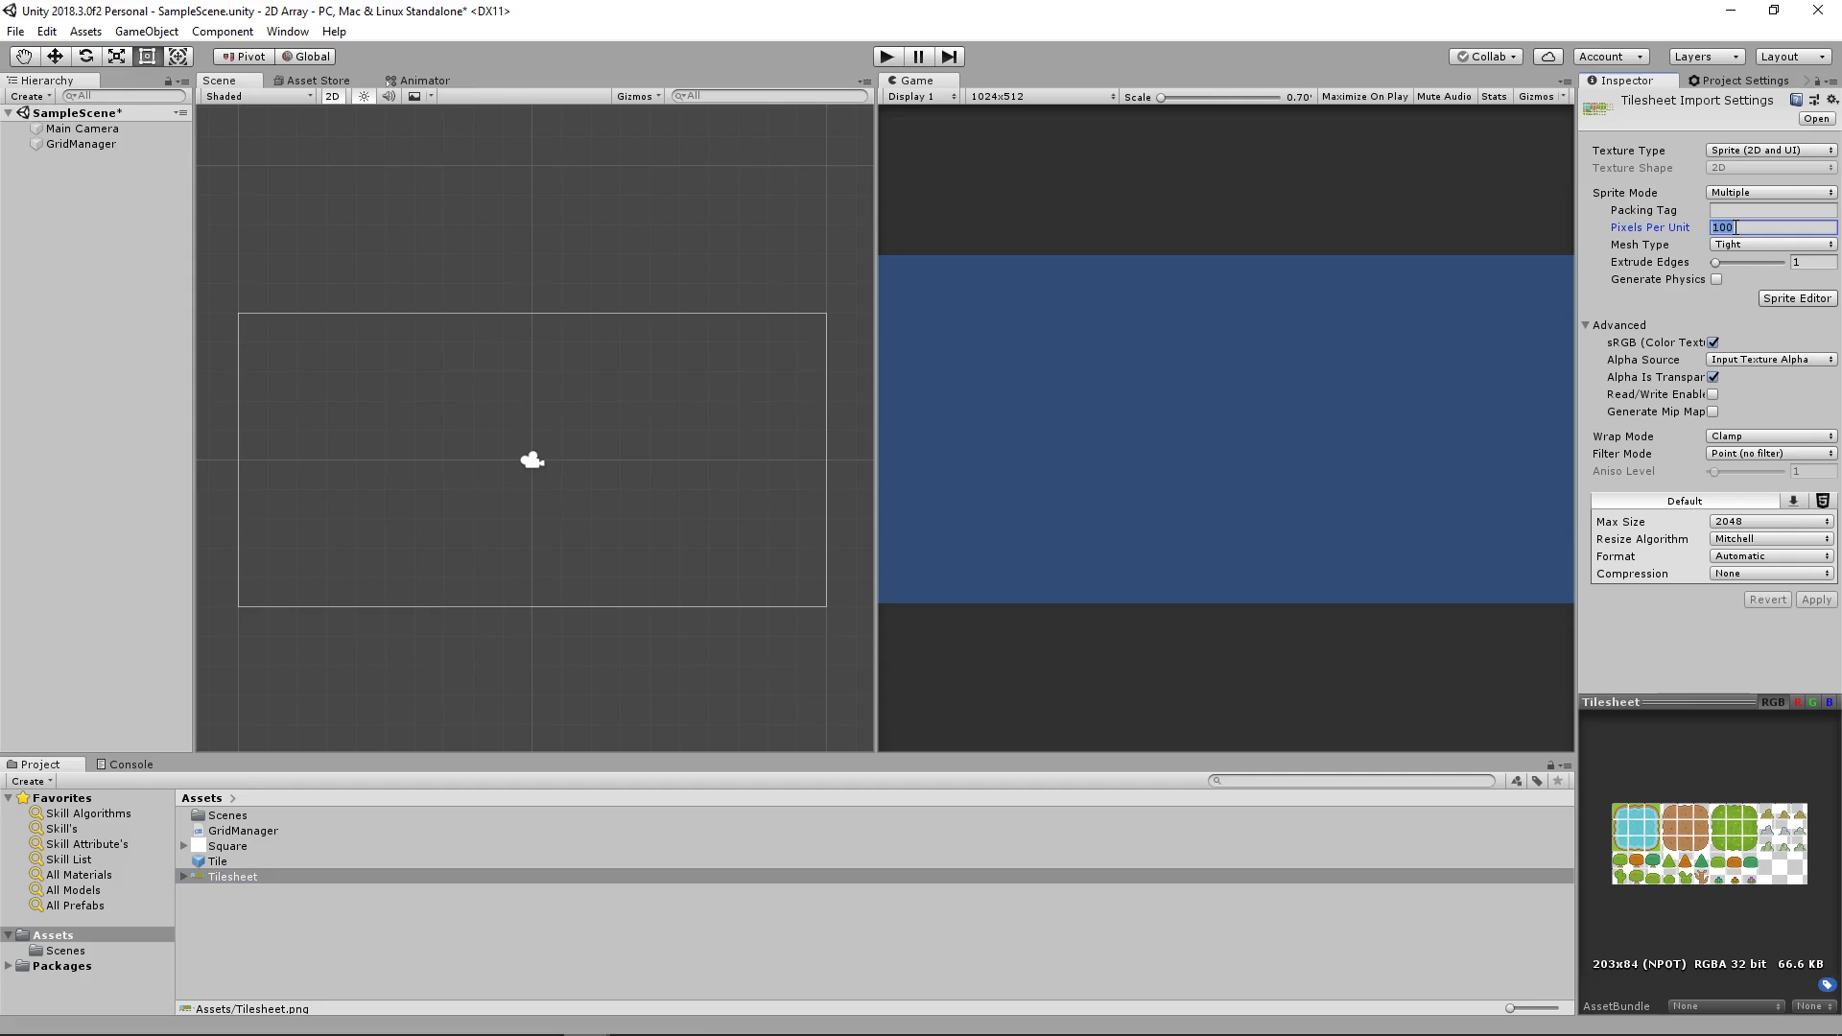
{"action": "type", "text": "16"}
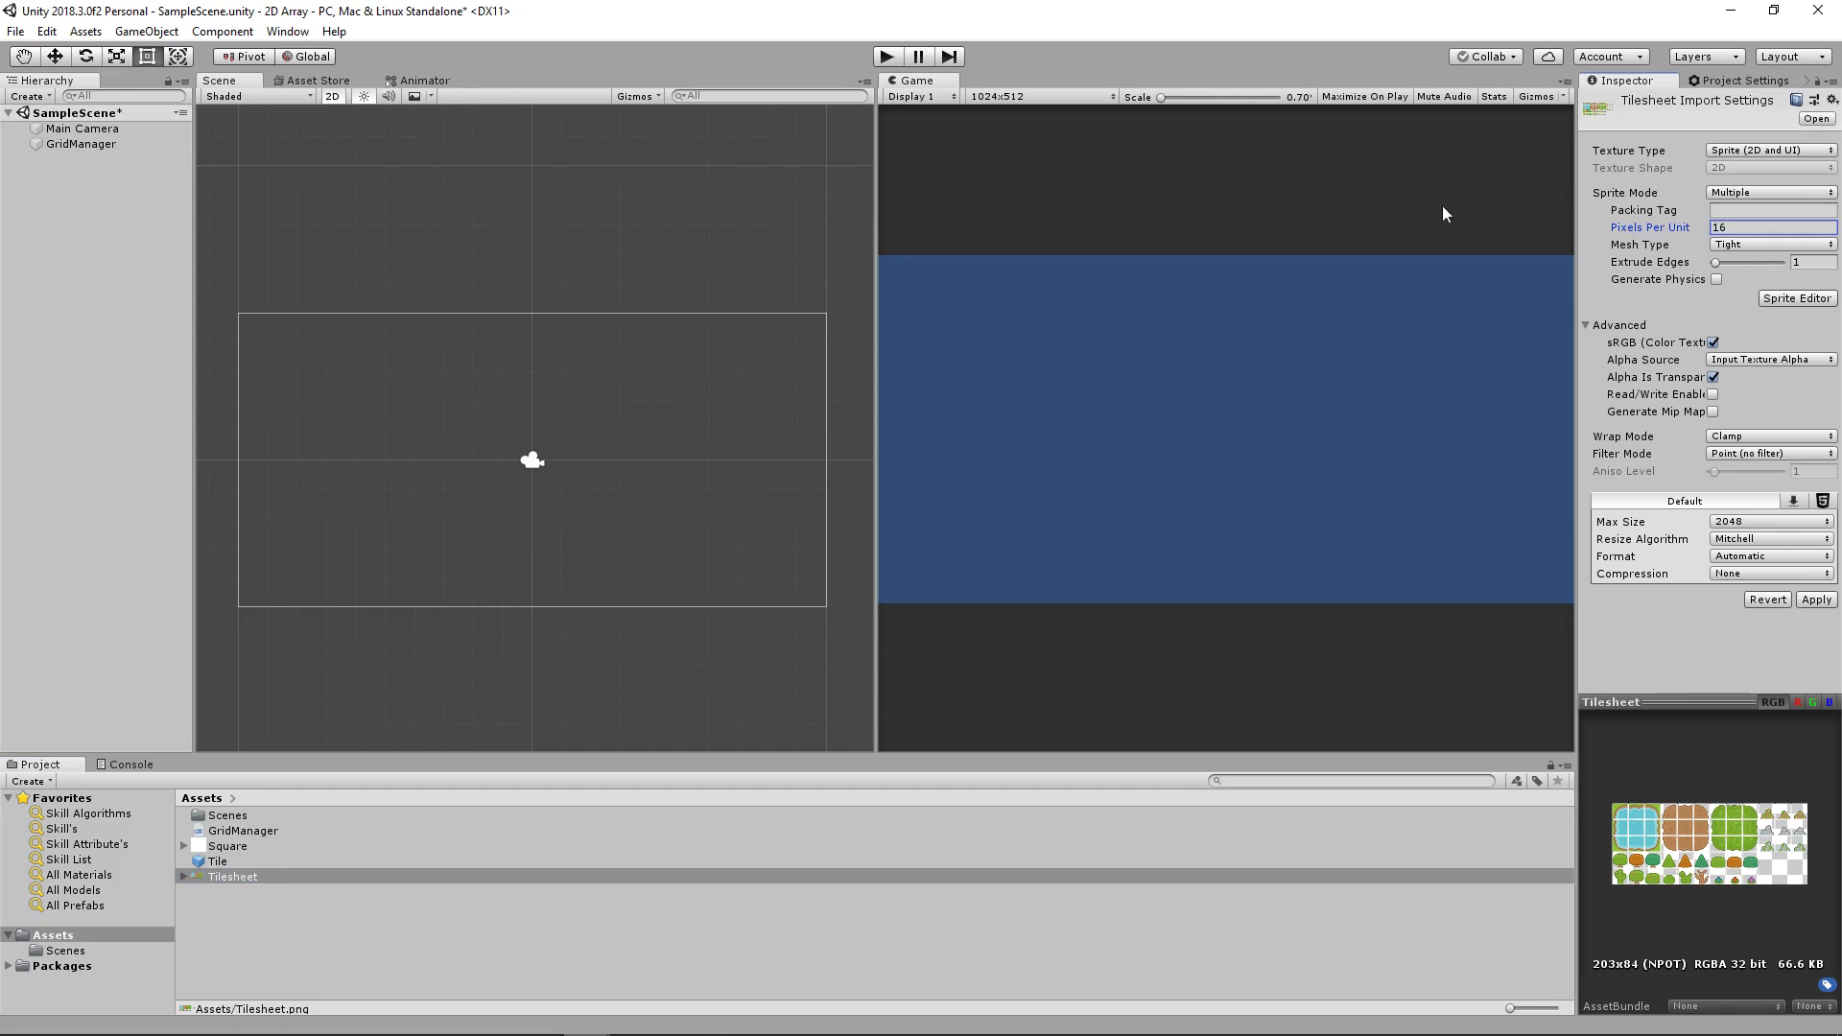
{"action": "mouse_move", "coordinate": [1212, 153]}
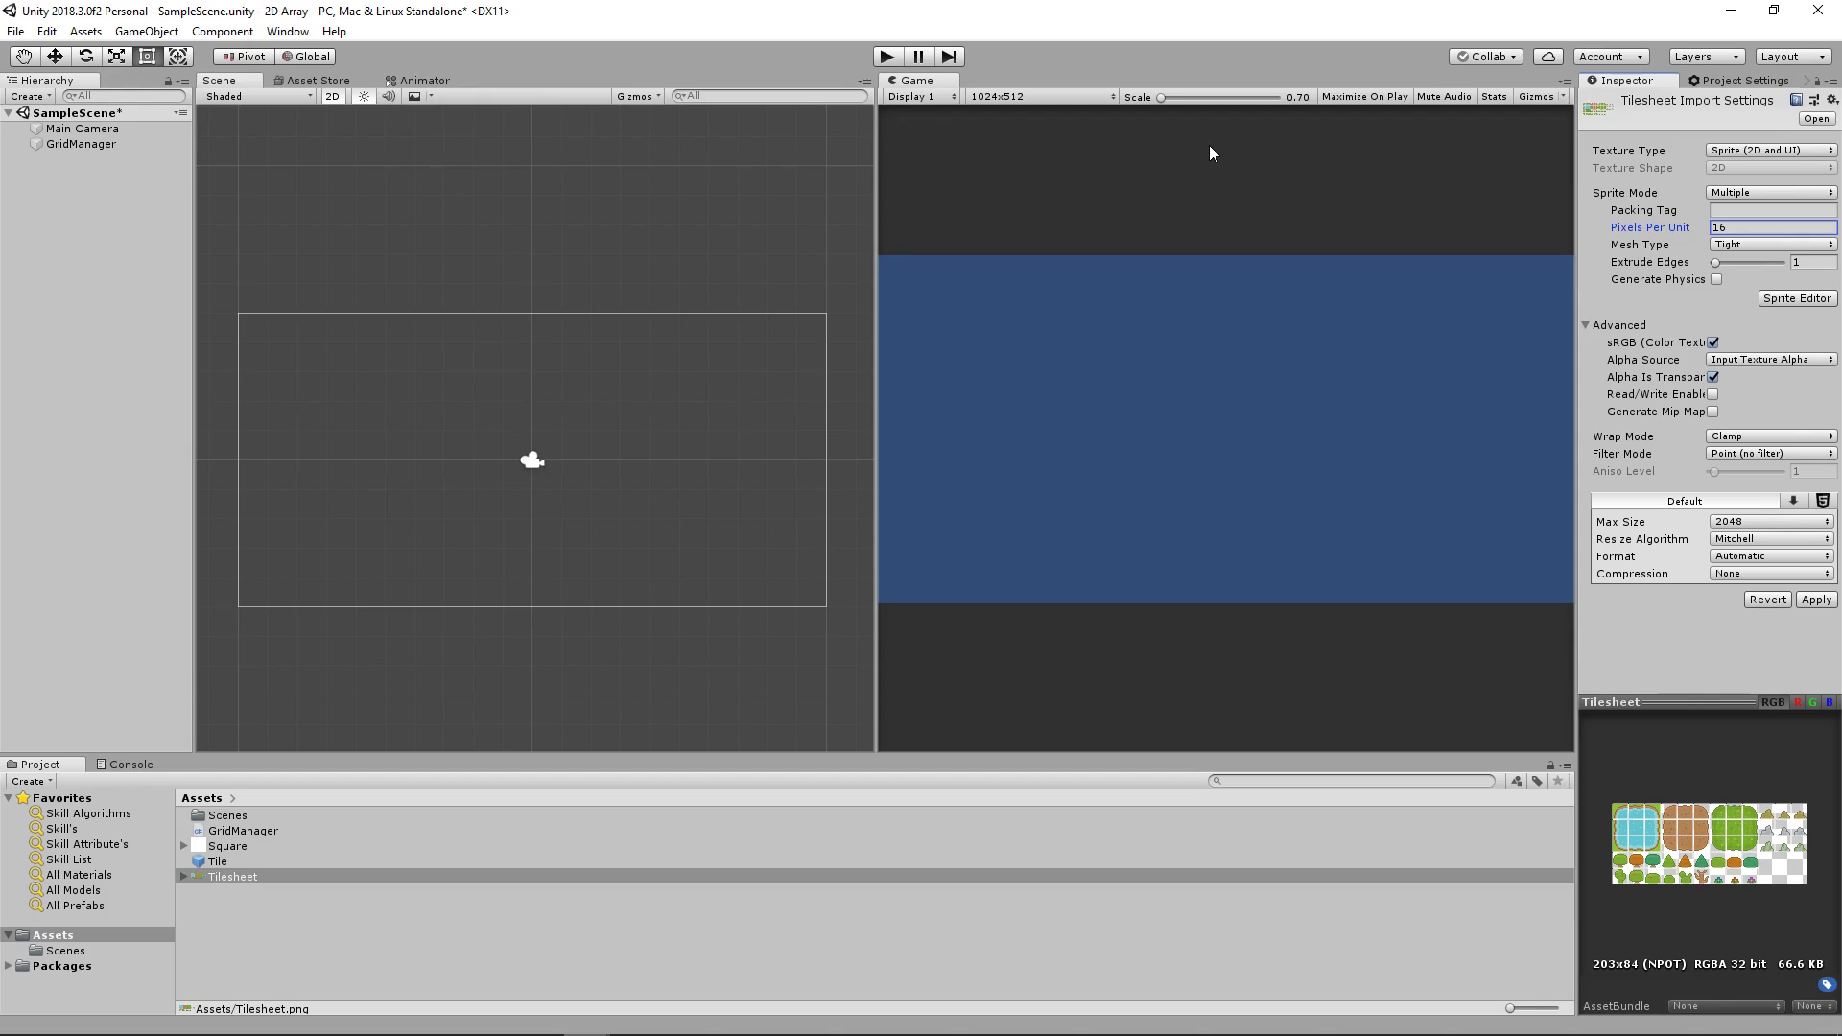
{"action": "mouse_move", "coordinate": [875, 69]}
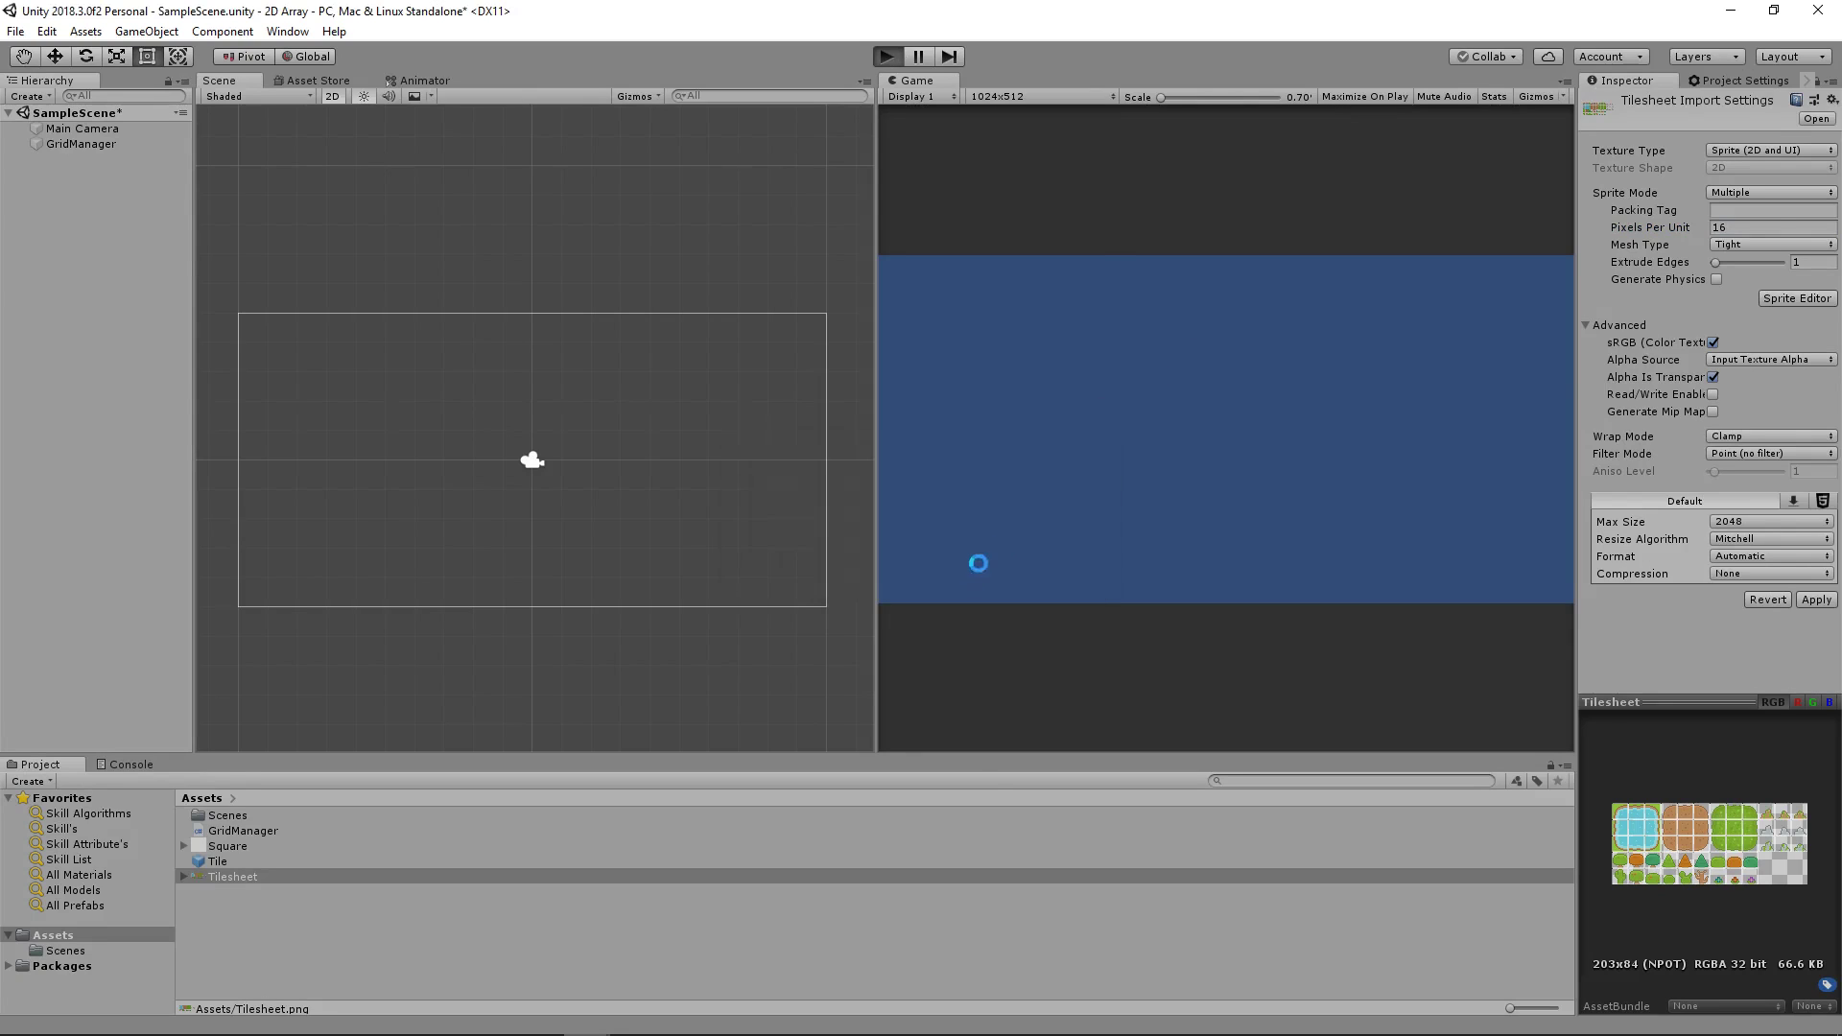
Step: Play the scene to see the rounded green grass grid, then stop it
{"action": "left_click", "coordinate": [886, 55]}
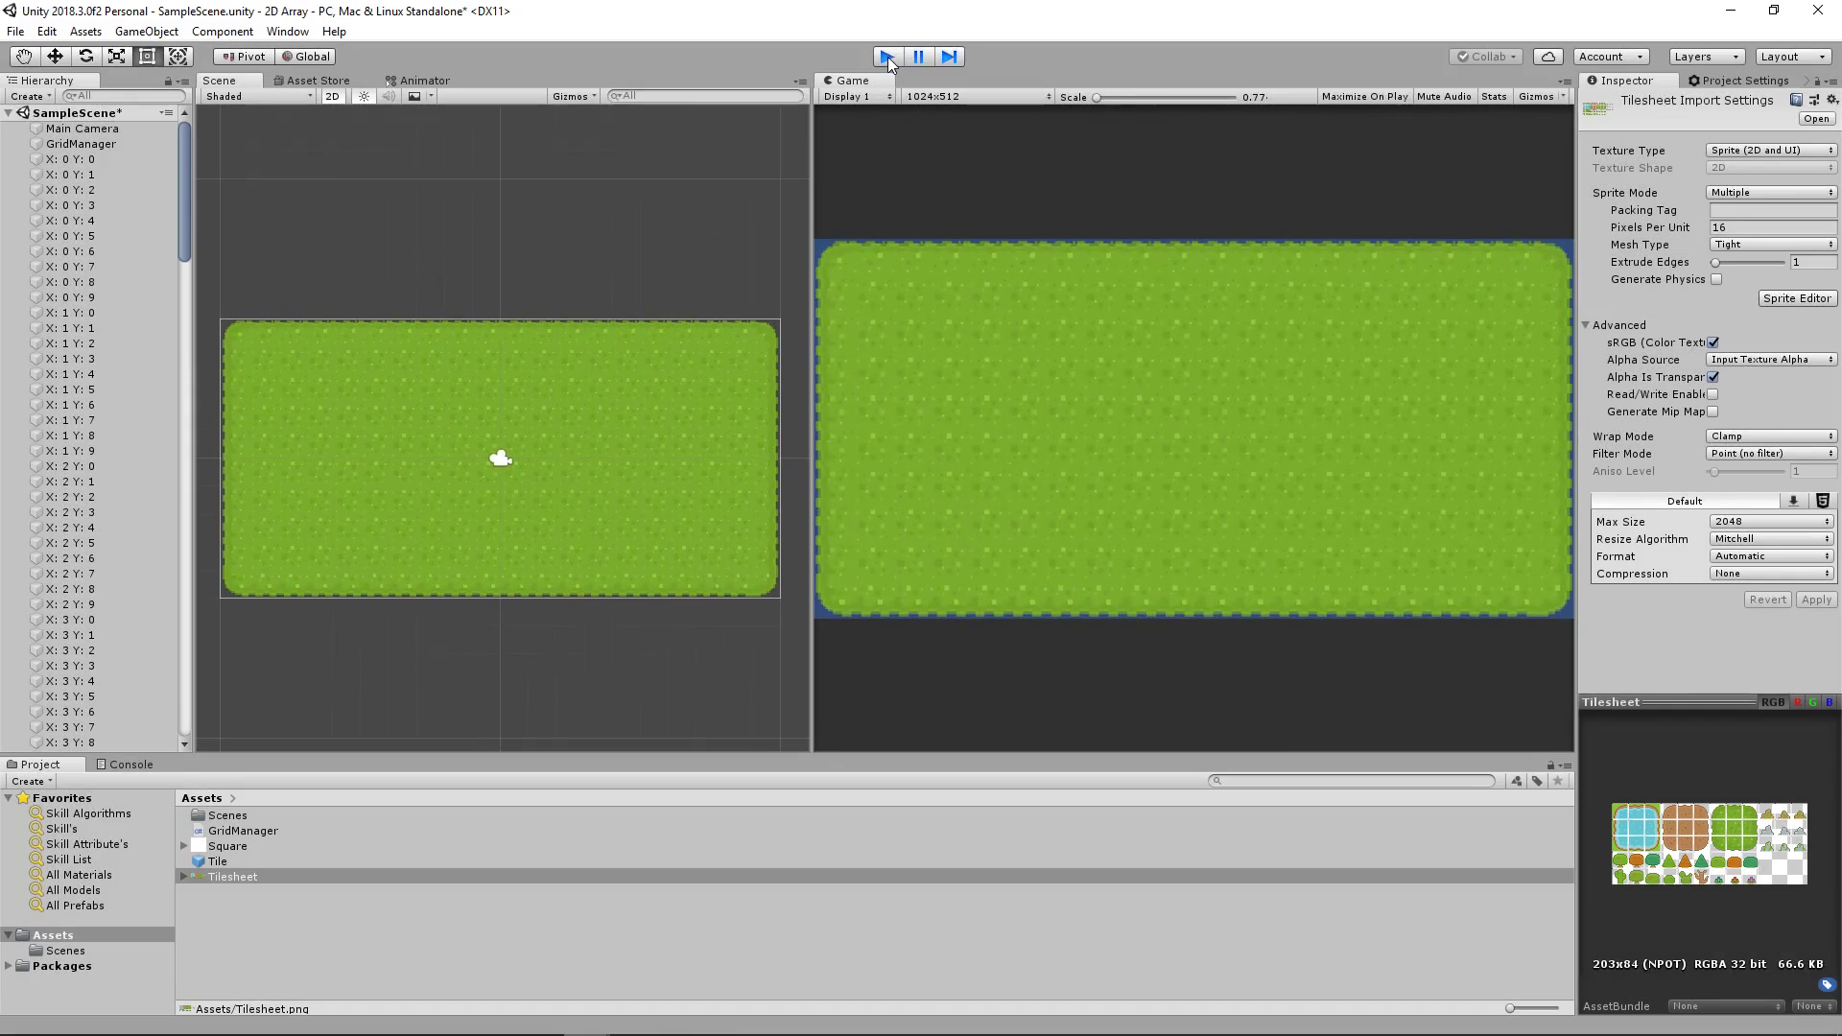
{"action": "left_click", "coordinate": [886, 56]}
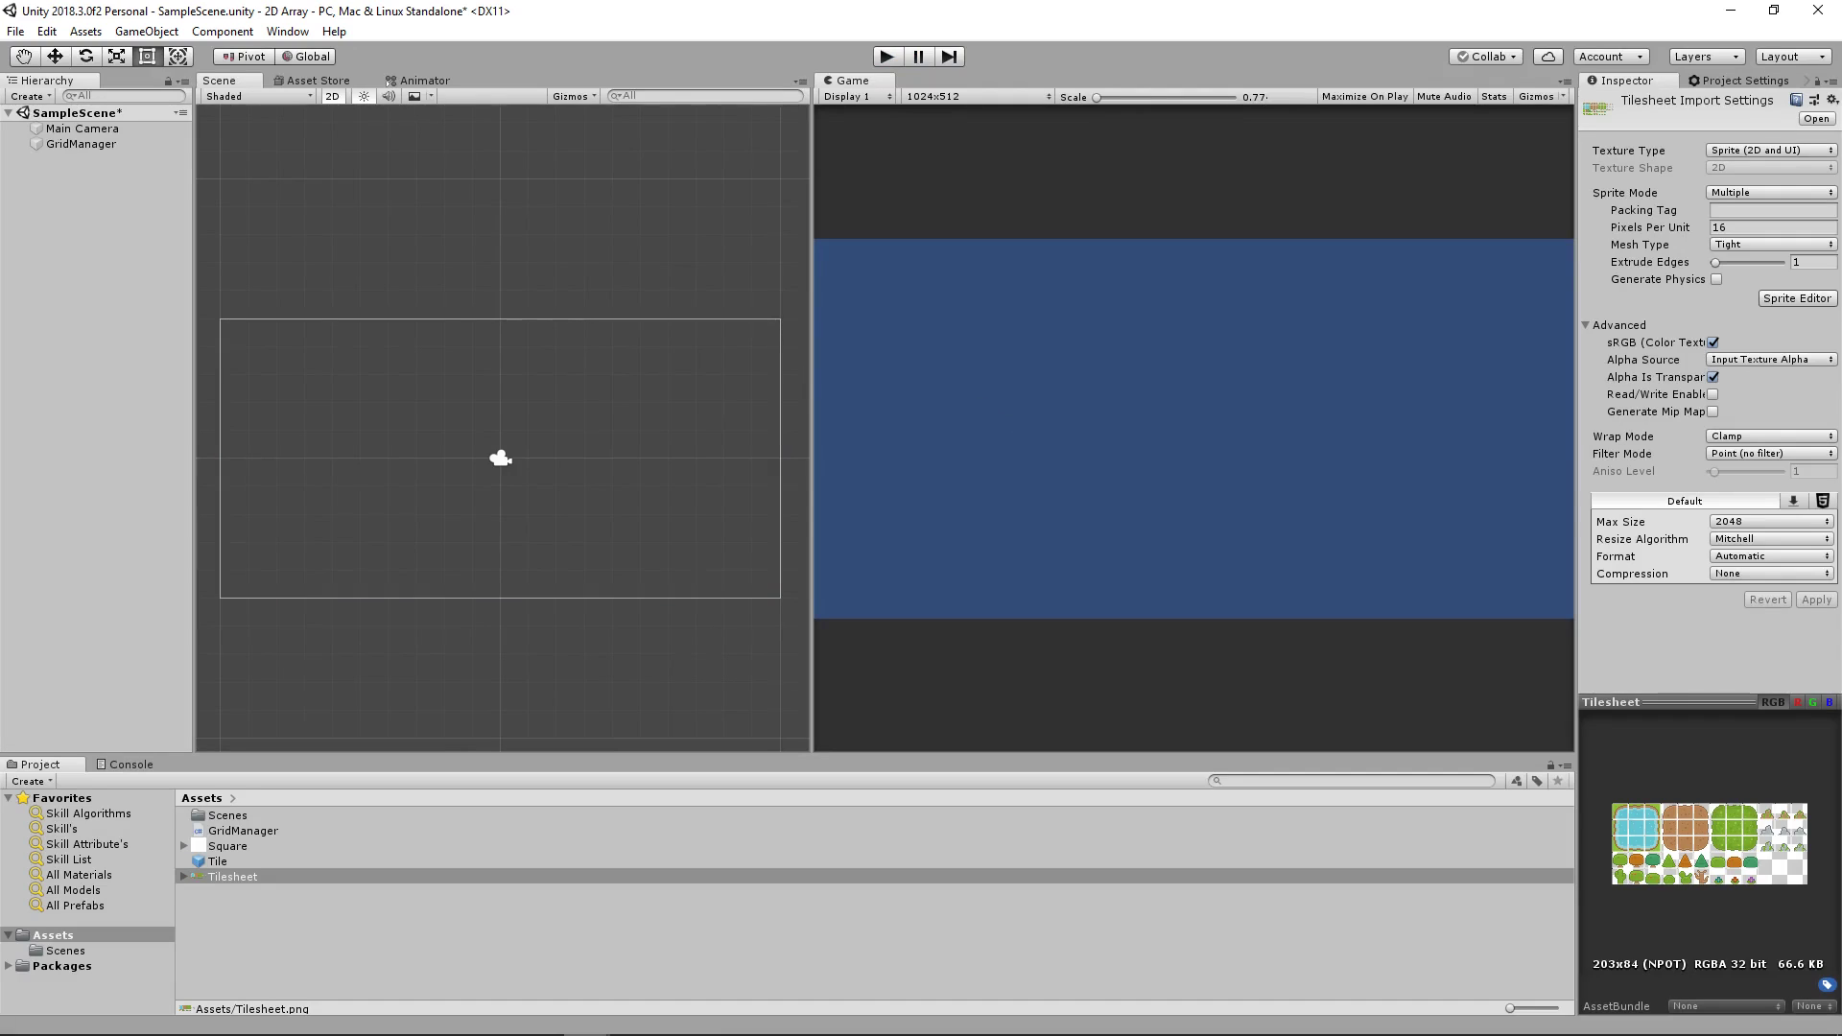
{"action": "mouse_move", "coordinate": [1069, 424]}
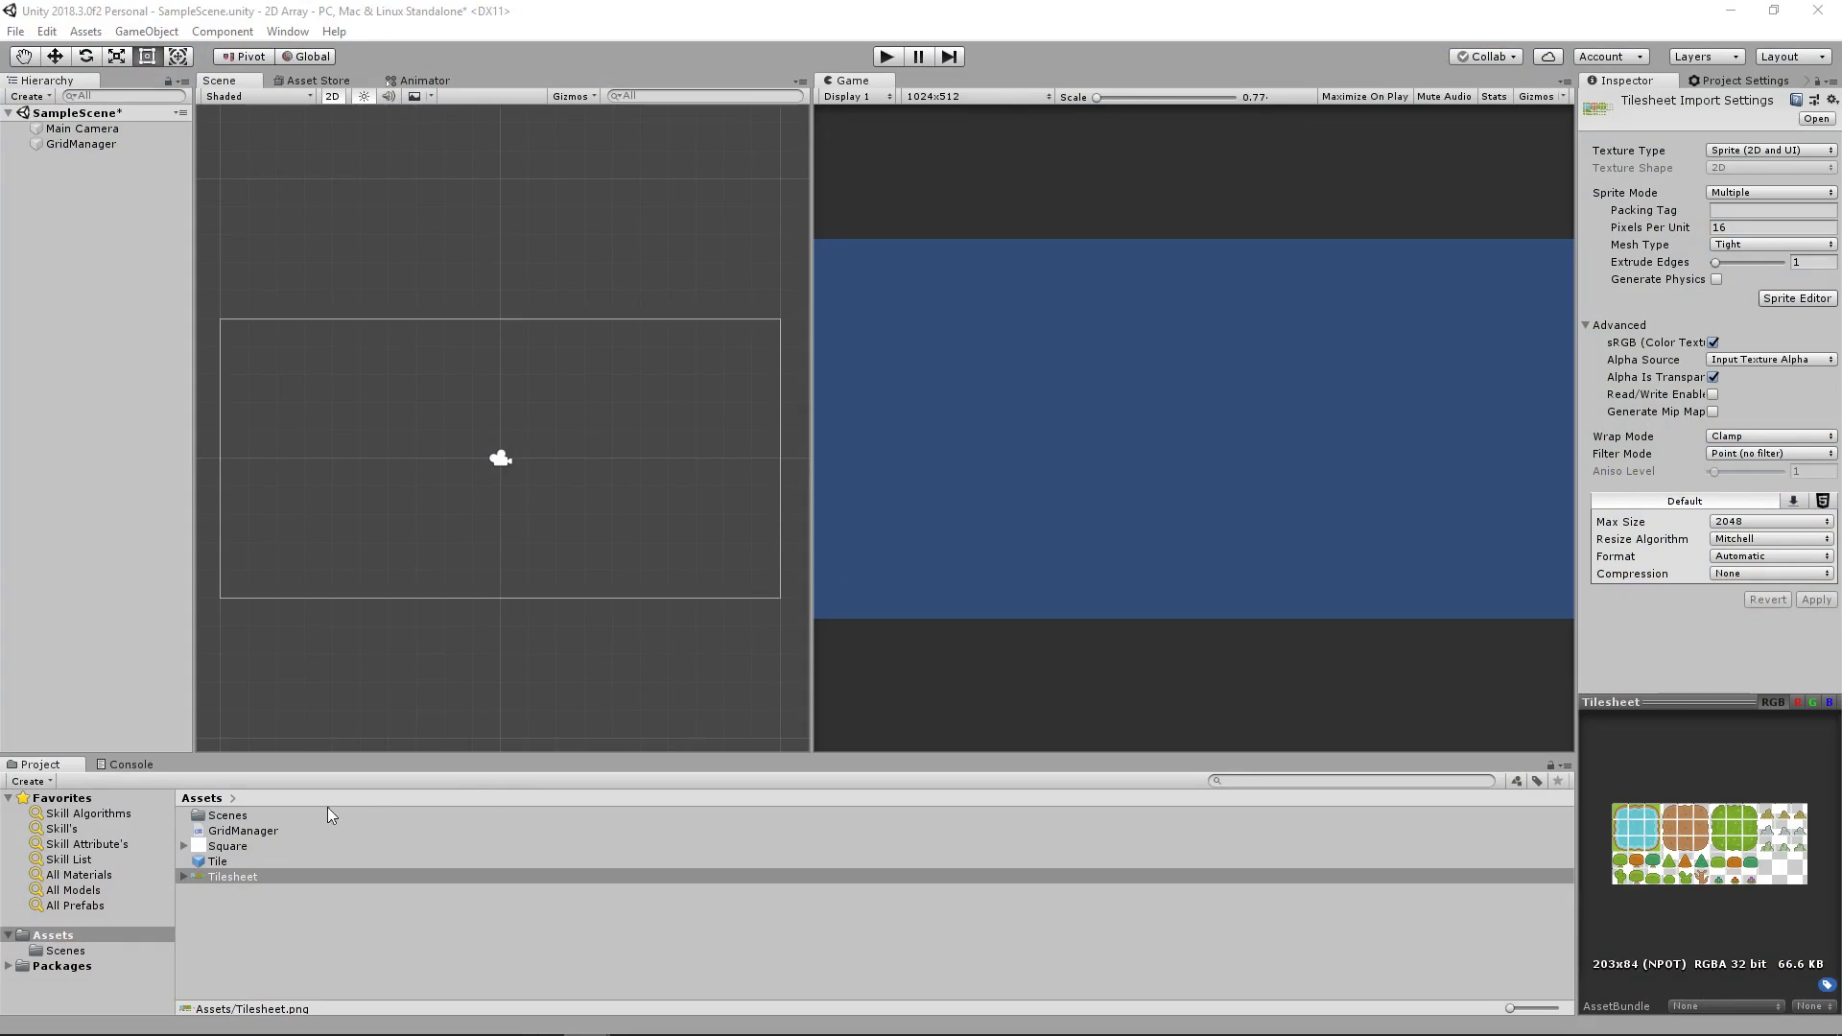
Step: Expand the Tilesheet sprites and reselect GridManager to review its prefab and sprite list
{"action": "left_click", "coordinate": [184, 877]}
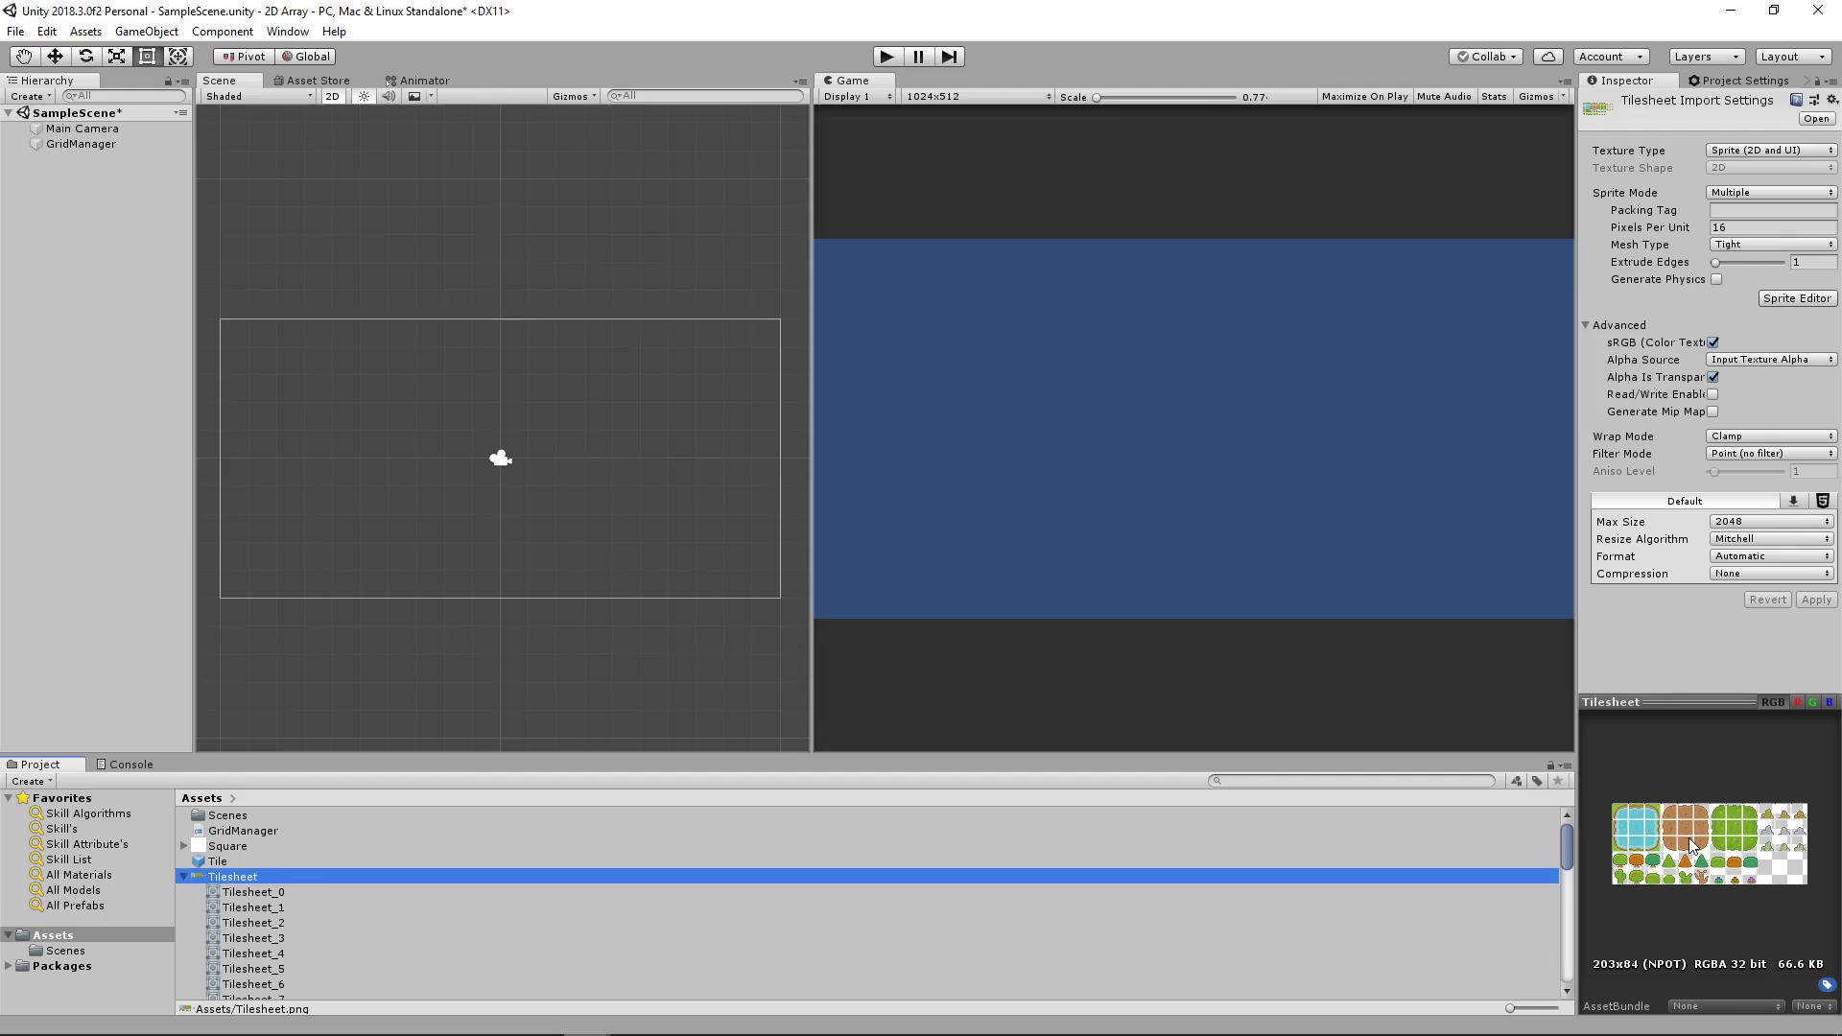
{"action": "left_click", "coordinate": [81, 144]}
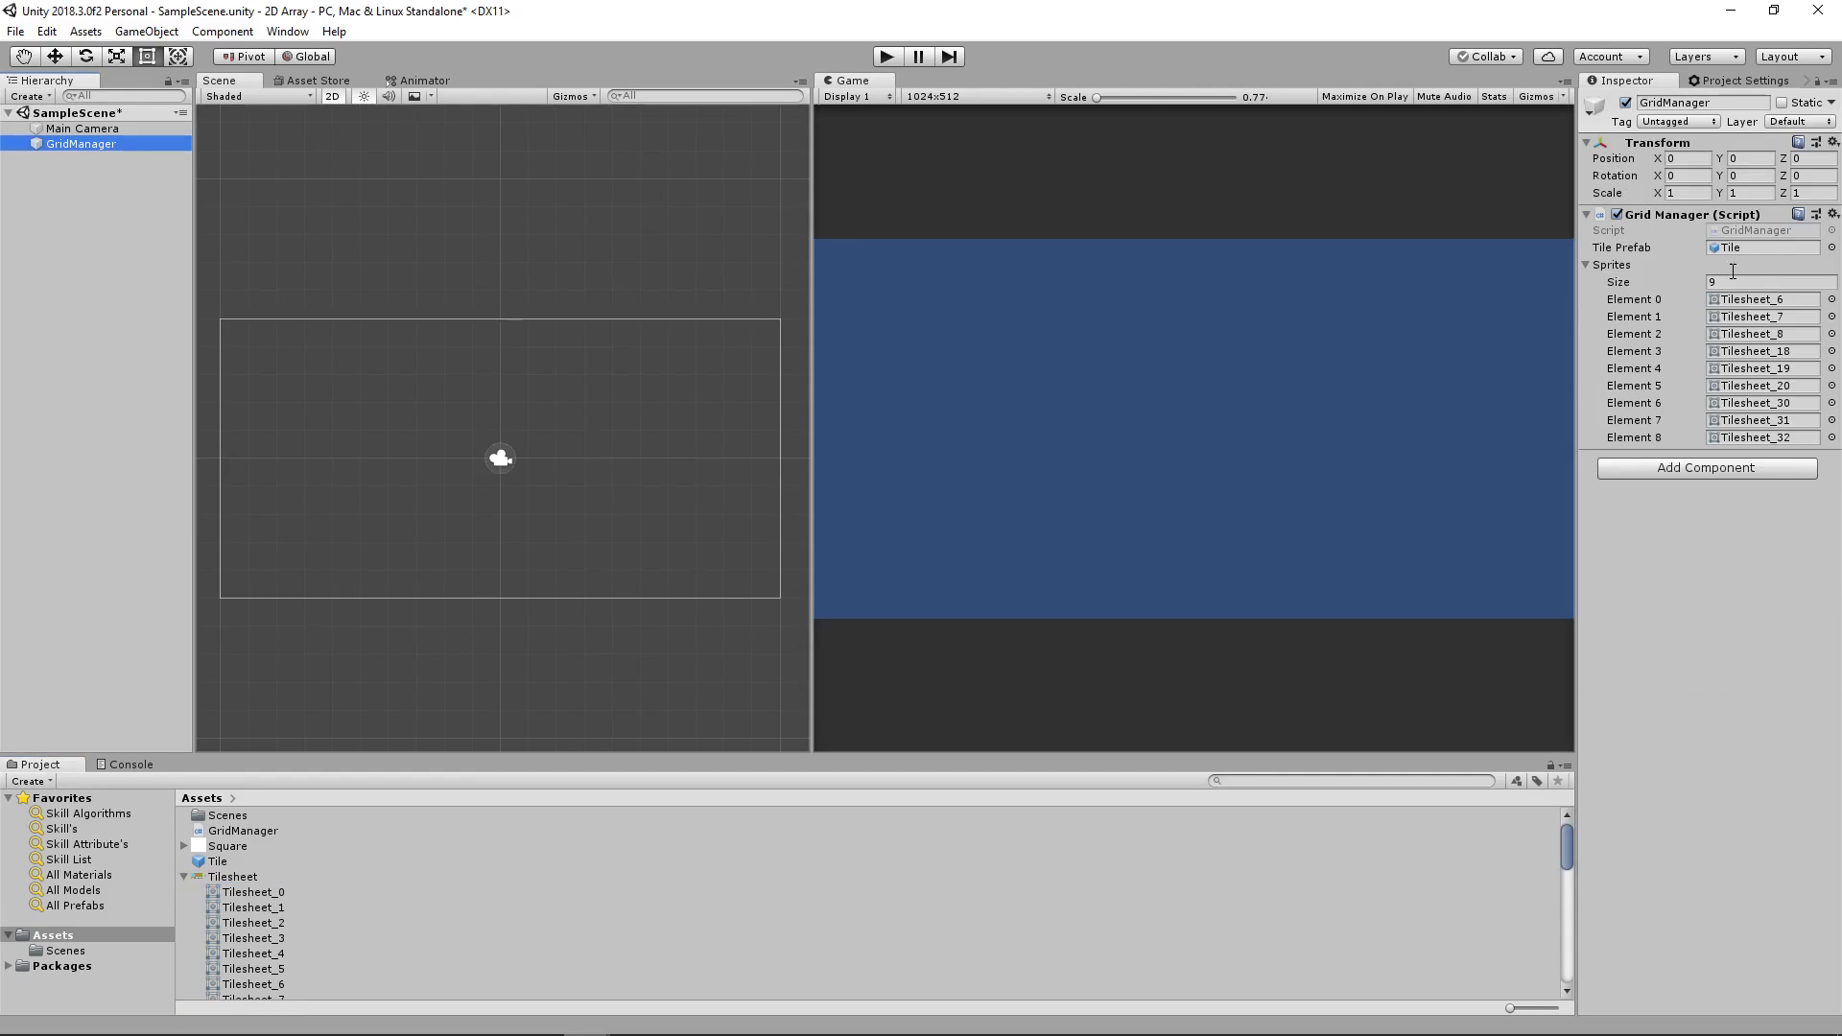